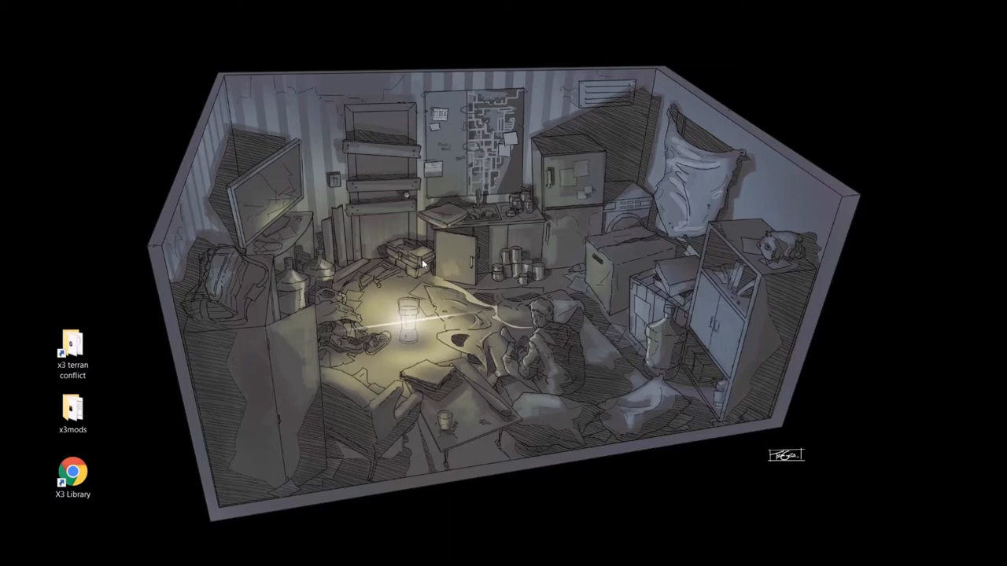
mouse_move(118, 387)
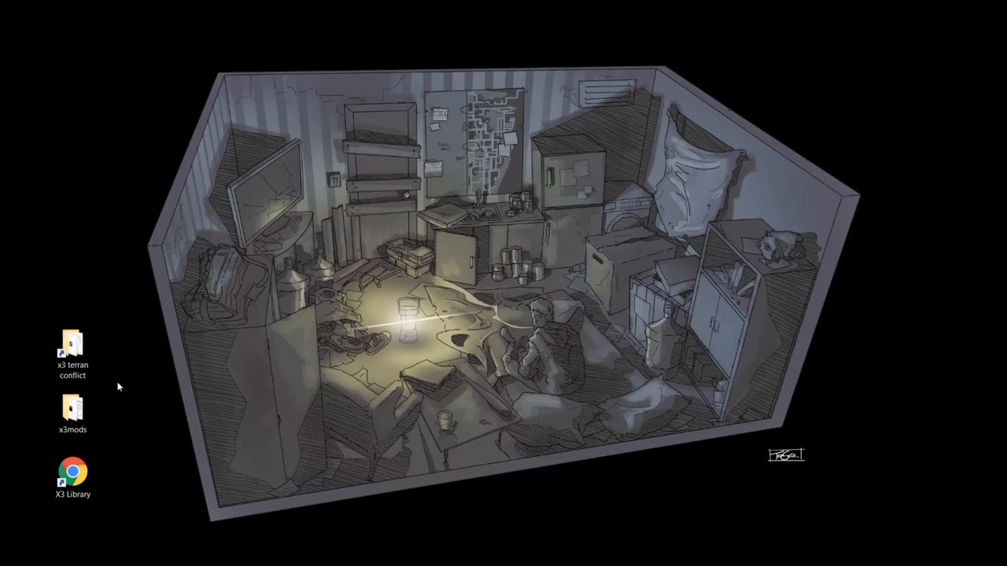
mouse_move(181, 354)
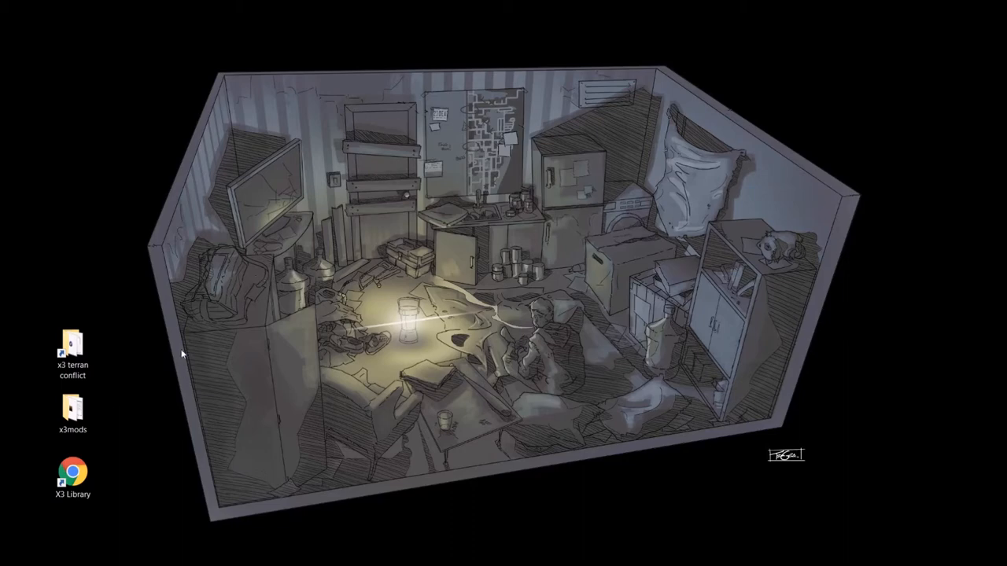
- Open the x3 terran conflict folder on the desktop and then its addon subfolder
double_click(72, 346)
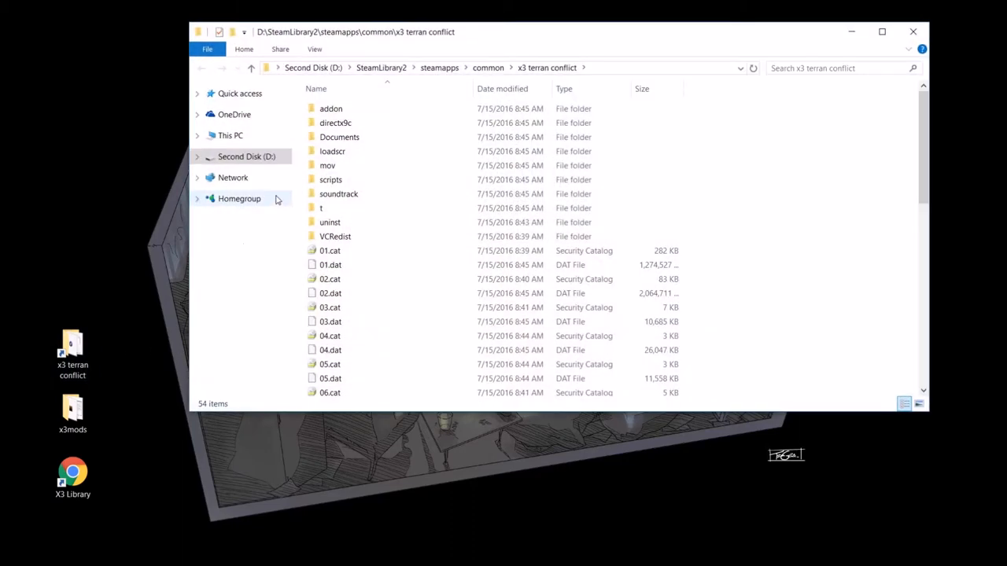
mouse_move(340, 135)
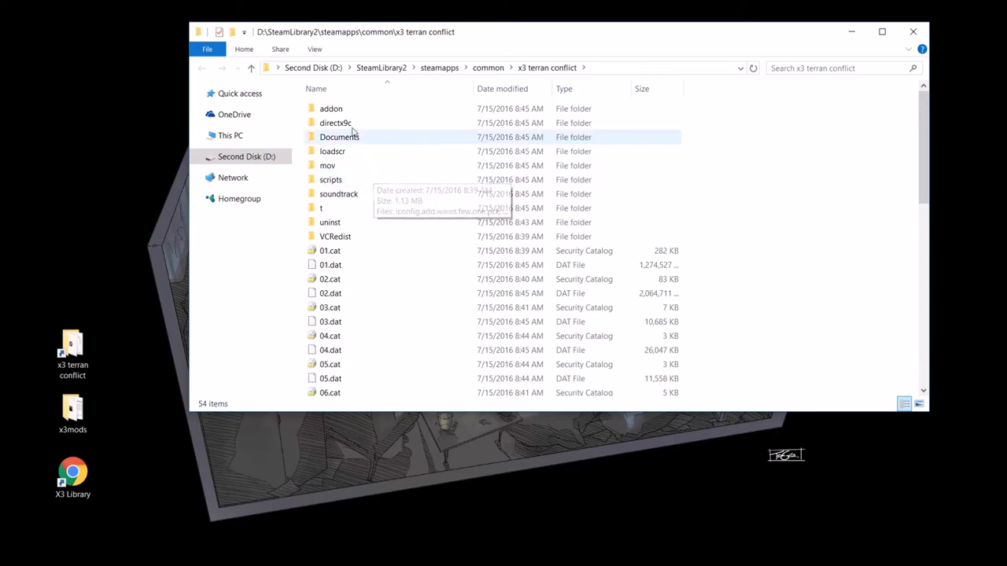
double_click(330, 109)
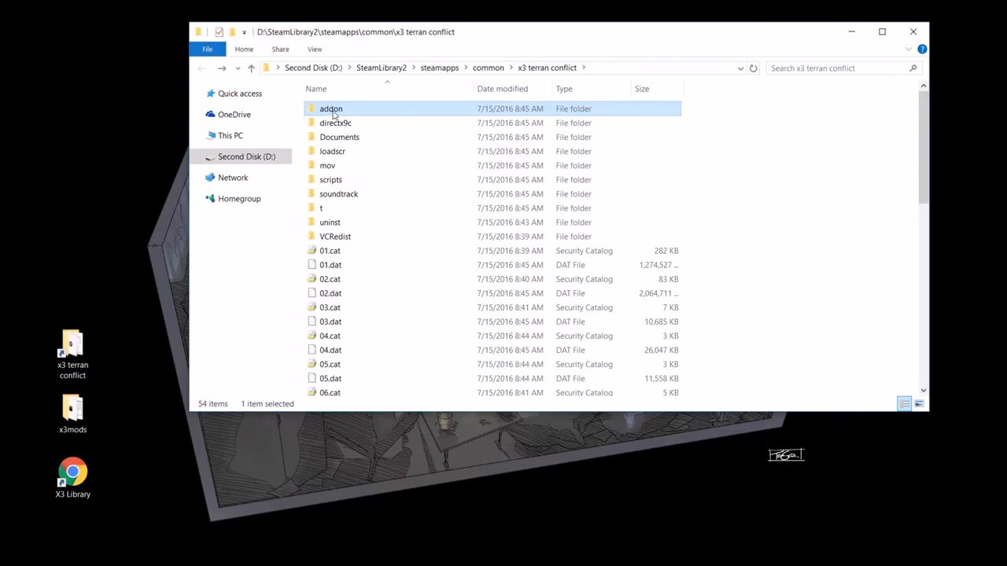
click(330, 108)
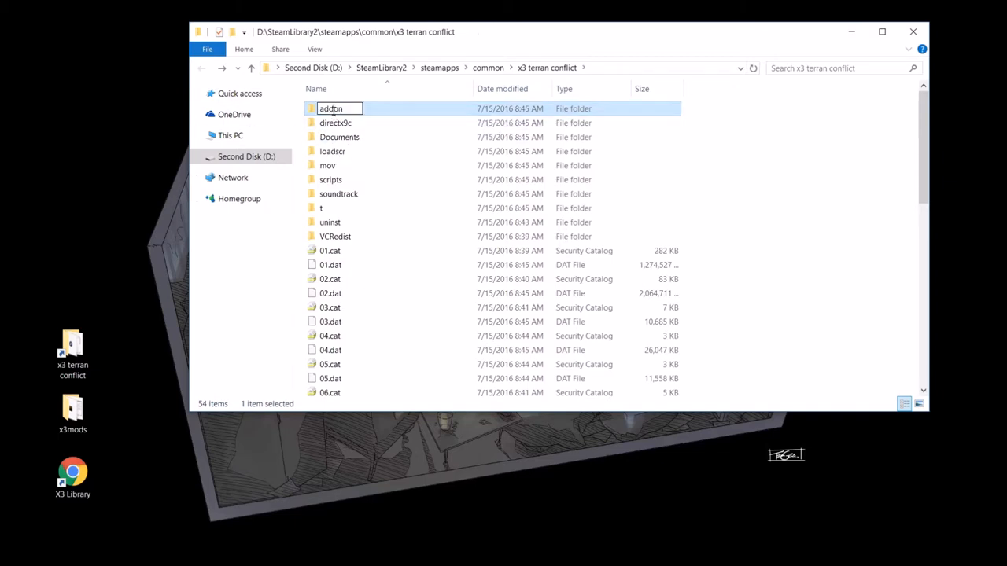
double_click(328, 109)
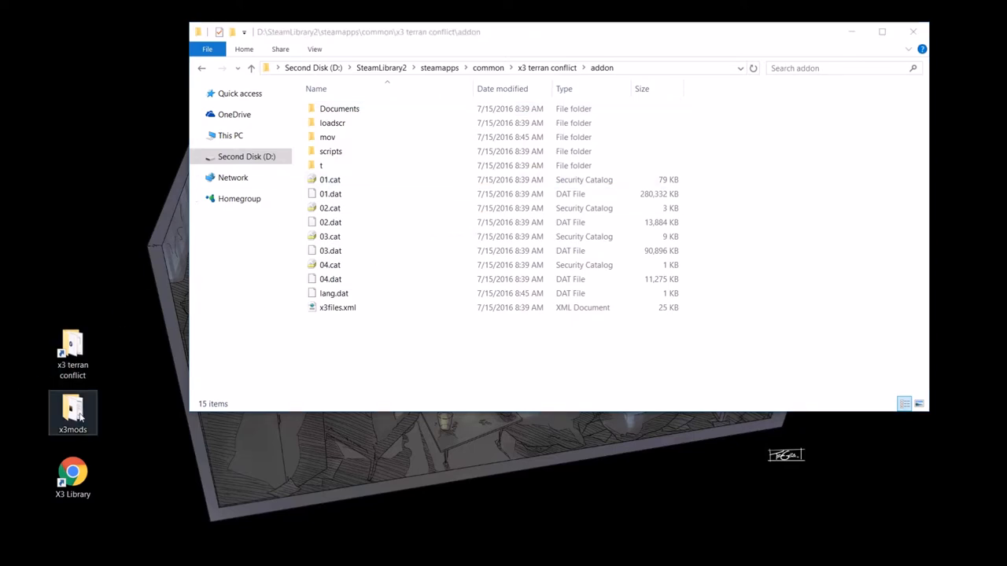
- Open the desktop x3mods folder of downloaded mod archives in a new Explorer window
double_click(72, 408)
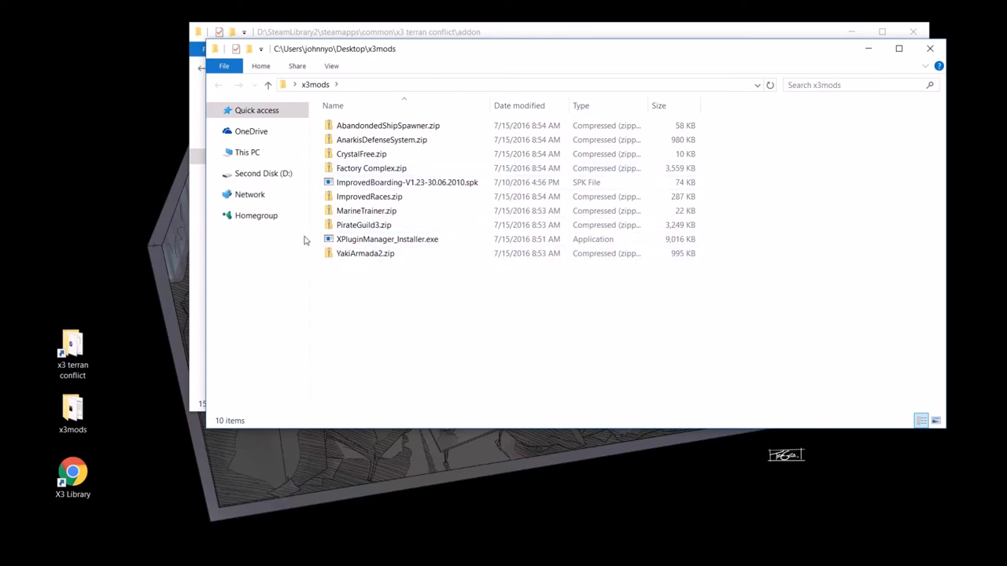
click(72, 350)
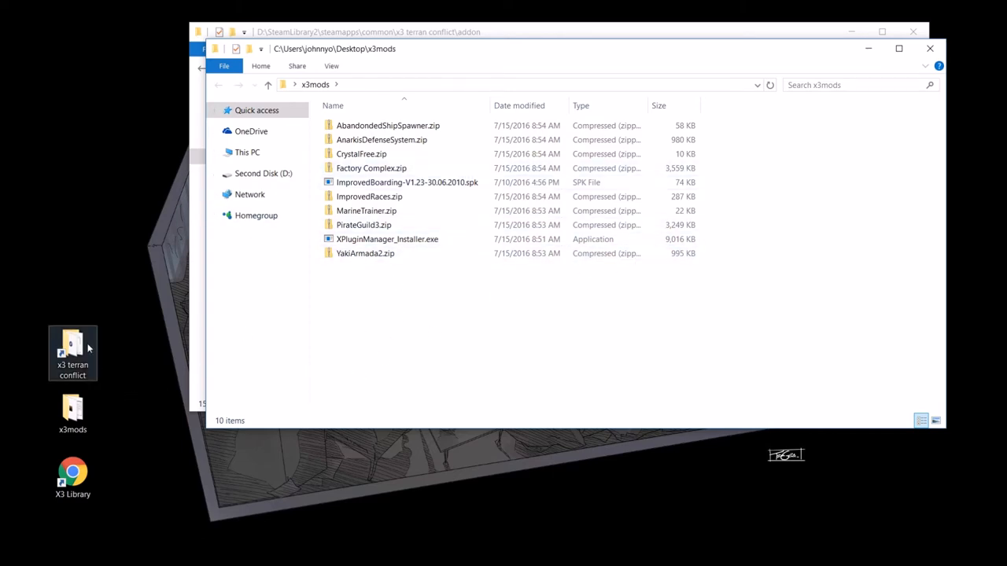
mouse_move(365, 254)
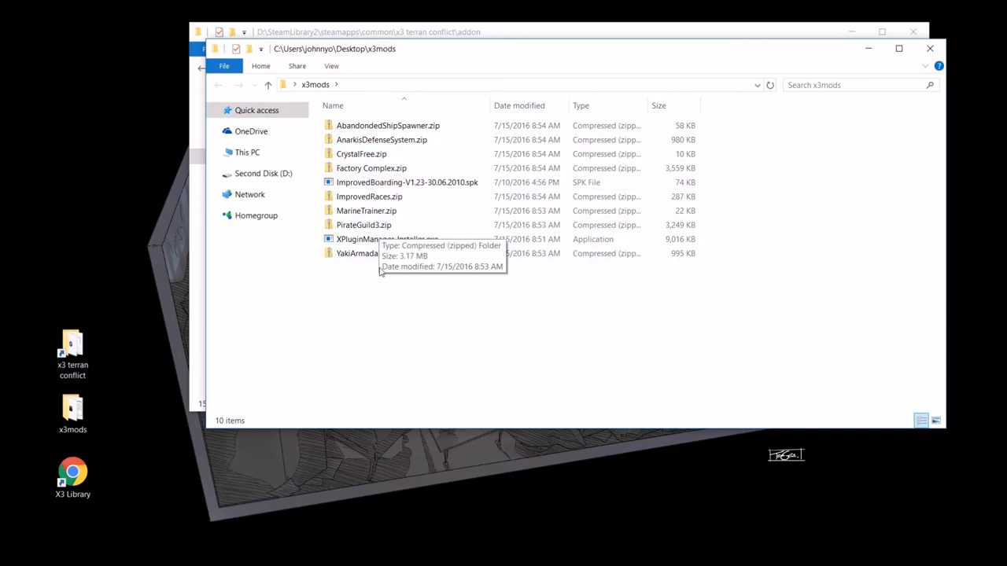
mouse_move(425, 302)
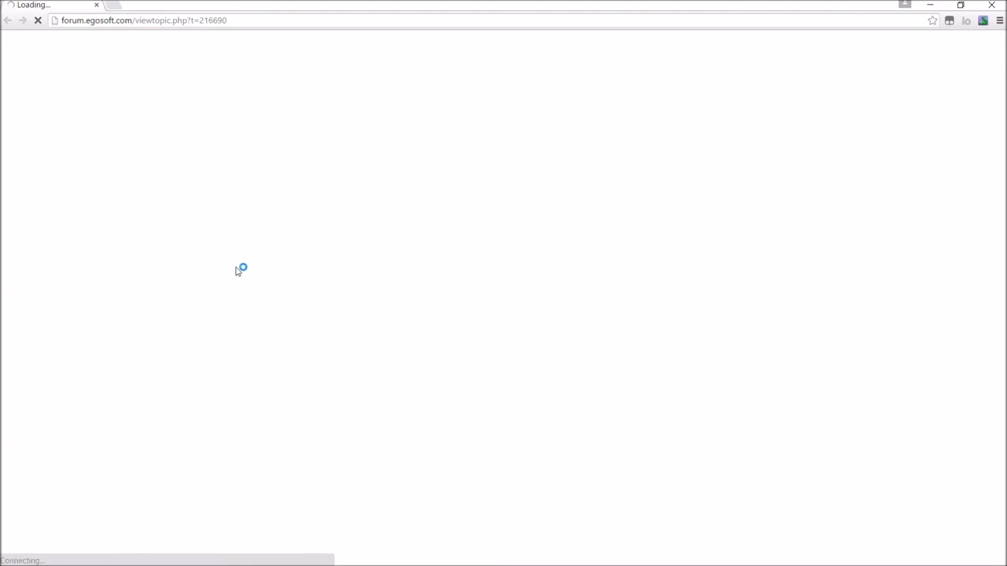
mouse_move(53, 44)
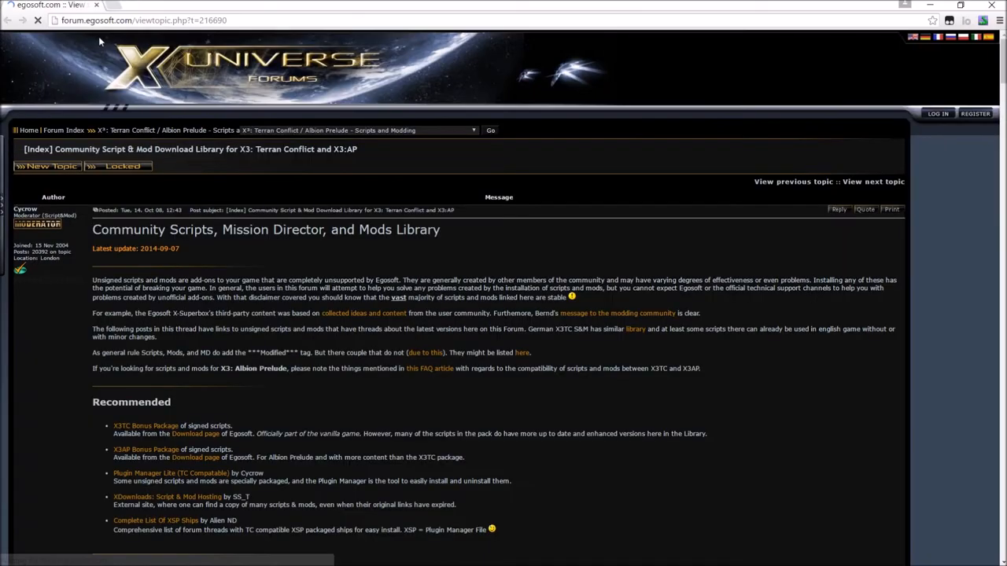
- Scroll through the mods library thread's download lists and return to the top
scroll(down, 3)
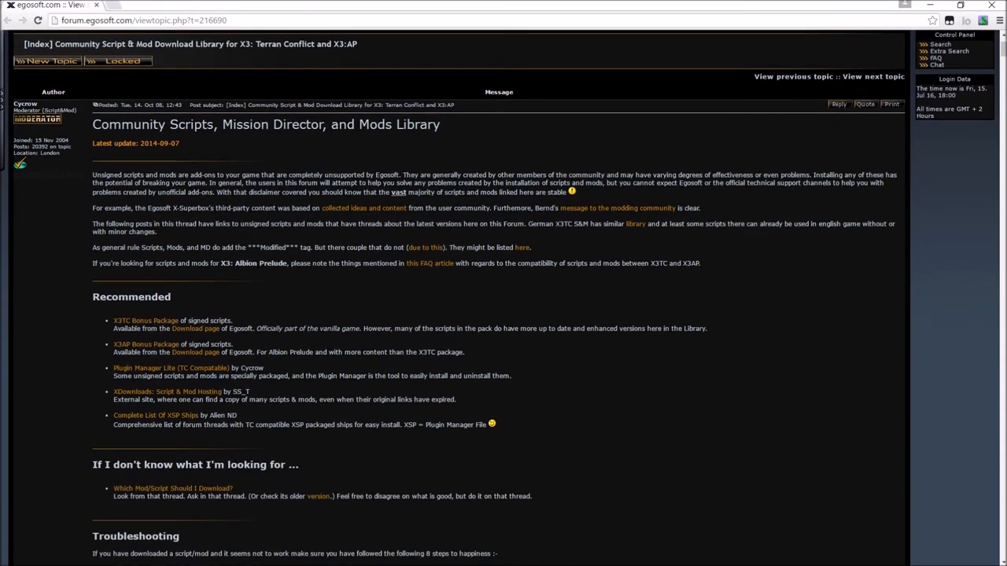
mouse_move(395, 145)
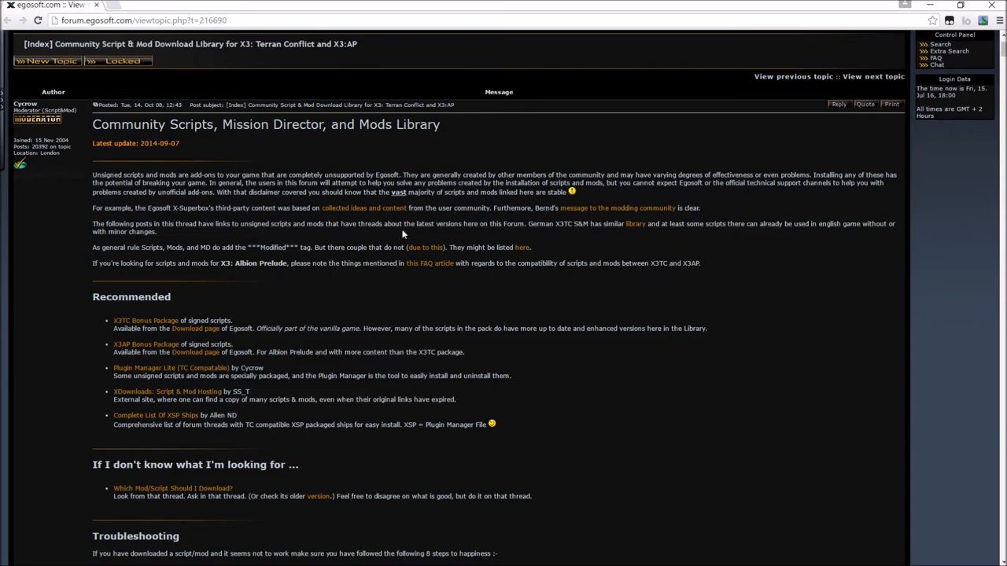
scroll(down, 3)
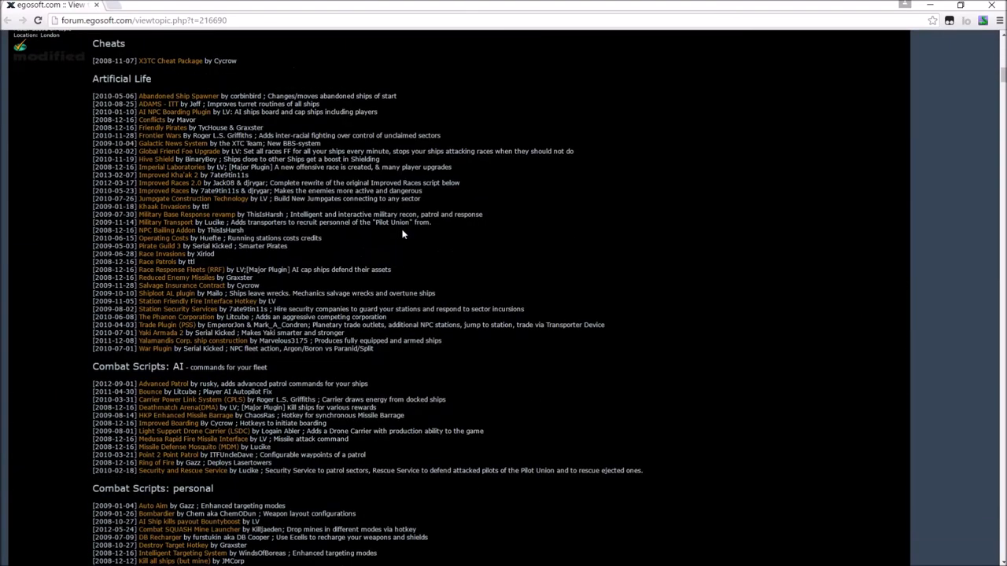
scroll(down, 3)
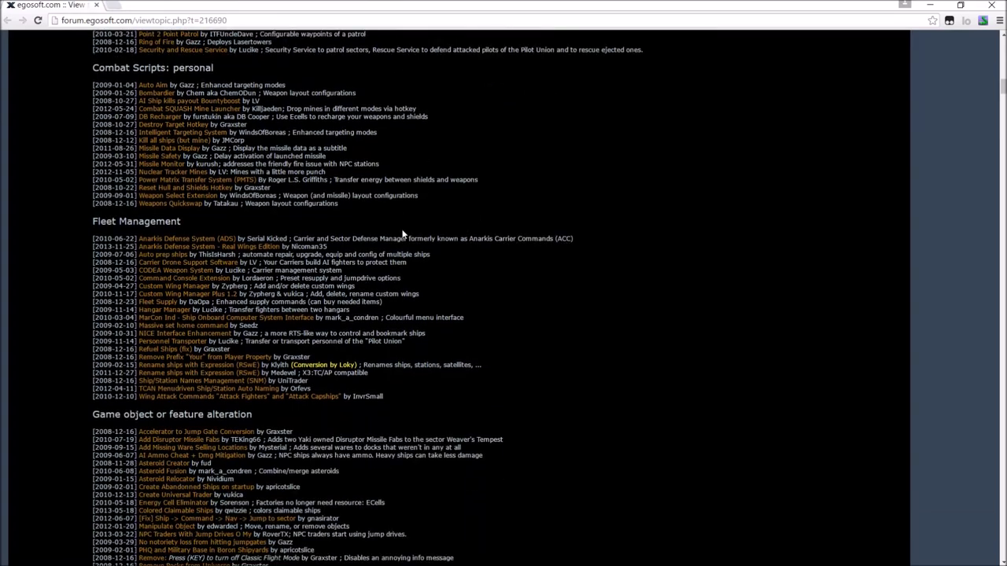
scroll(down, 3)
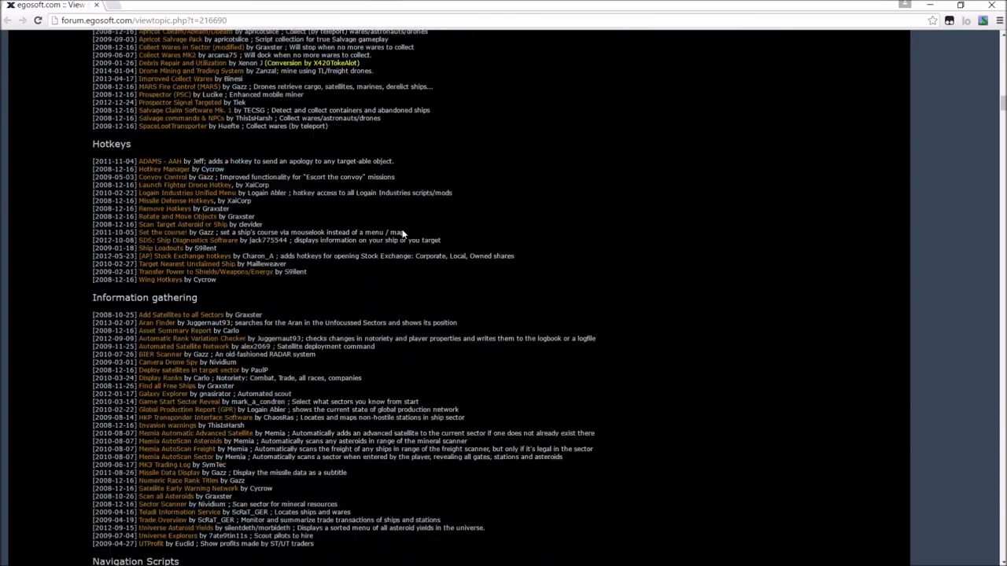
scroll(down, 3)
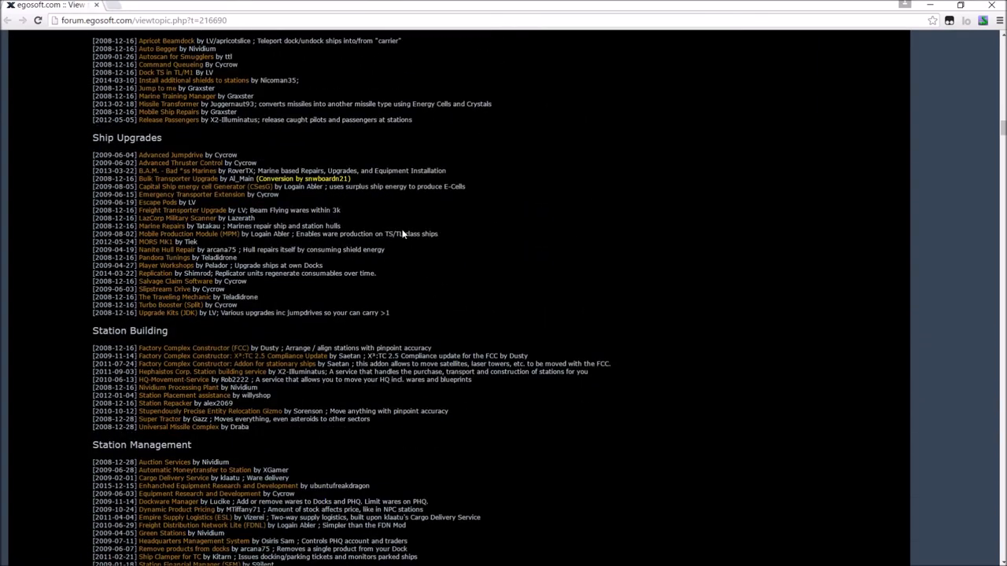
scroll(up, 3)
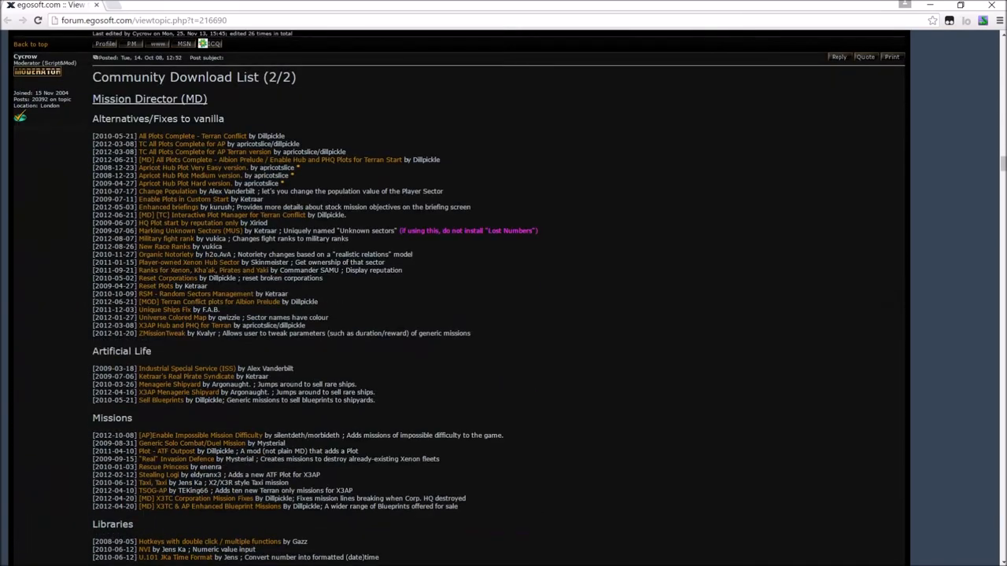
scroll(down, 3)
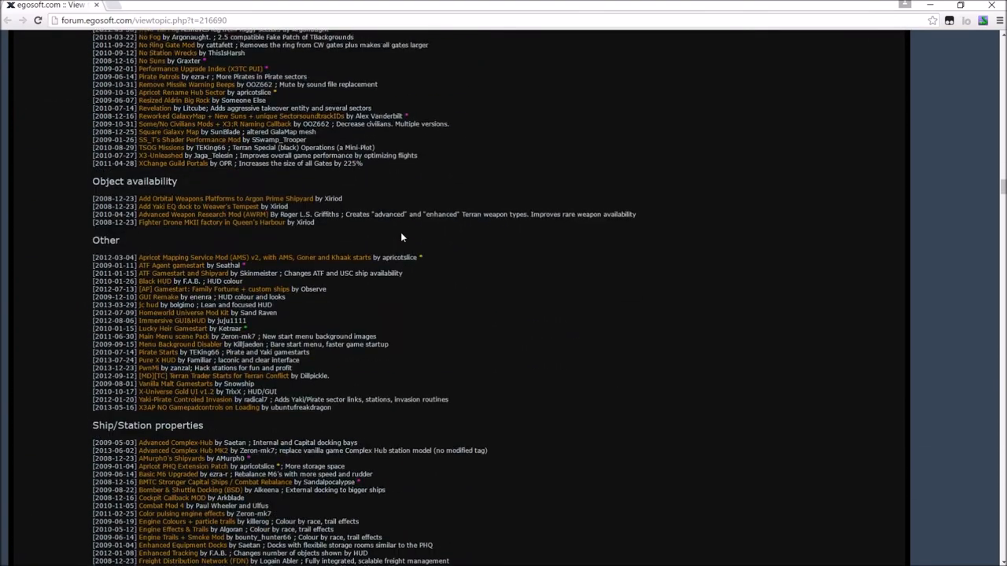
scroll(down, 3)
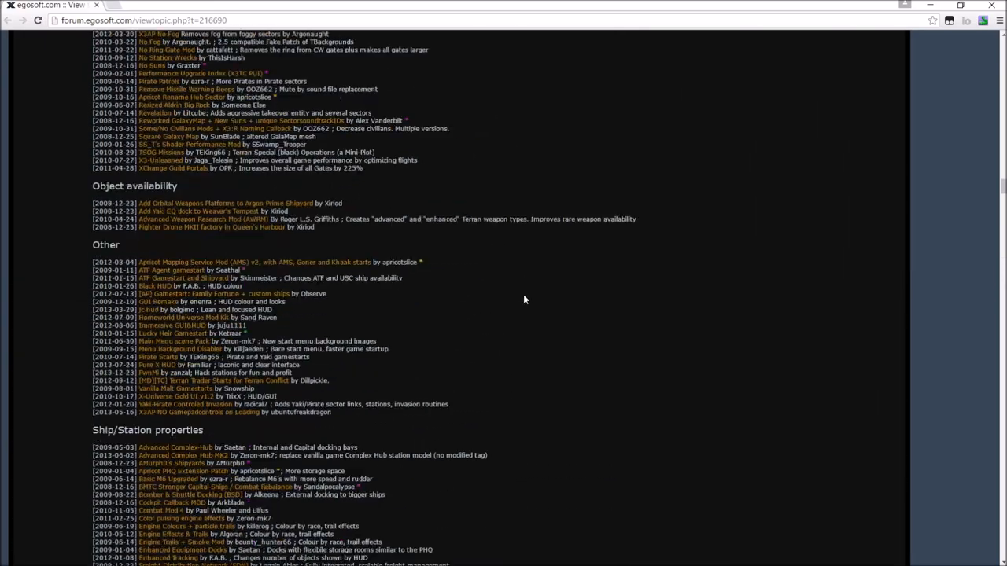
scroll(up, 3)
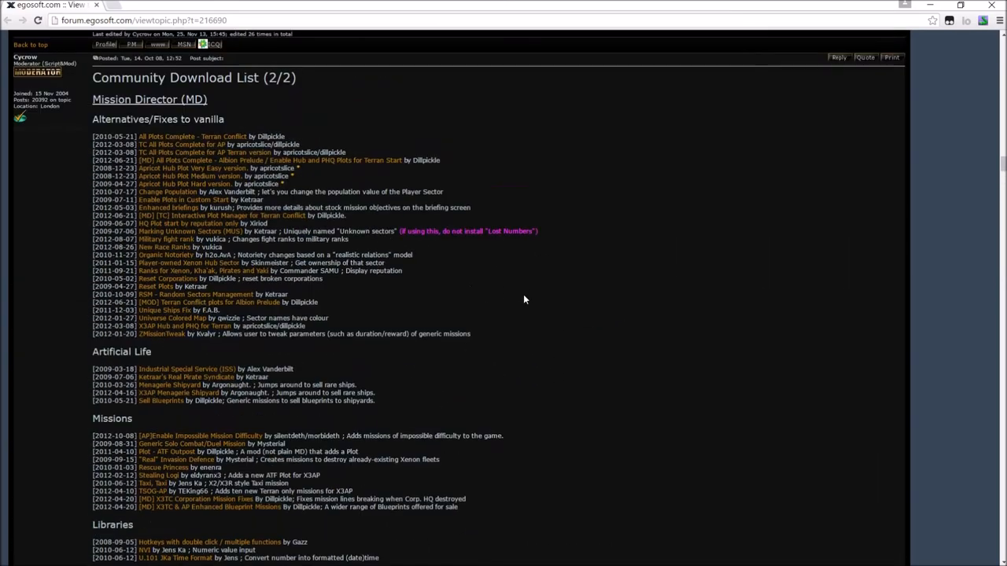
scroll(down, 3)
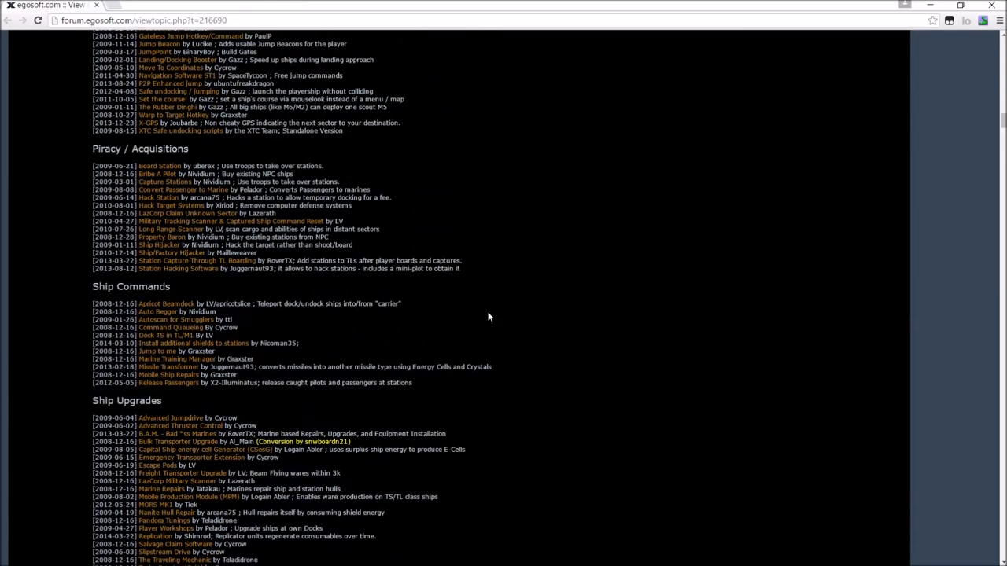
scroll(up, 3)
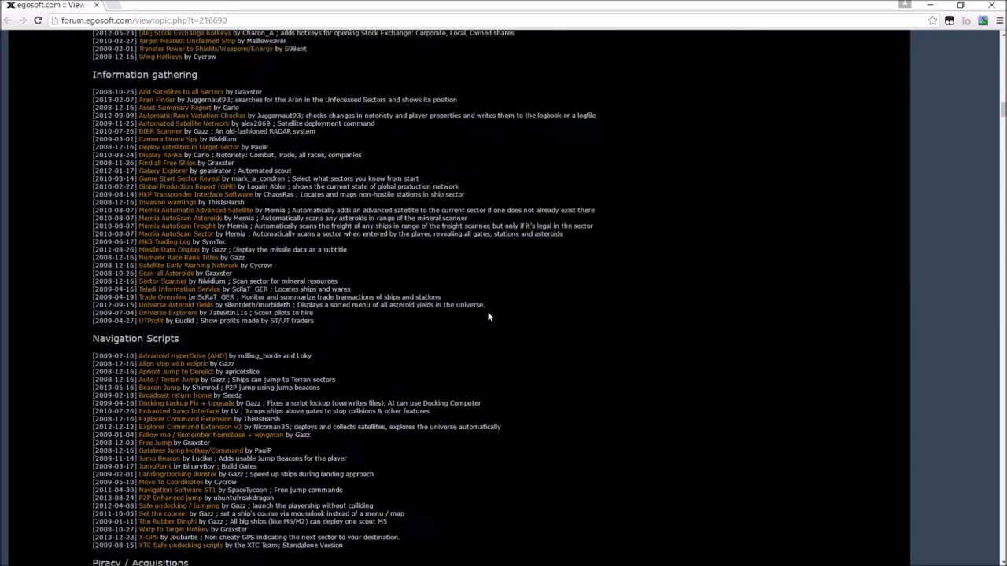
scroll(down, 3)
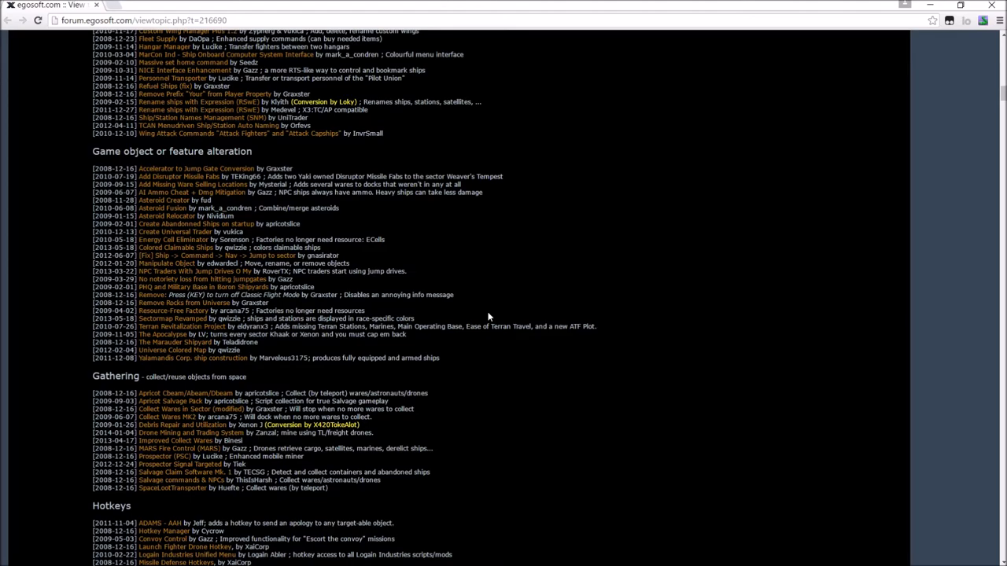
scroll(up, 3)
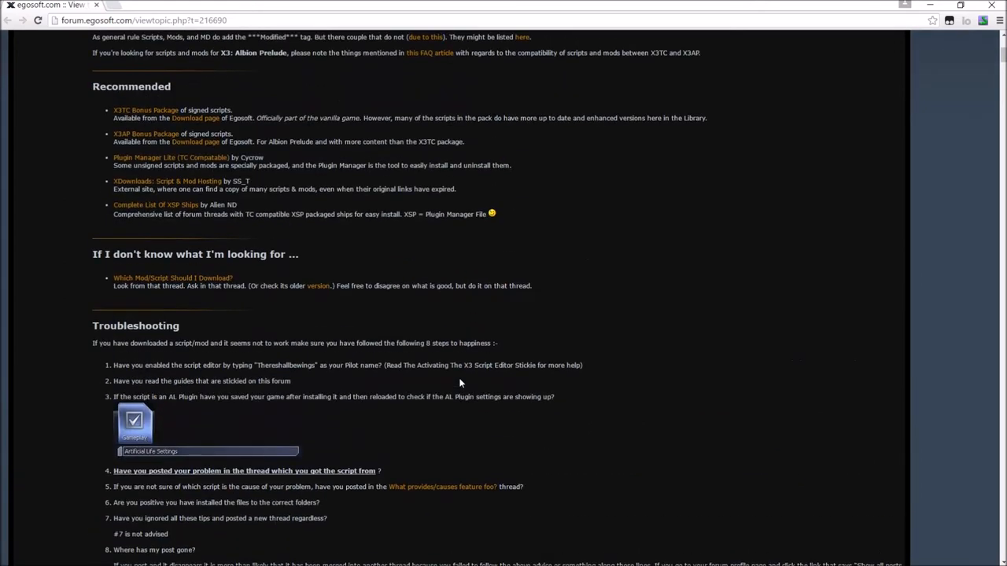
scroll(up, 3)
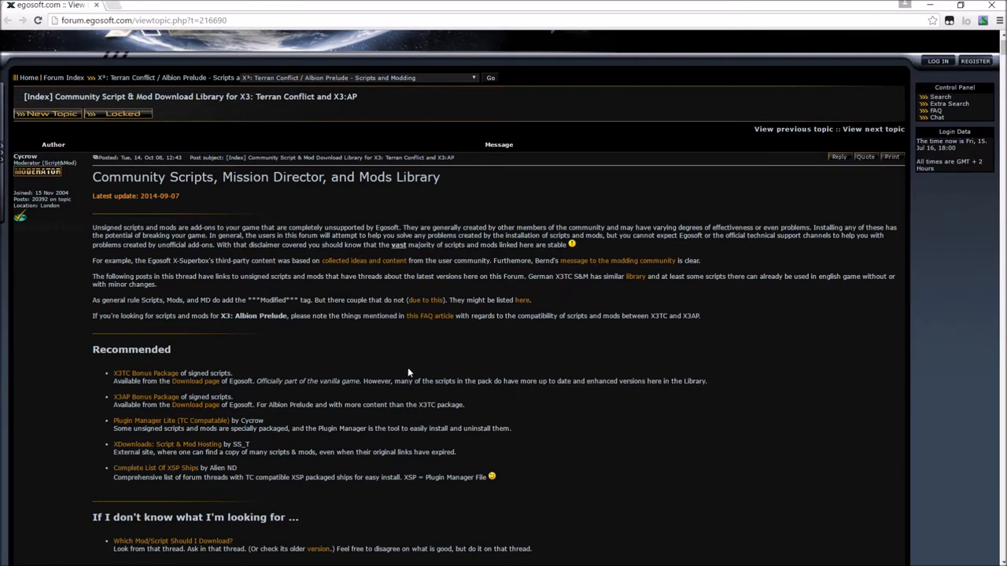
mouse_move(269, 290)
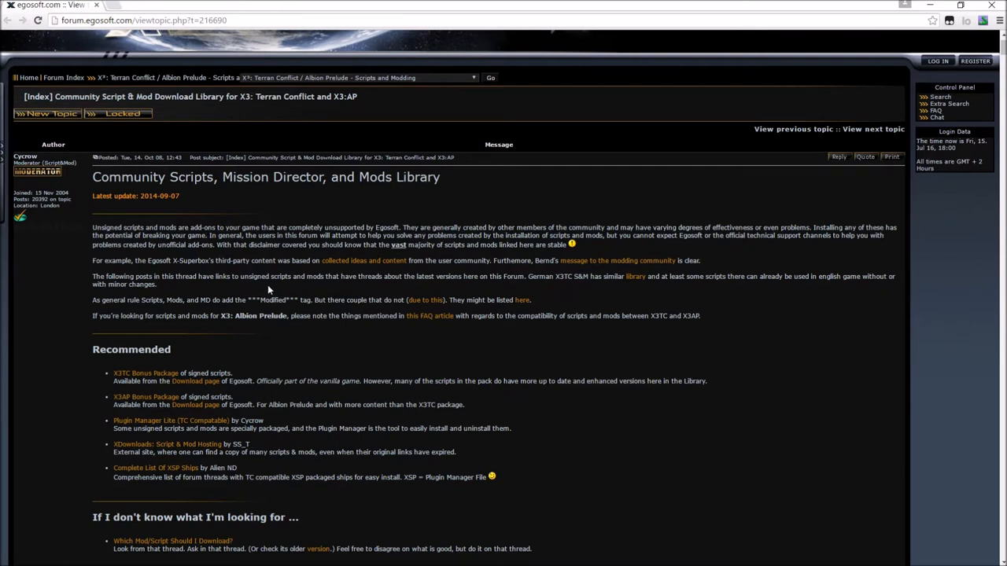
- Scroll to the Recommended packages list in the modding forum post
scroll(down, 3)
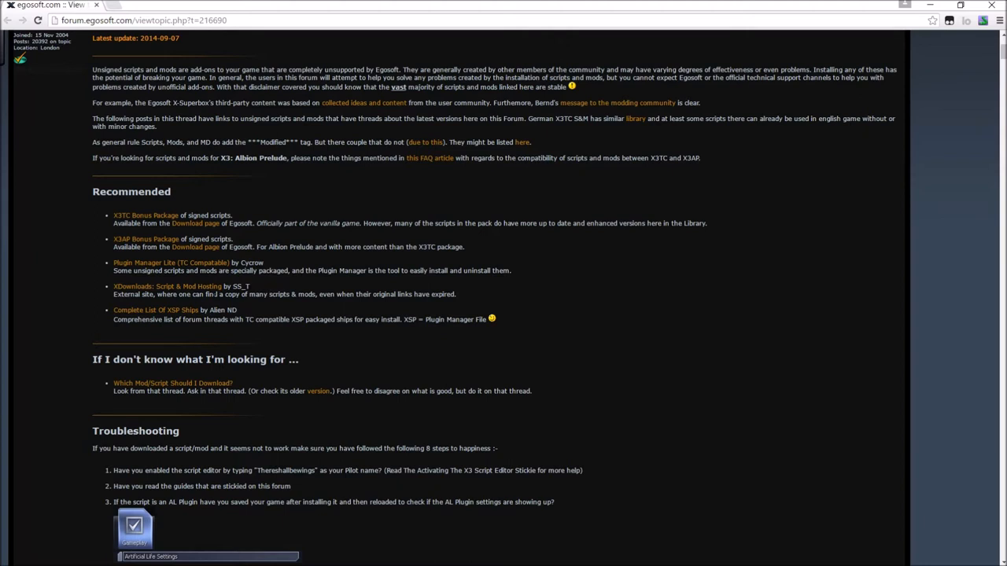
mouse_move(179, 249)
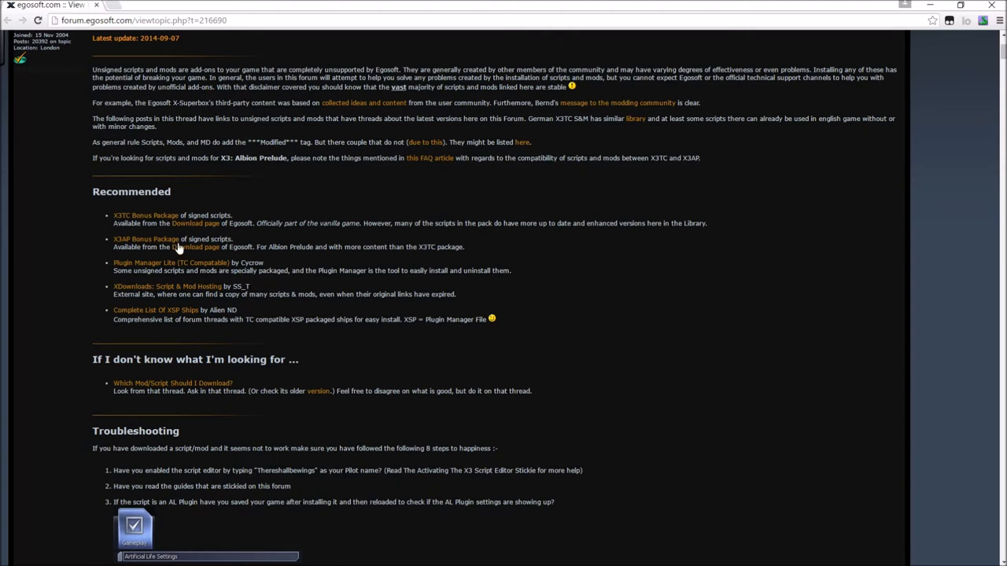
mouse_move(297, 266)
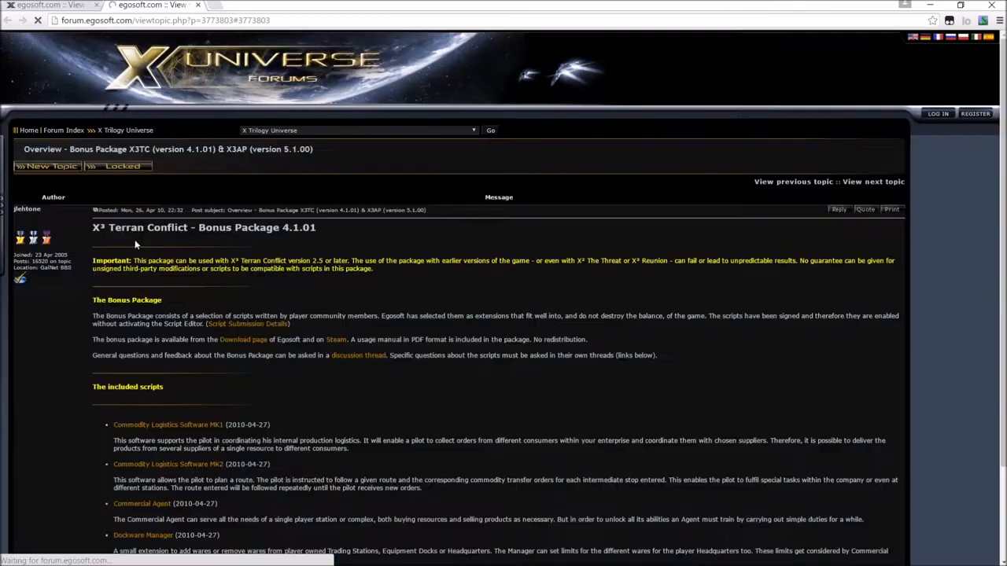
- Read through the included scripts list and scroll back toward the package overview
scroll(down, 3)
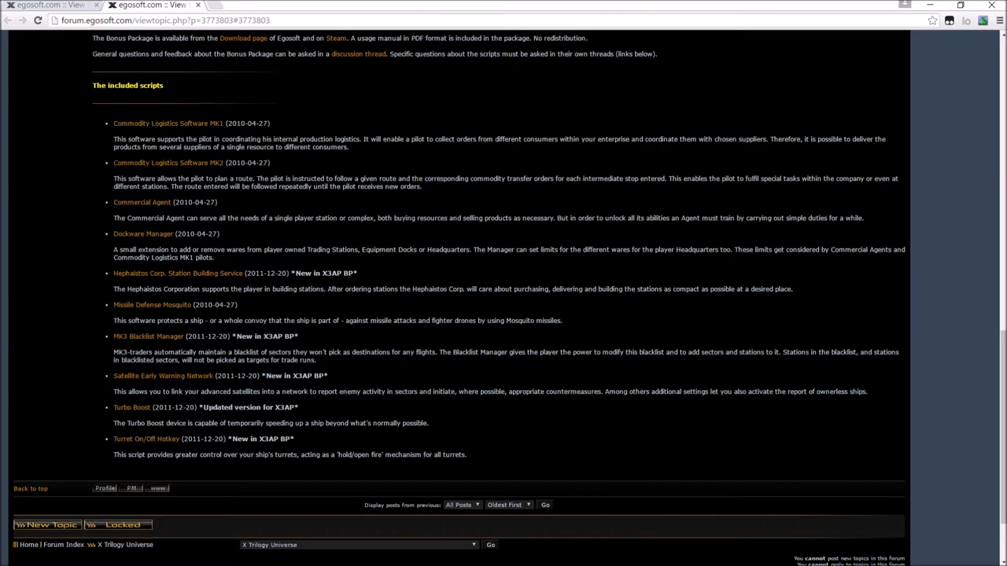
mouse_move(149, 126)
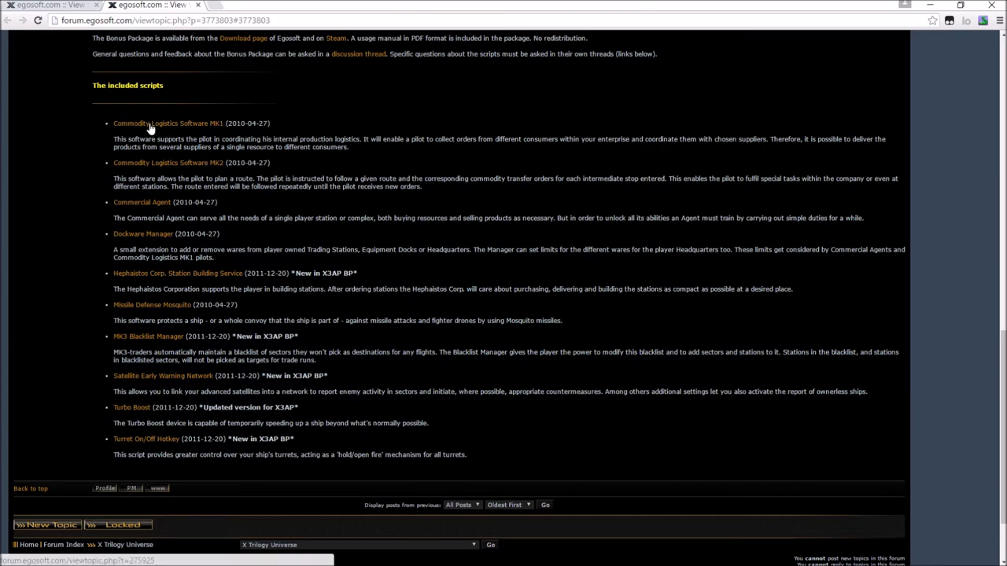
mouse_move(131, 251)
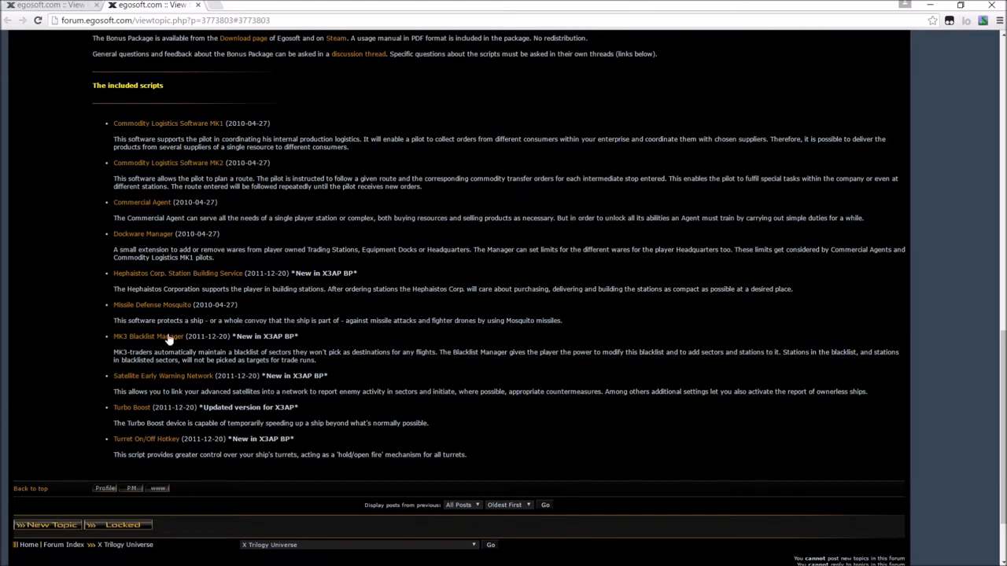
mouse_move(184, 299)
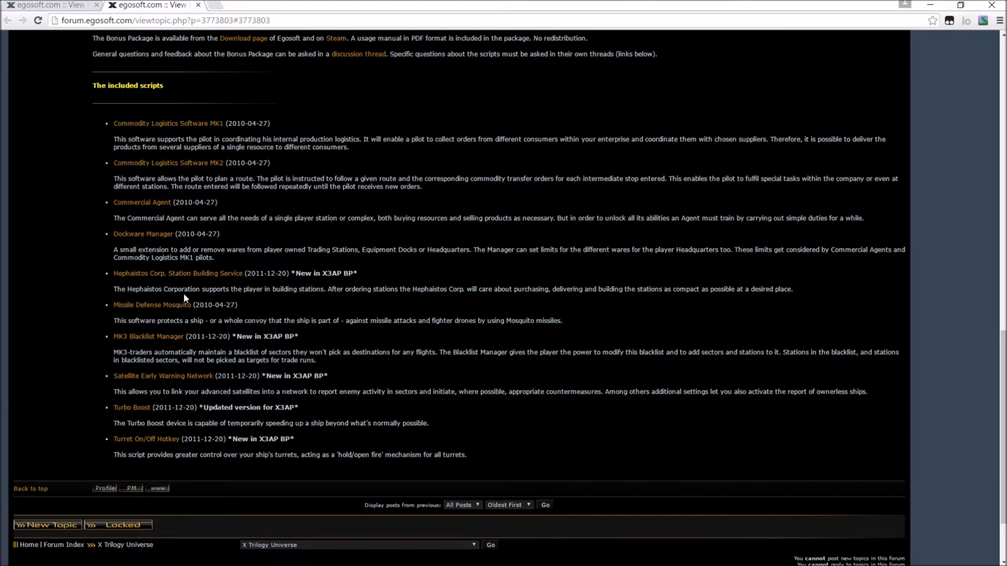
mouse_move(139, 276)
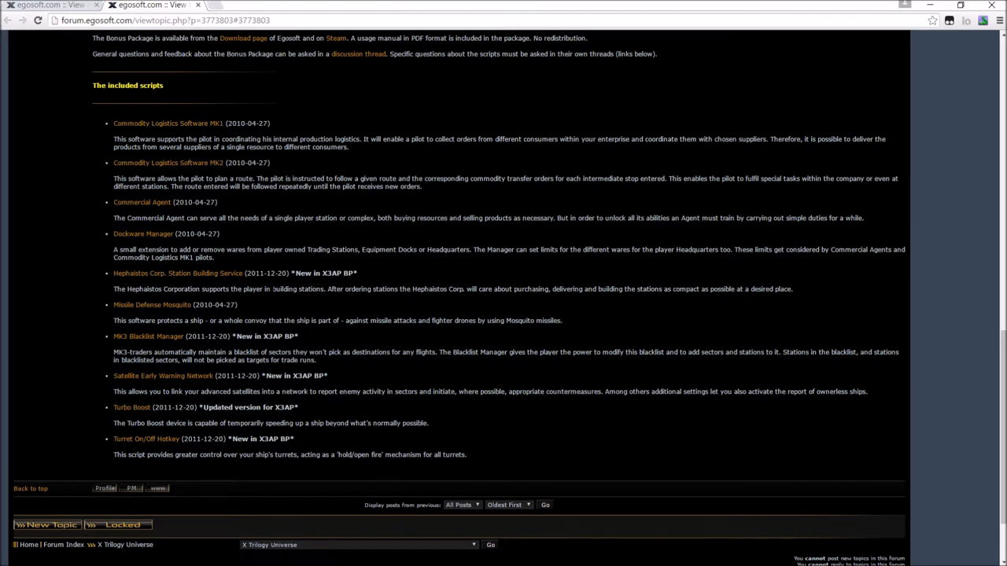
mouse_move(372, 299)
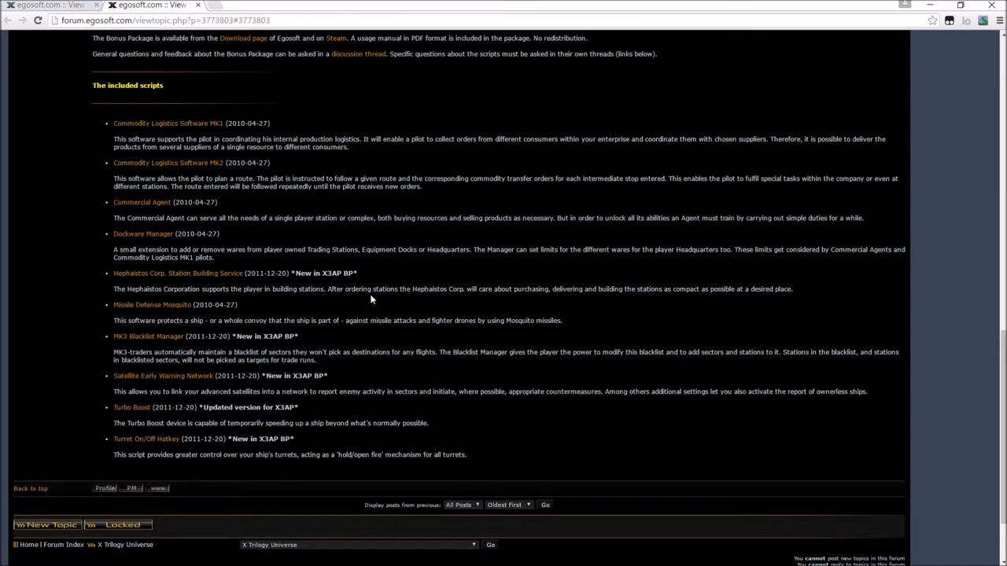
mouse_move(371, 299)
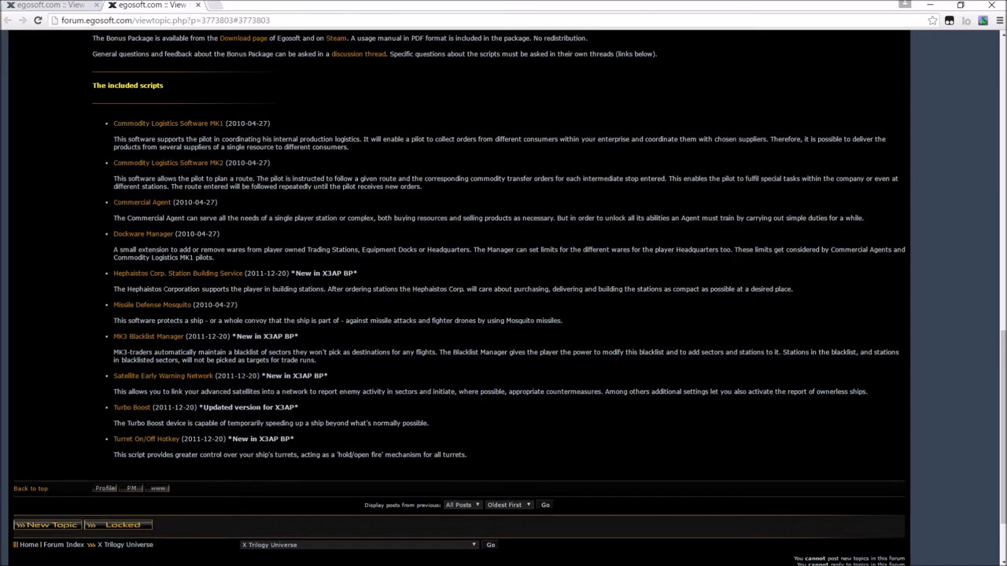
mouse_move(280, 386)
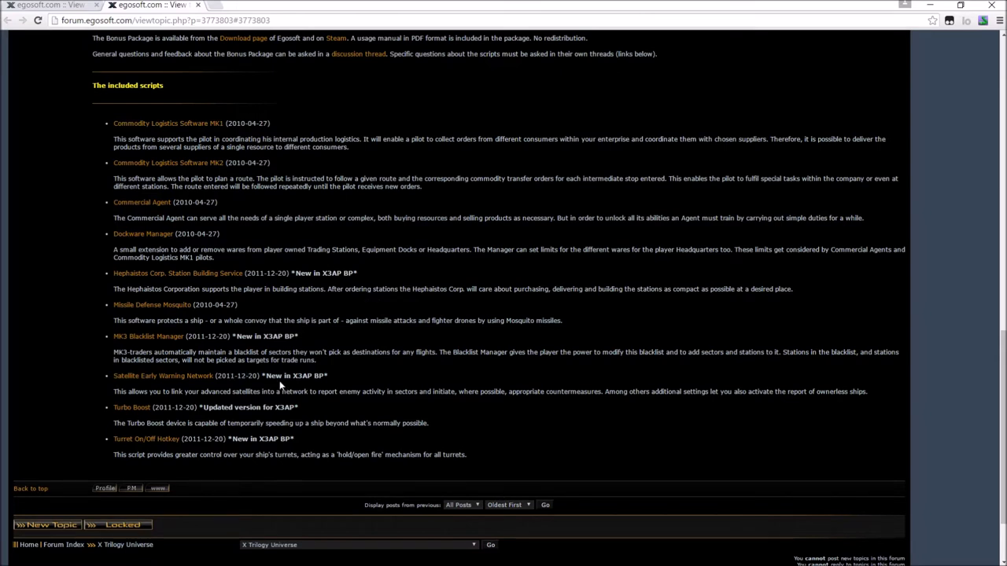
mouse_move(276, 379)
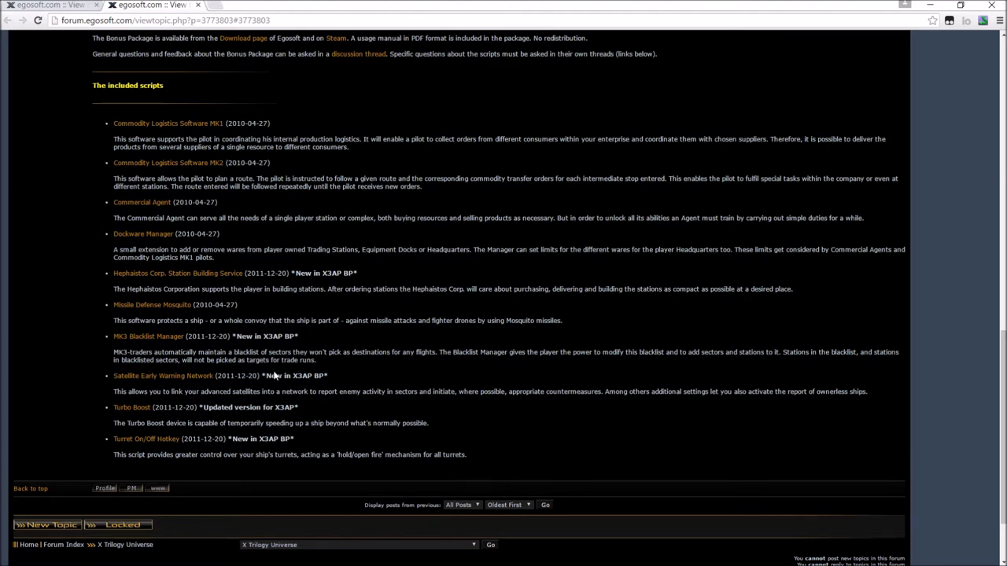
mouse_move(274, 376)
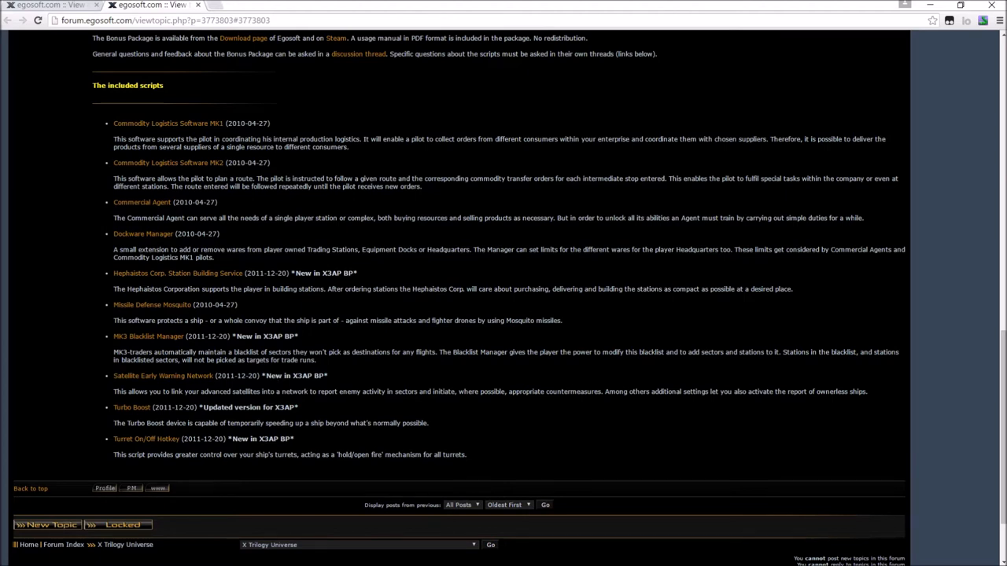
scroll(up, 3)
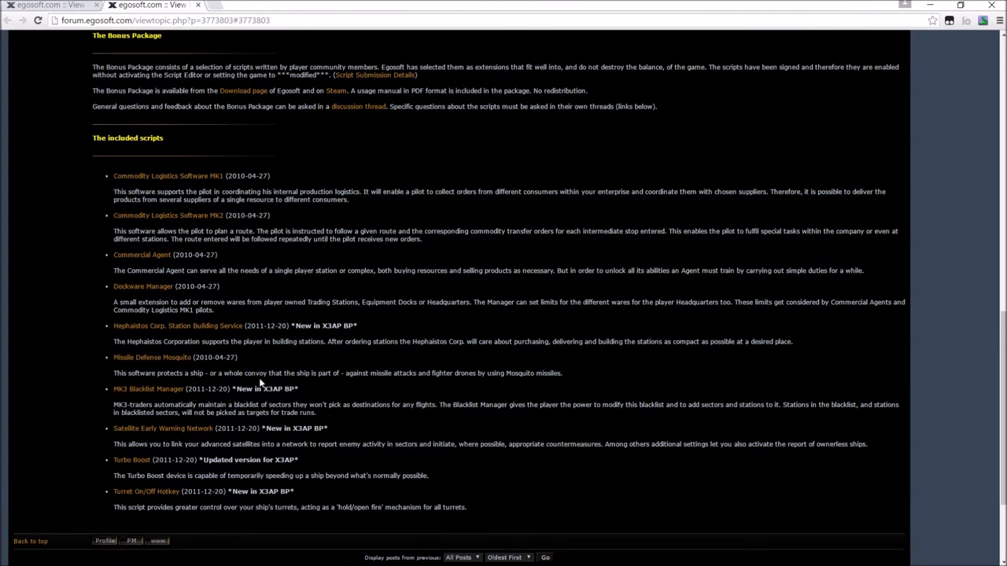
scroll(up, 3)
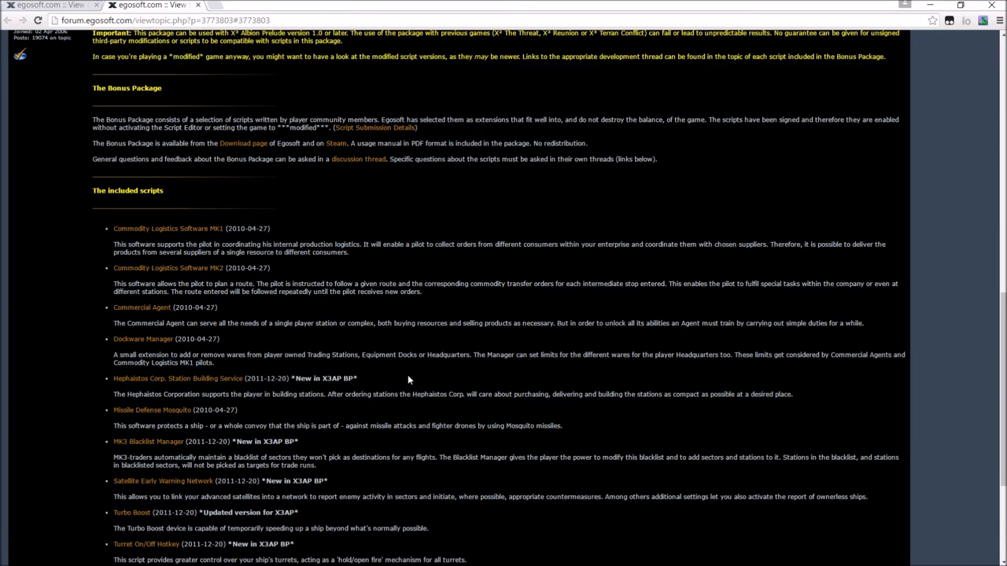
mouse_move(263, 200)
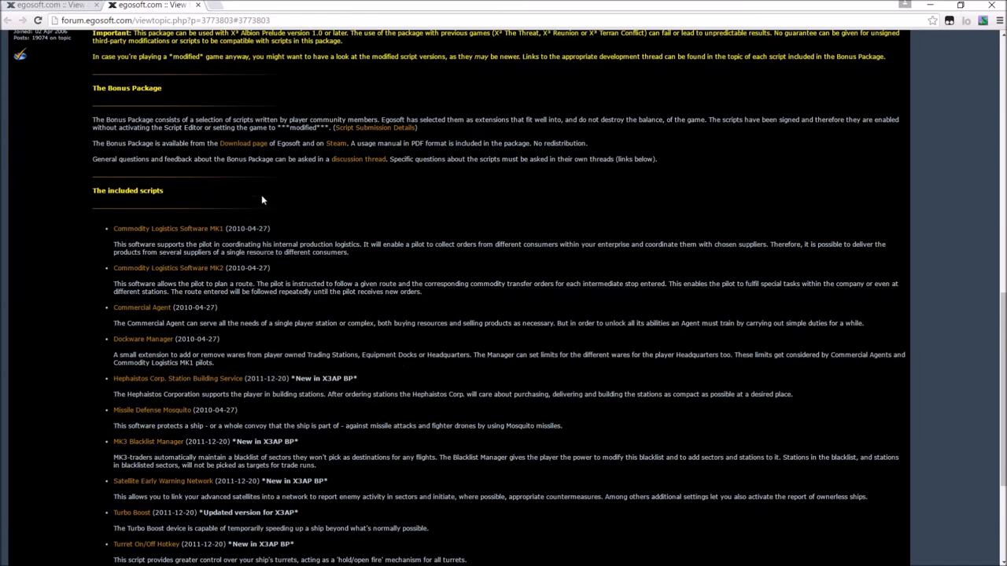
mouse_move(243, 144)
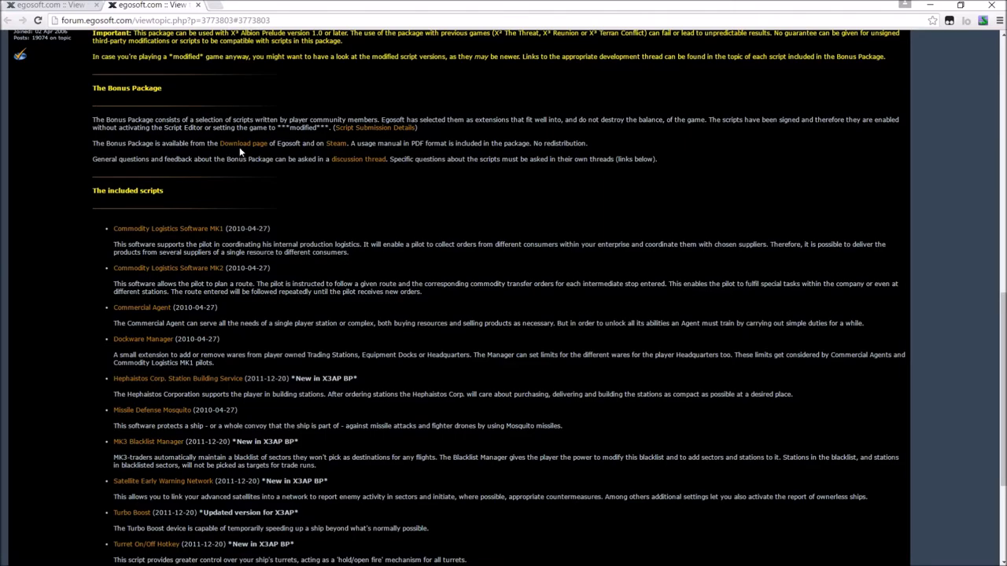
- Go to the Egosoft Bonus Material page and choose the X3AP All In One Bonus Package download
click(242, 143)
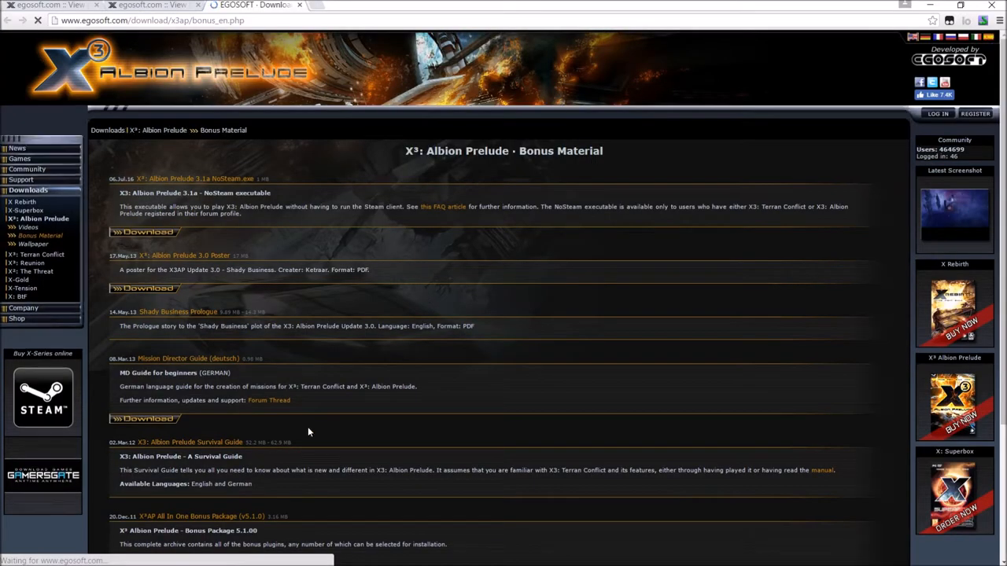
scroll(down, 3)
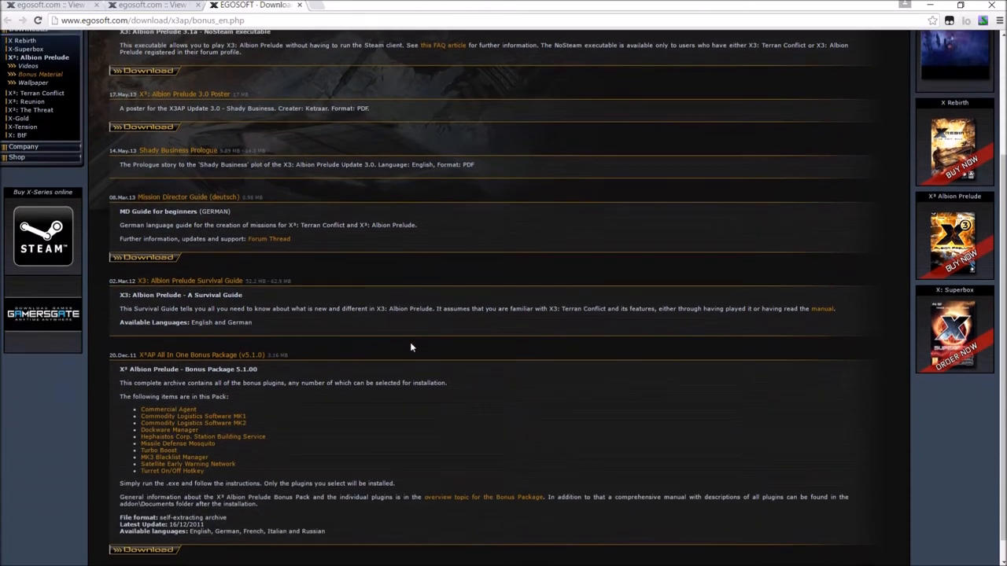
scroll(down, 3)
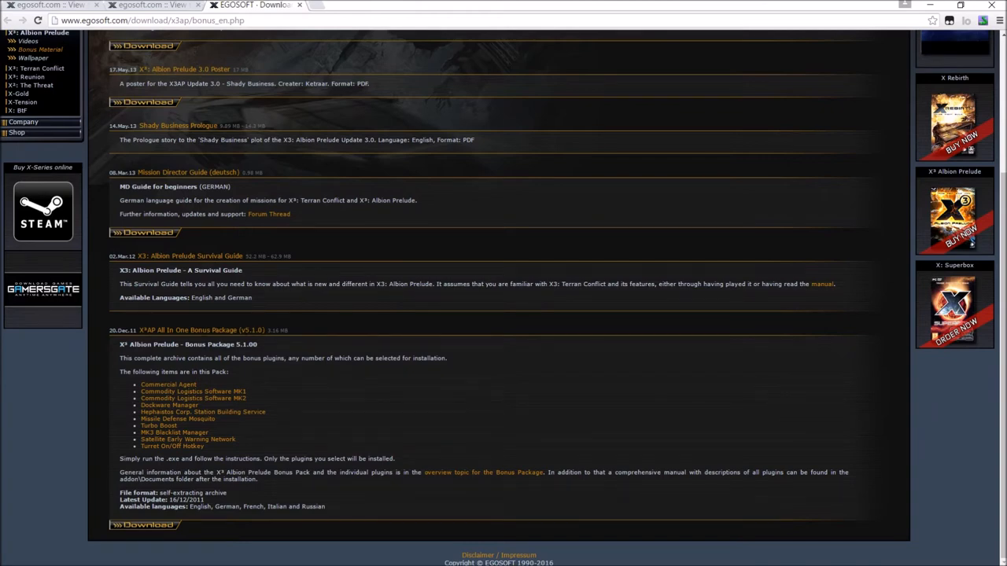
mouse_move(228, 416)
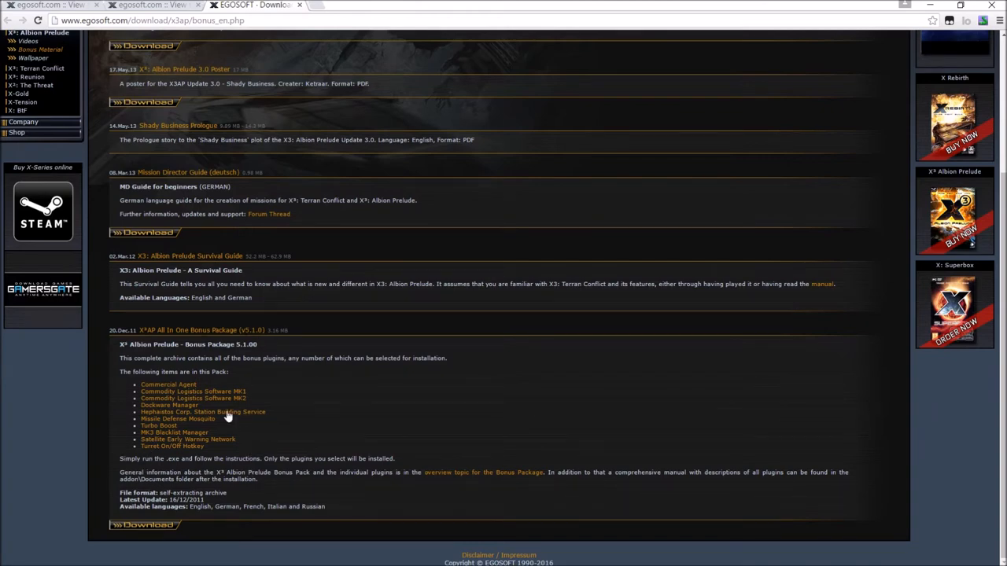
mouse_move(166, 413)
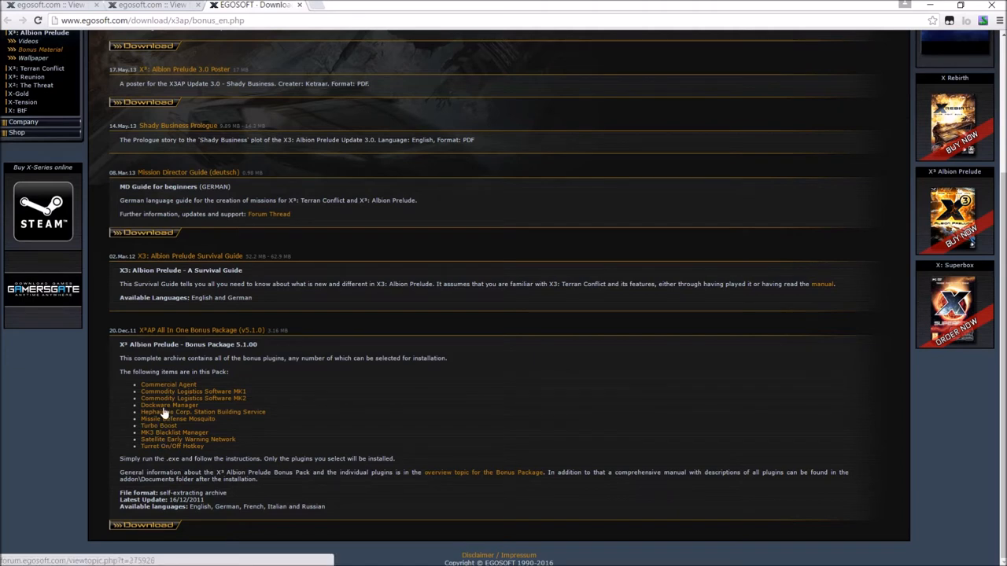
mouse_move(163, 392)
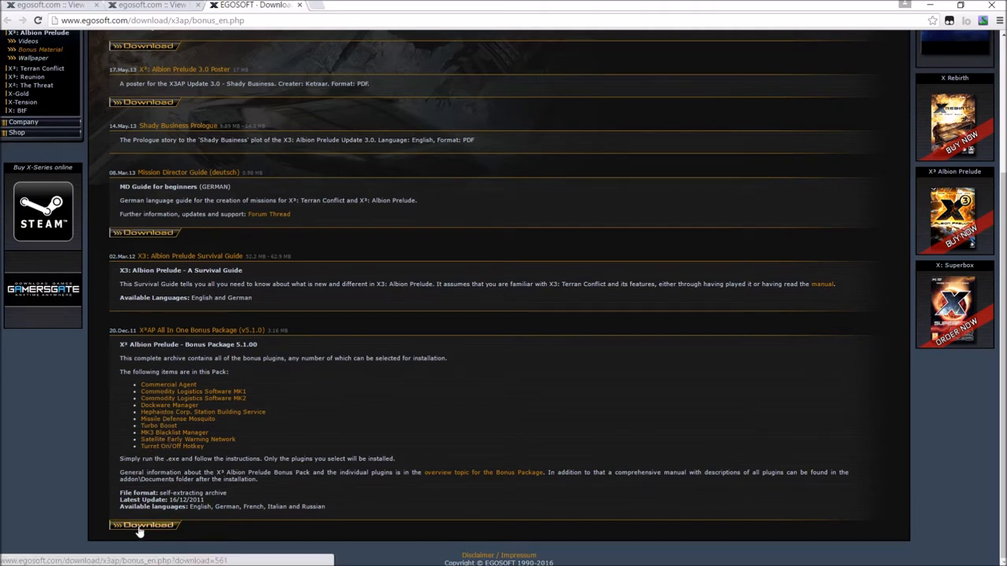
mouse_move(154, 532)
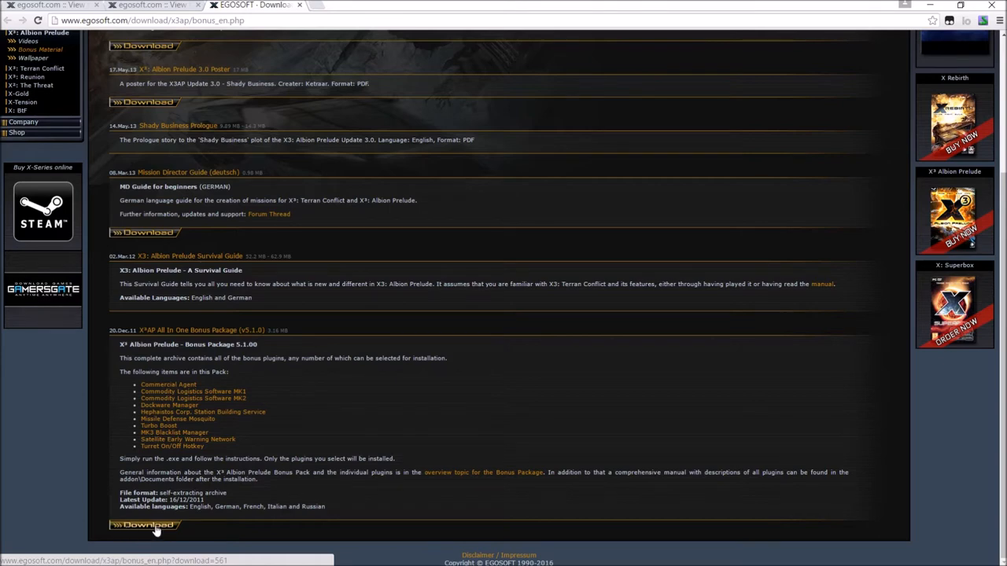
click(144, 525)
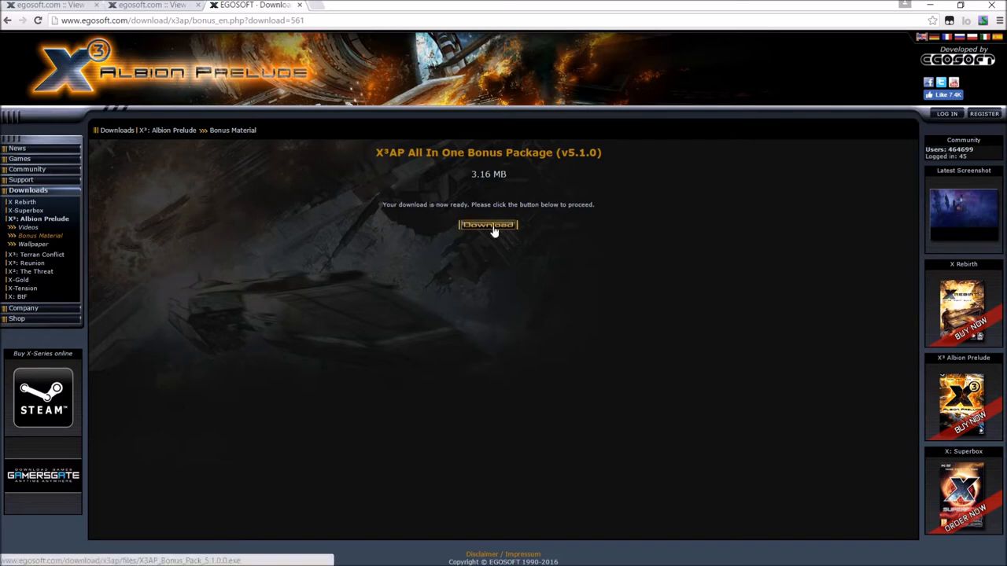
- Download X3AP_Bonus_Pack_5.1.0.exe and launch it from Chrome's download bar
click(487, 225)
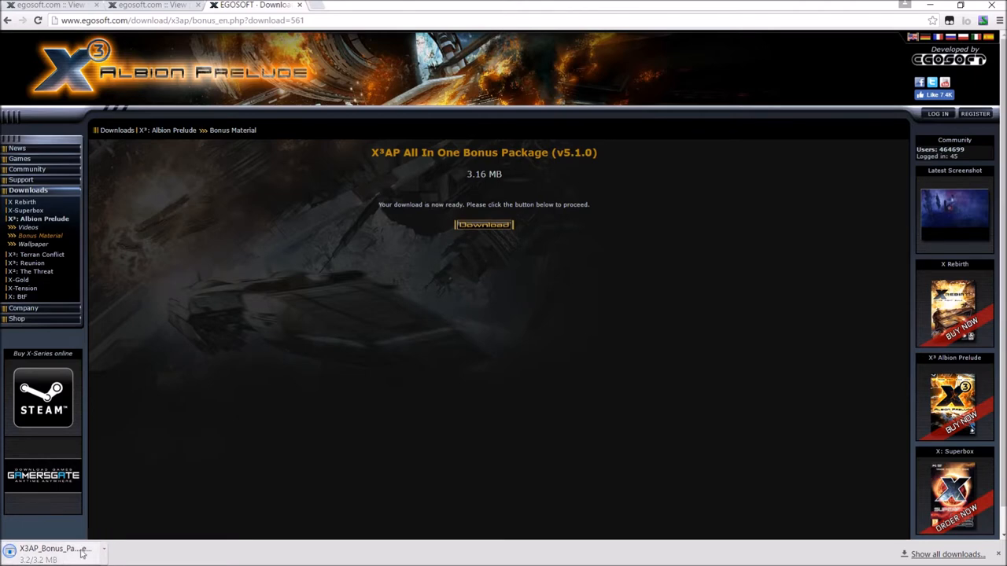
click(50, 547)
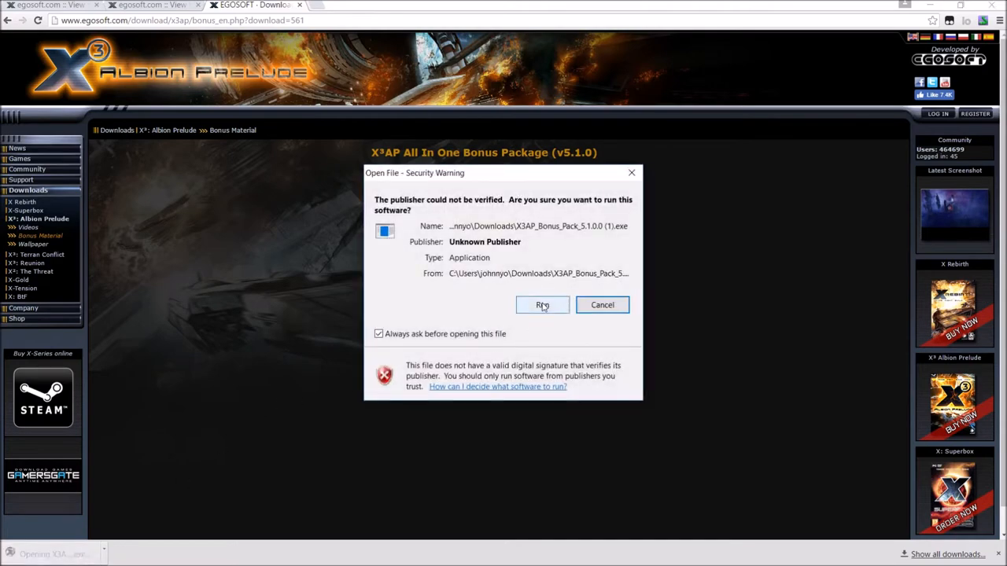
- Run the unverified installer, keep English, and continue past the welcome screen
click(541, 306)
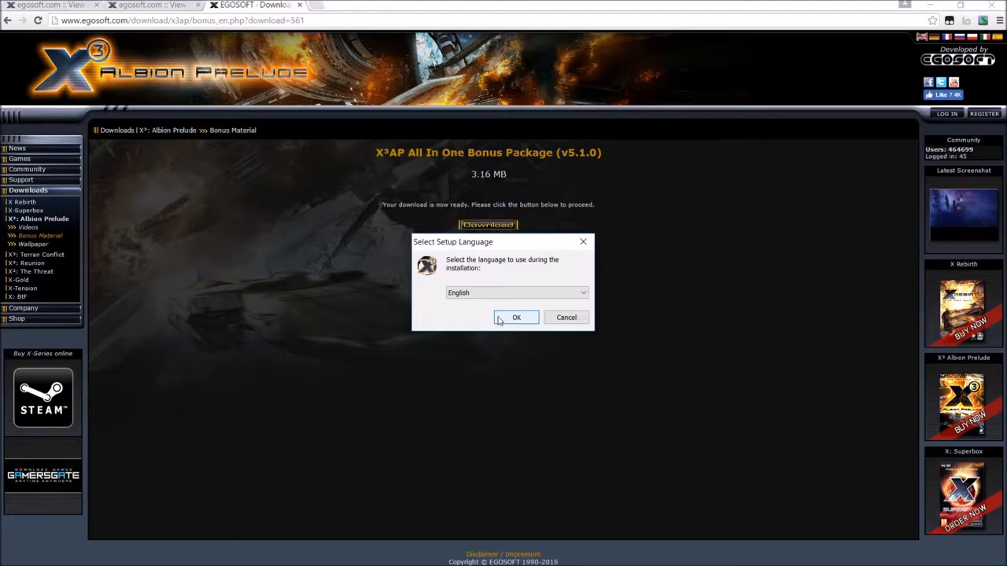
click(516, 318)
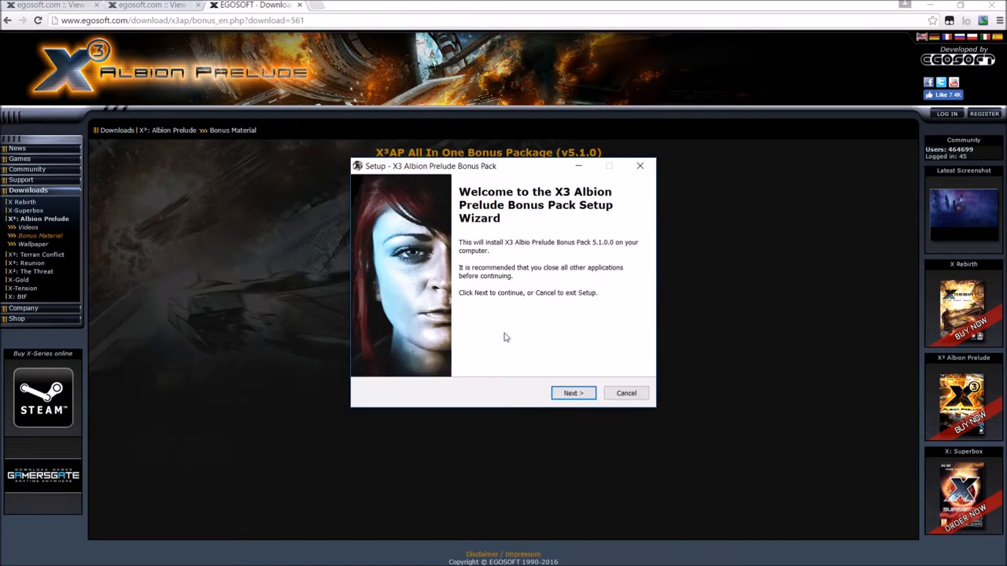
click(573, 393)
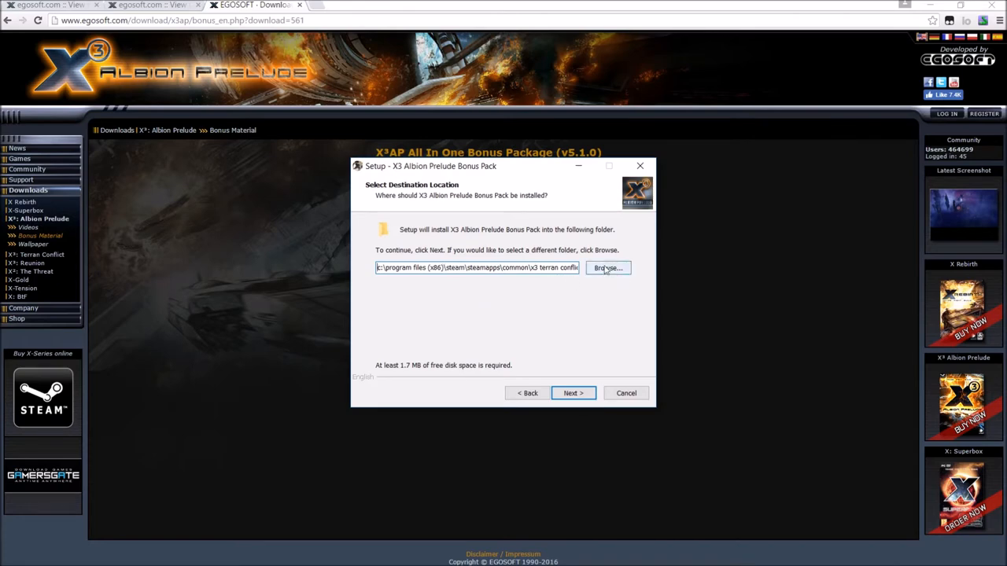
- Browse to steamapps > common > x3 terran conflict as the installation destination folder
click(607, 268)
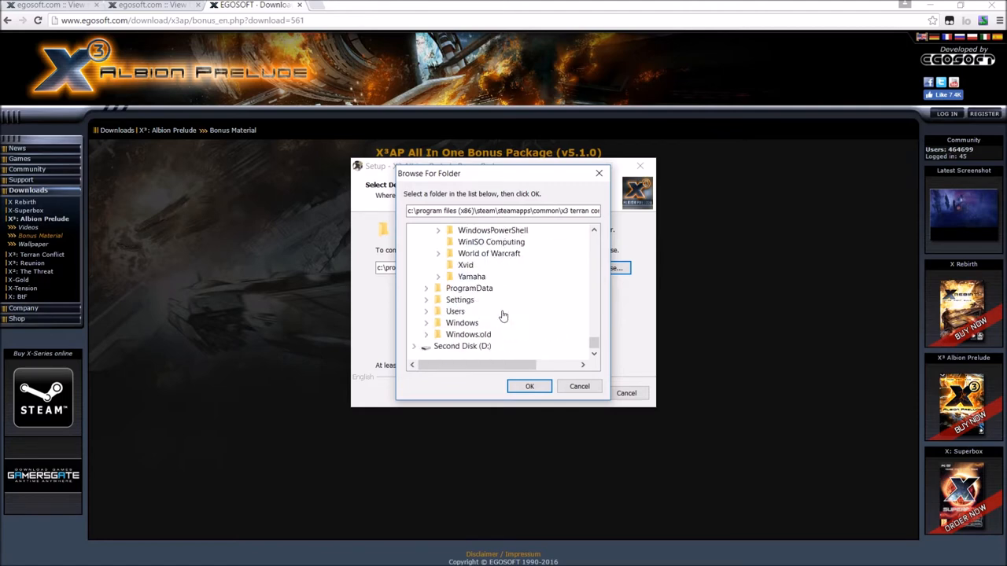
click(463, 346)
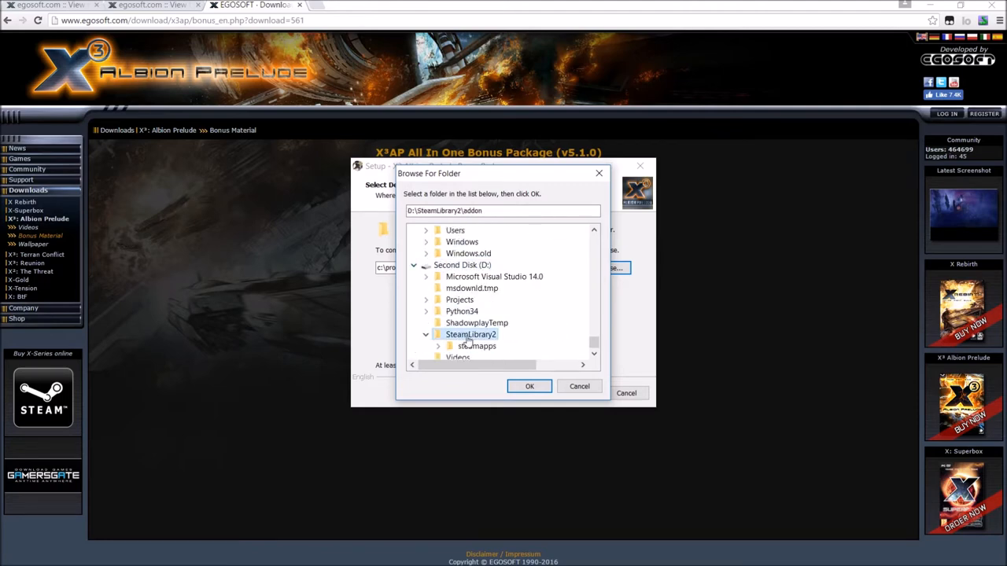
click(476, 346)
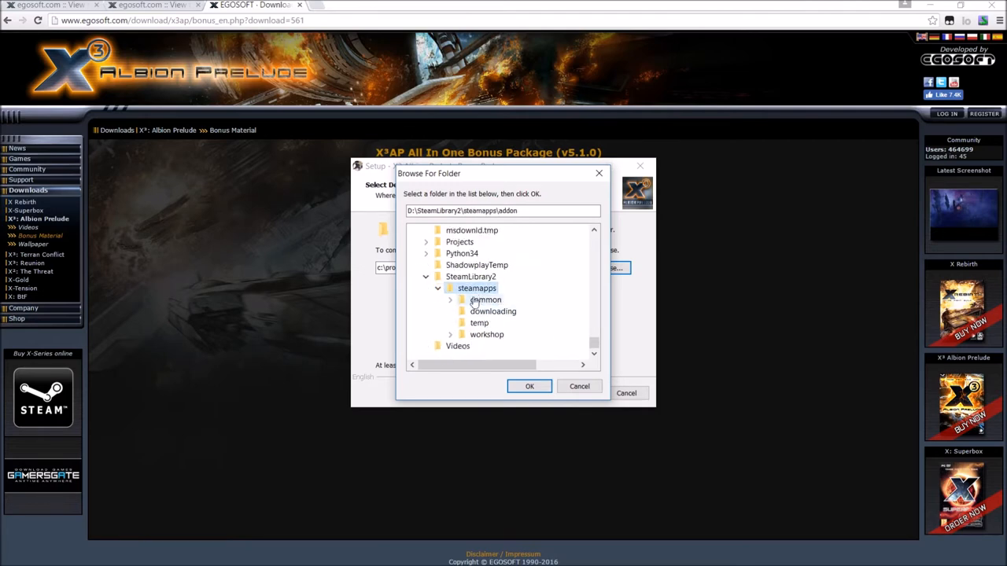
mouse_move(475, 297)
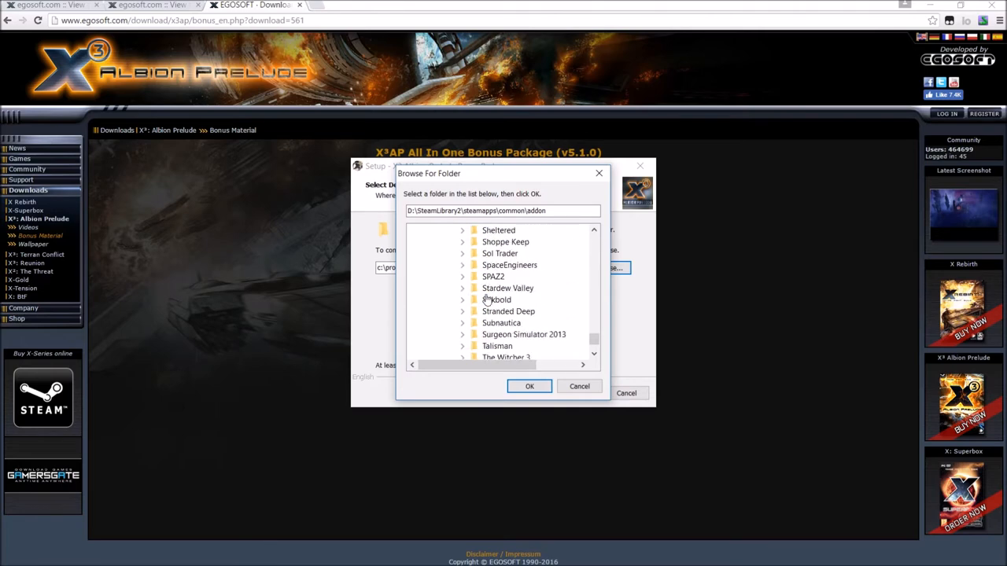
click(509, 299)
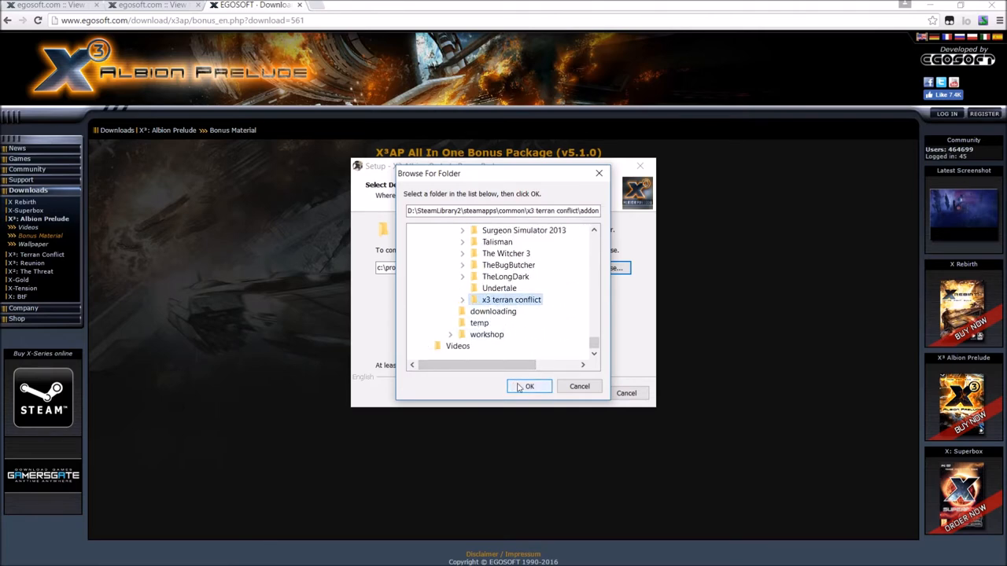
click(529, 387)
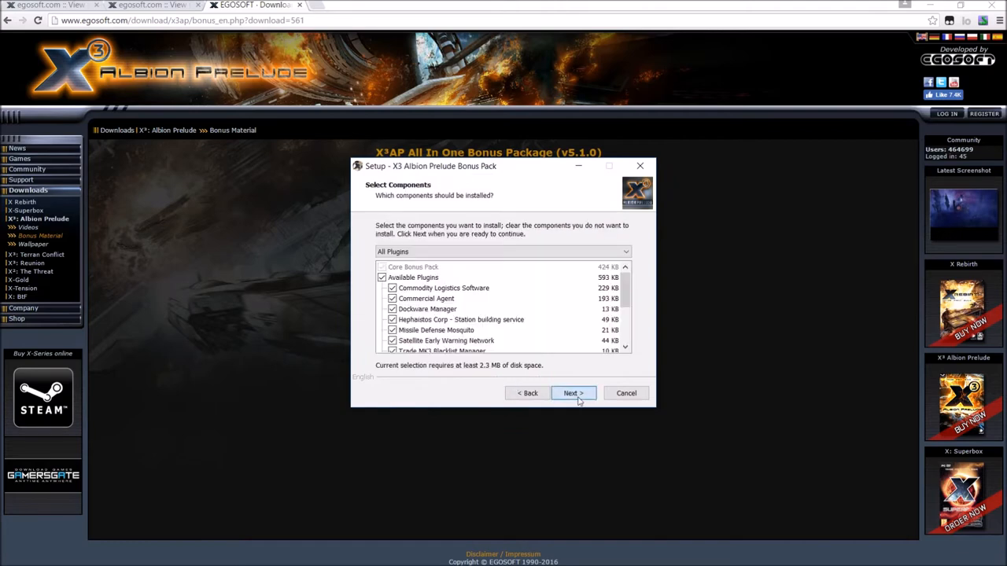
- Review the plugin components list and accept defaults for components and shortcuts folder
scroll(down, 3)
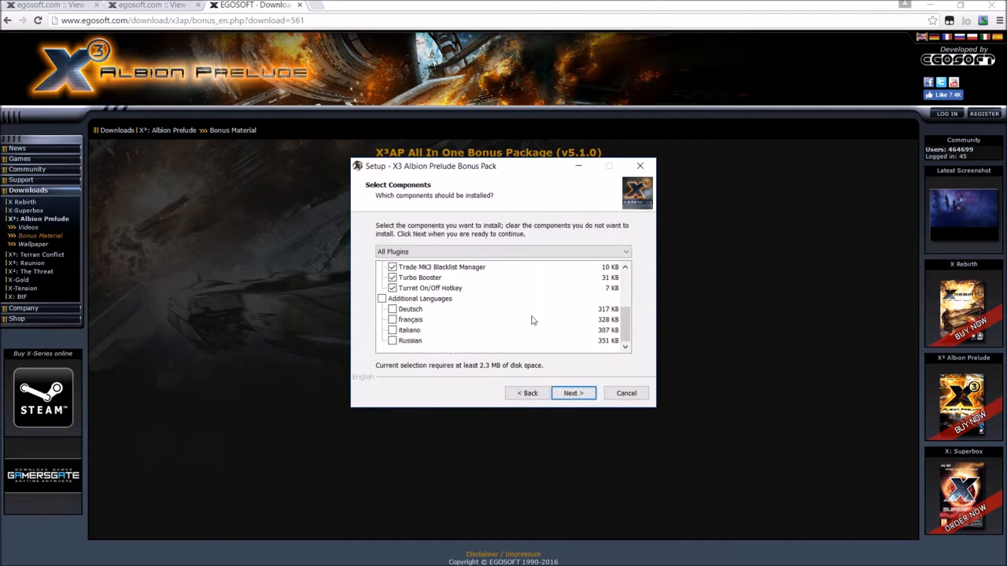
scroll(up, 3)
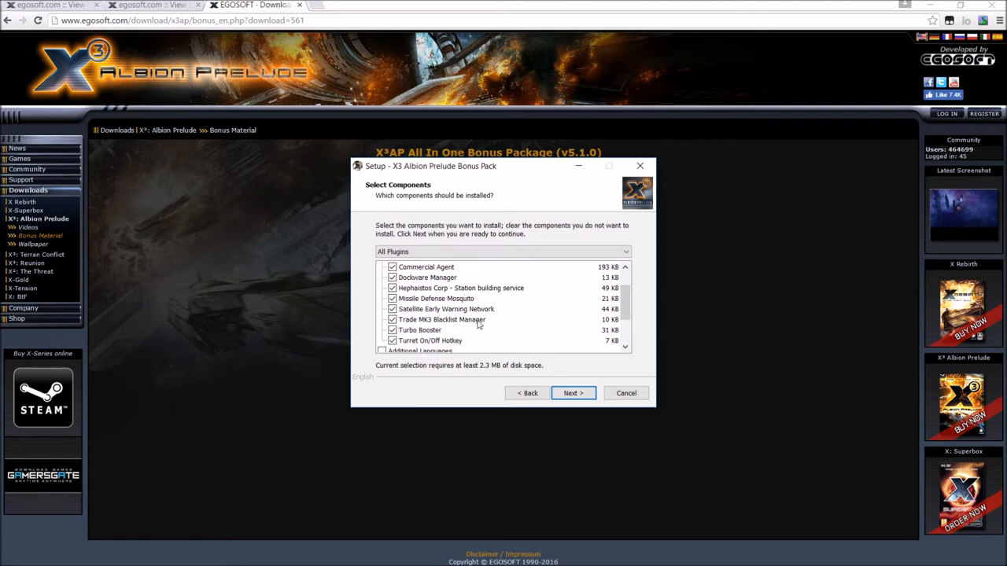
mouse_move(444, 299)
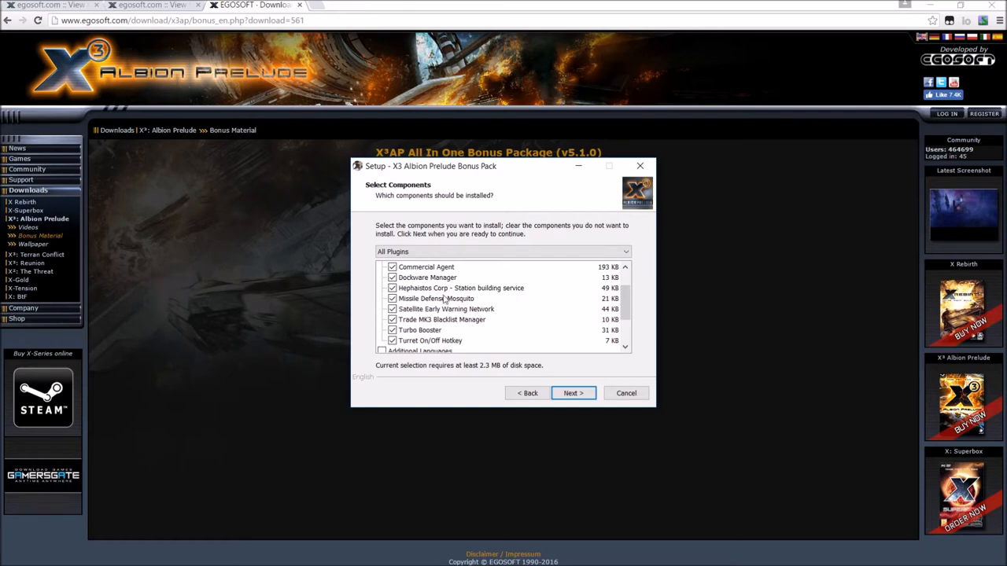
scroll(up, 3)
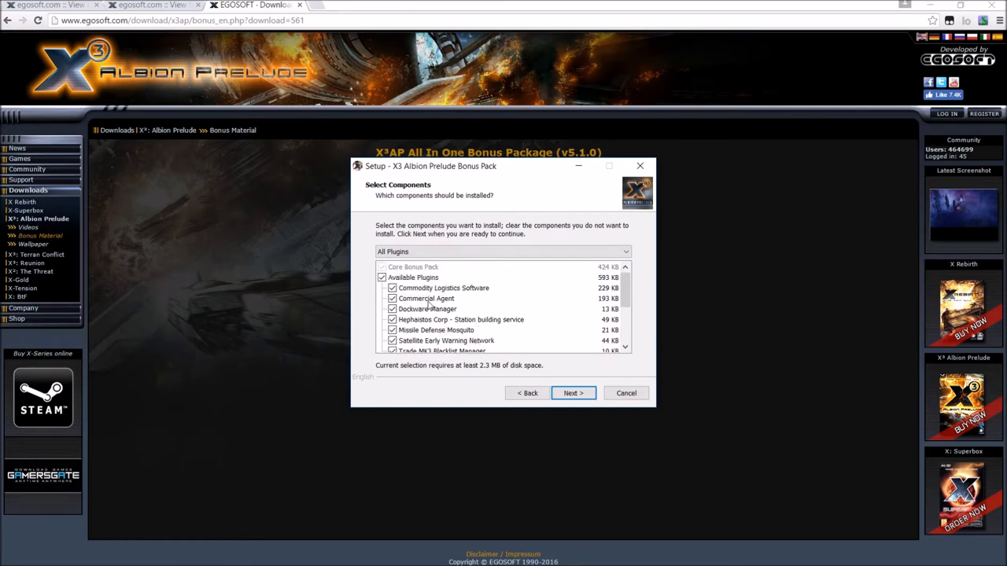
scroll(down, 3)
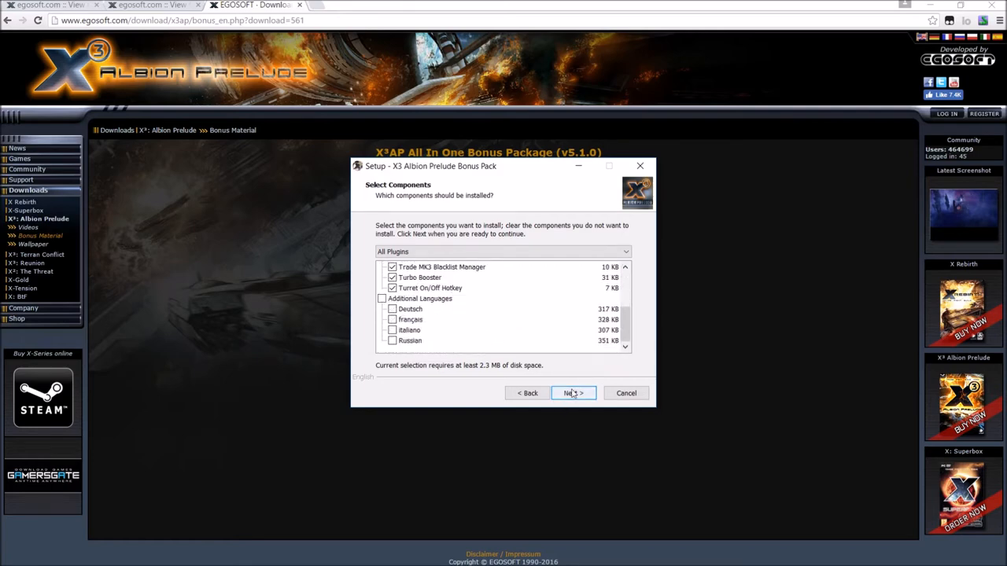
click(573, 393)
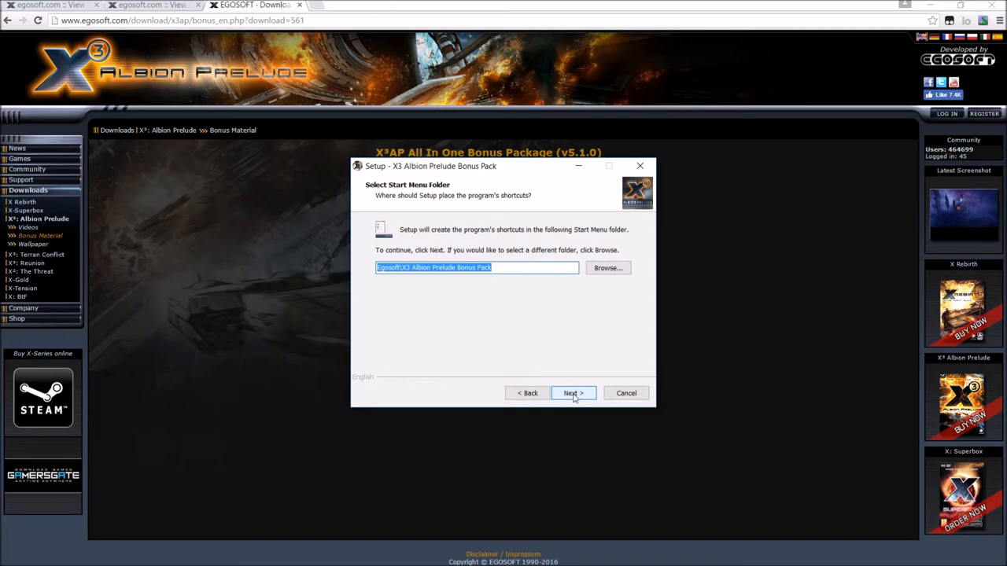
click(572, 394)
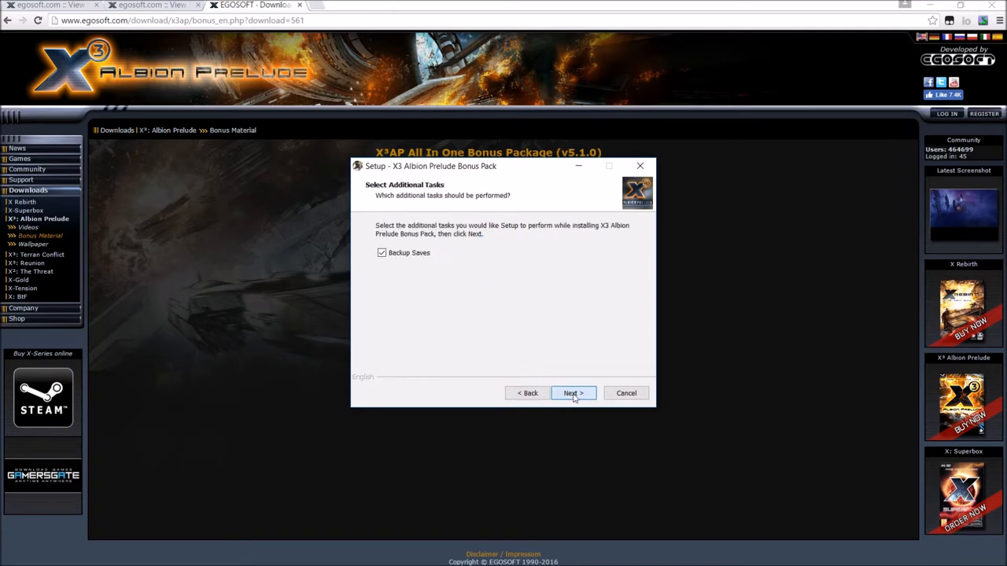
- Install the bonus pack with Backup Saves off and finish without viewing the readme
click(381, 252)
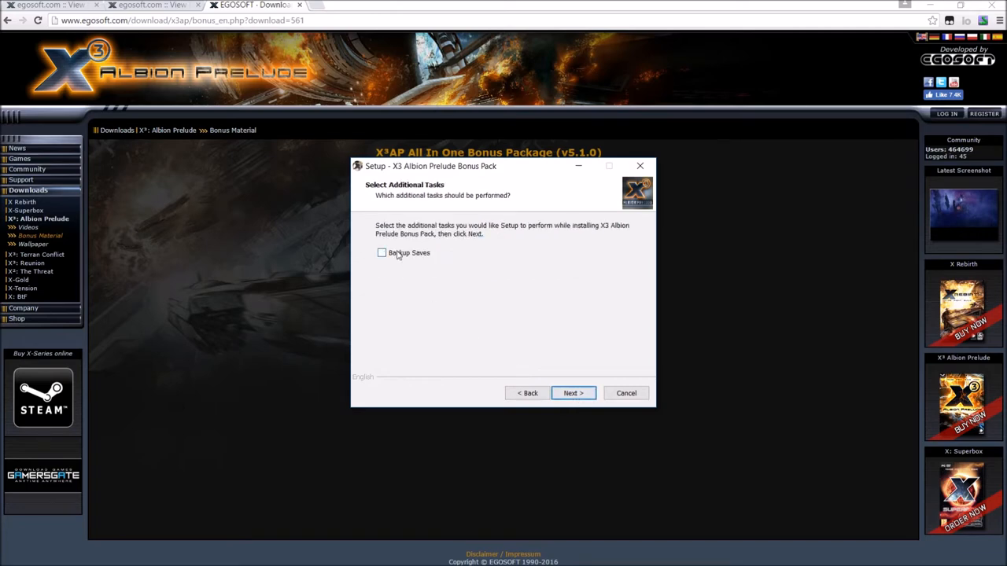
click(572, 393)
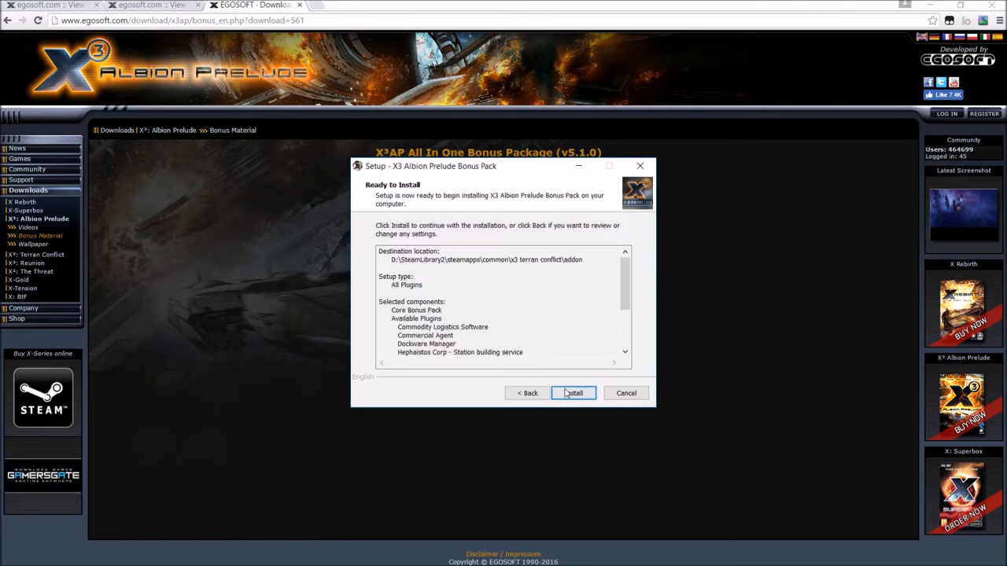
click(573, 393)
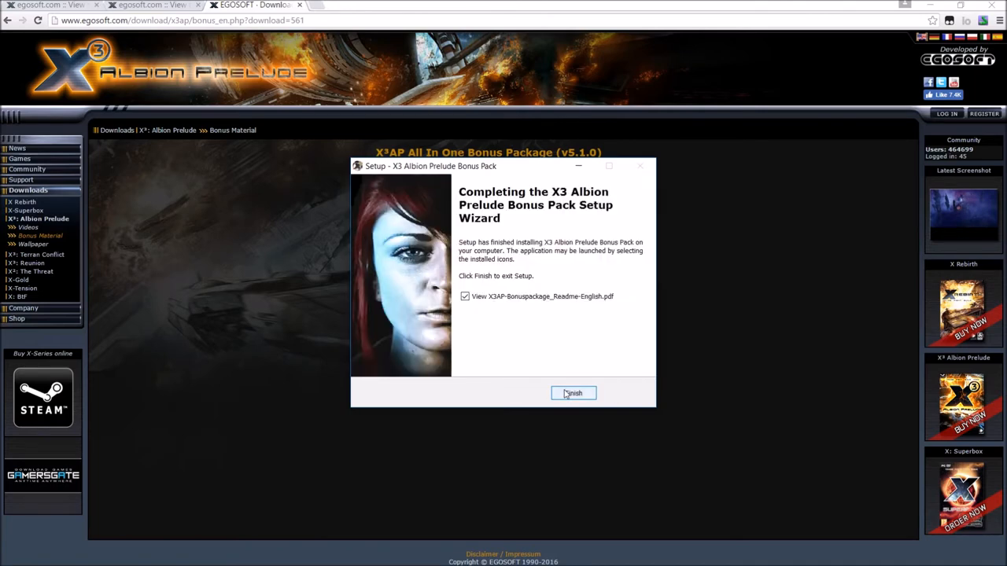
click(466, 296)
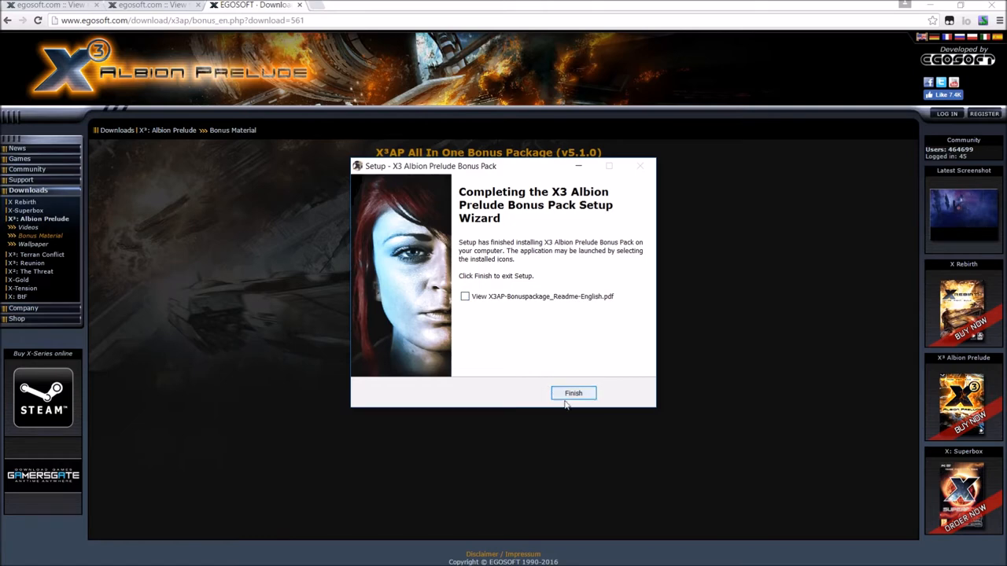
click(573, 394)
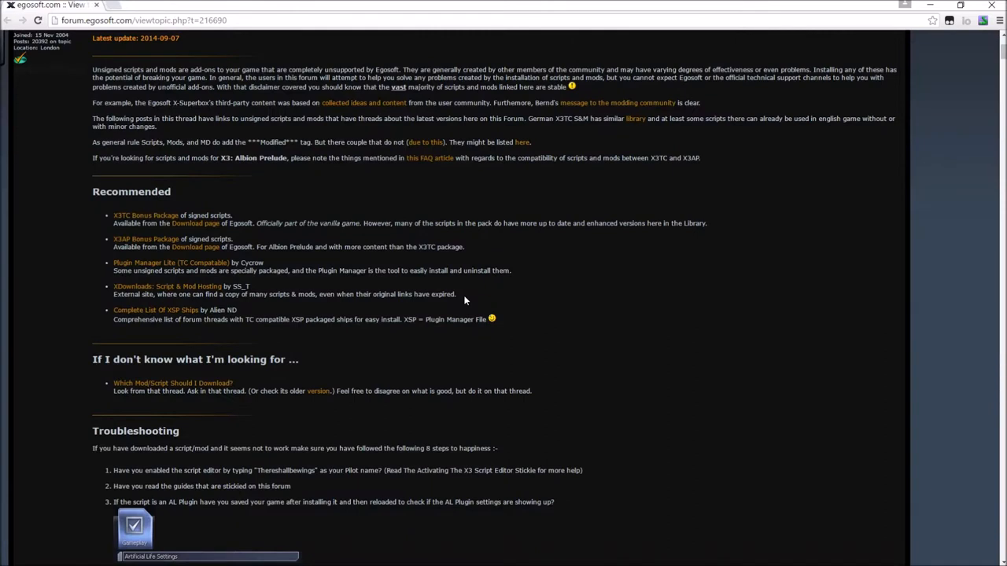
mouse_move(464, 301)
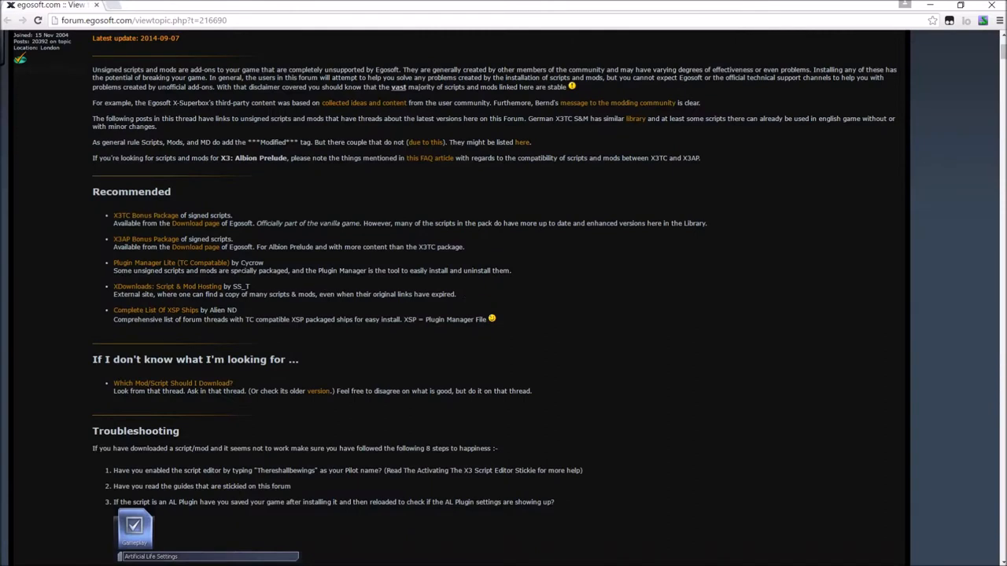
mouse_move(145, 268)
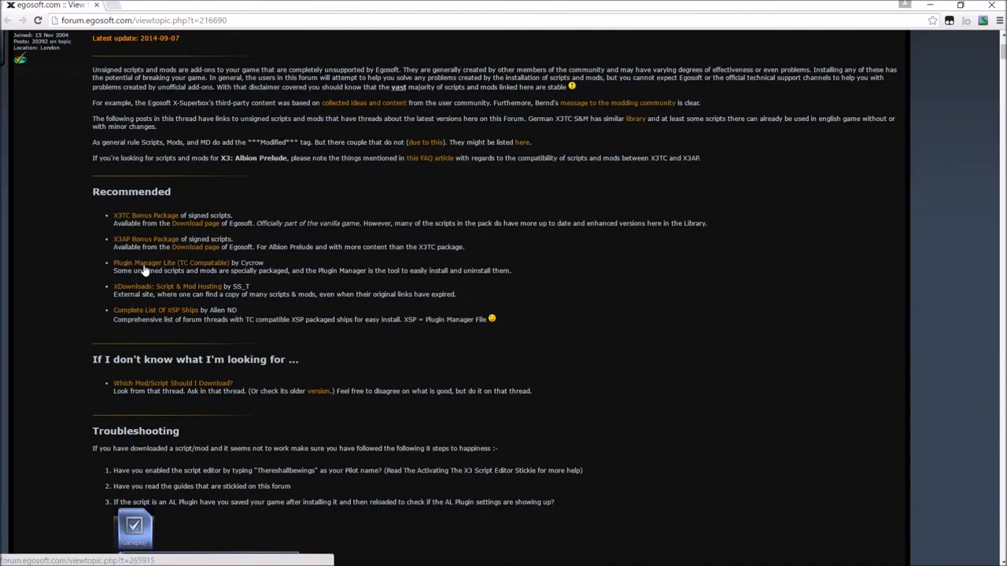
mouse_move(179, 267)
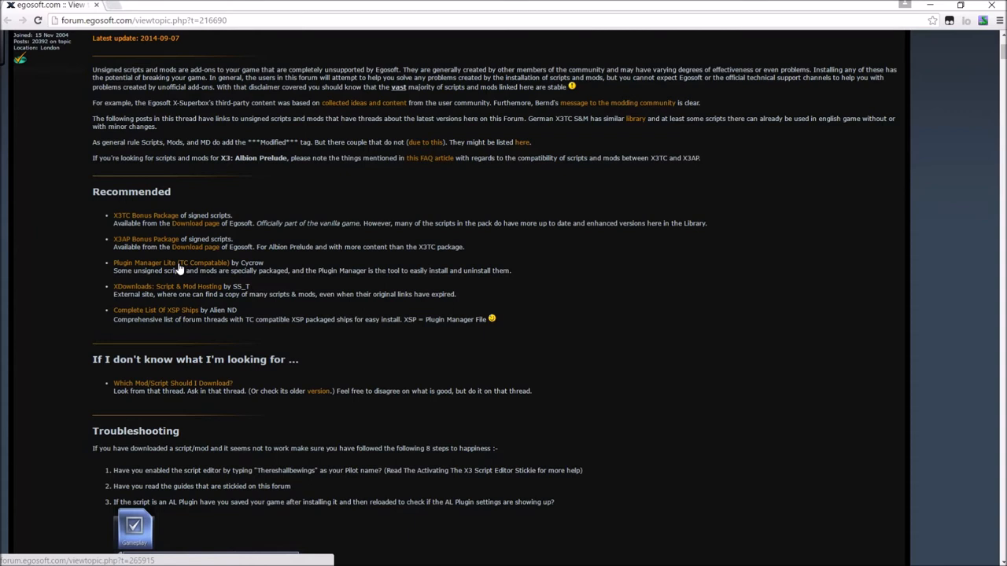
mouse_move(132, 267)
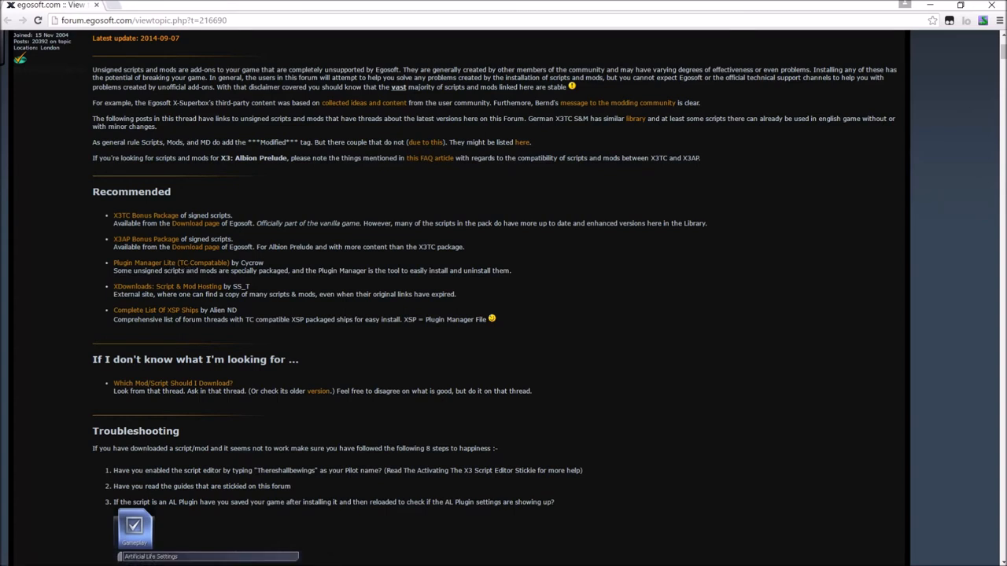
mouse_move(154, 271)
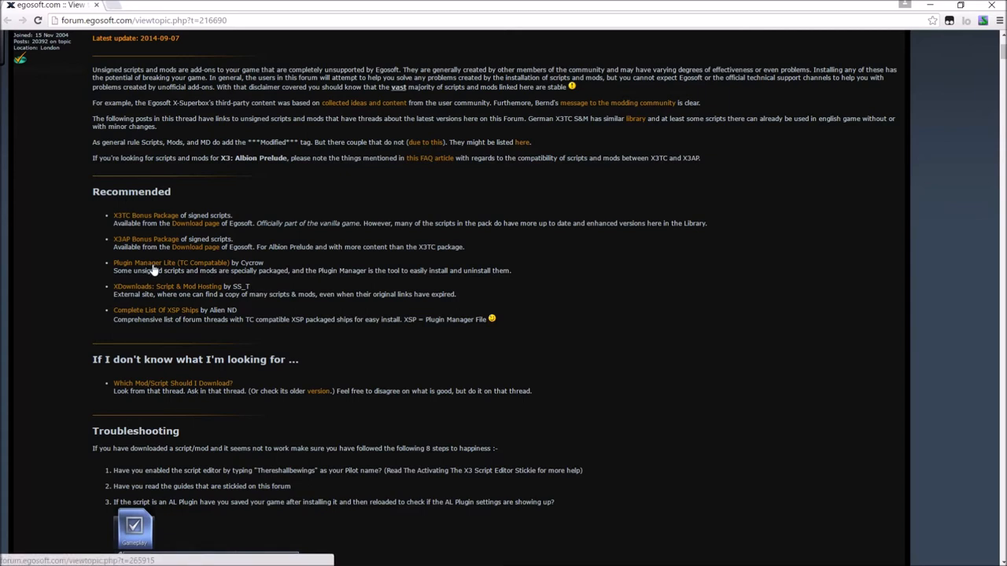
- Open the Egosoft forum thread for X Universe Plugin Manager V1.531
click(170, 261)
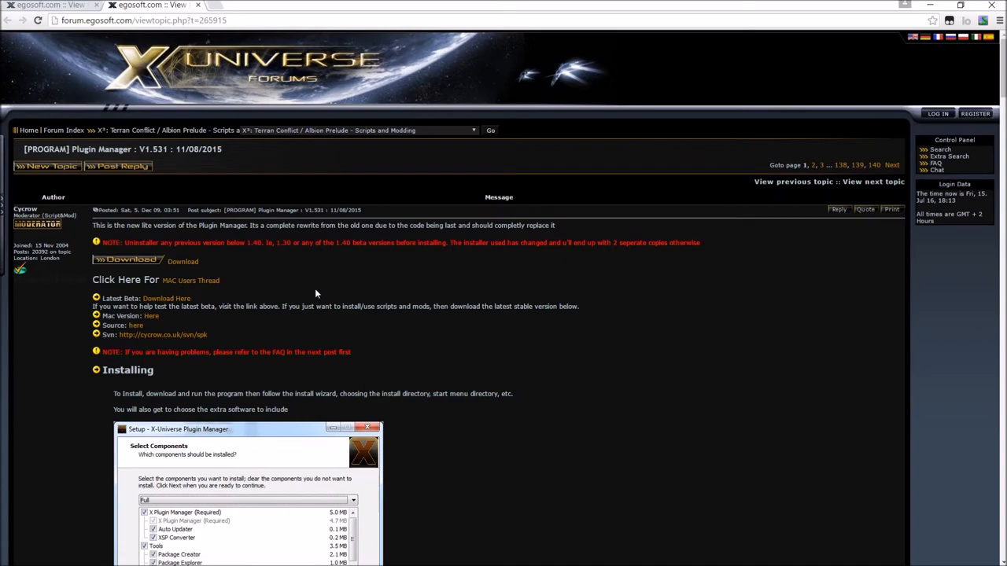
mouse_move(129, 259)
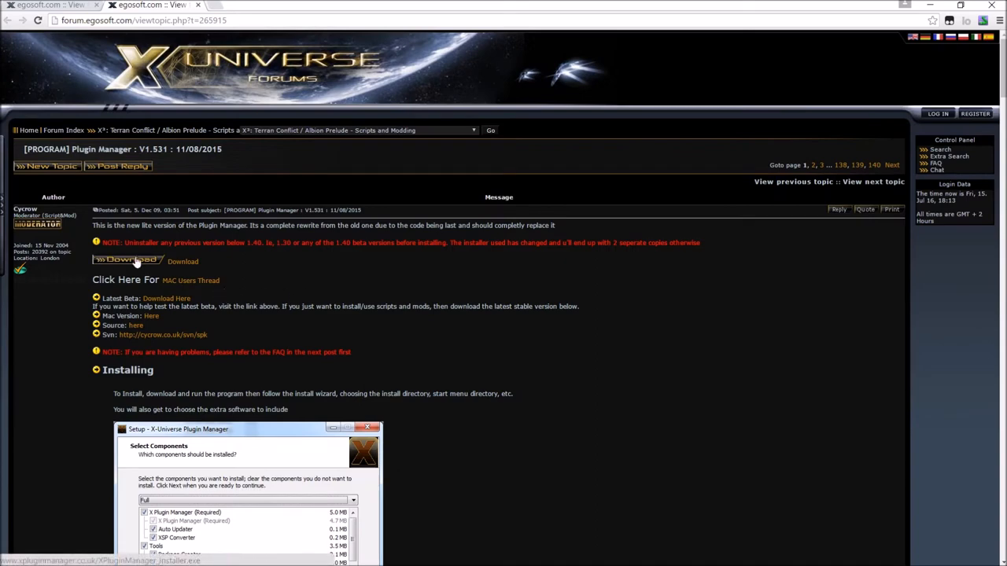
- Scroll down to the Plugin Manager thread's installing section with the component selection screenshot
scroll(down, 3)
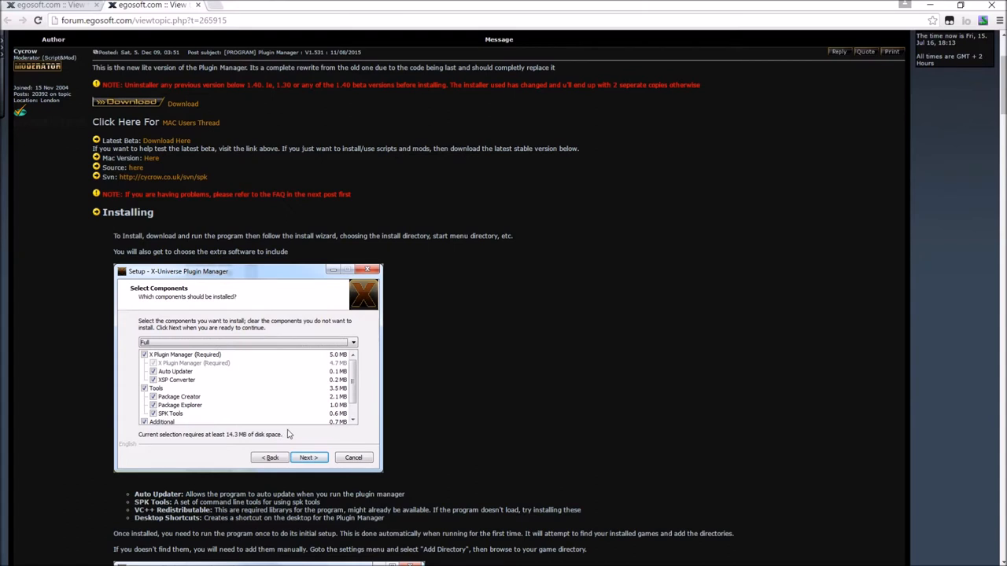
mouse_move(232, 305)
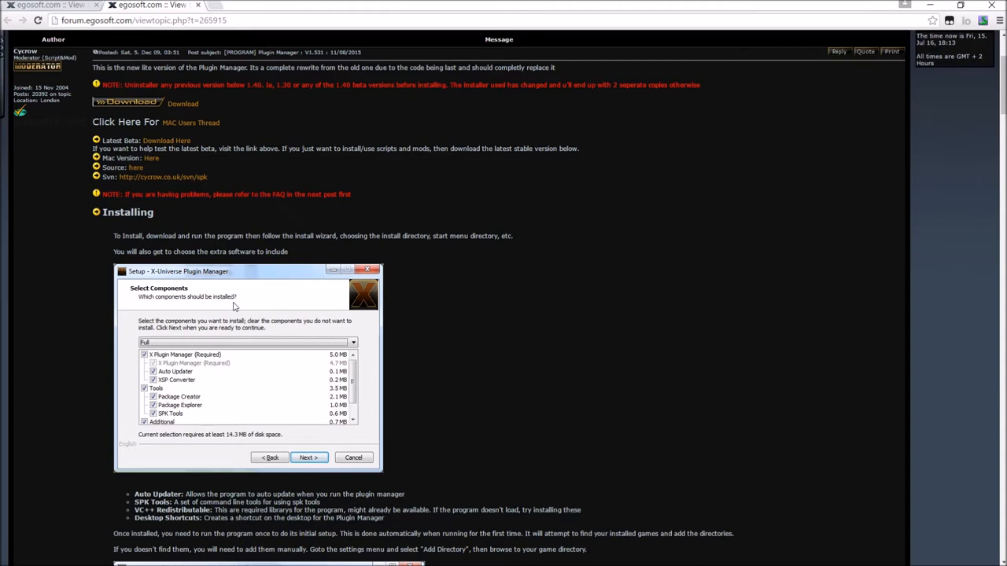
mouse_move(716, 246)
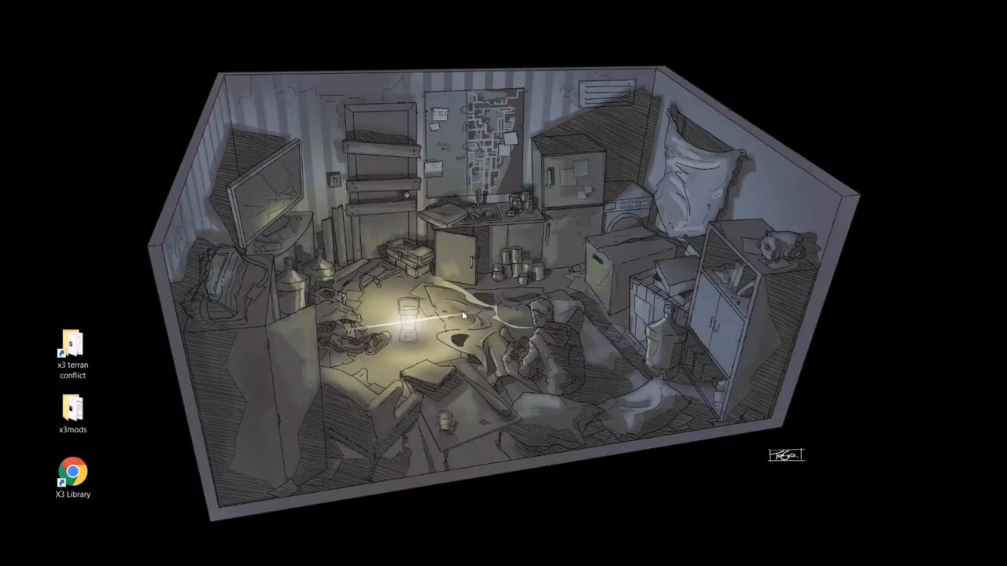
- Open the desktop x3mods folder and select the CrystalFree.zip archive
double_click(73, 412)
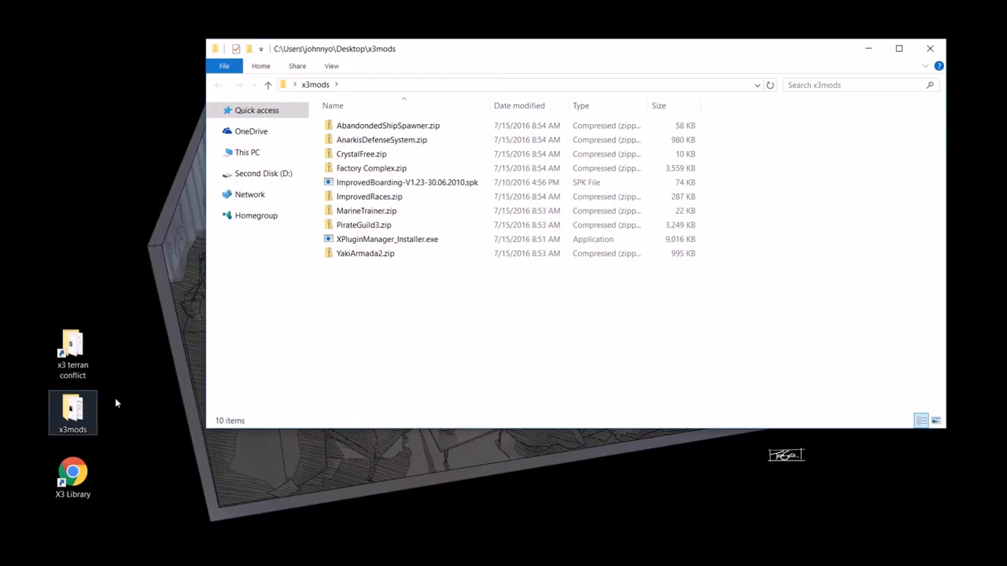
mouse_move(365, 252)
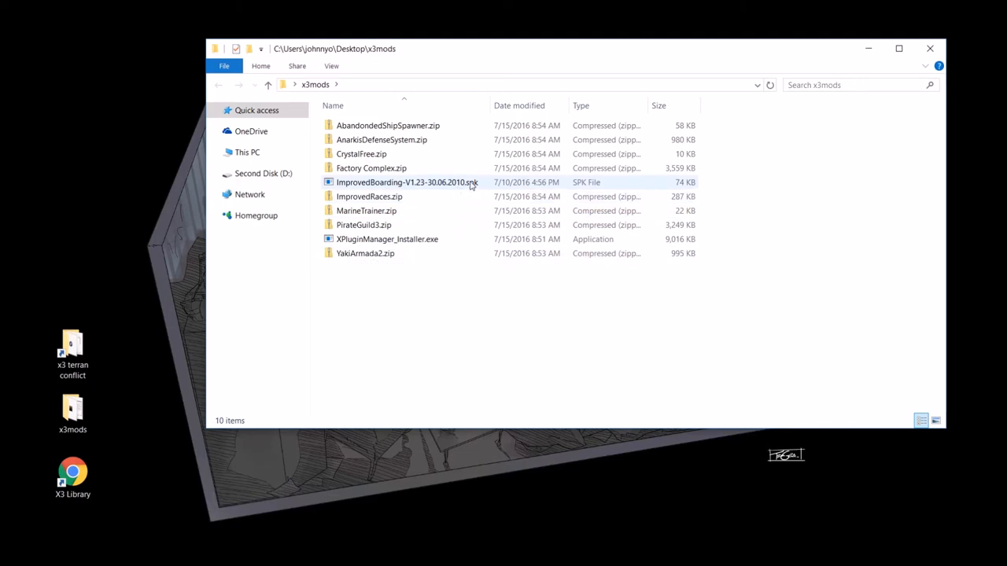
mouse_move(407, 182)
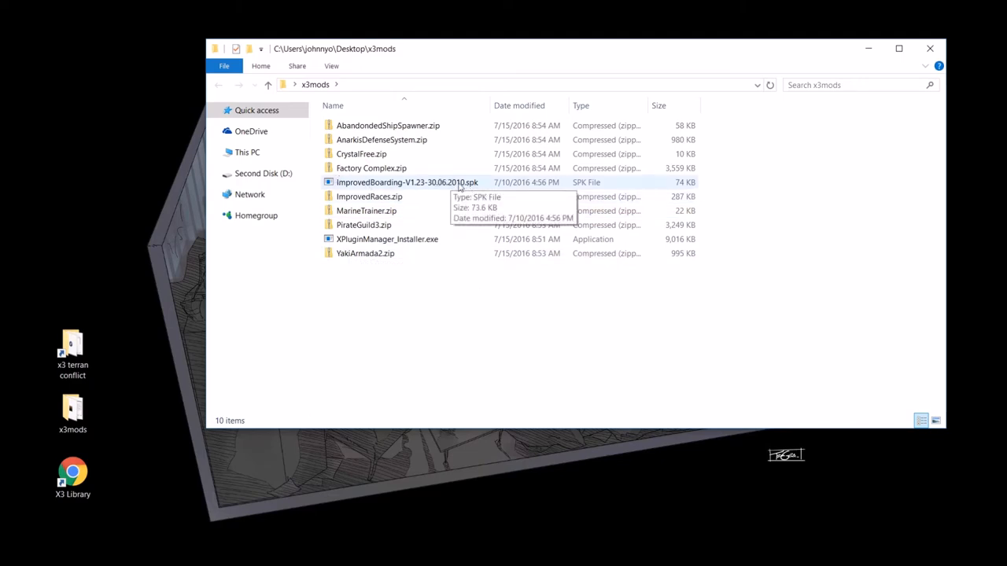
click(362, 154)
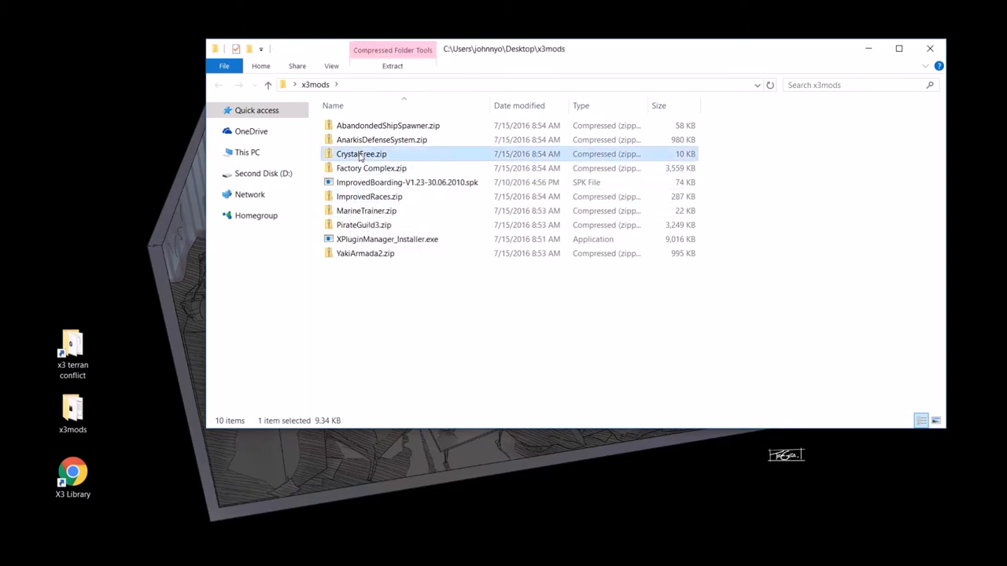
- Browse into CrystalFree.zip to view its scripts and t folders, readmes and uninstall batch file
double_click(360, 155)
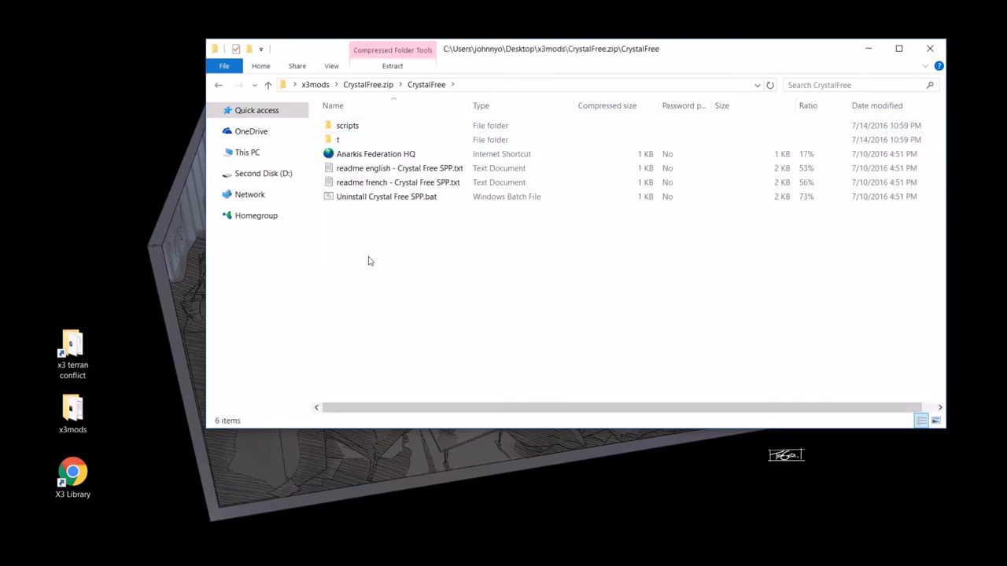
click(346, 125)
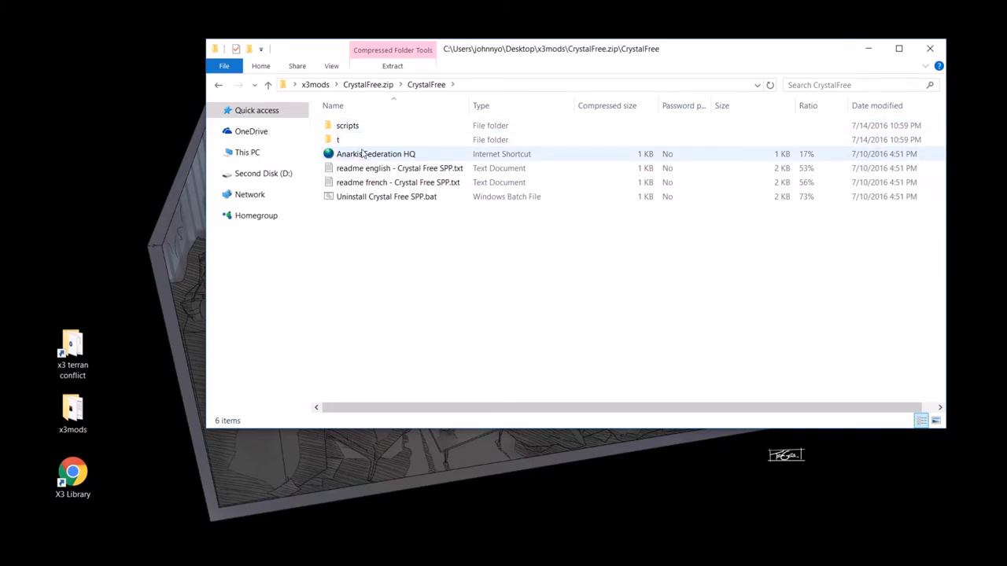
click(346, 126)
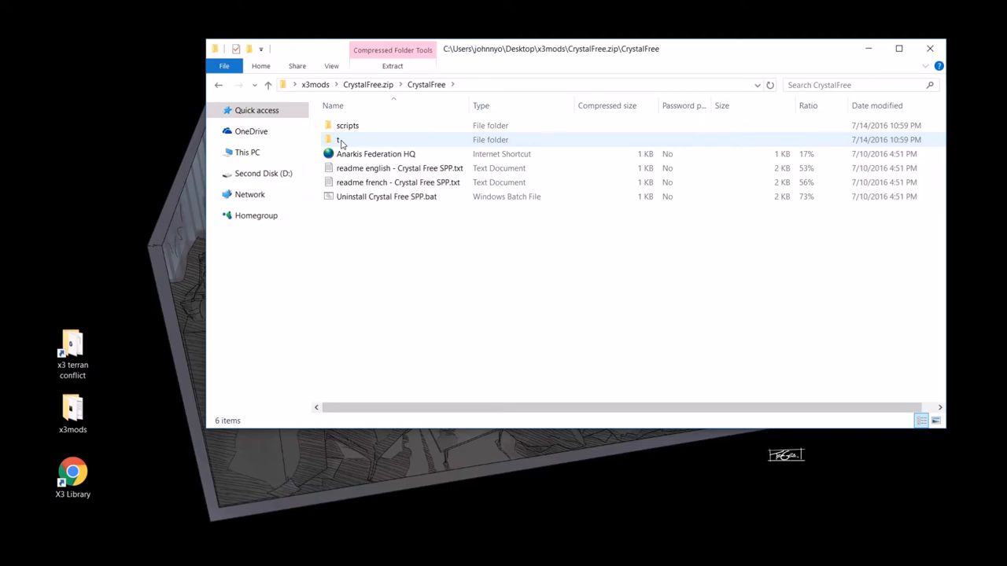
- Launch XPluginManager_Installer.exe from x3mods and allow the unverified installer to run
click(217, 85)
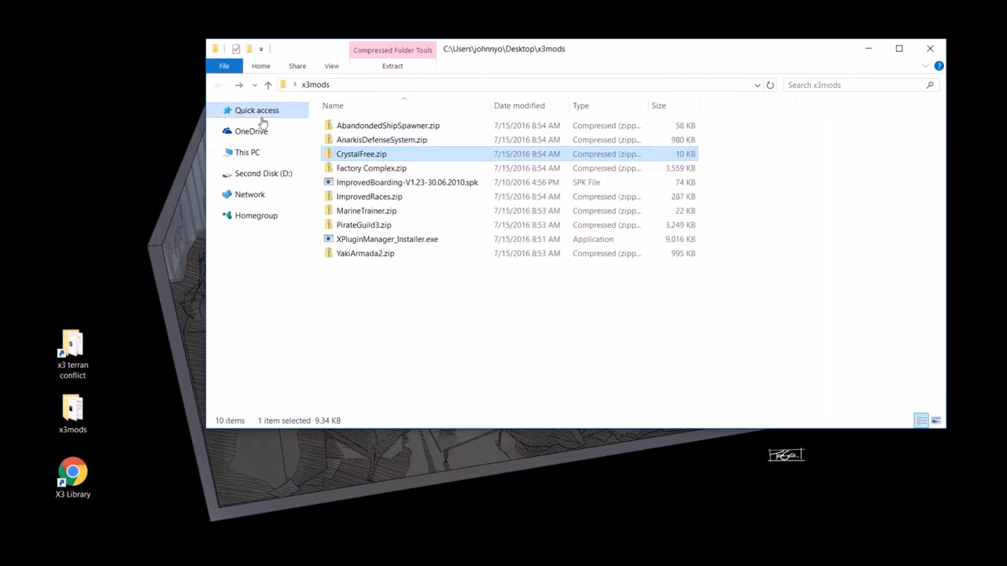
mouse_move(406, 138)
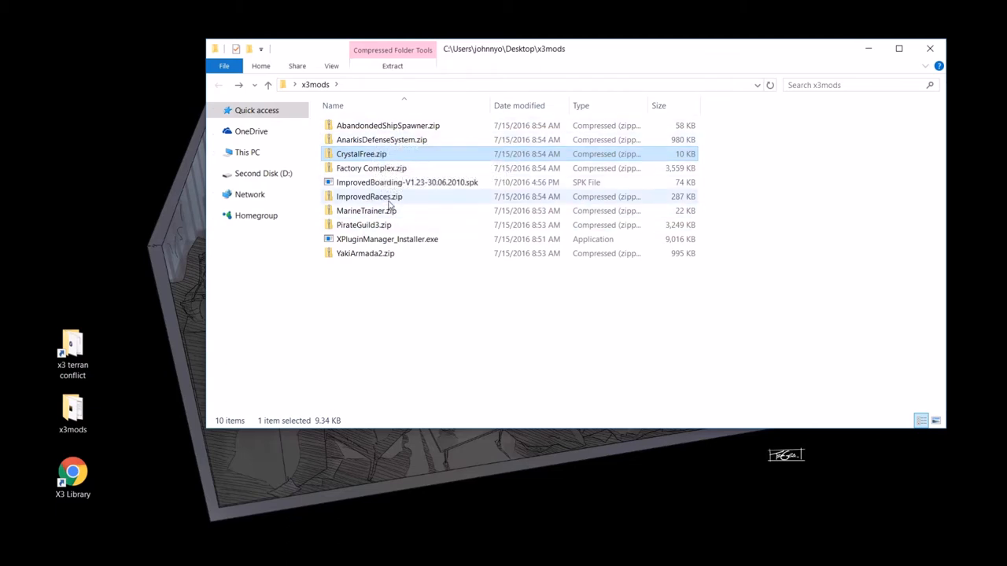
mouse_move(407, 182)
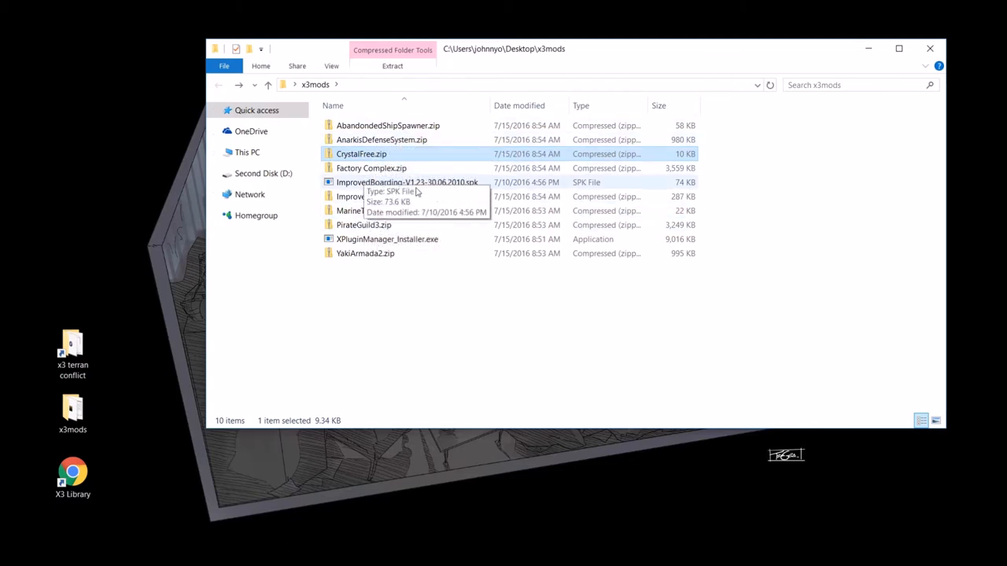
click(343, 315)
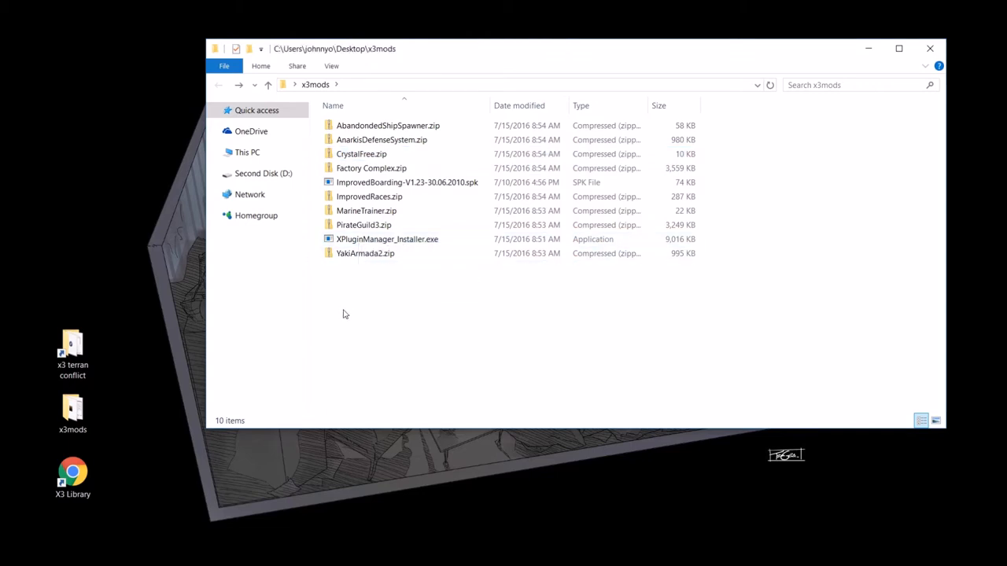
mouse_move(387, 239)
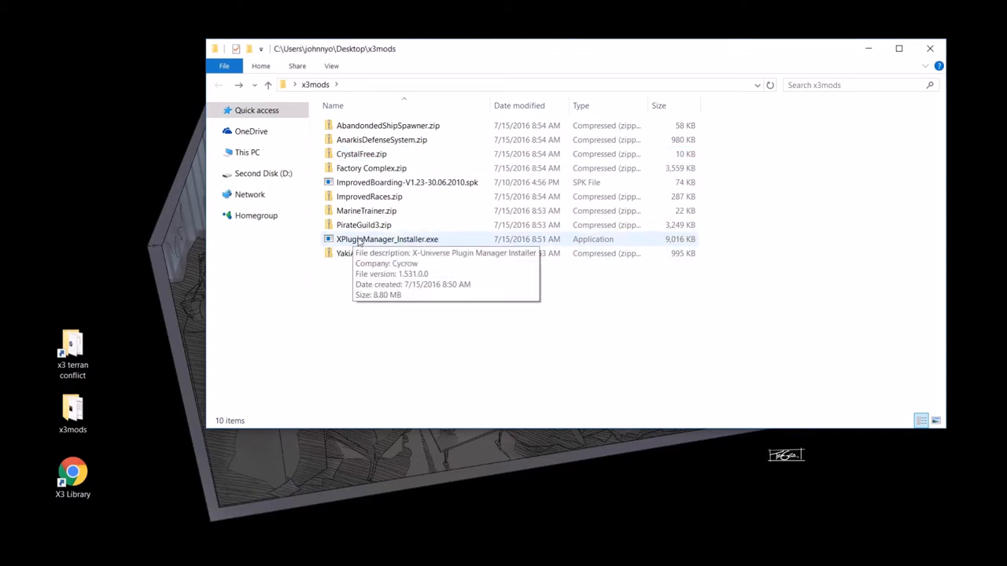
double_click(387, 239)
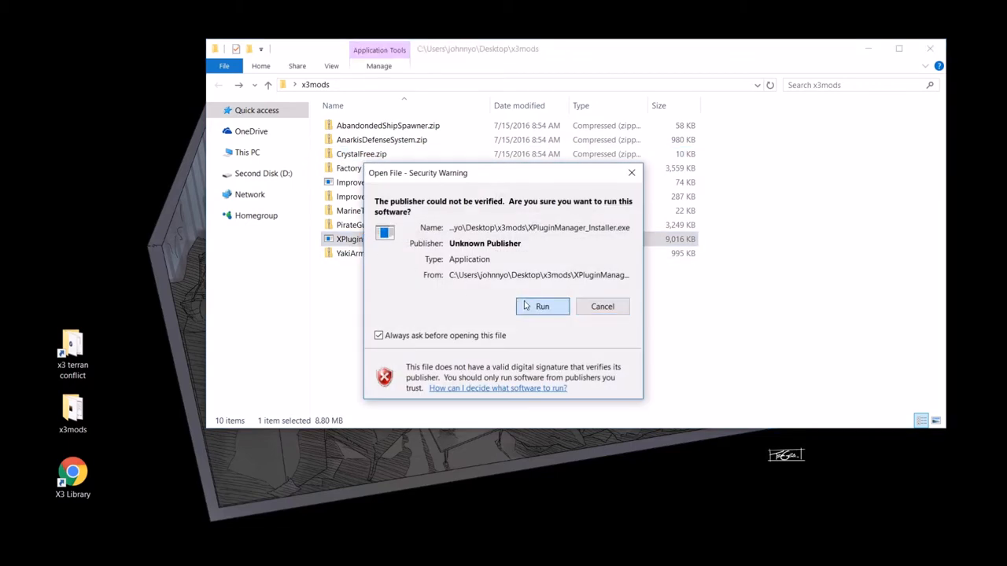
click(541, 306)
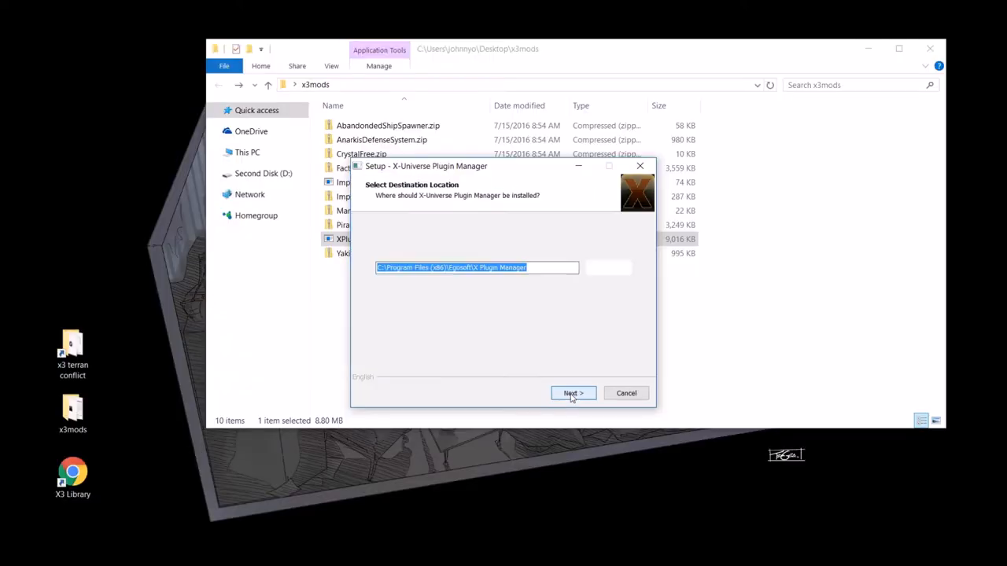
click(572, 393)
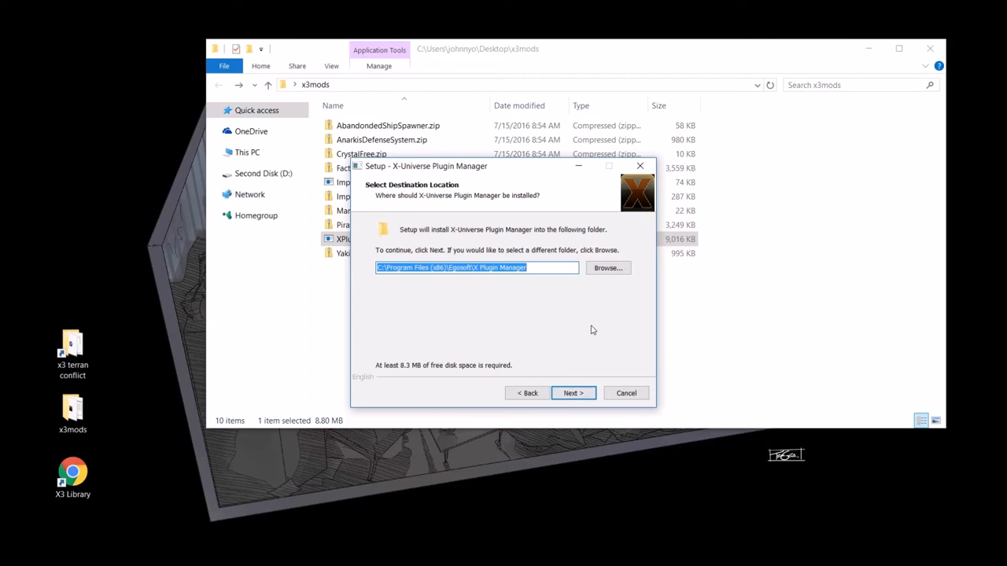
mouse_move(459, 333)
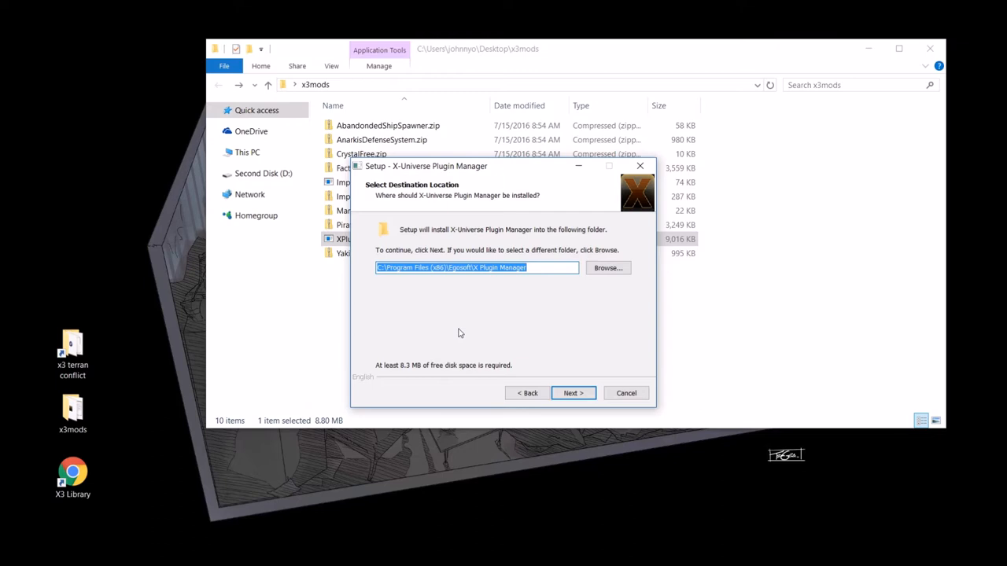
- Accept the existing C:\Program Files (x86)\Egosoft\X Plugin Manager folder and full component selection
click(573, 393)
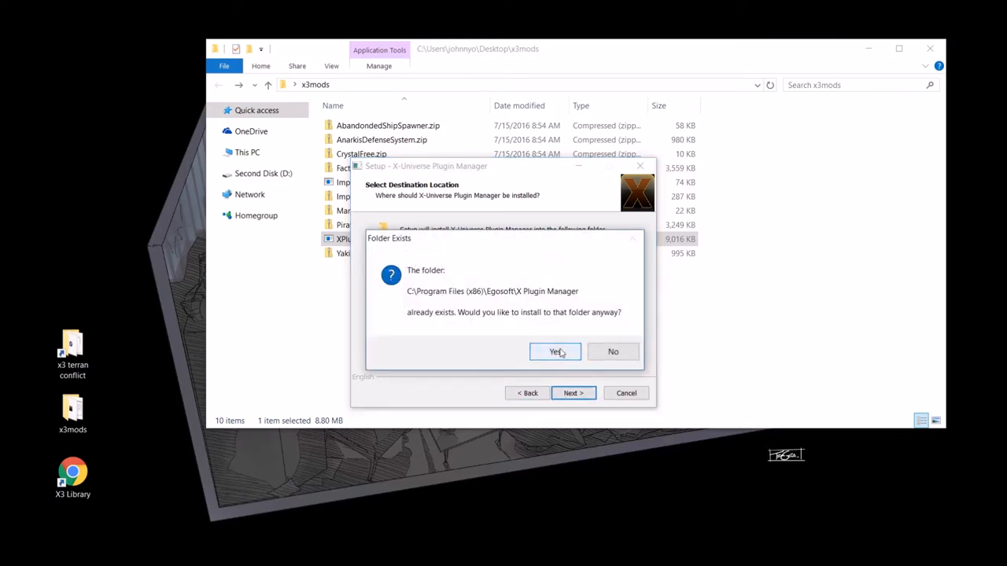
click(555, 352)
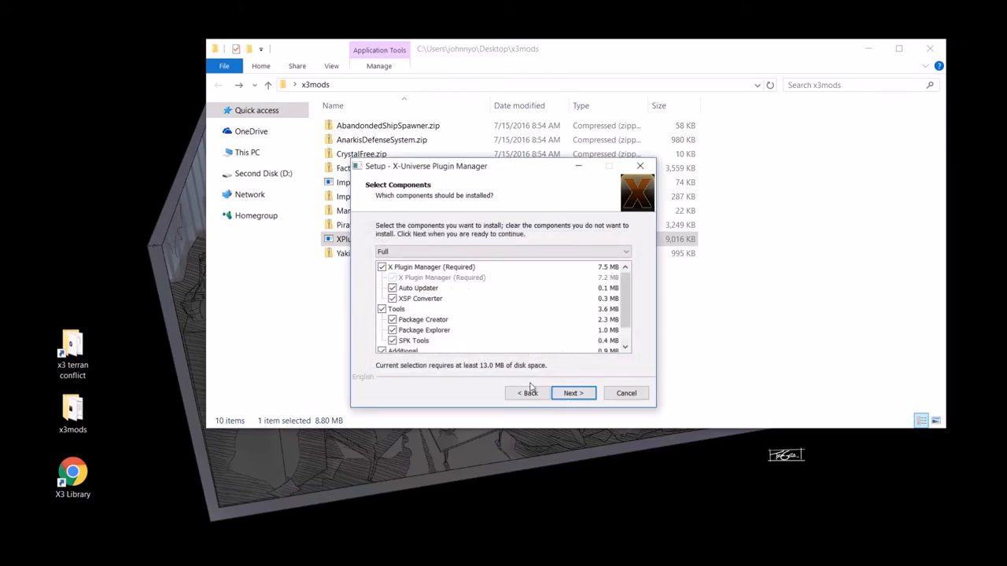
scroll(down, 3)
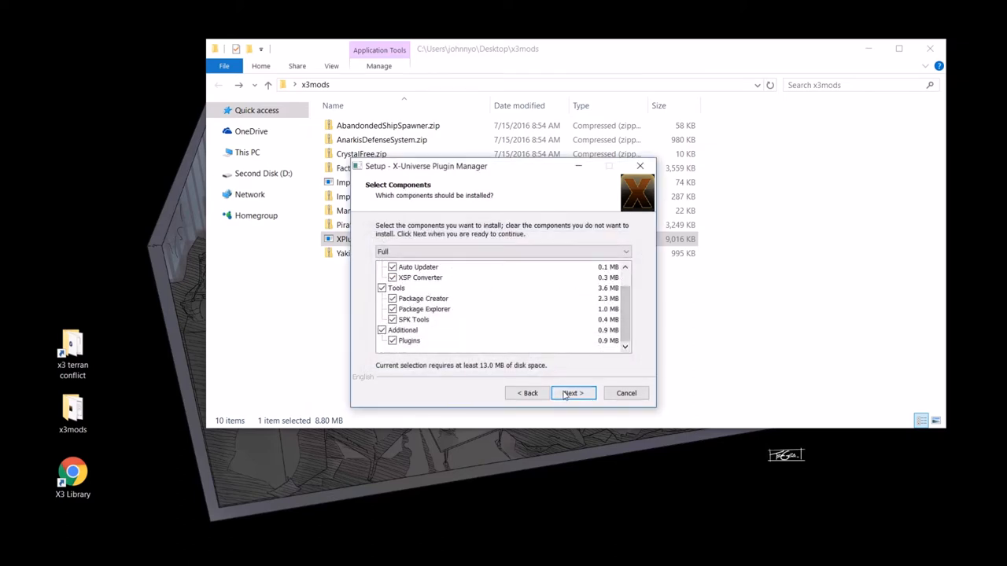
click(573, 394)
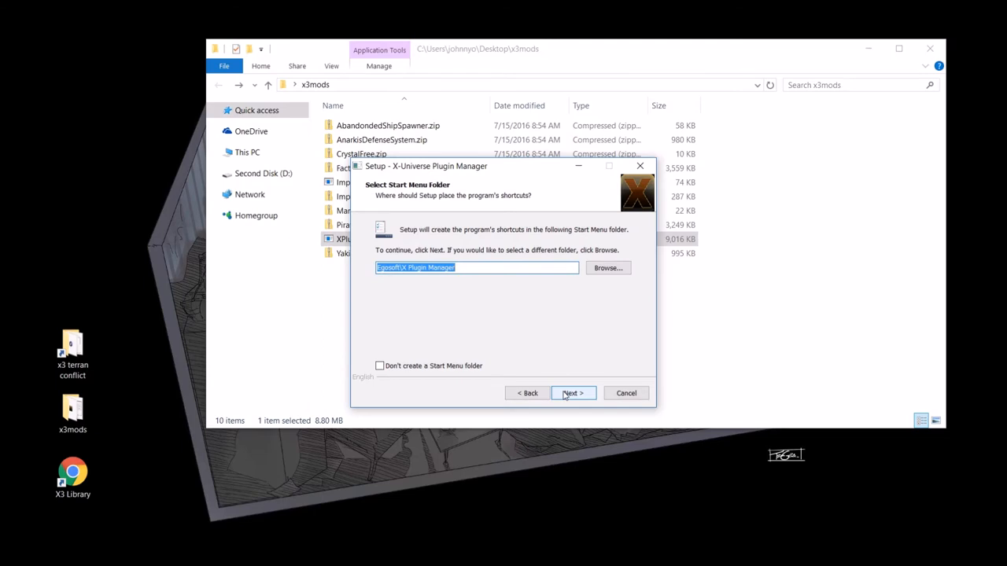
- Keep the default Start Menu folder and desktop shortcut tasks, and begin installation
click(573, 393)
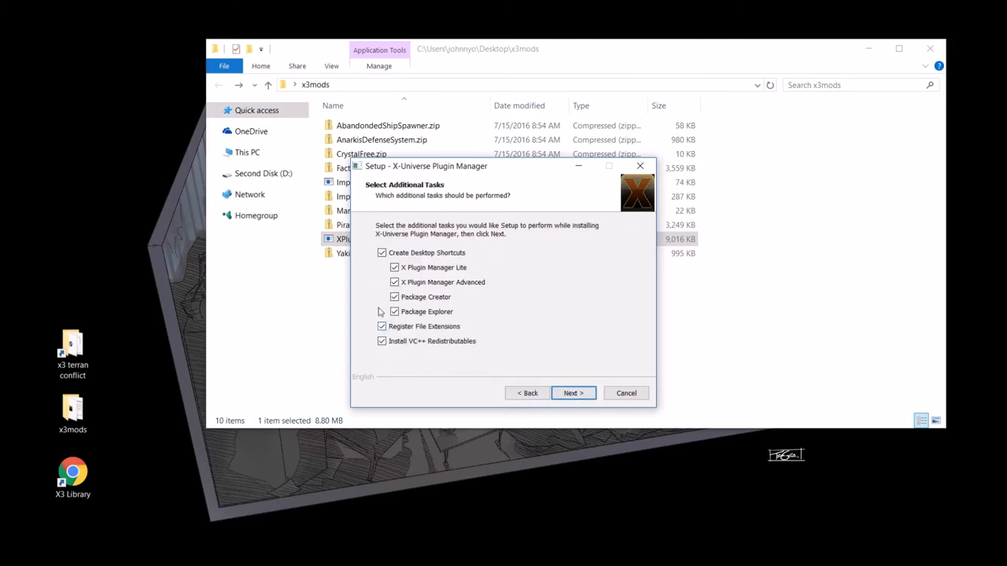
click(573, 393)
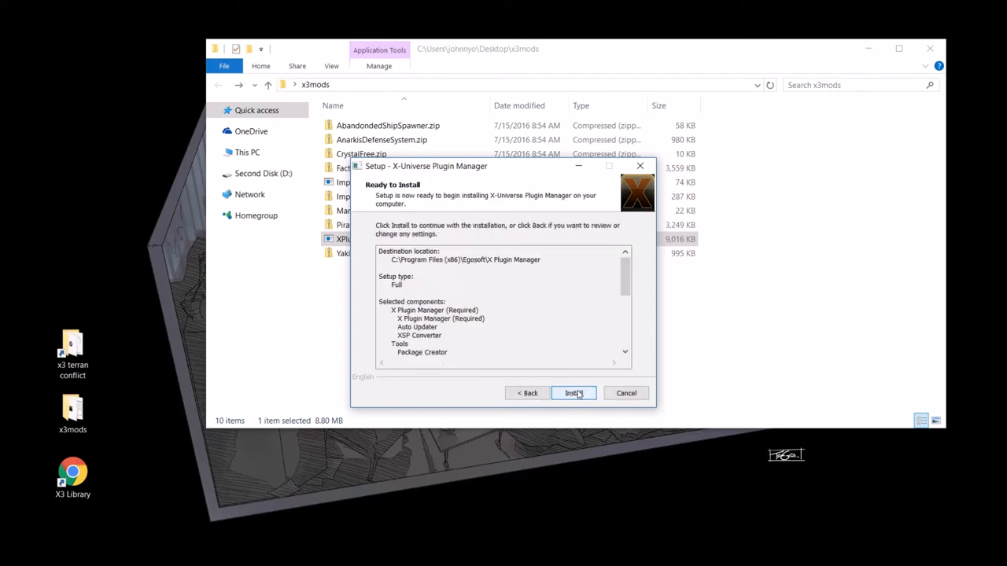
scroll(down, 3)
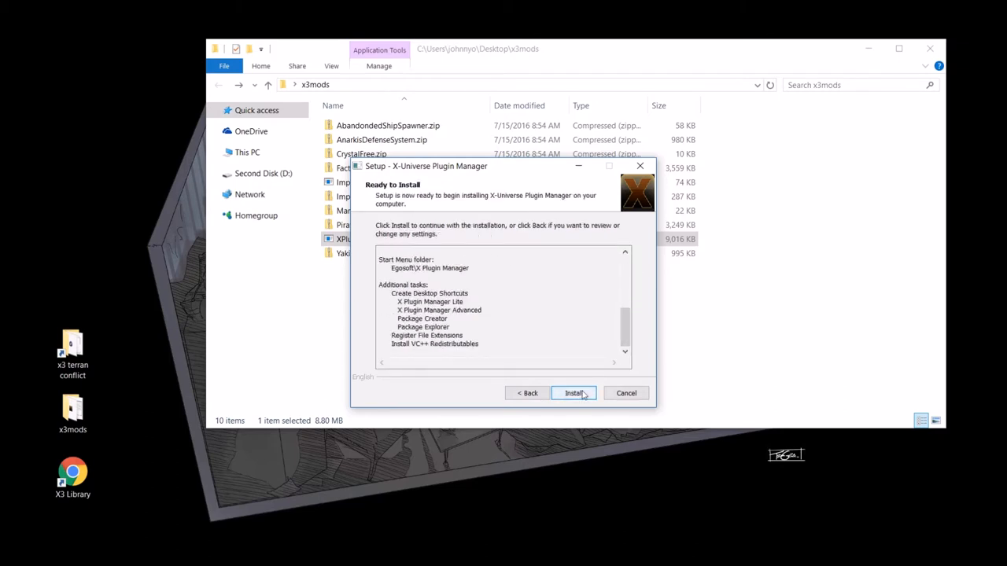
click(573, 394)
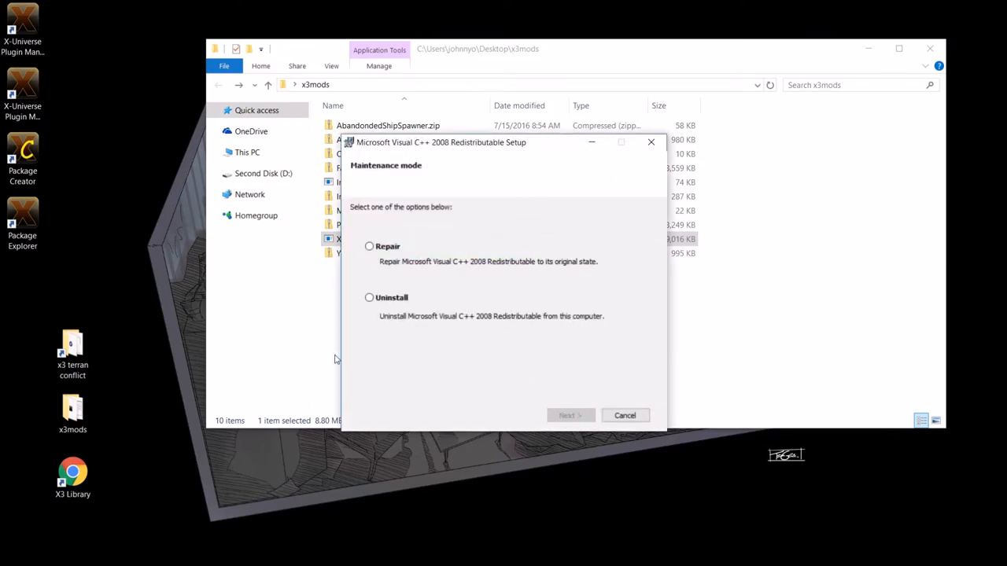
- Repair the Visual C++ 2008 Redistributable, close its setup and finish the wizard to launch the plugin manager
click(368, 246)
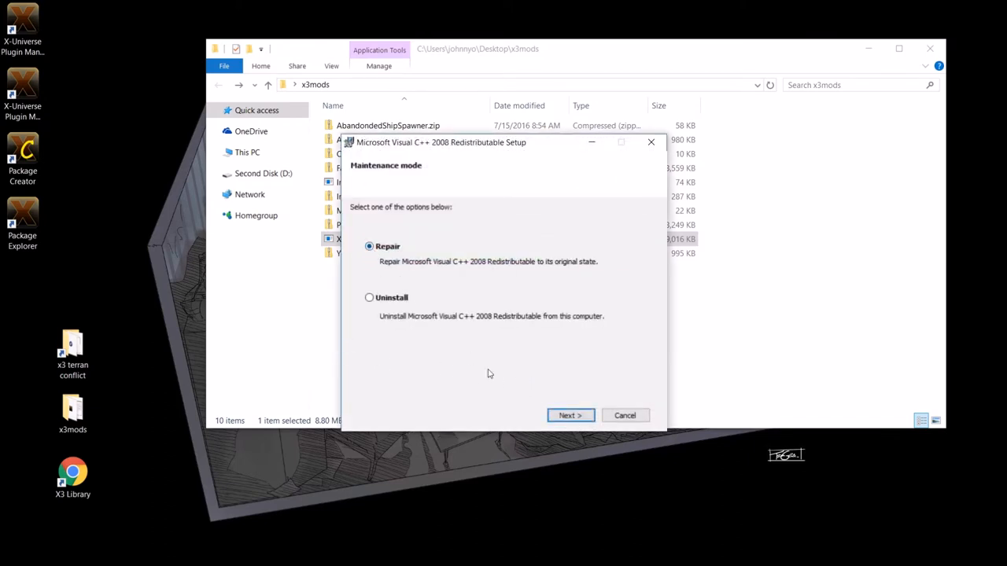
click(570, 416)
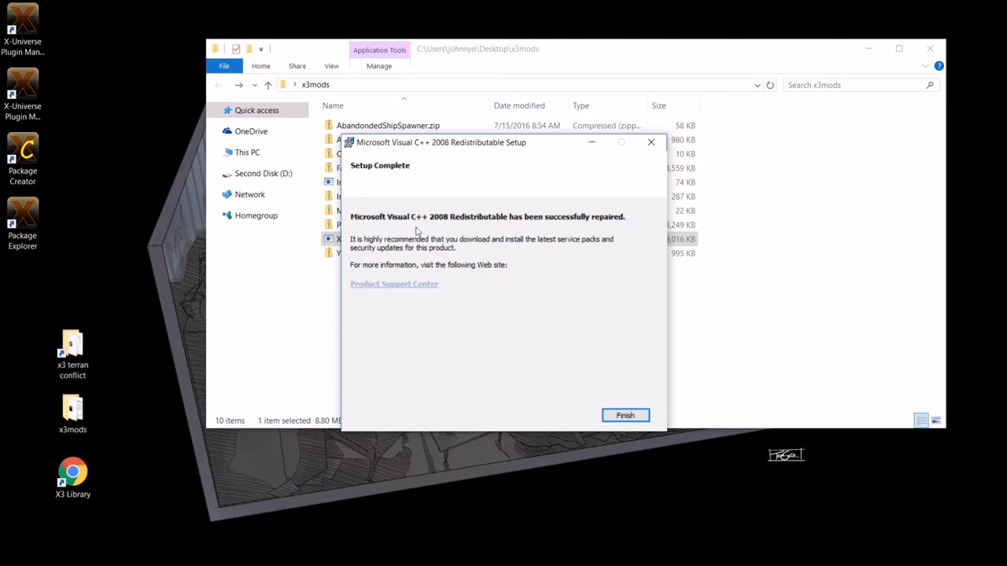
mouse_move(544, 359)
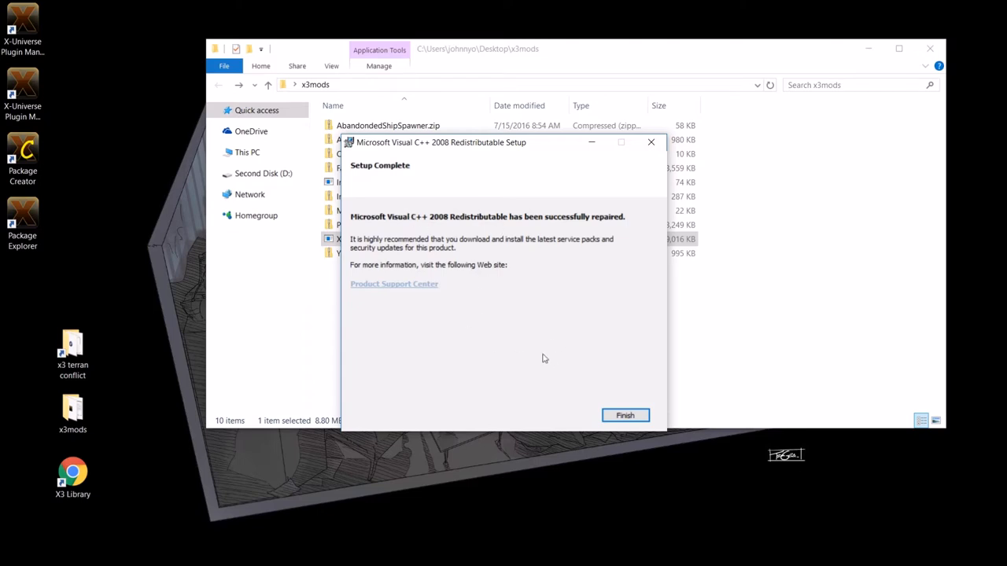
mouse_move(626, 416)
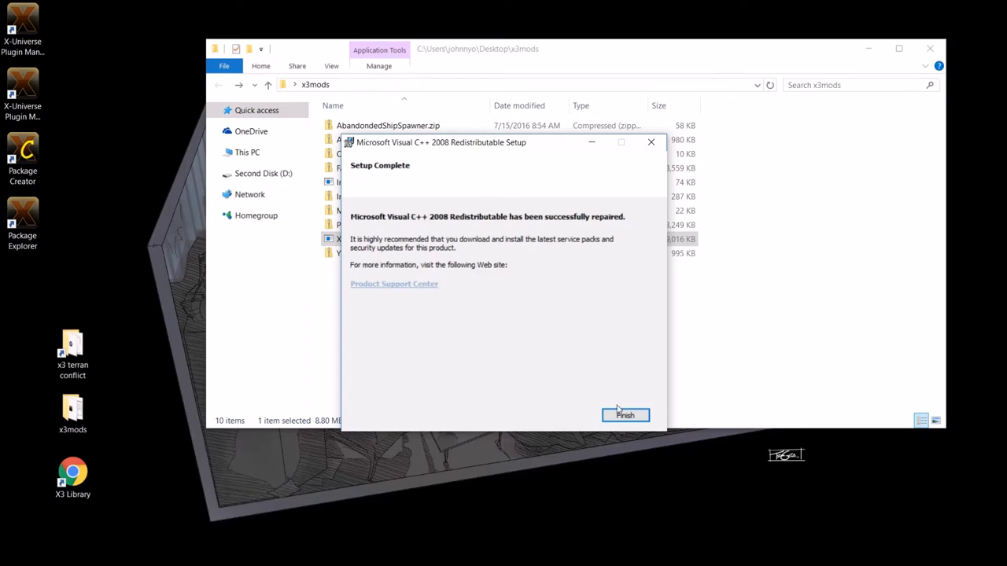
click(626, 415)
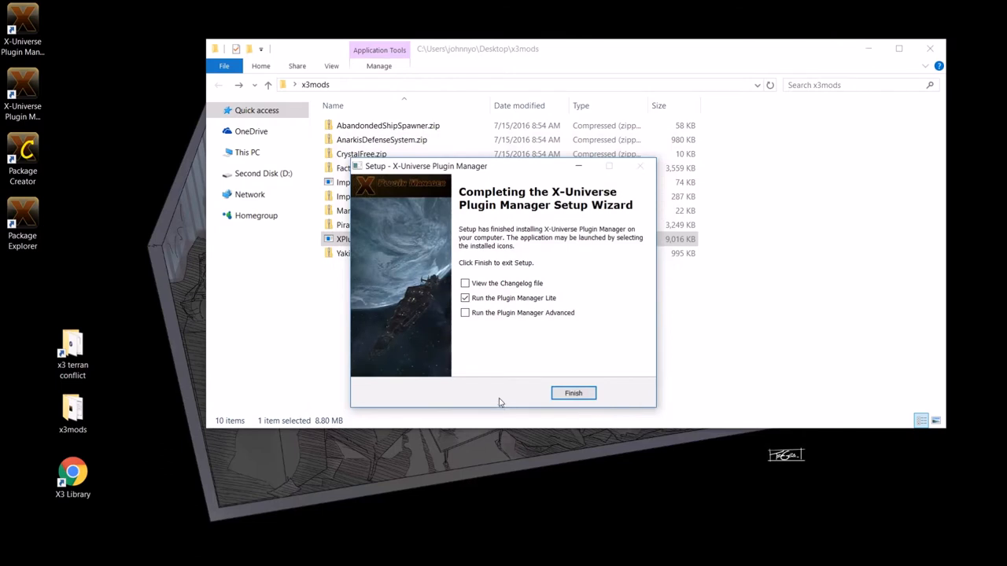
mouse_move(522, 352)
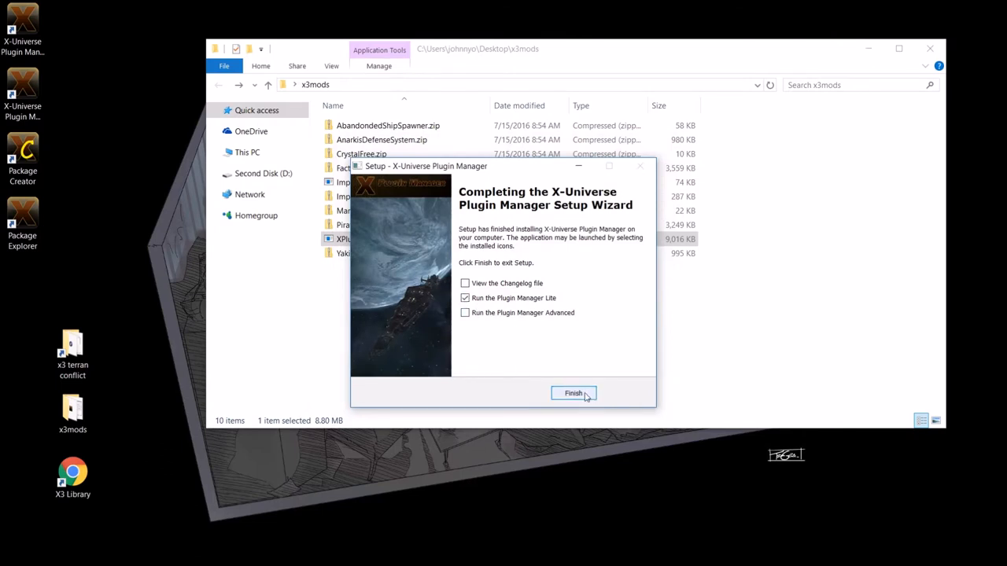
mouse_move(575, 393)
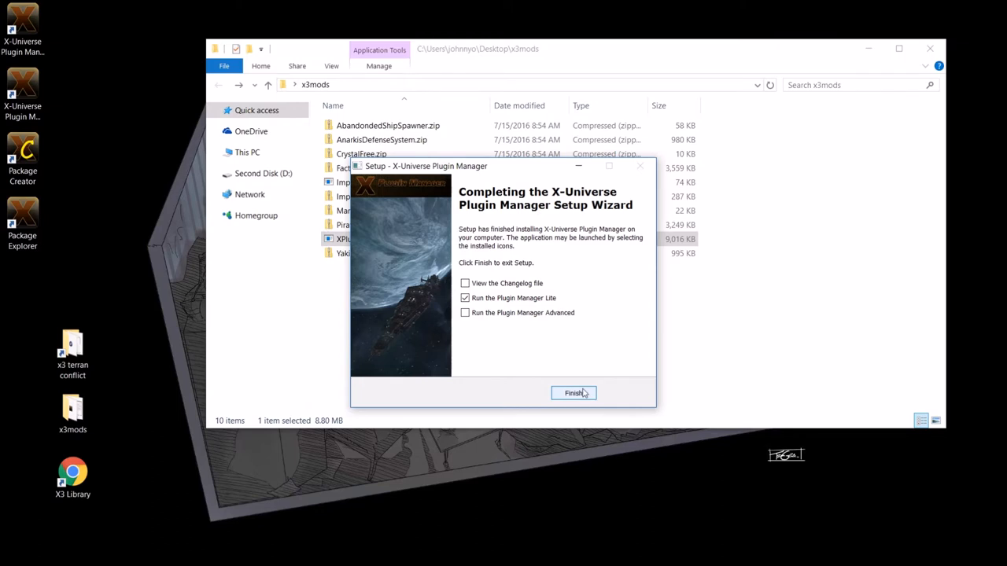
click(572, 393)
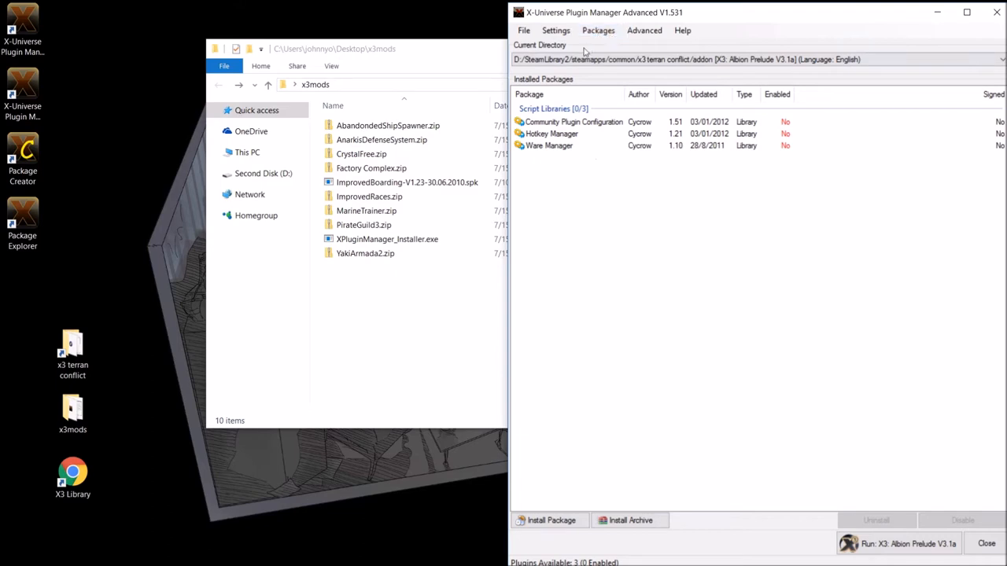
mouse_move(642, 179)
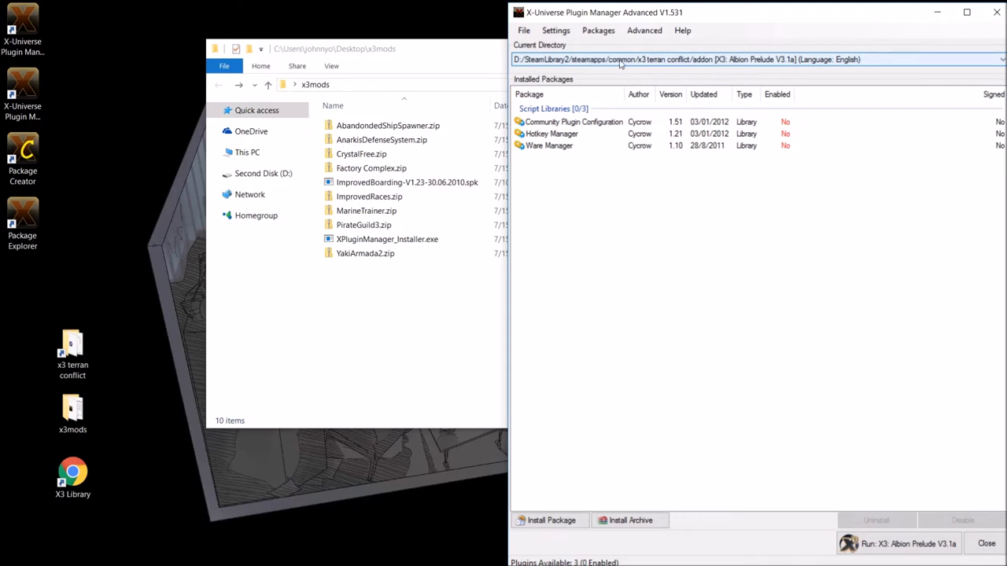
mouse_move(692, 64)
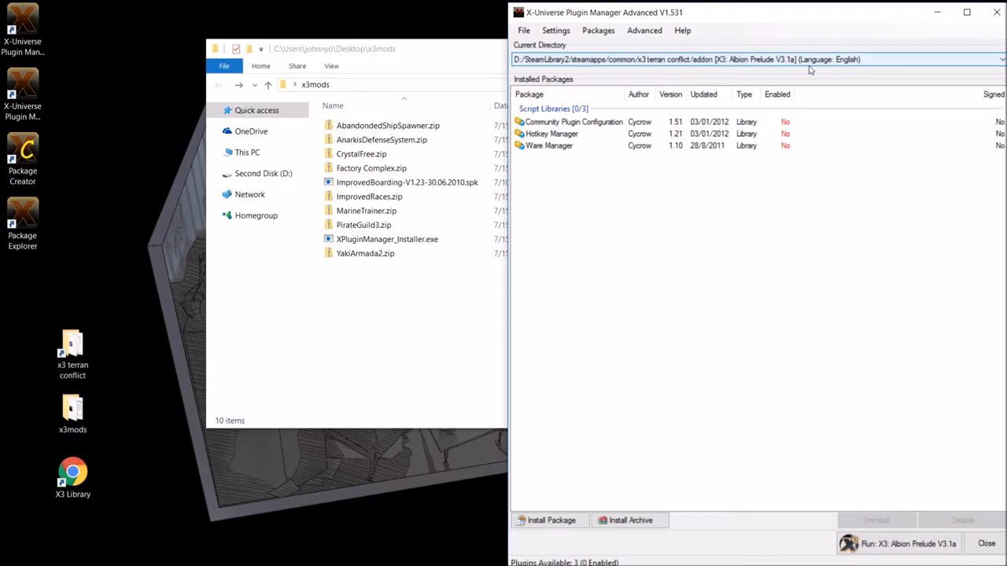
mouse_move(661, 183)
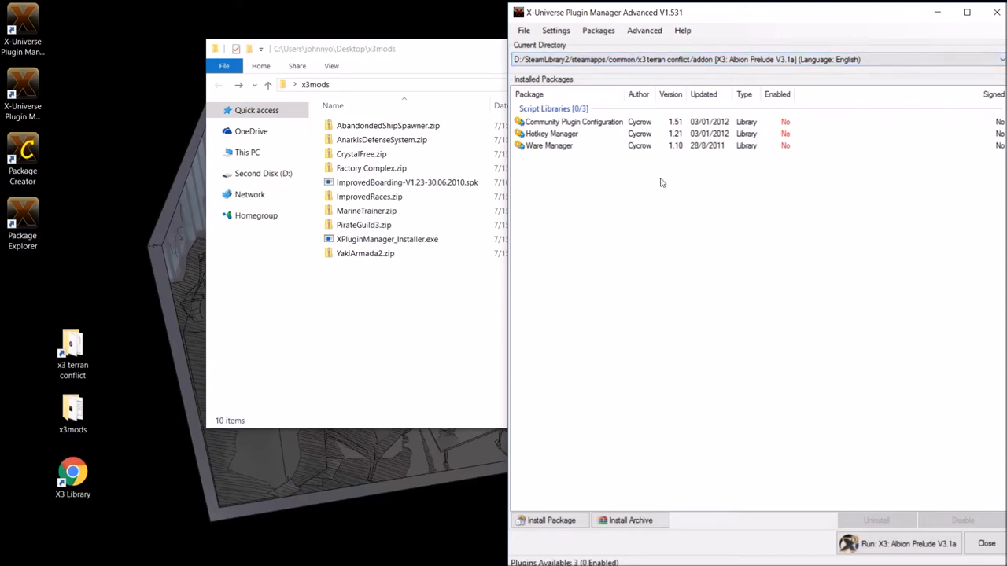
mouse_move(706, 202)
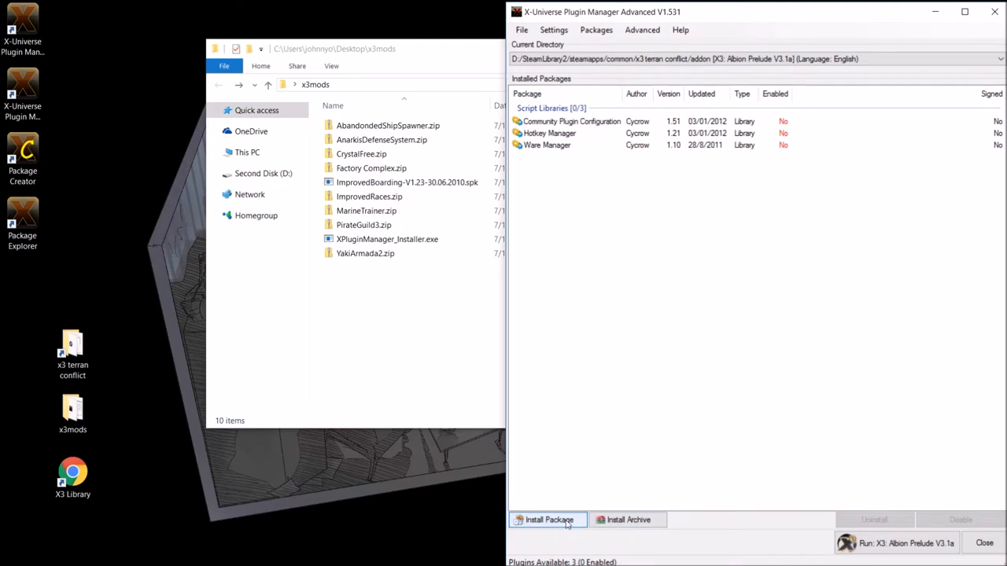
mouse_move(650, 353)
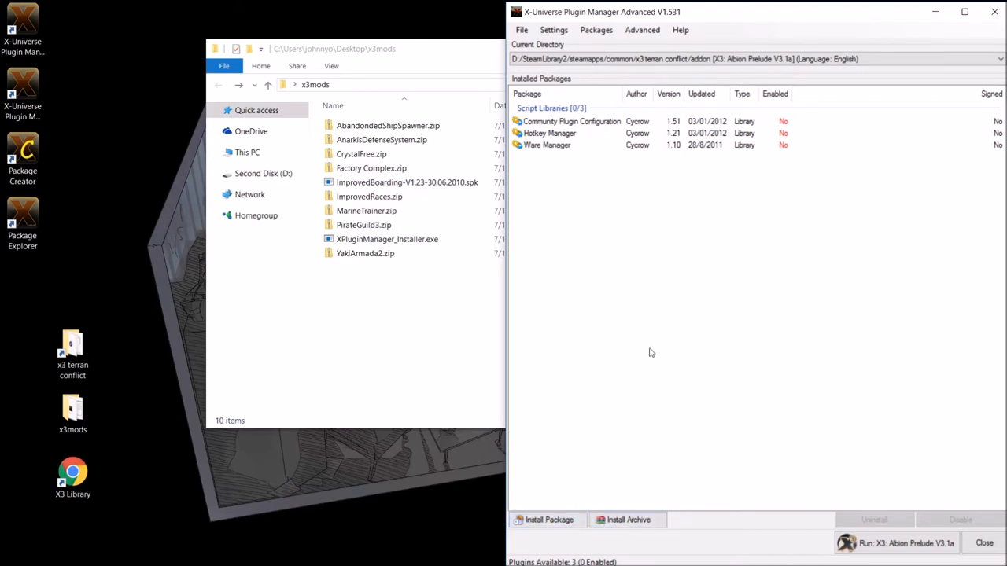
mouse_move(572, 236)
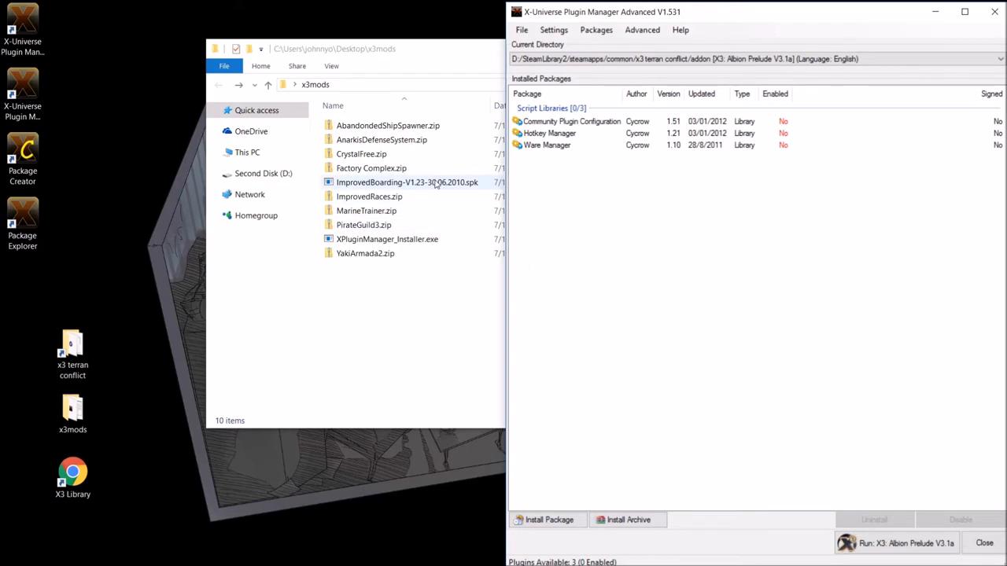
click(548, 520)
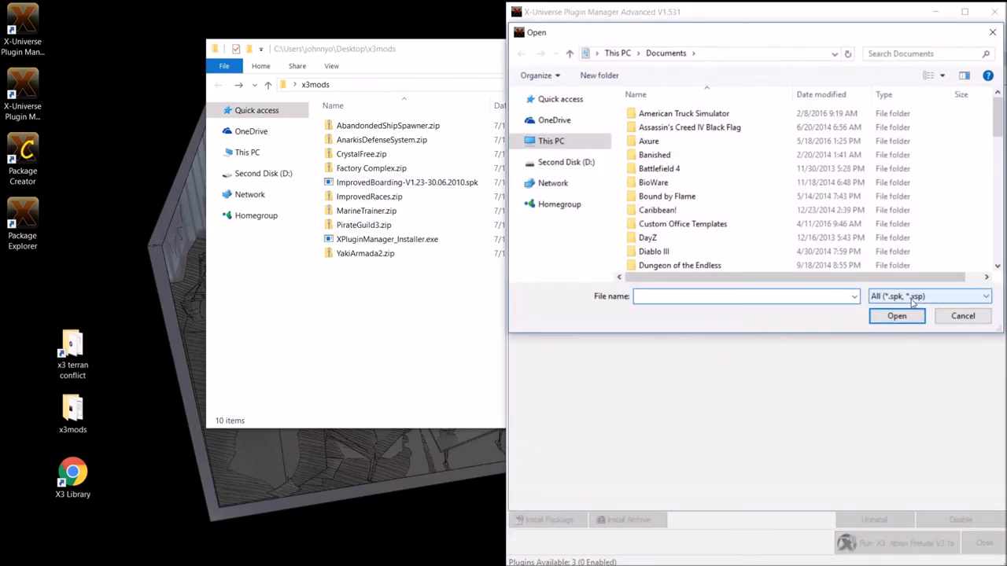
mouse_move(927, 307)
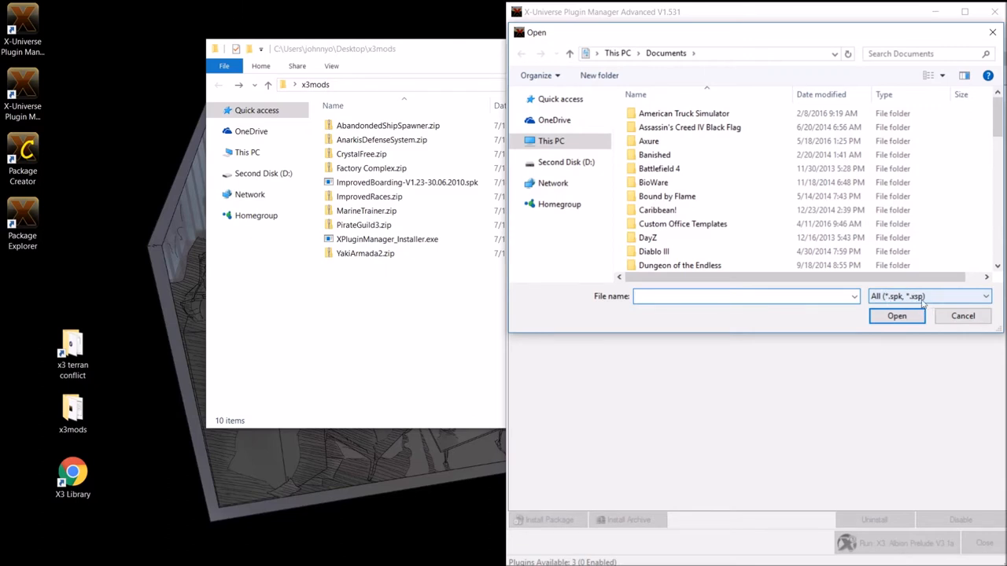
mouse_move(894, 305)
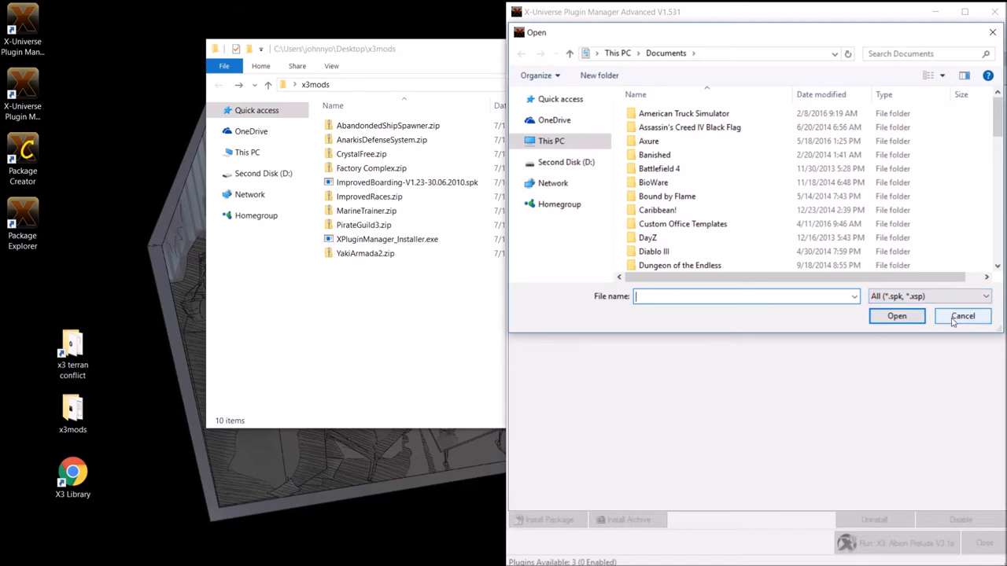
click(963, 315)
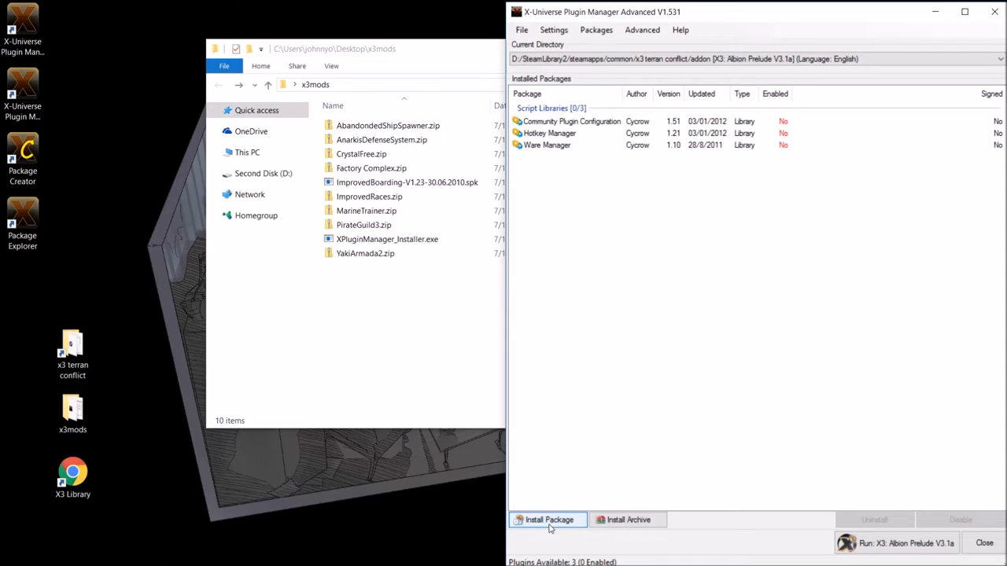
mouse_move(606, 535)
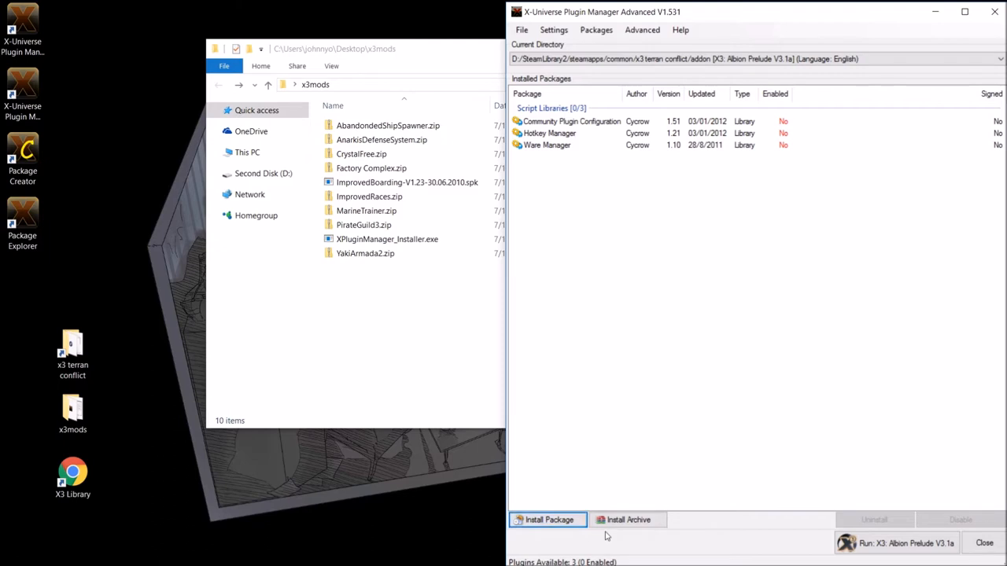
mouse_move(623, 535)
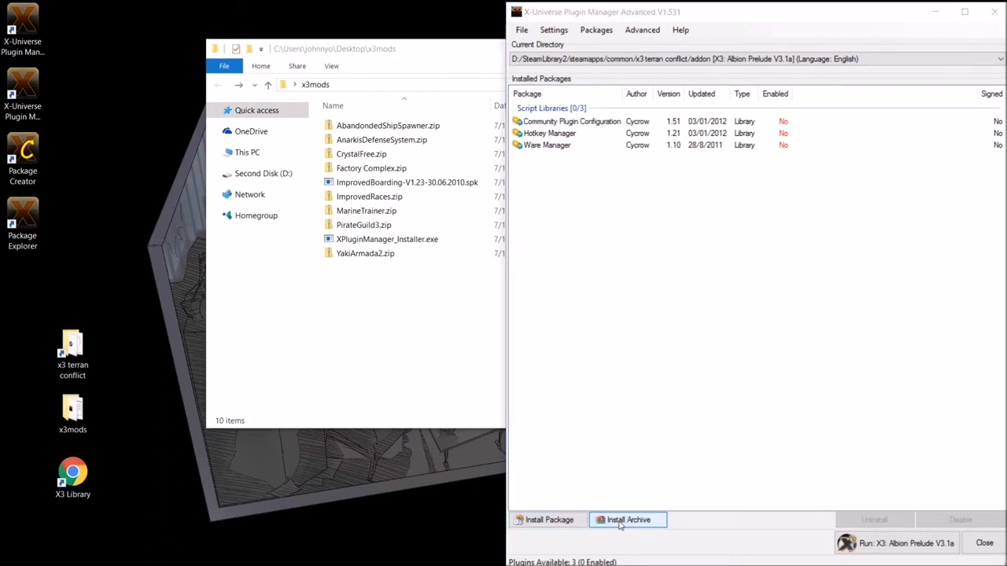
- Start Install Archive and navigate the file chooser to the x3mods folder
click(628, 519)
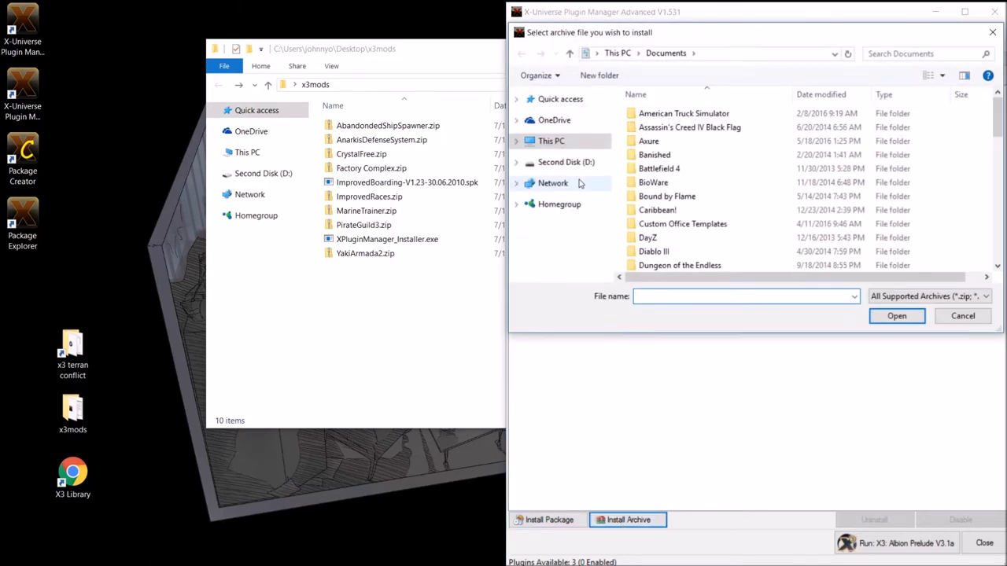
mouse_move(565, 162)
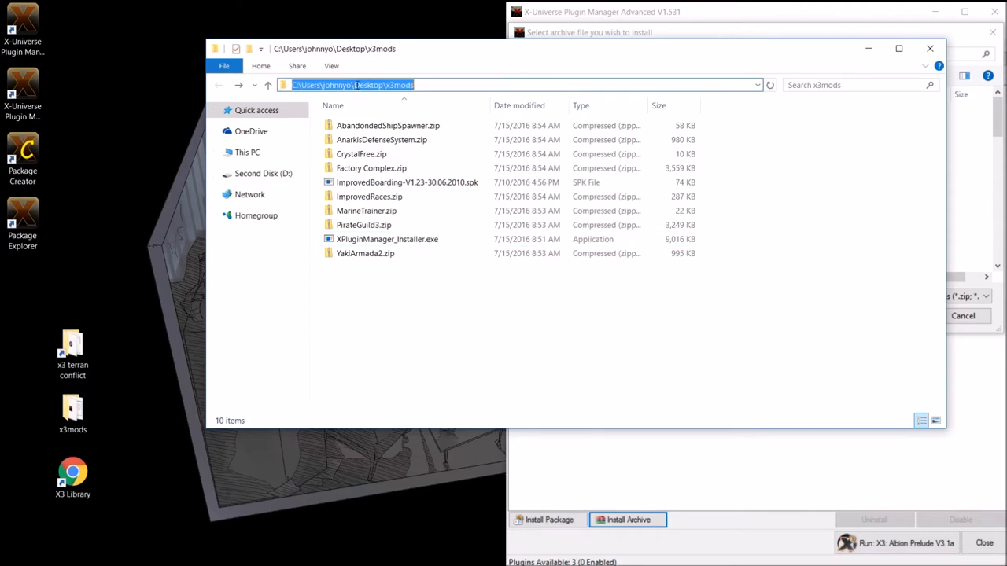
click(628, 520)
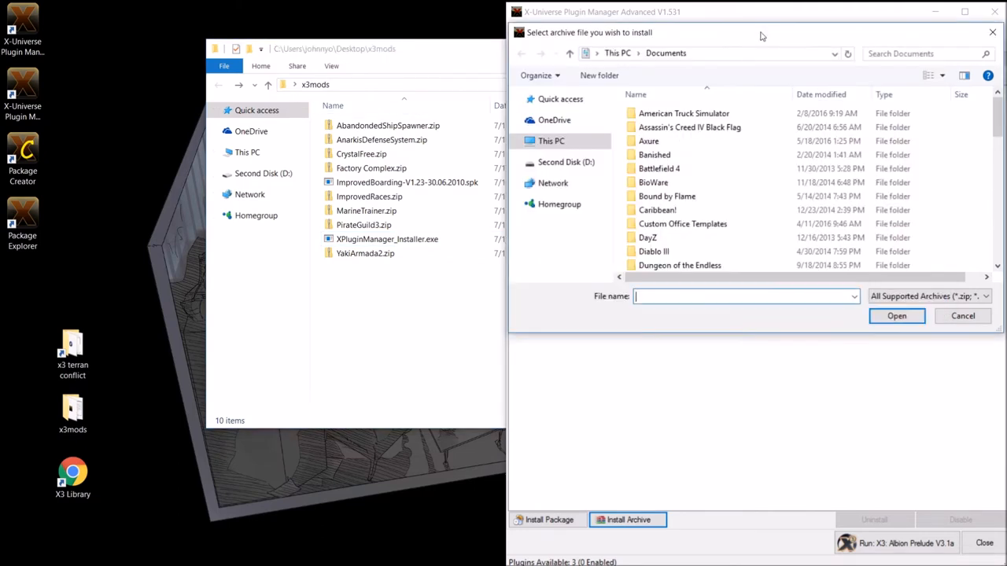
click(708, 53)
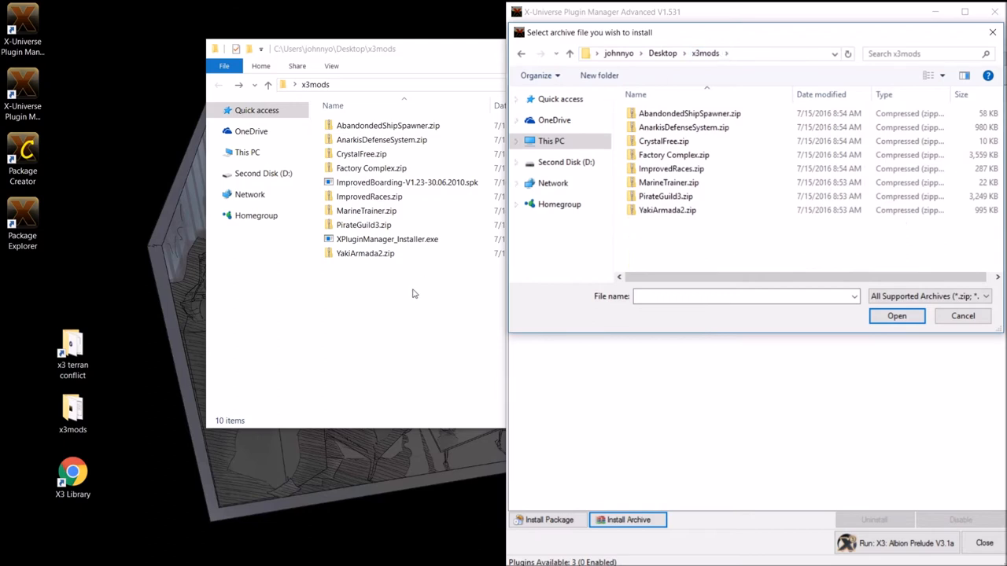
mouse_move(674, 230)
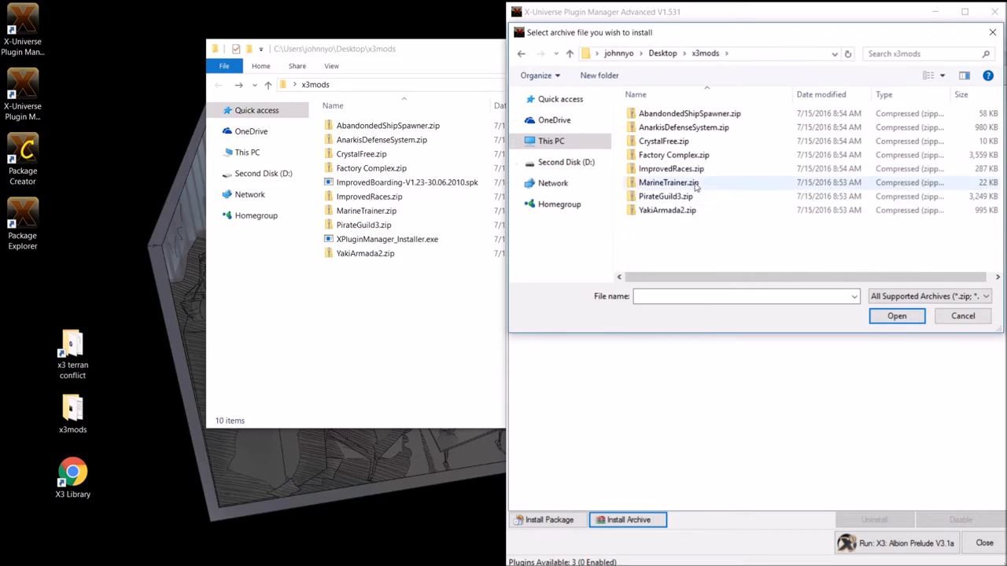
- Choose CrystalFree.zip and attempt the install, which fails with the vanilla-mode warning
click(689, 113)
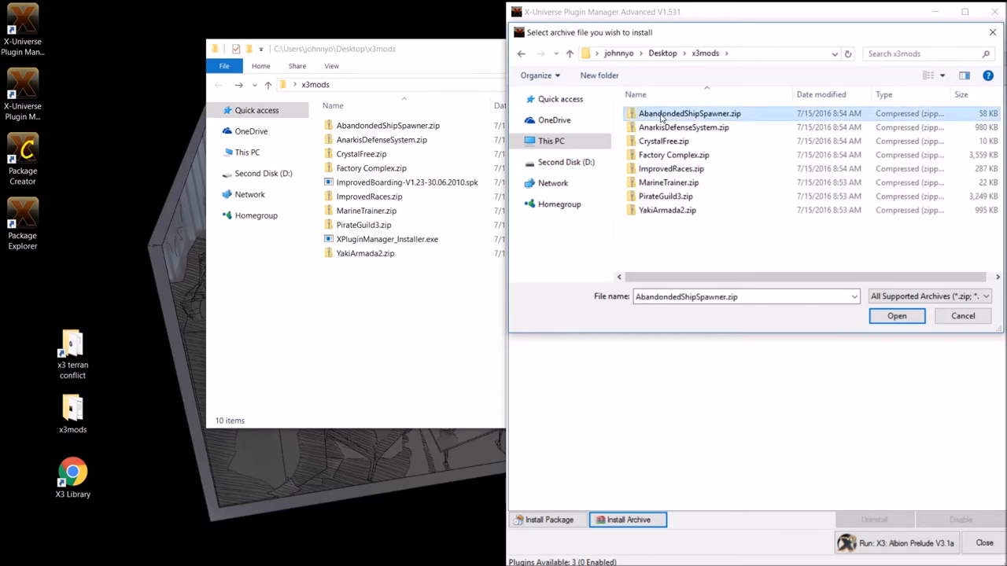
click(664, 142)
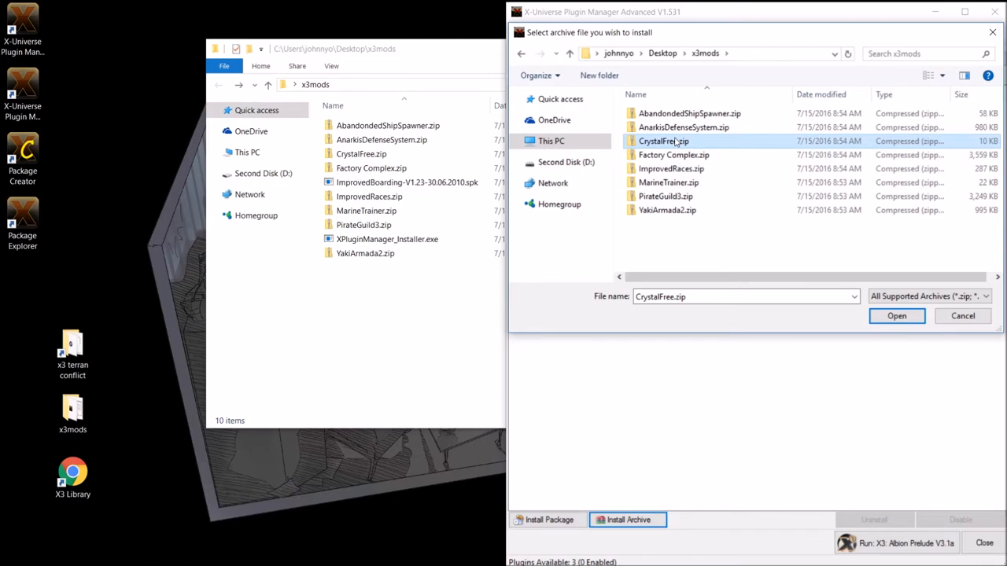
mouse_move(668, 183)
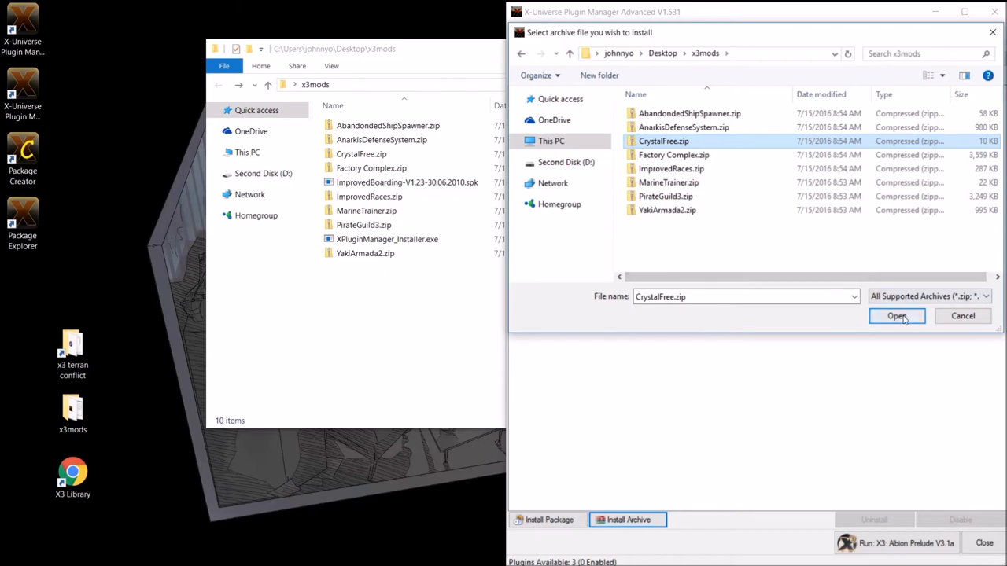
click(897, 314)
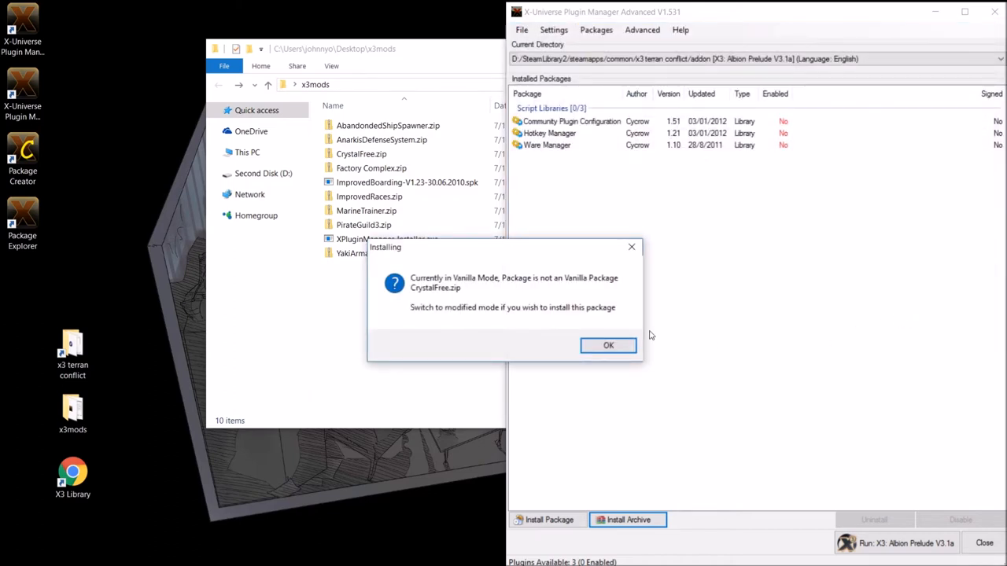
mouse_move(431, 305)
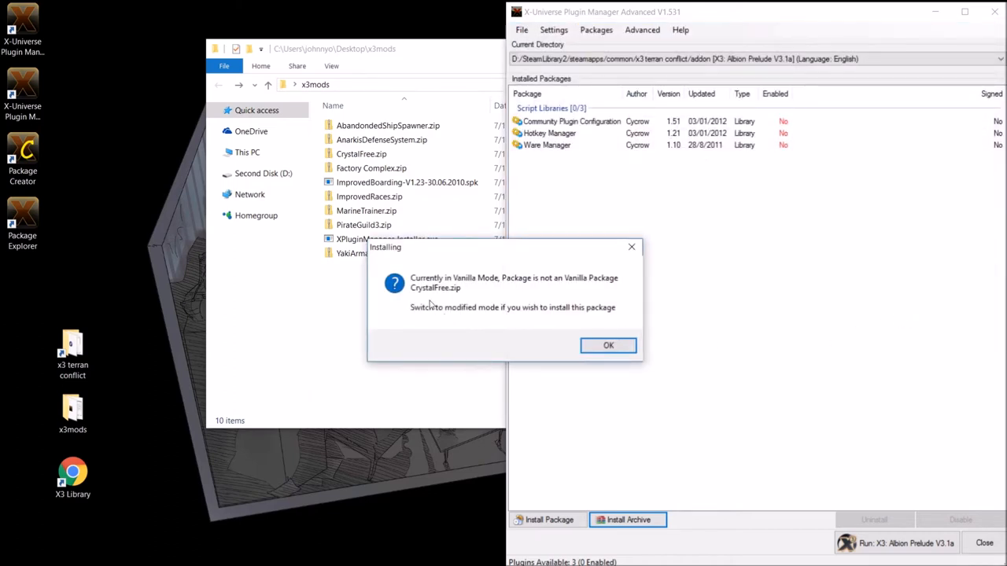
mouse_move(506, 349)
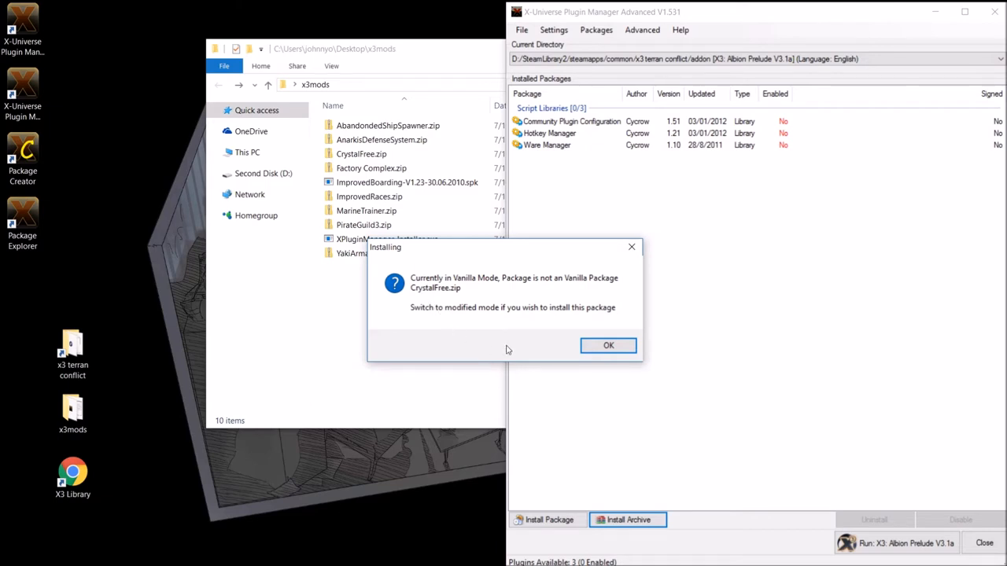
mouse_move(645, 324)
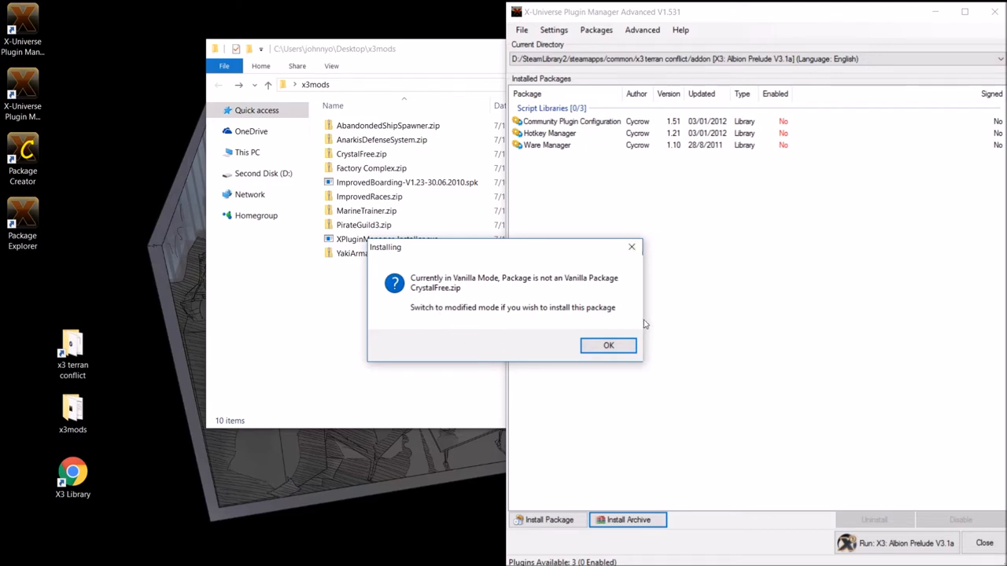
mouse_move(638, 305)
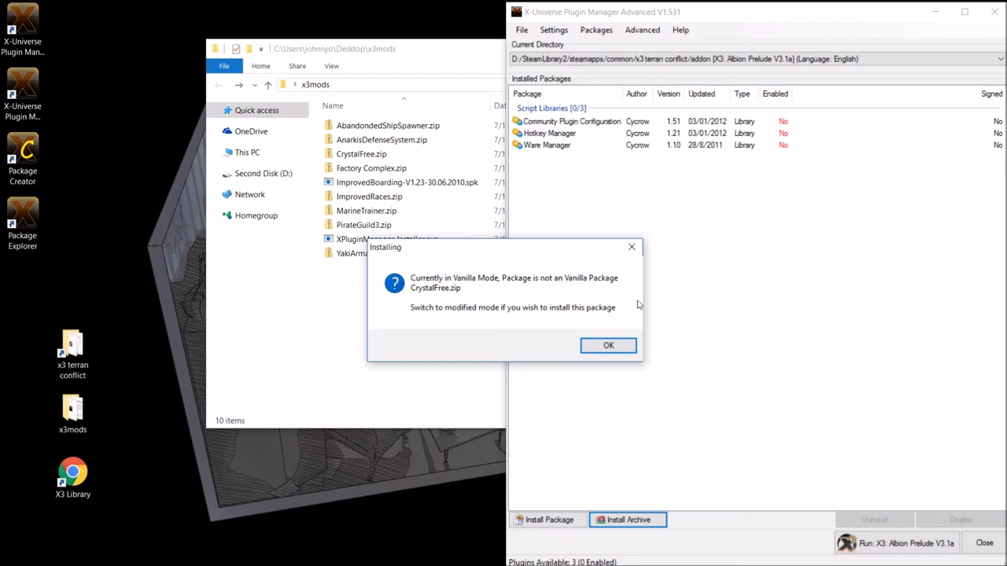
mouse_move(532, 326)
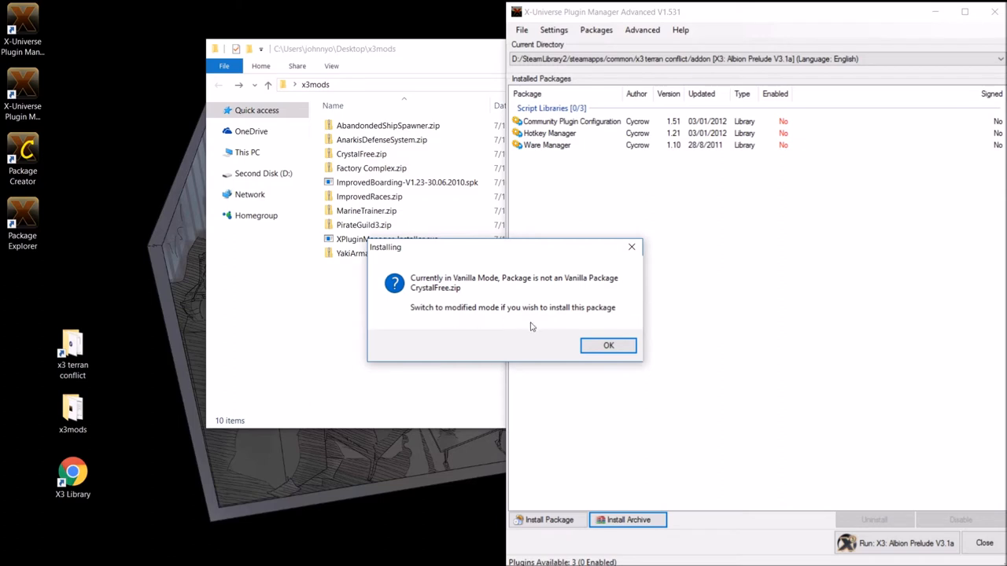
- Dismiss the vanilla-mode warning and locate the game mode setting under Settings
click(607, 346)
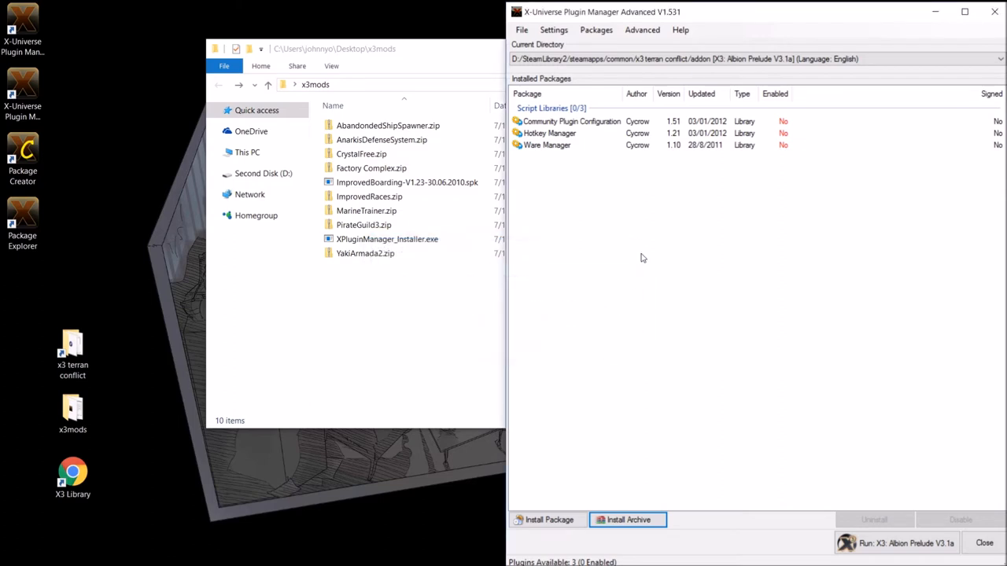
click(595, 30)
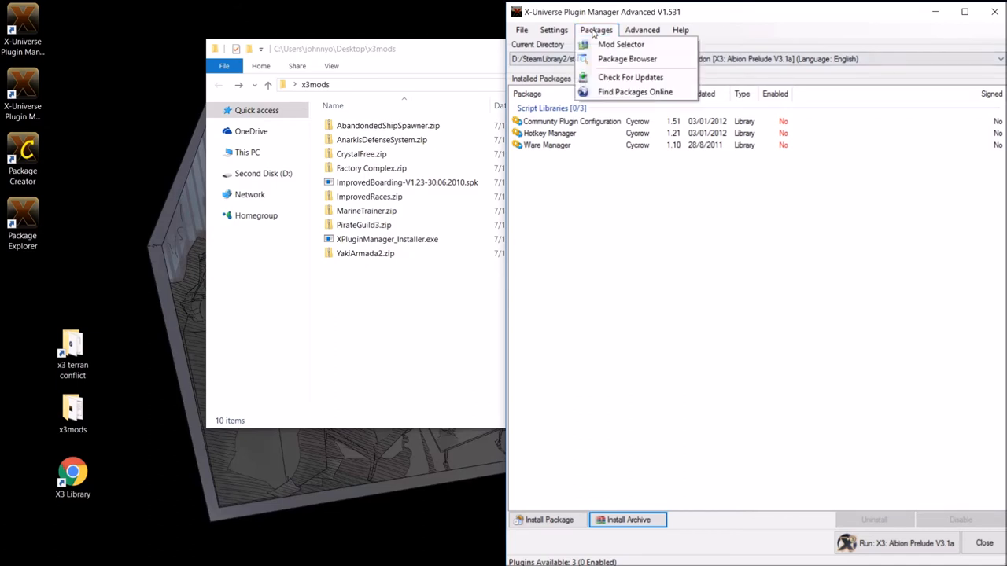
mouse_move(621, 44)
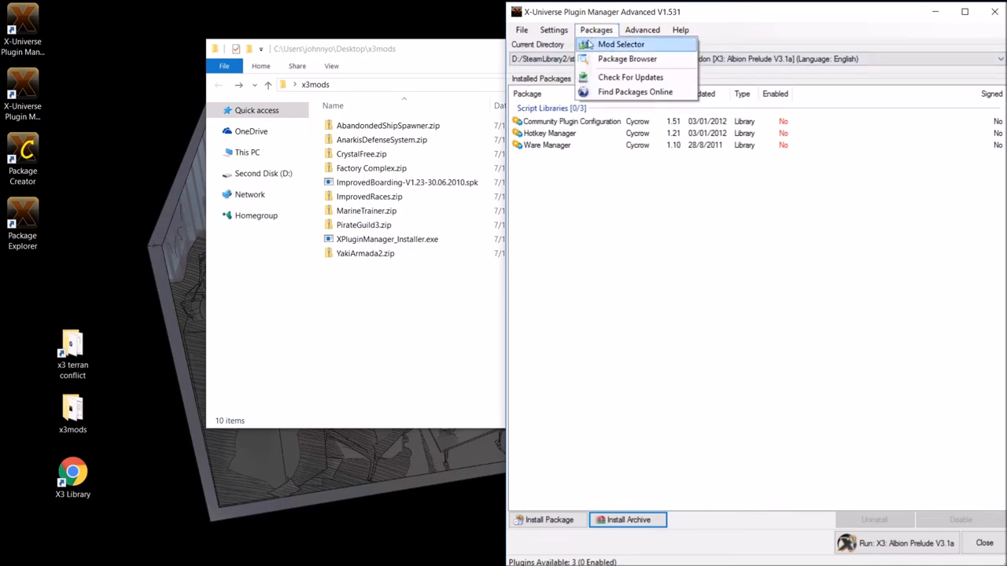
mouse_move(612, 44)
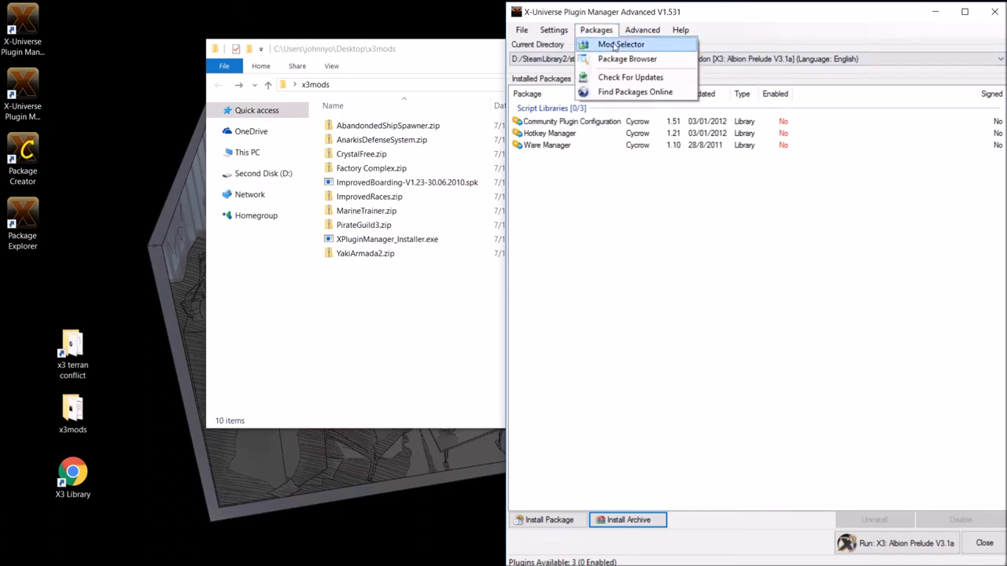
click(554, 30)
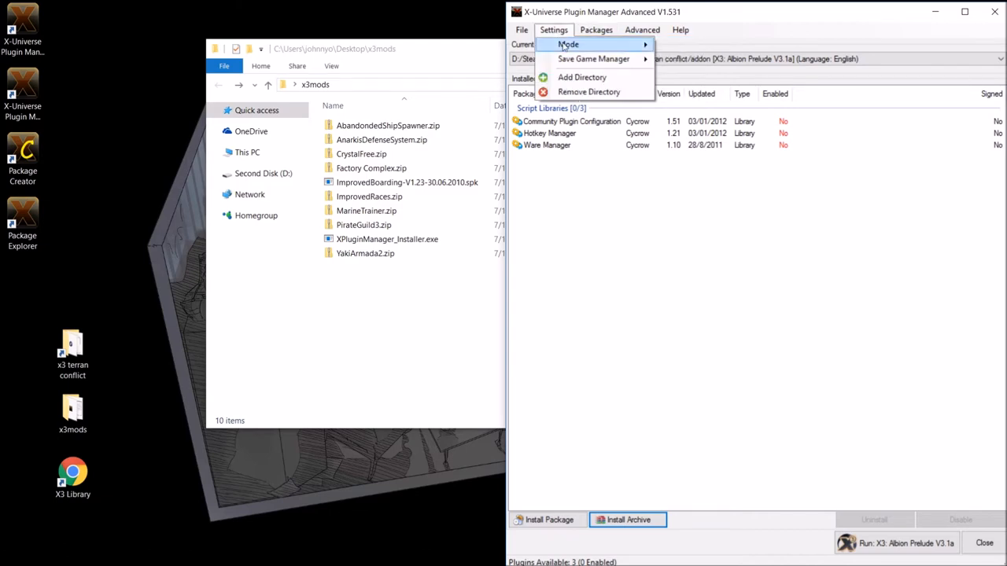
click(568, 44)
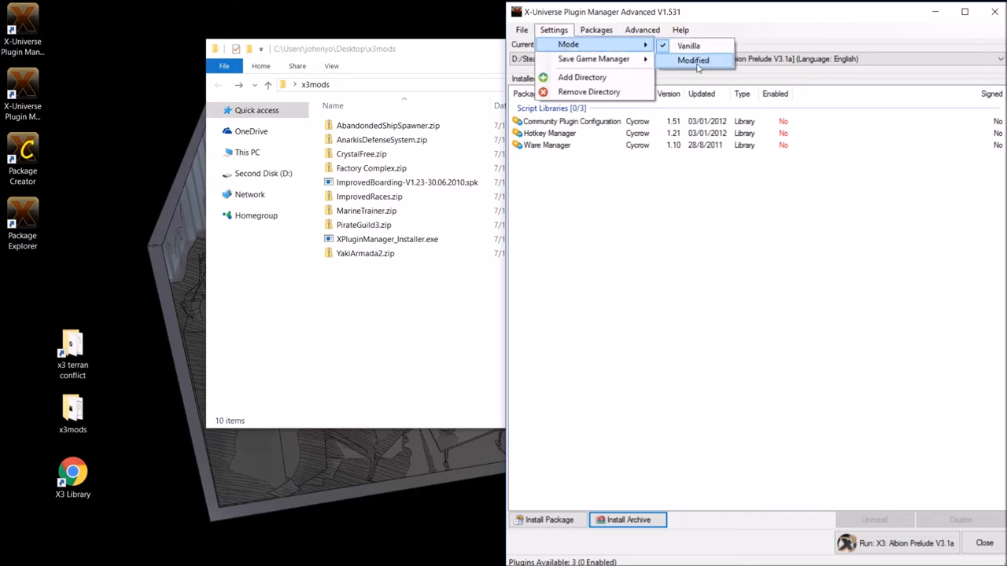
- Switch the game to Modified mode, confirm it, and close the Enabled/Disabled Packages dialog
click(692, 60)
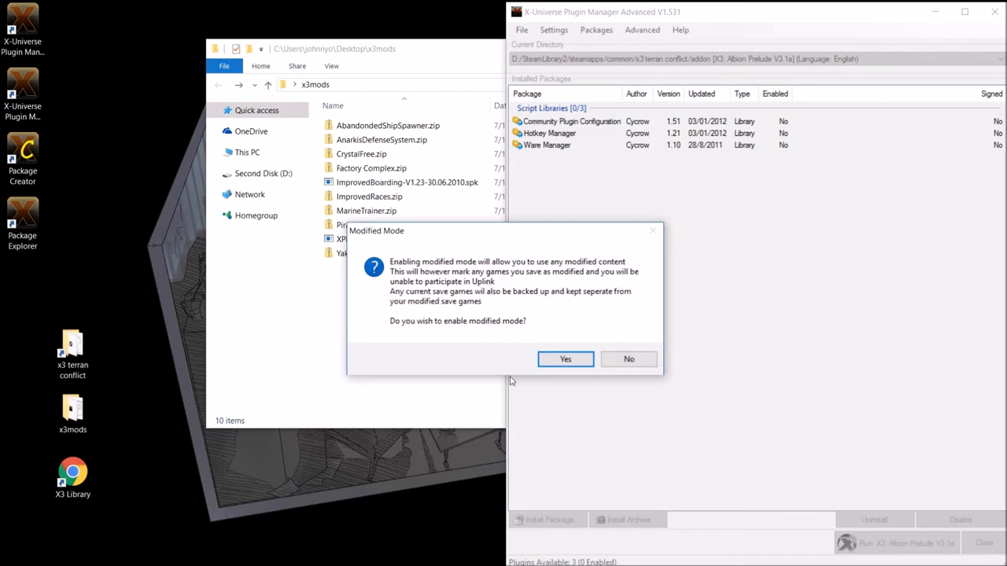
click(565, 359)
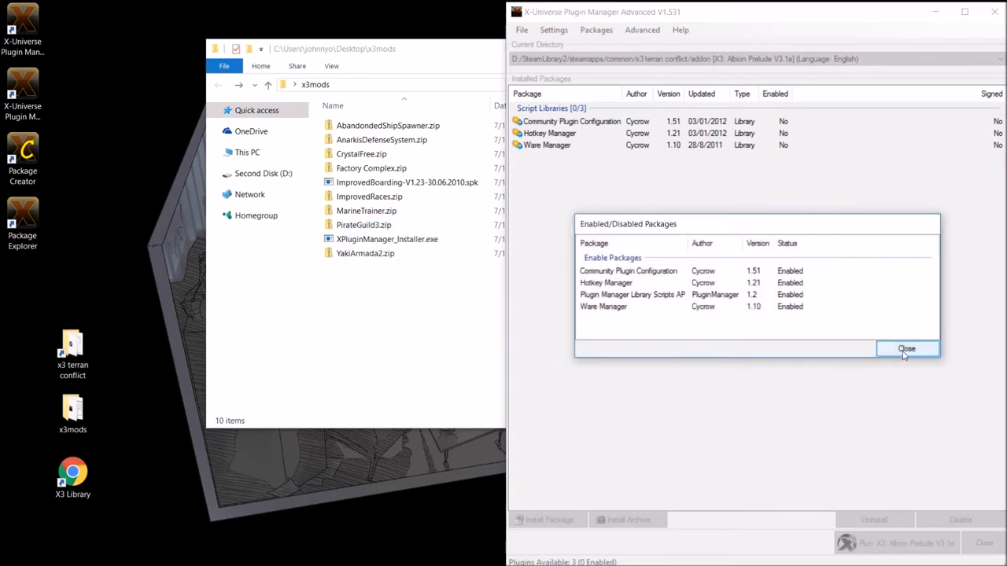
click(907, 350)
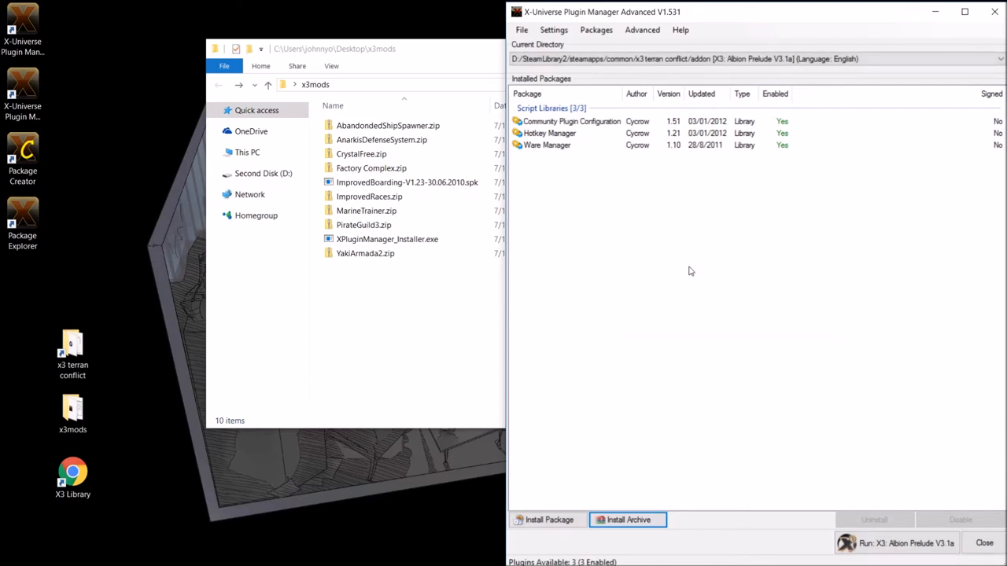
mouse_move(563, 129)
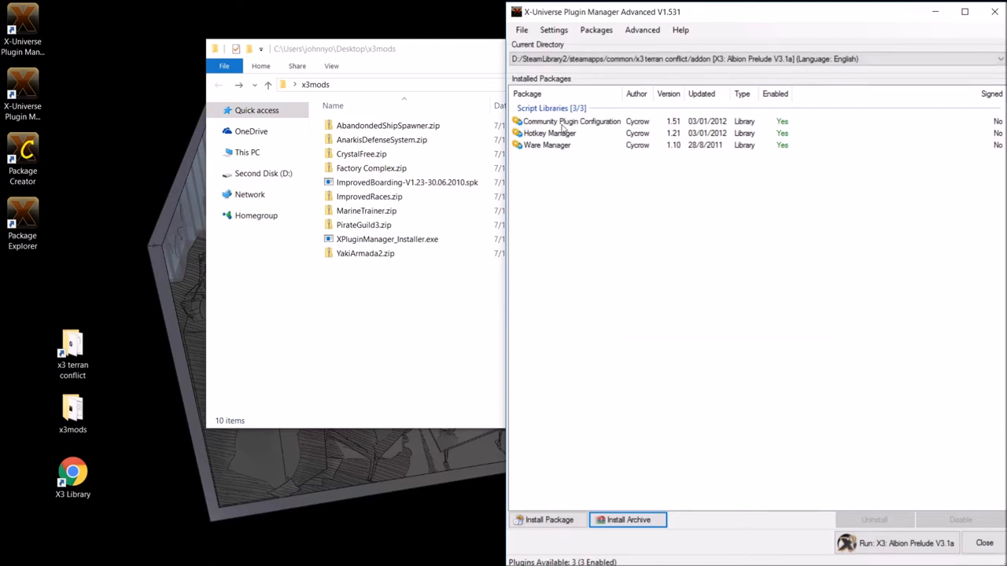
mouse_move(784, 134)
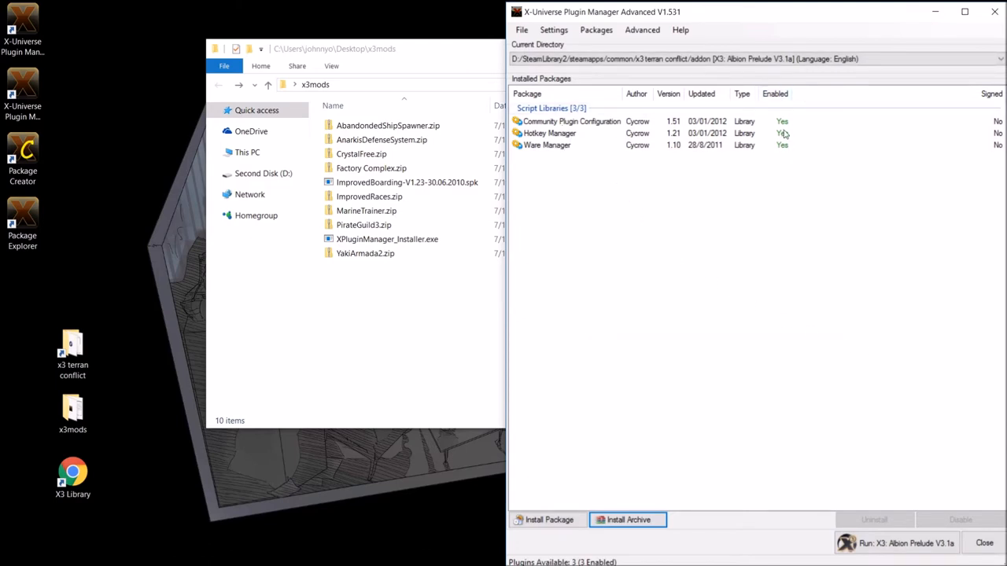
- Install the CrystalFree.zip archive from x3mods and acknowledge the Installed message
click(627, 519)
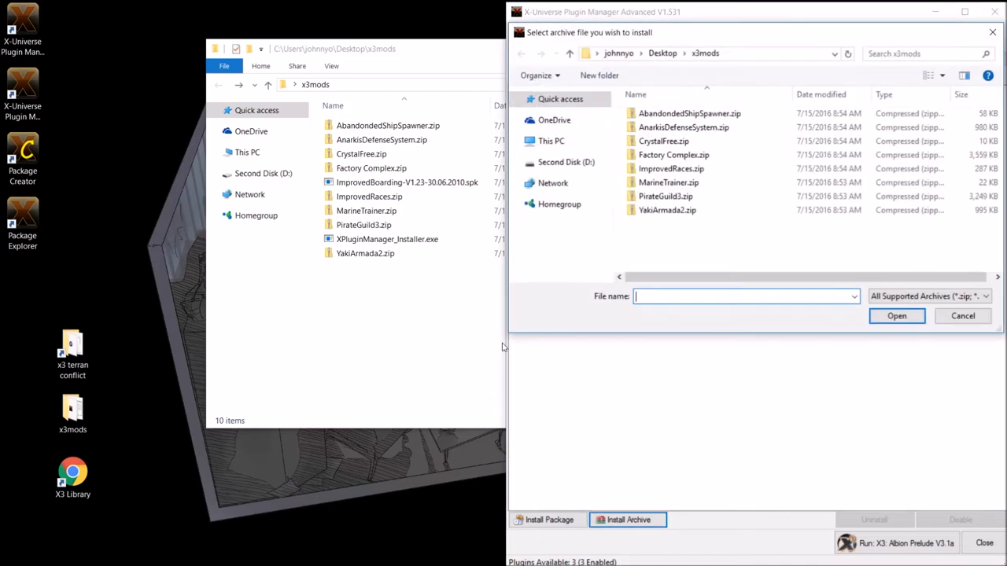
click(664, 142)
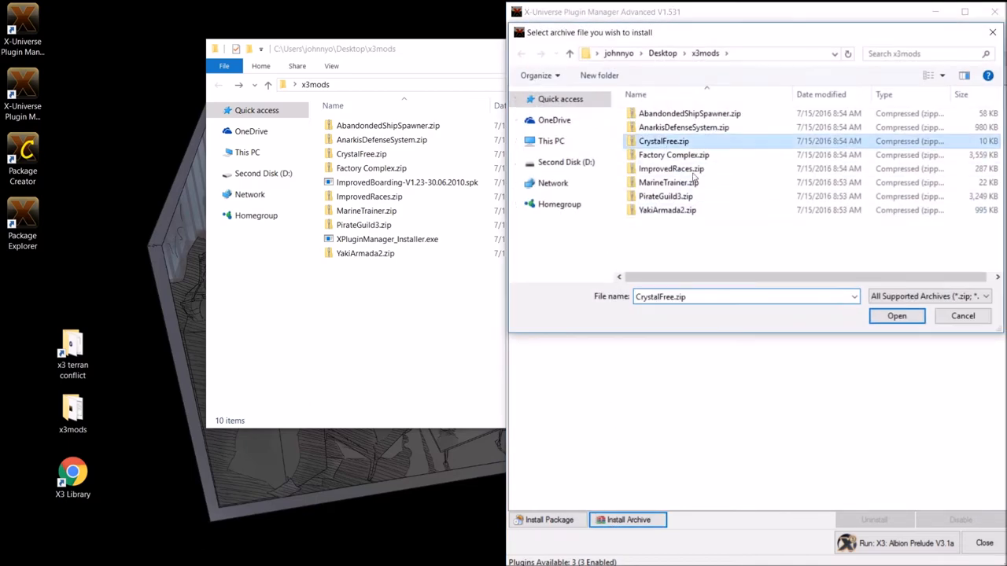
click(897, 315)
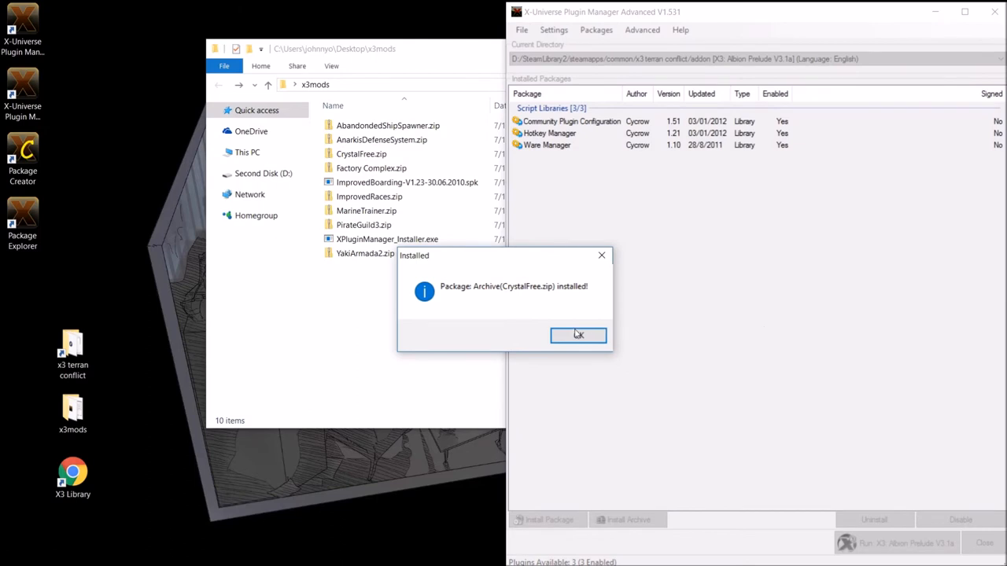
click(579, 336)
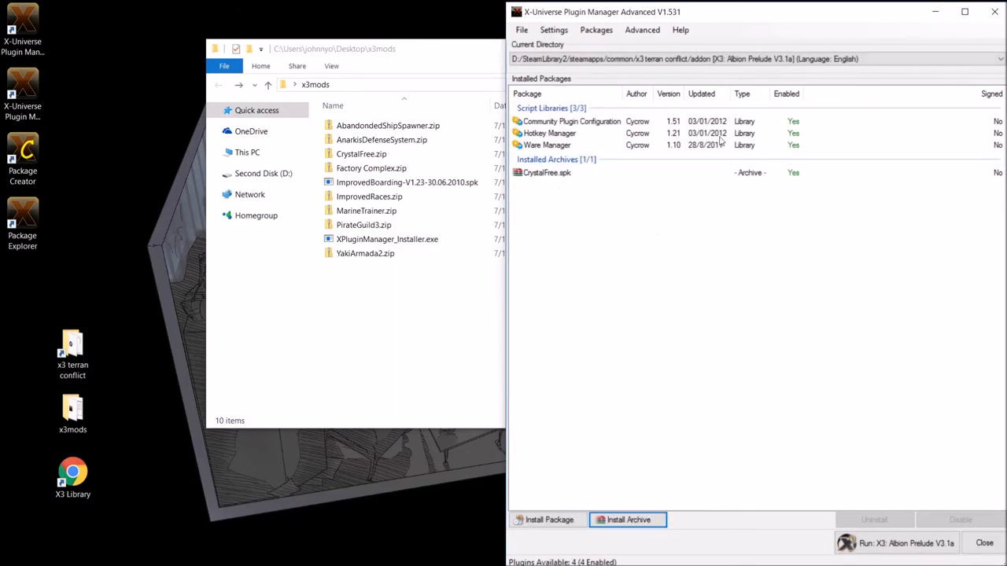
mouse_move(699, 27)
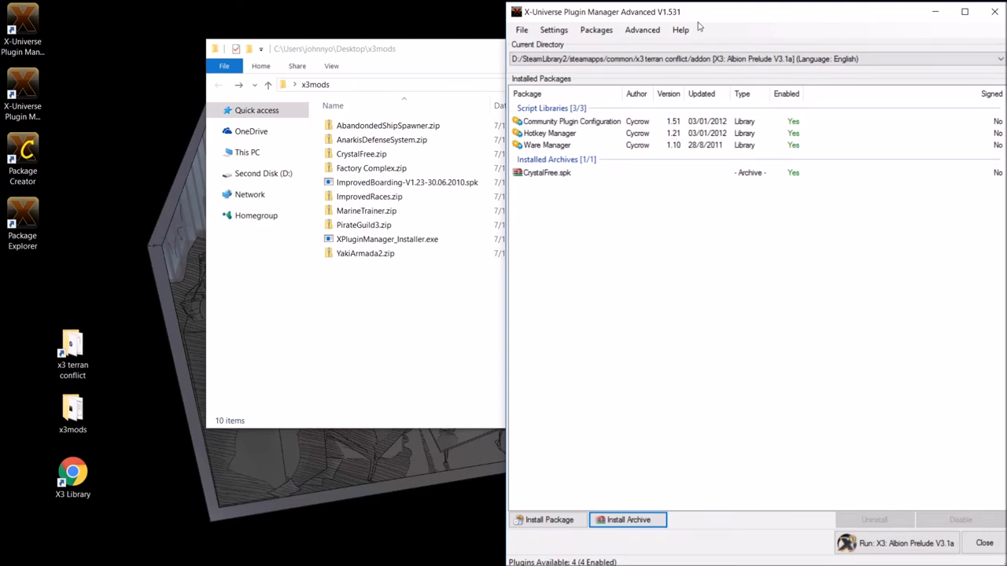
mouse_move(547, 184)
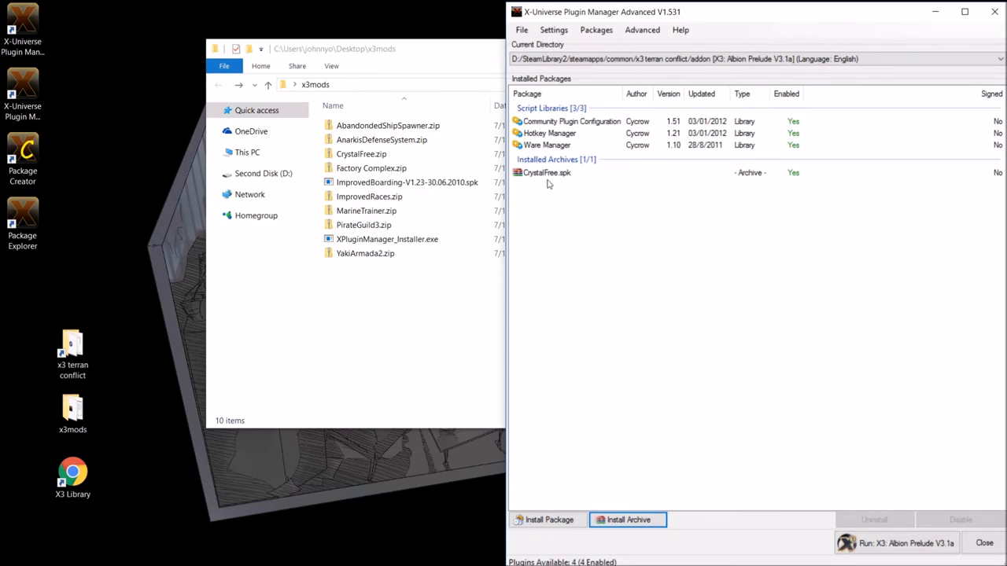
mouse_move(97, 252)
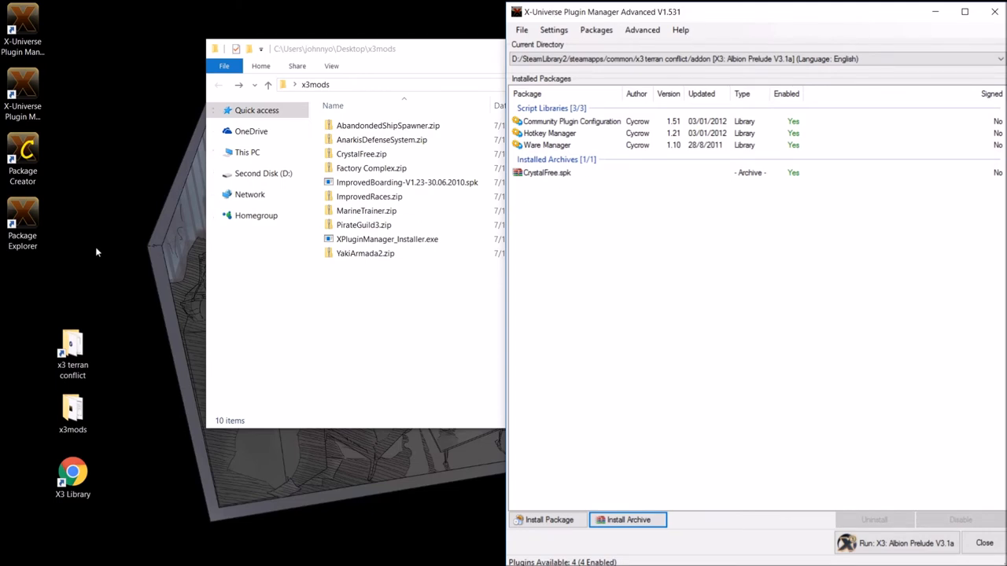
- Open the x3 terran conflict game folder and its addon folder showing the new CrystalFree folder
click(72, 352)
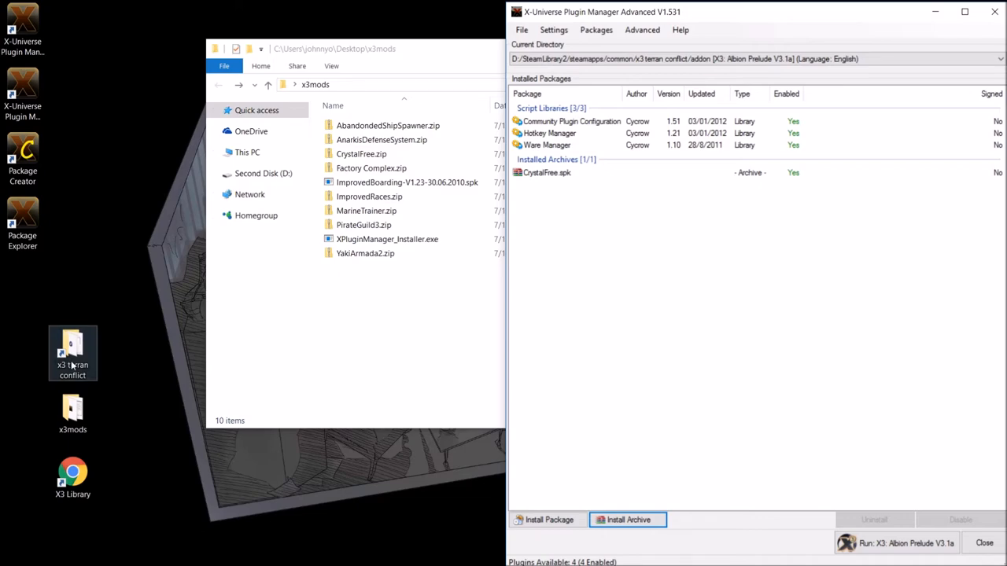
double_click(72, 354)
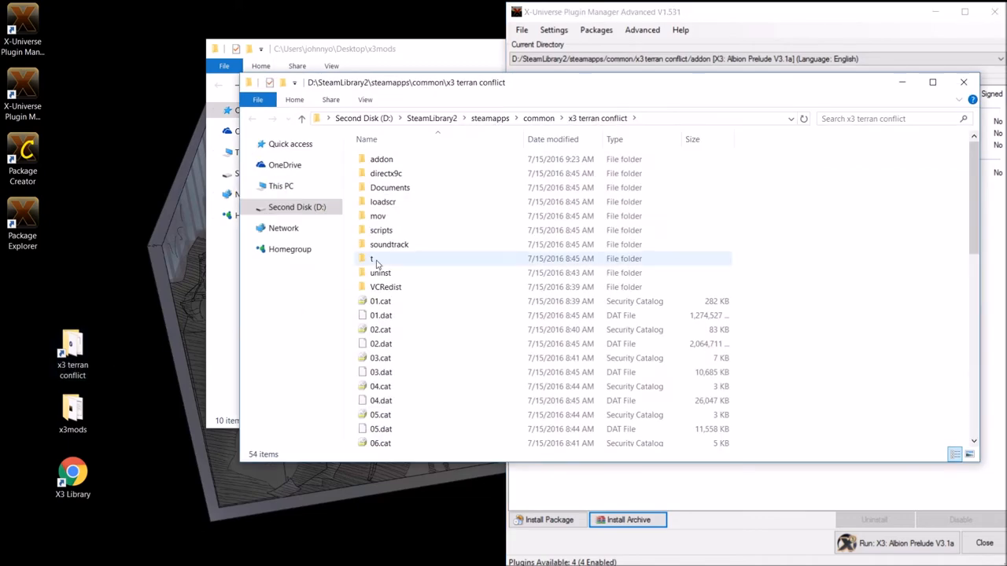
double_click(381, 157)
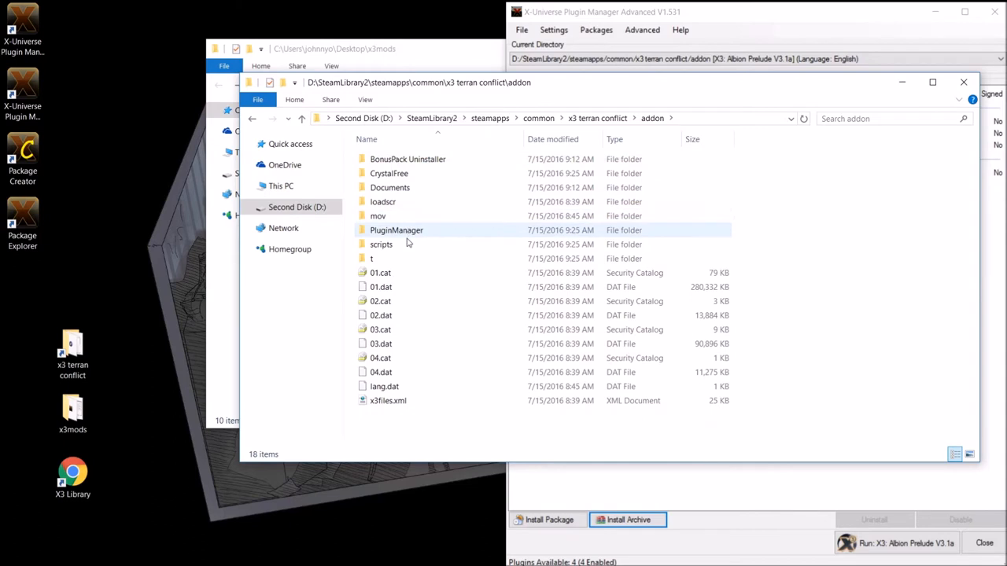
double_click(388, 173)
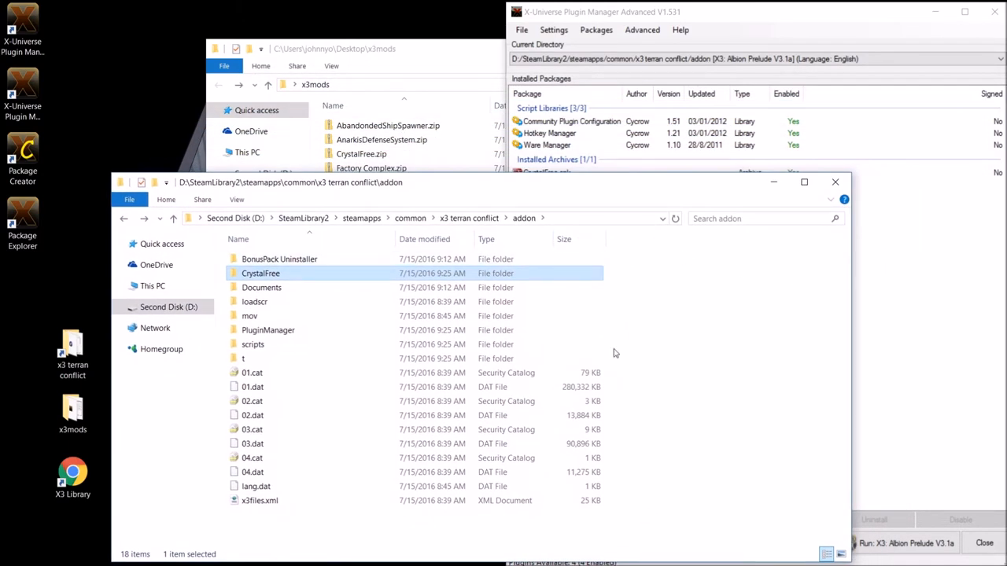
mouse_move(913, 337)
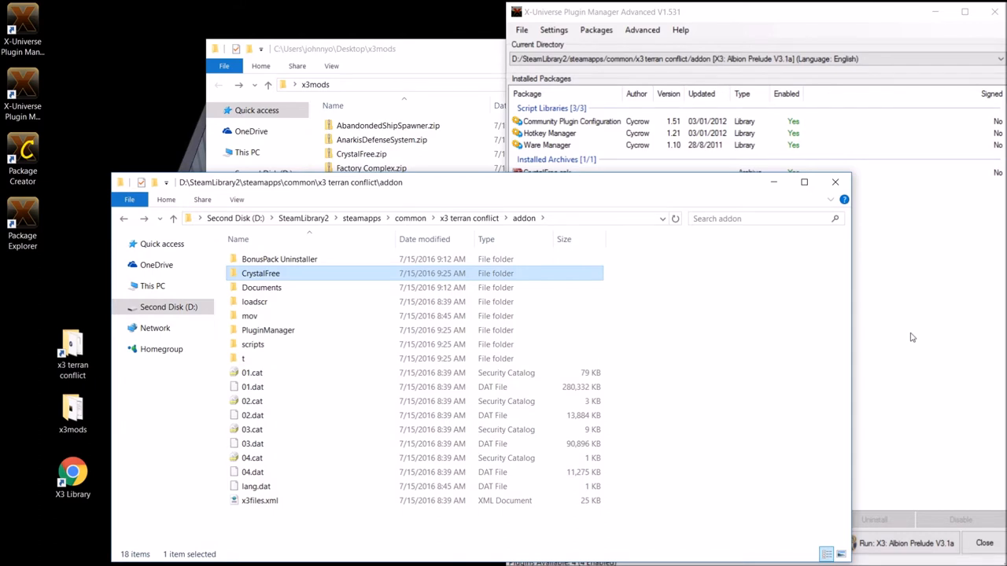
mouse_move(384, 186)
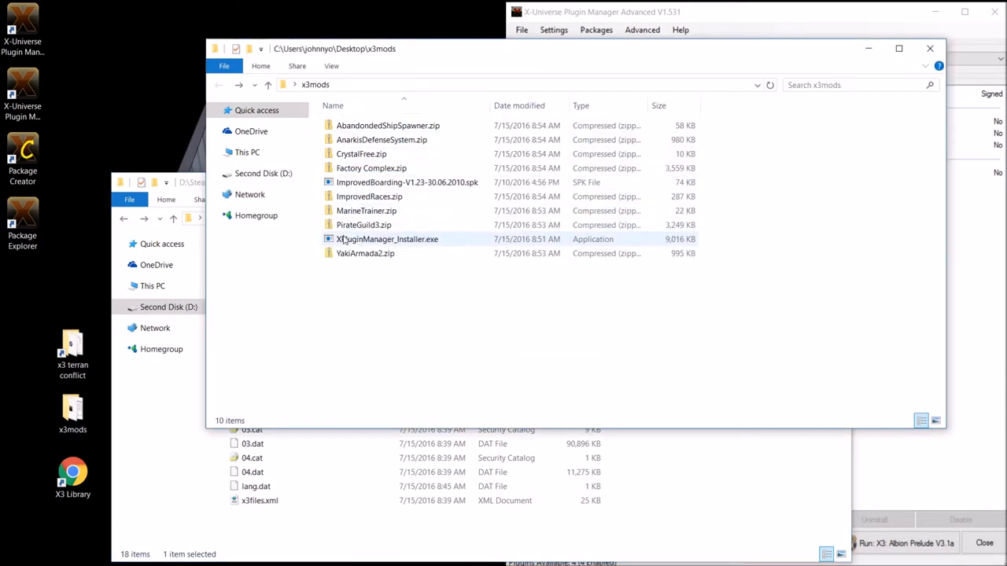
- Browse into the CrystalFree archive's scripts folder and the game's addon scripts folder
double_click(362, 154)
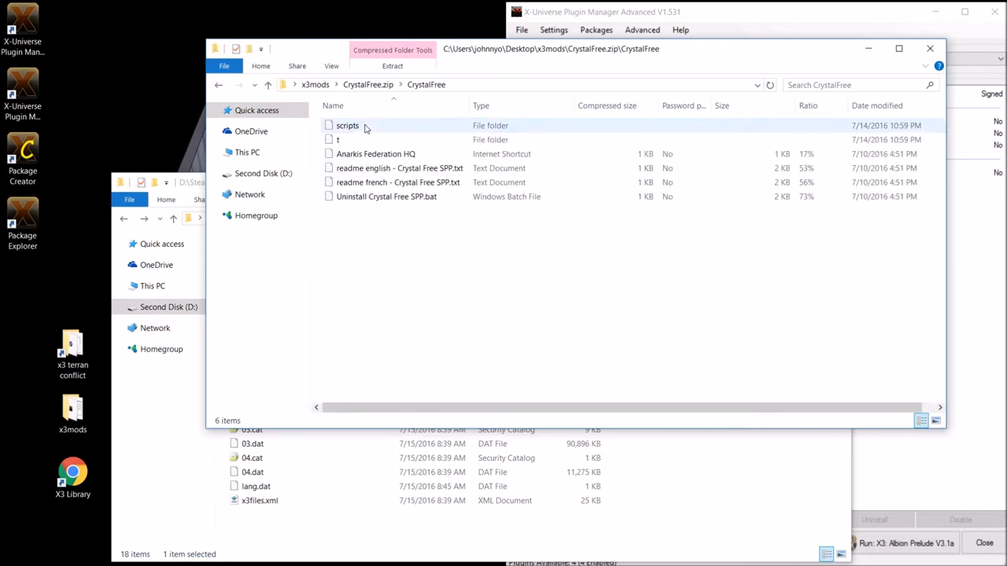
double_click(346, 126)
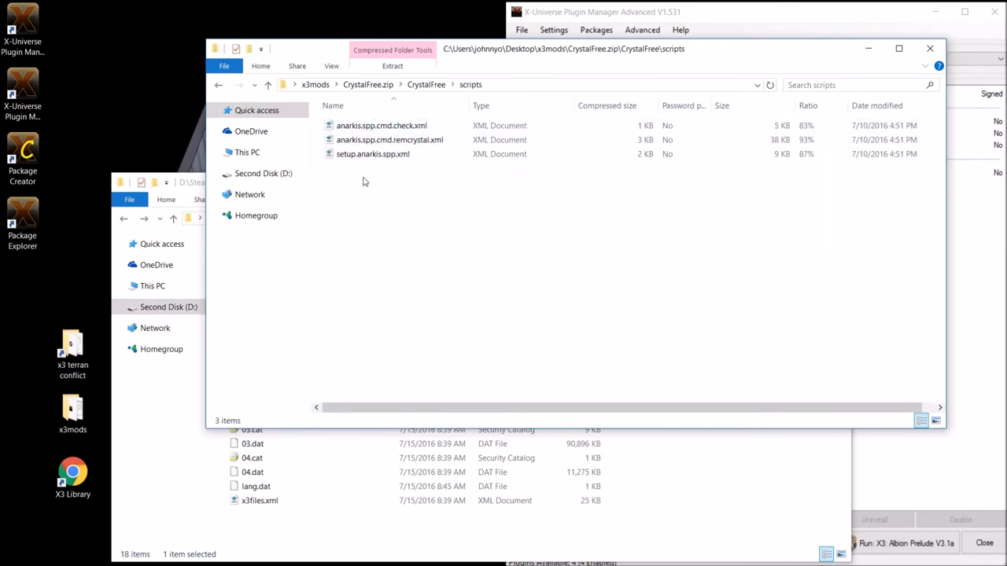
mouse_move(695, 420)
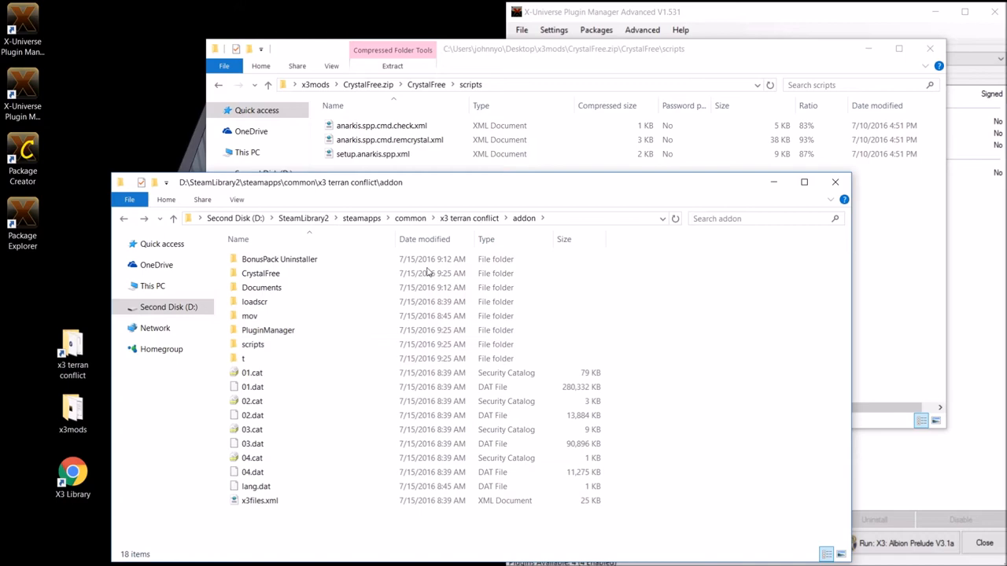
double_click(252, 343)
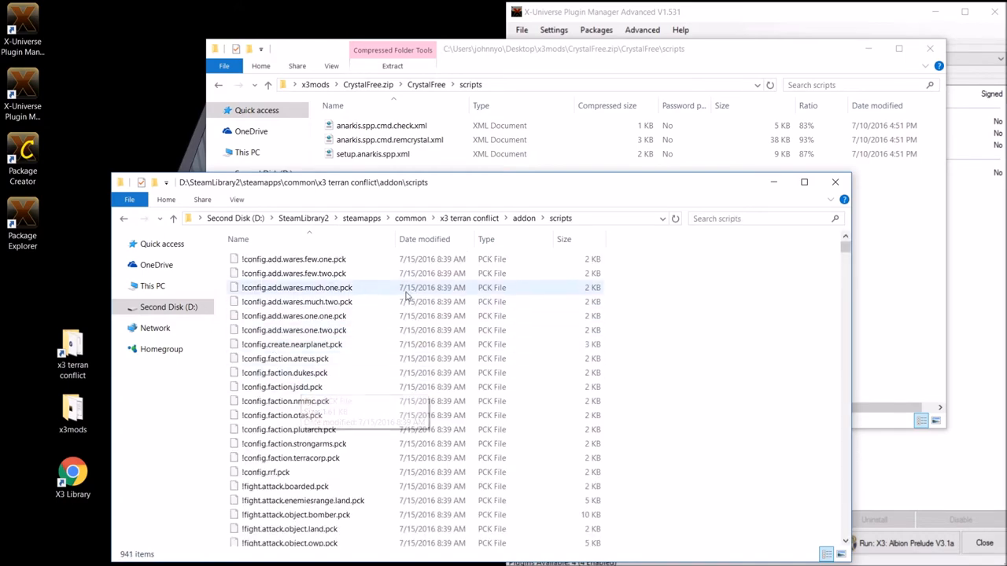
- Look through the addon scripts, then return to the addon folder
scroll(down, 3)
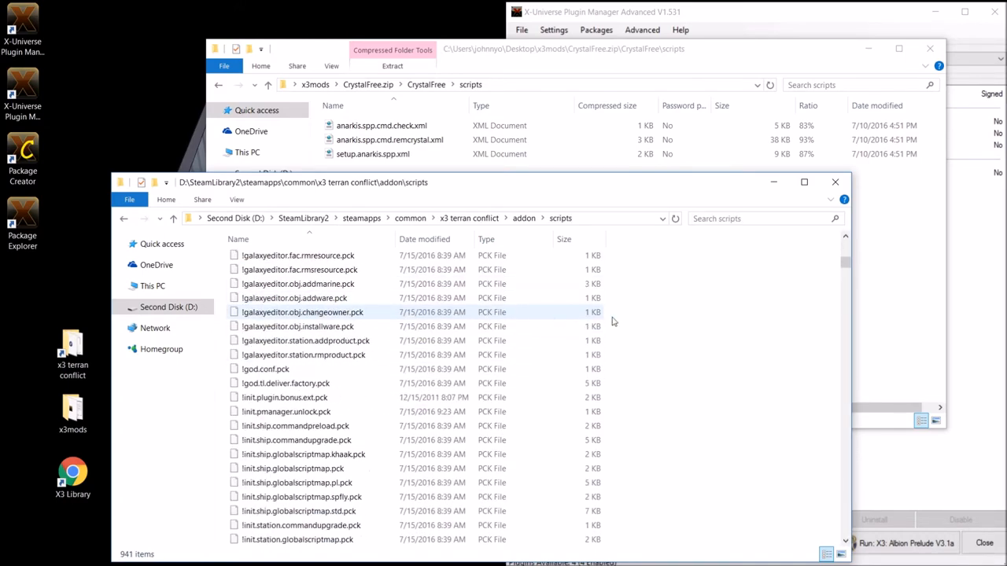
scroll(down, 3)
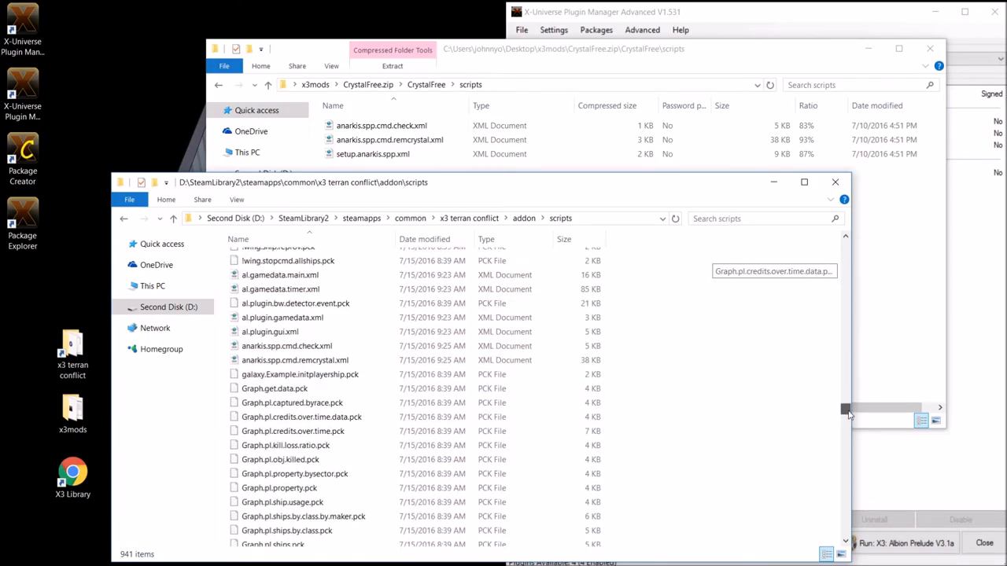
scroll(up, 3)
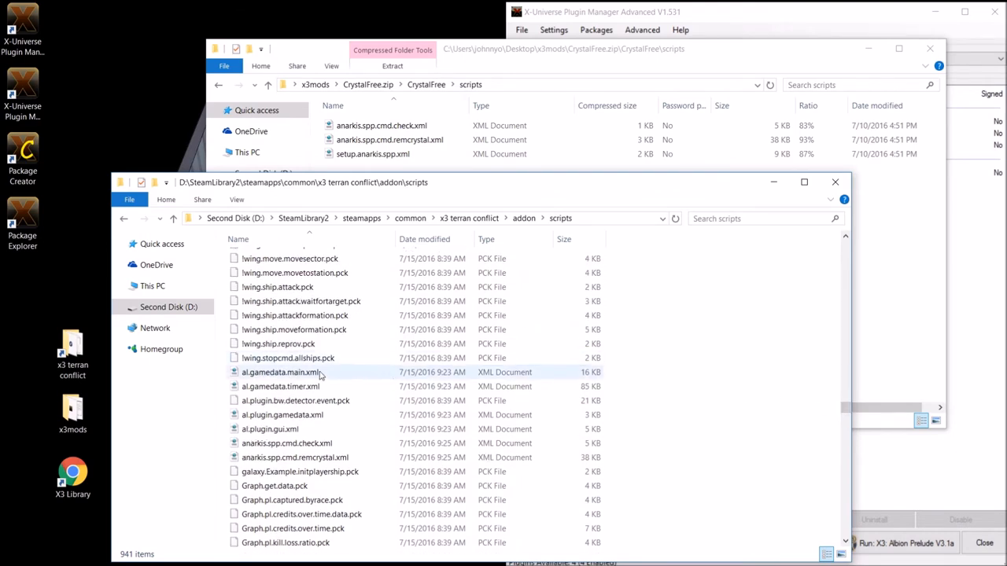
click(286, 444)
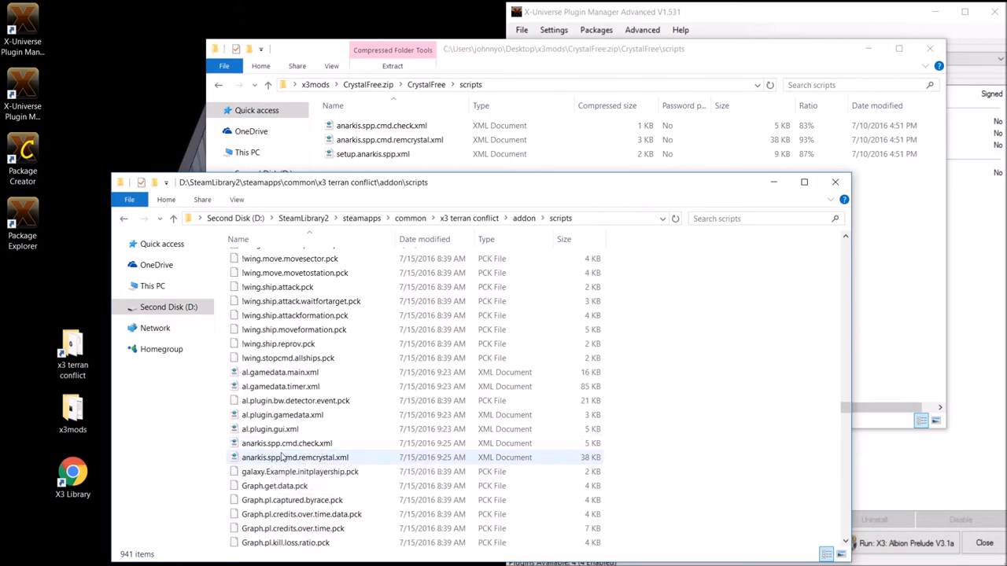
mouse_move(294, 330)
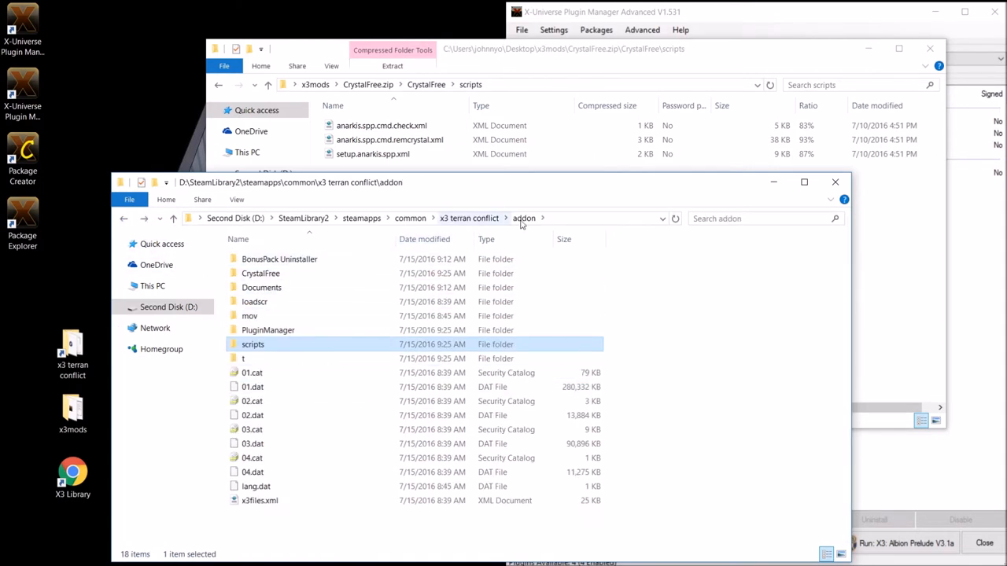
mouse_move(252, 402)
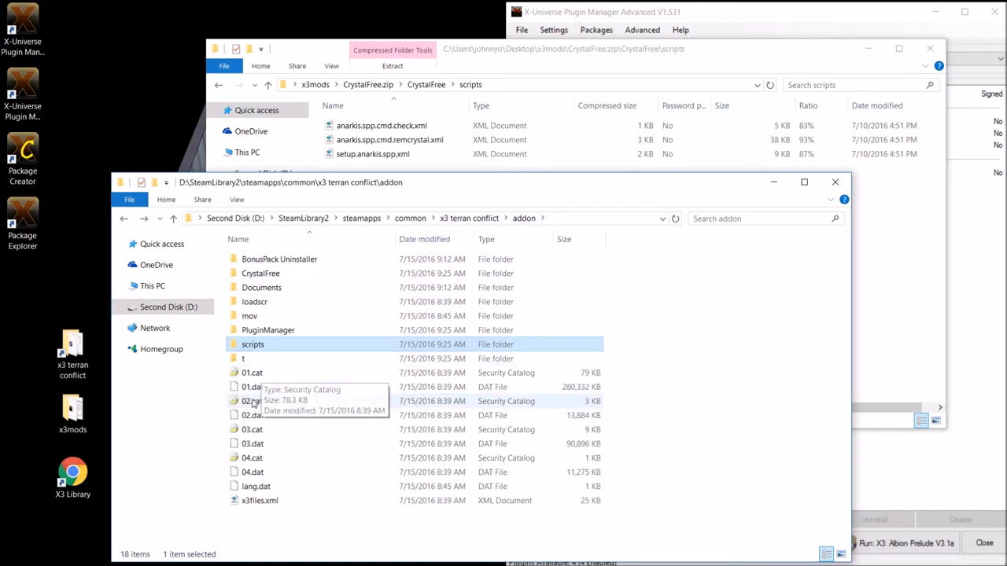
mouse_move(274, 354)
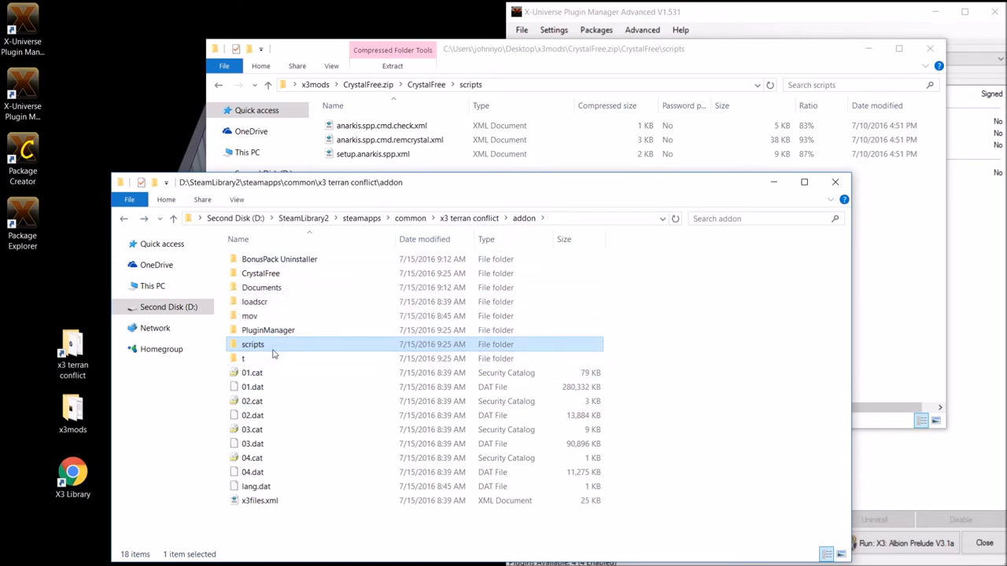
click(242, 359)
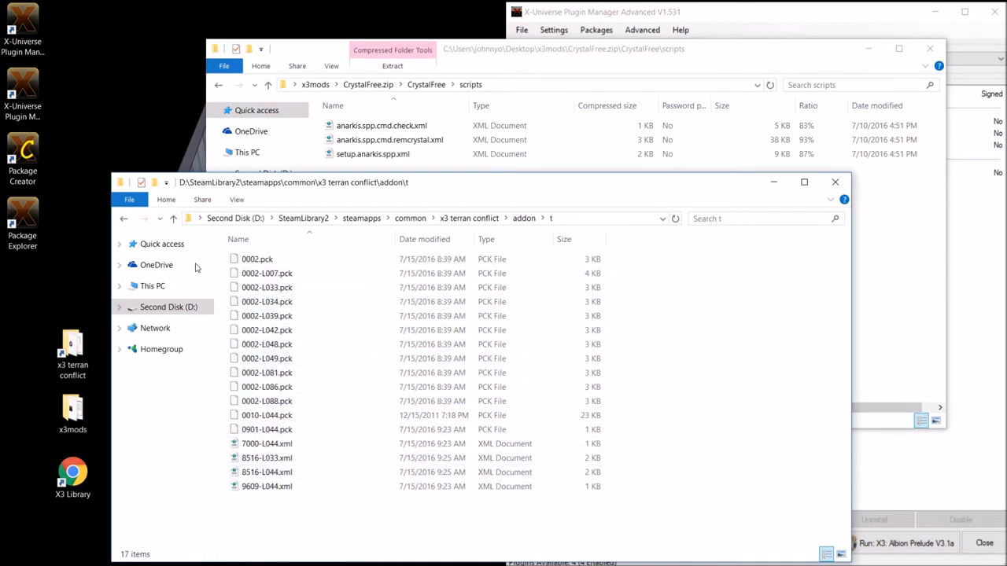
mouse_move(122, 220)
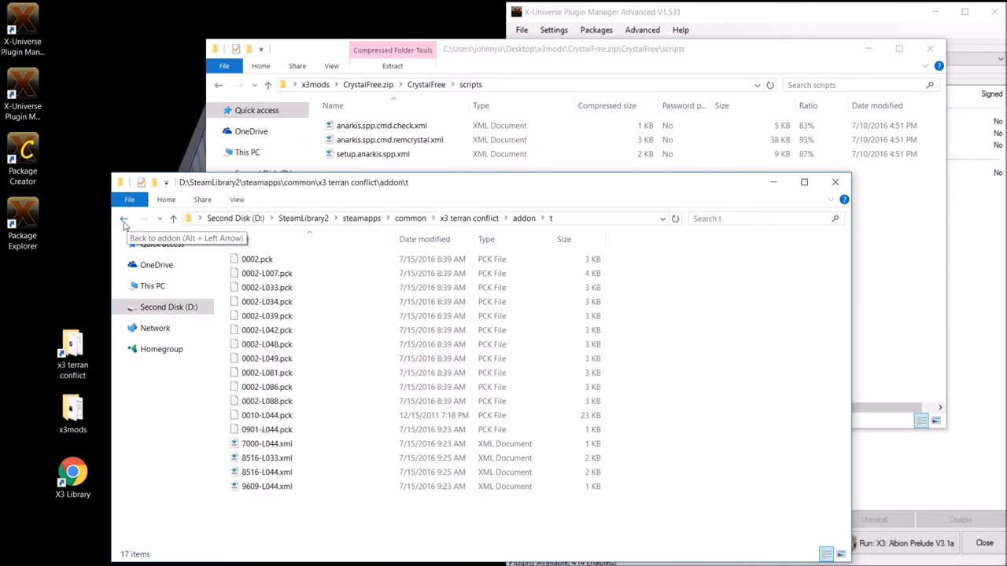
click(122, 217)
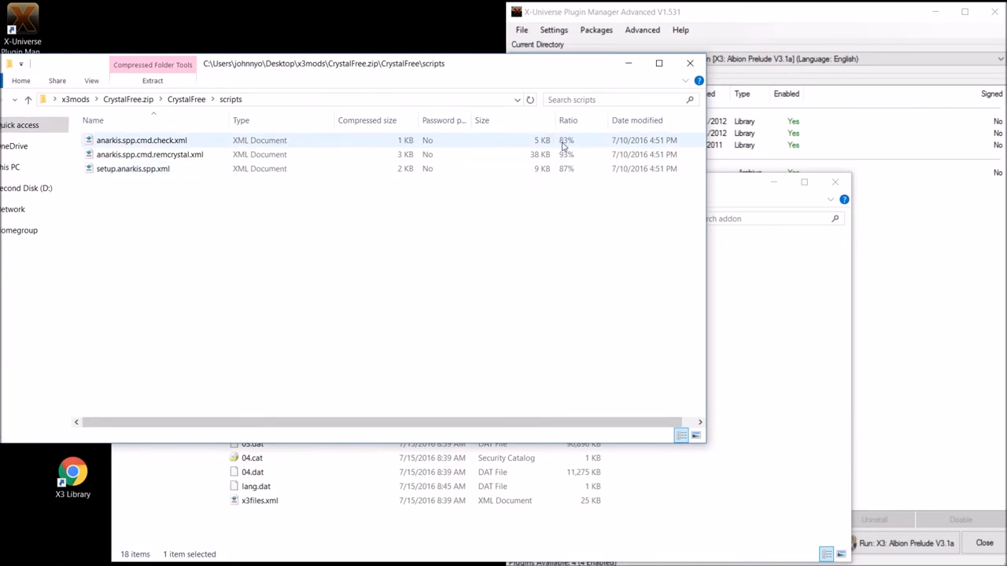
- Install the seven mod zip archives from x3mods, then view the addon t folder
click(150, 154)
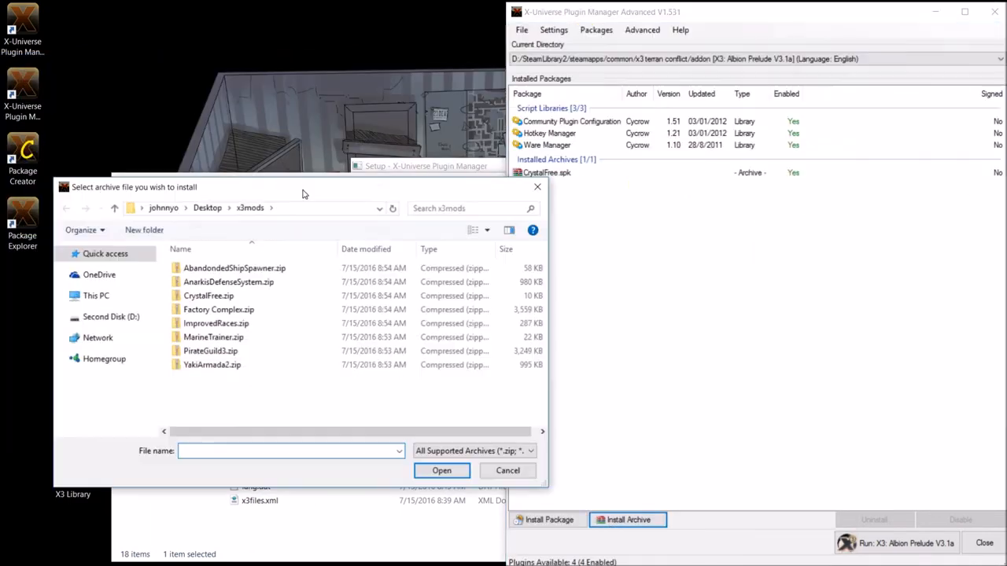
click(440, 471)
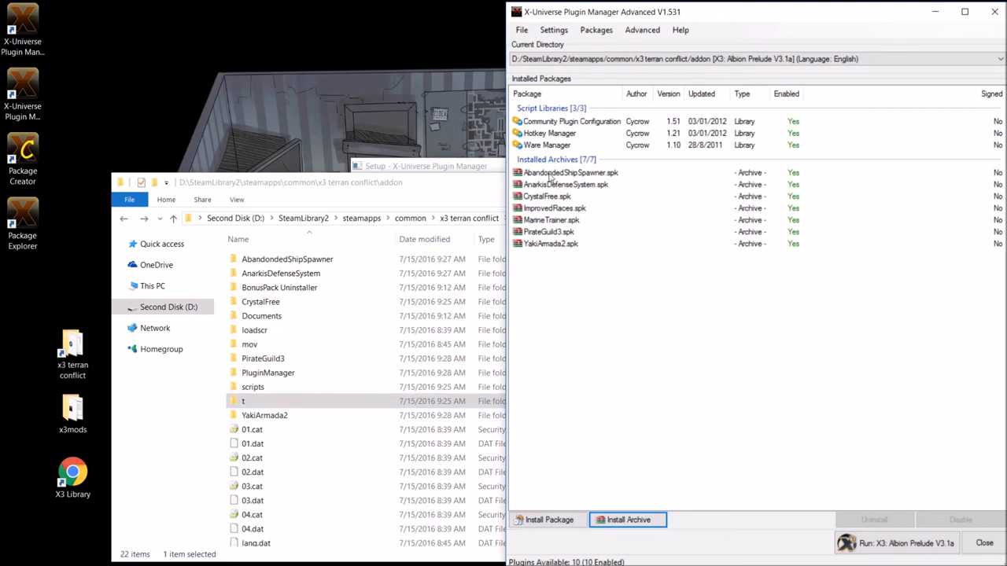
mouse_move(544, 252)
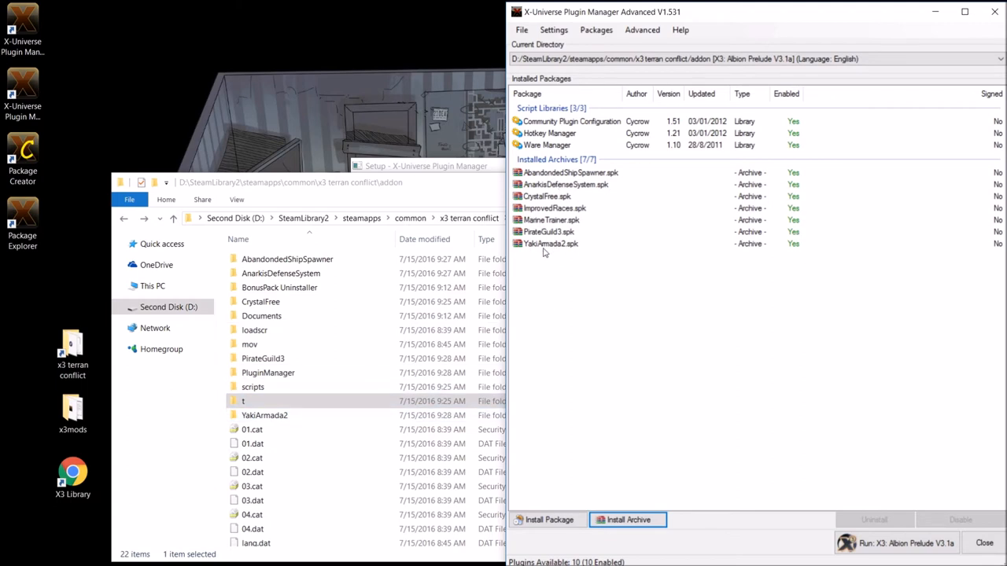
mouse_move(533, 195)
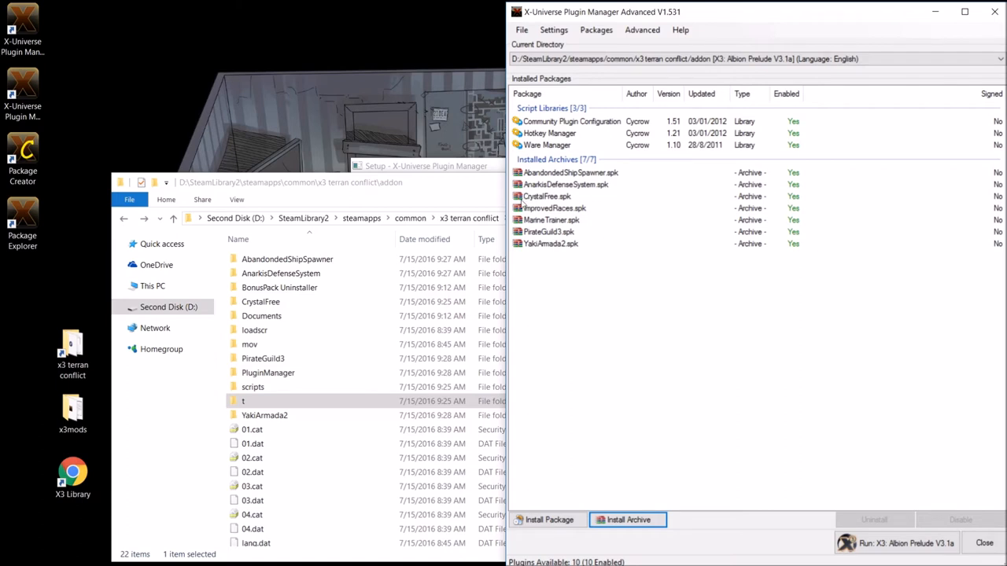
mouse_move(584, 217)
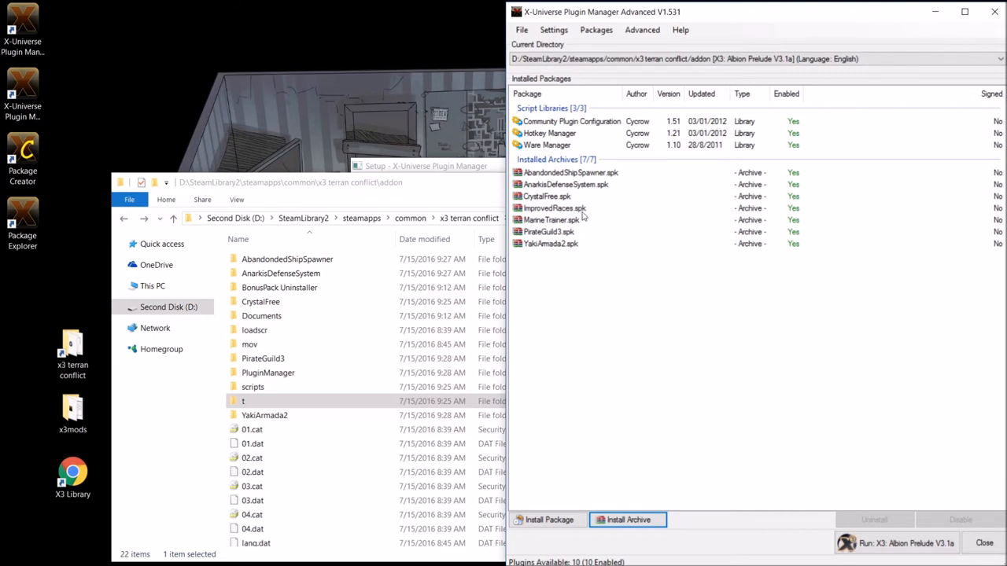
mouse_move(573, 230)
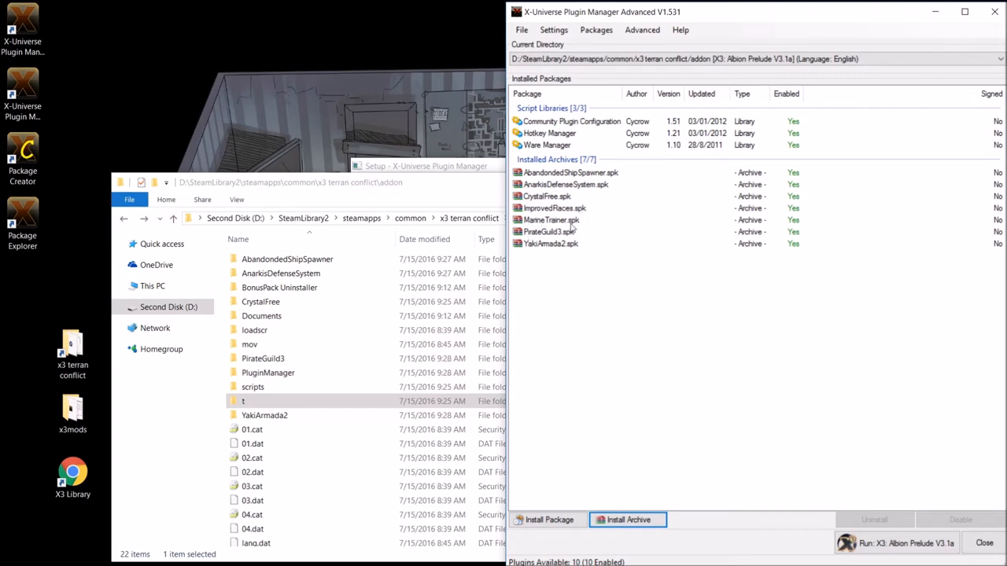
mouse_move(581, 263)
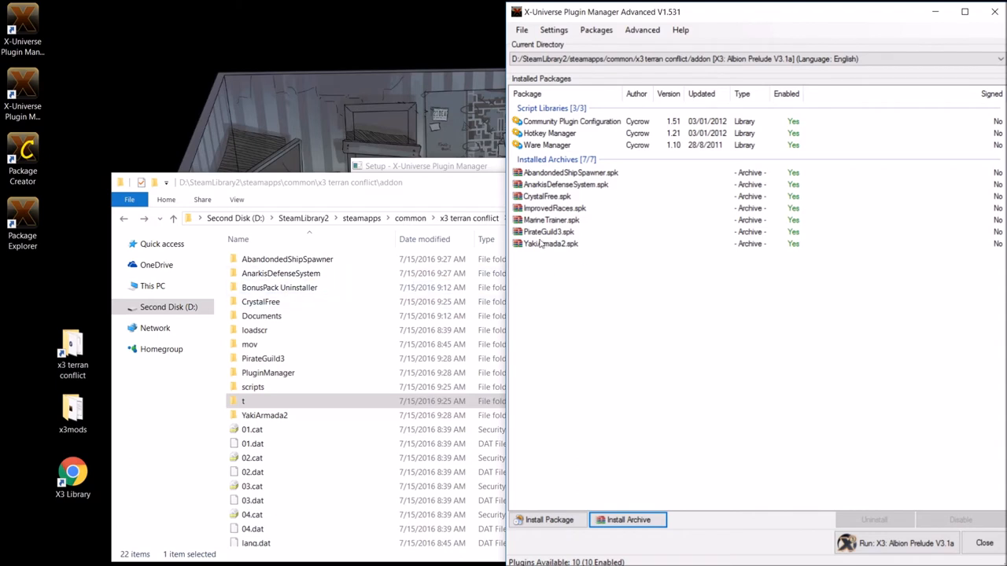
mouse_move(444, 193)
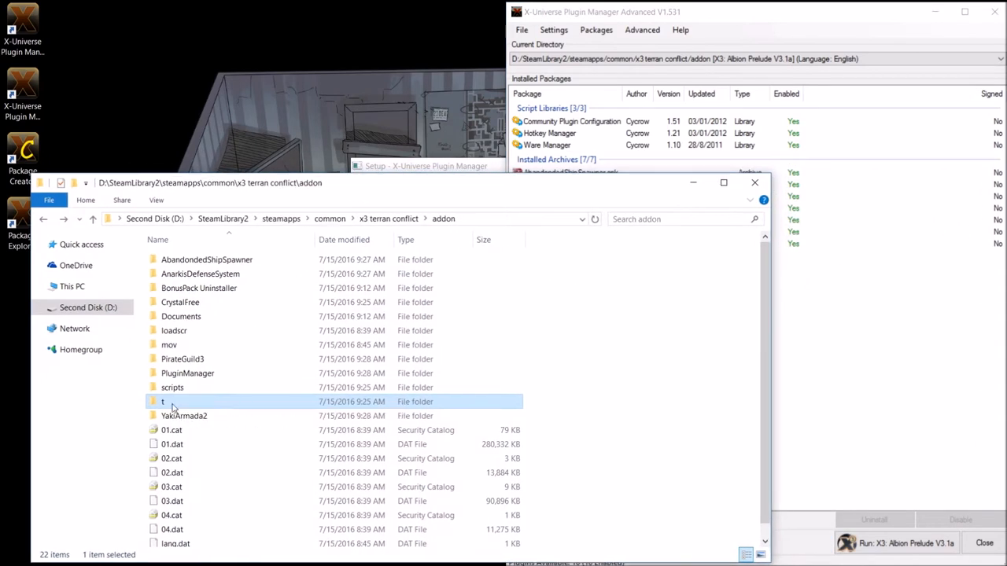
double_click(162, 401)
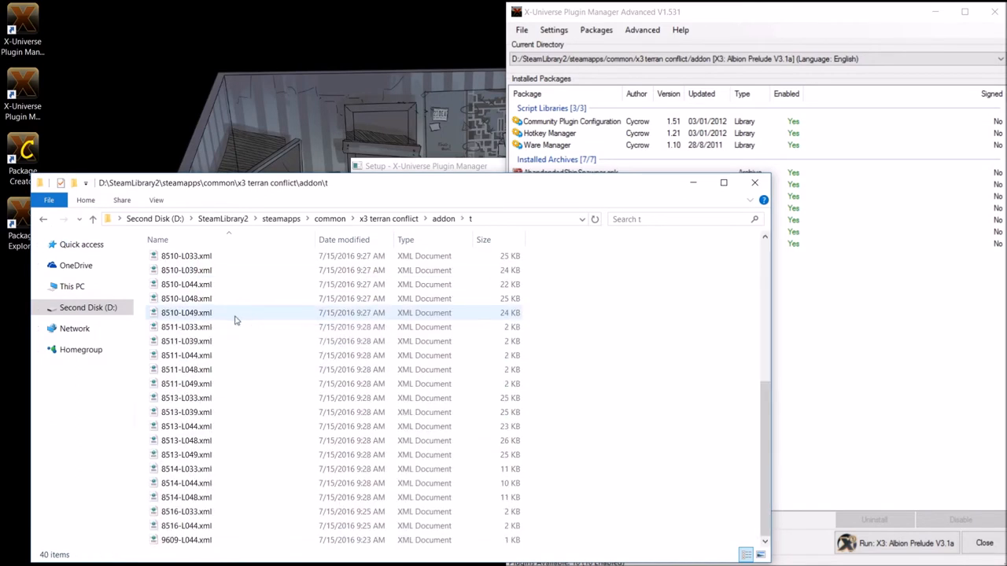
mouse_move(186, 299)
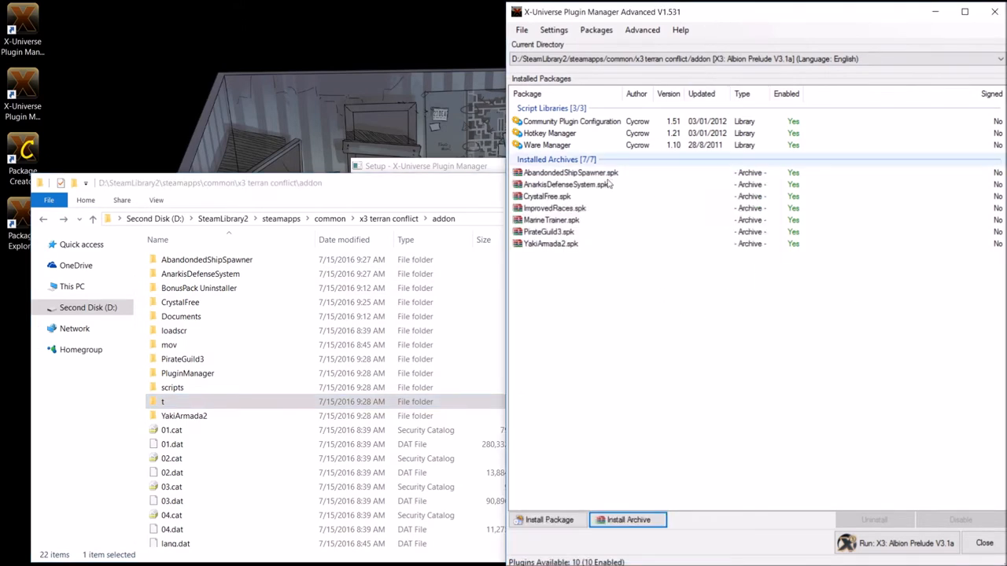
mouse_move(554, 250)
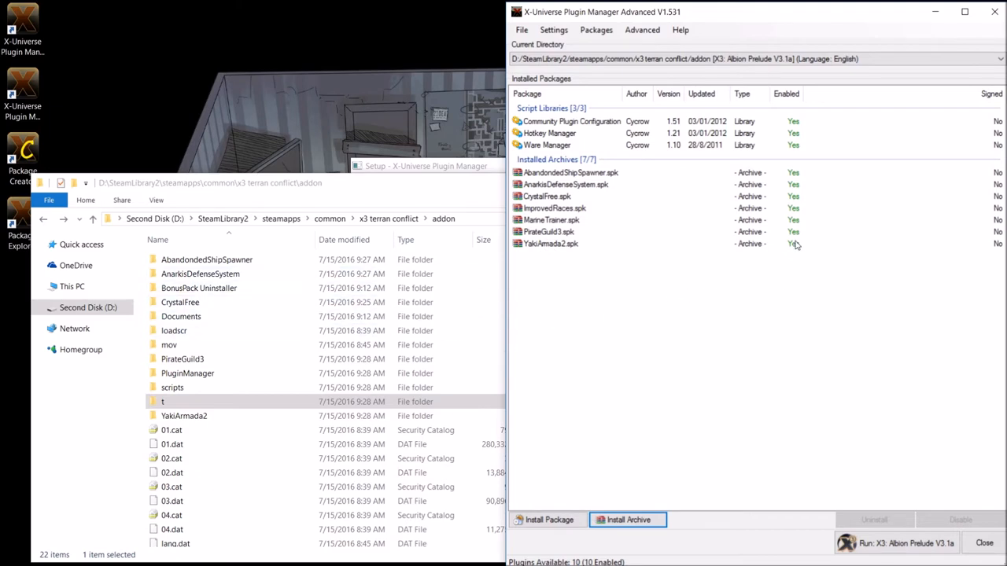
- Check YakiArmada2's archive options without changes and select AbandonedShipSpawner
right_click(551, 242)
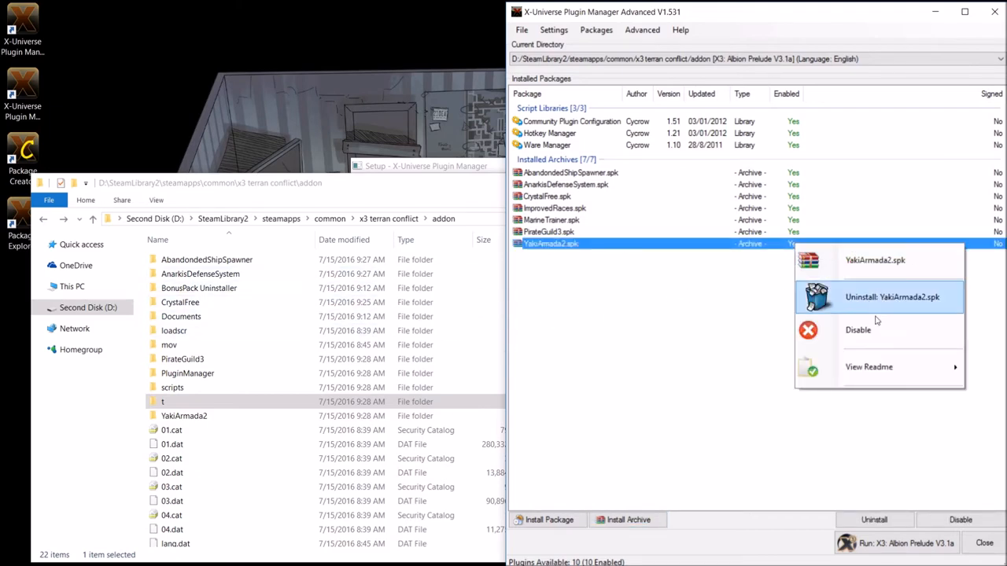
mouse_move(858, 330)
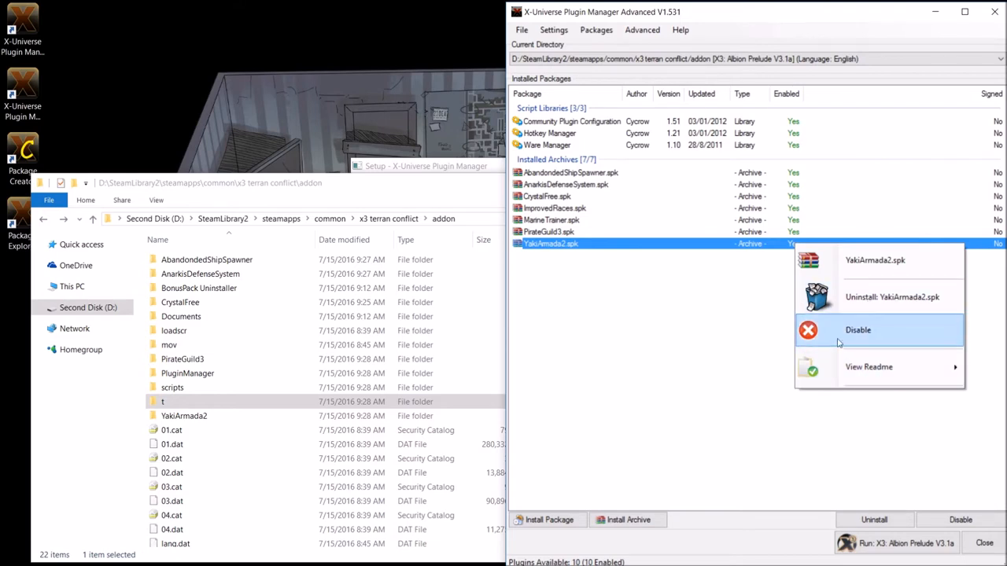
mouse_move(624, 36)
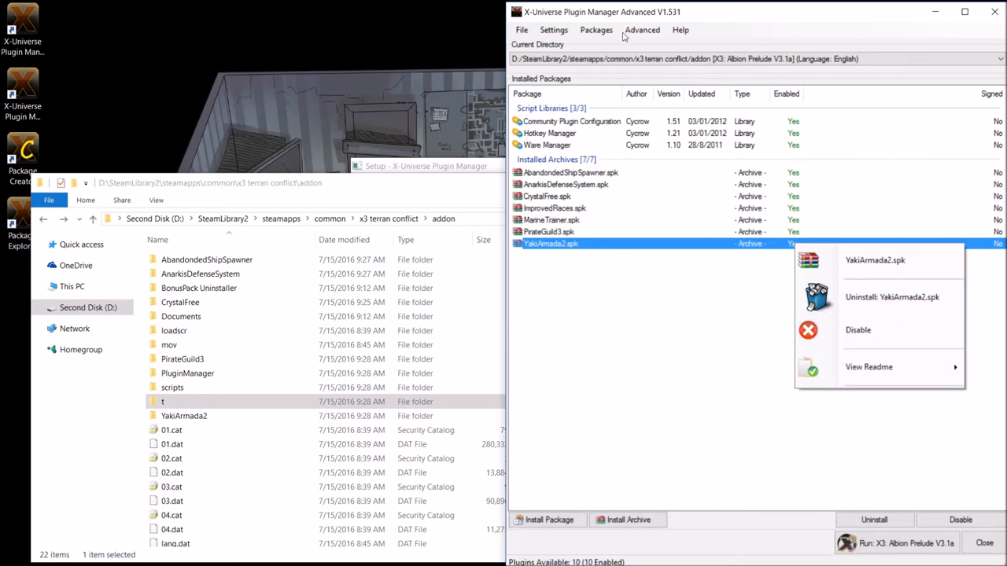
mouse_move(661, 354)
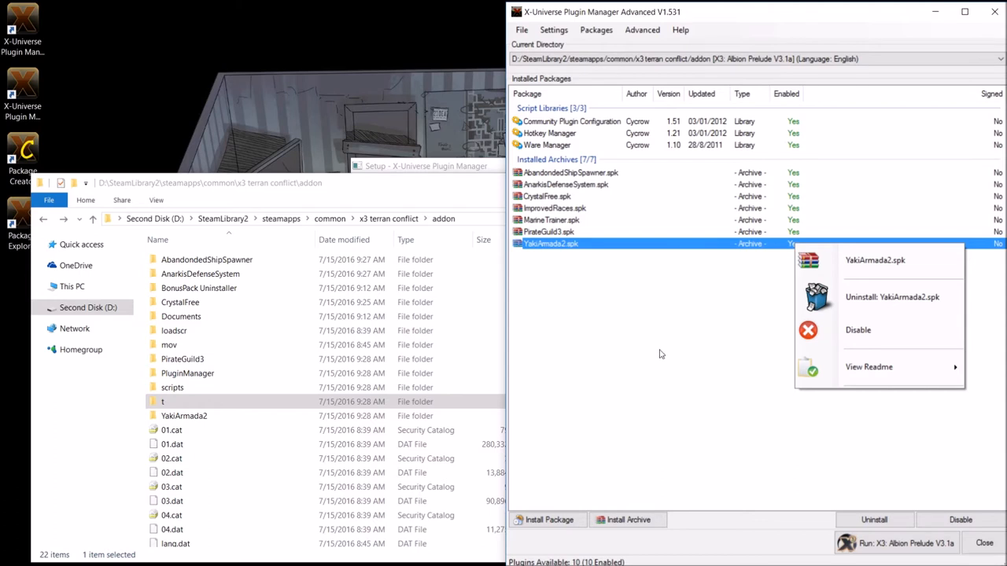
click(601, 330)
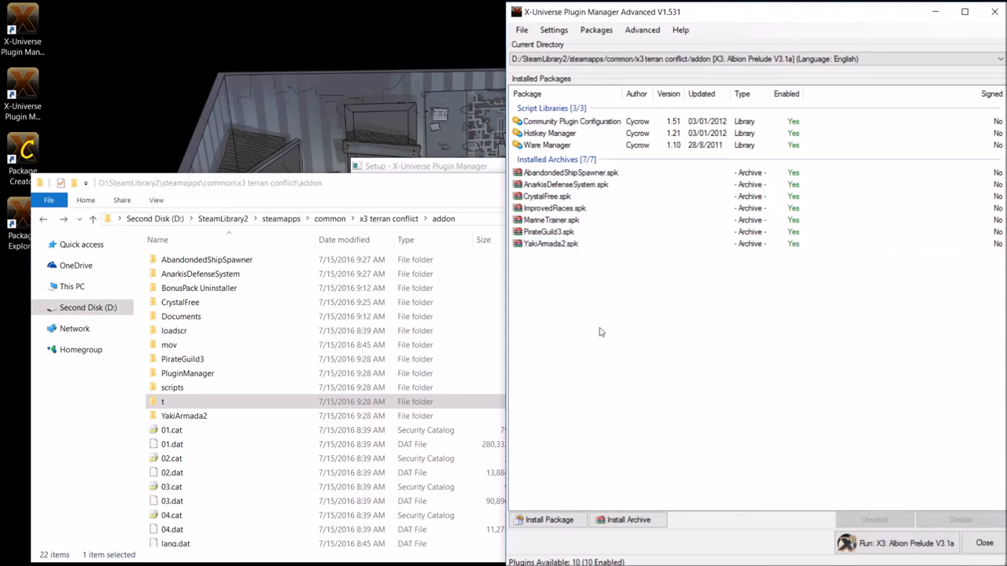
mouse_move(783, 201)
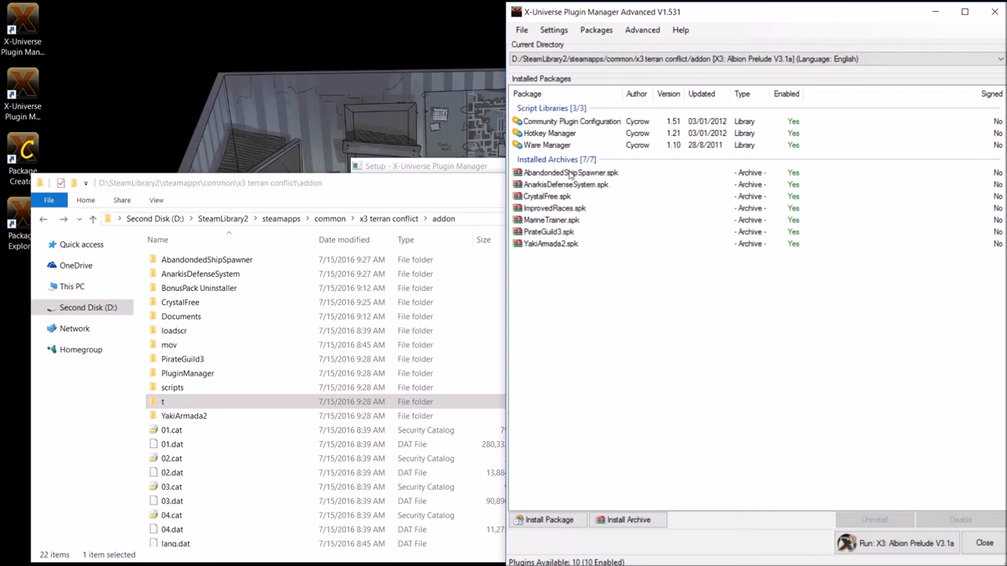
click(569, 172)
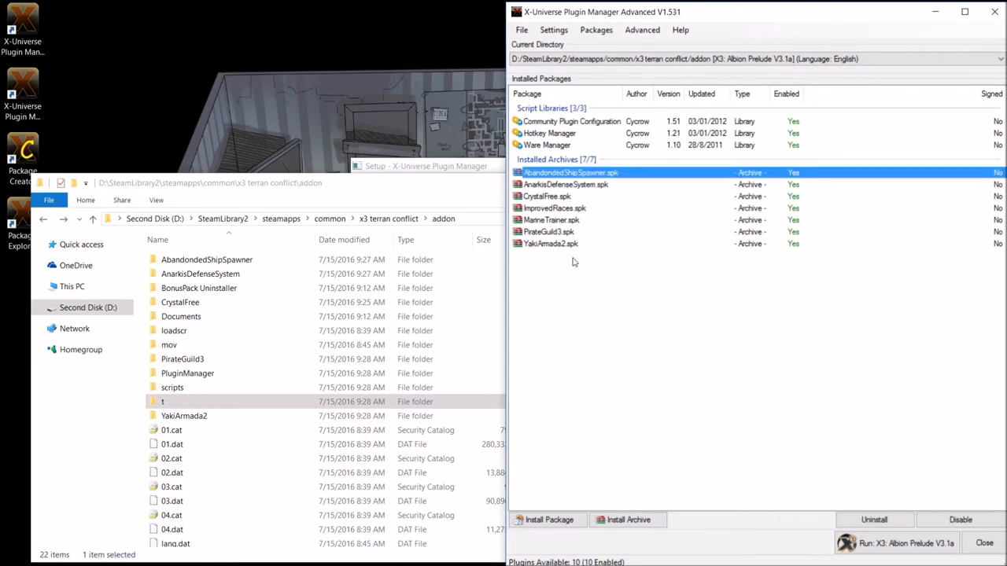
mouse_move(540, 274)
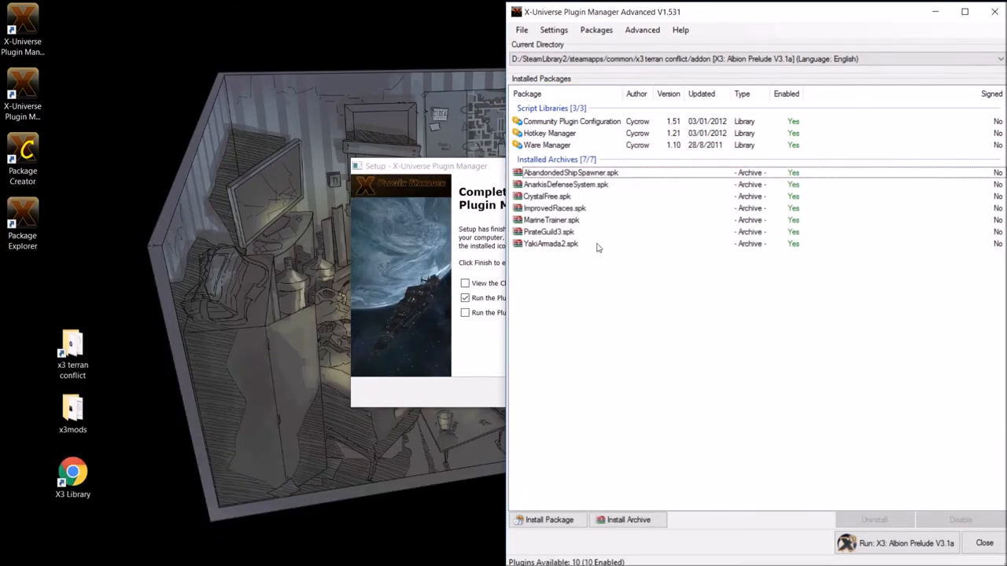
- Load the ImprovedBoarding .spk package from the x3mods folder for installation
click(73, 409)
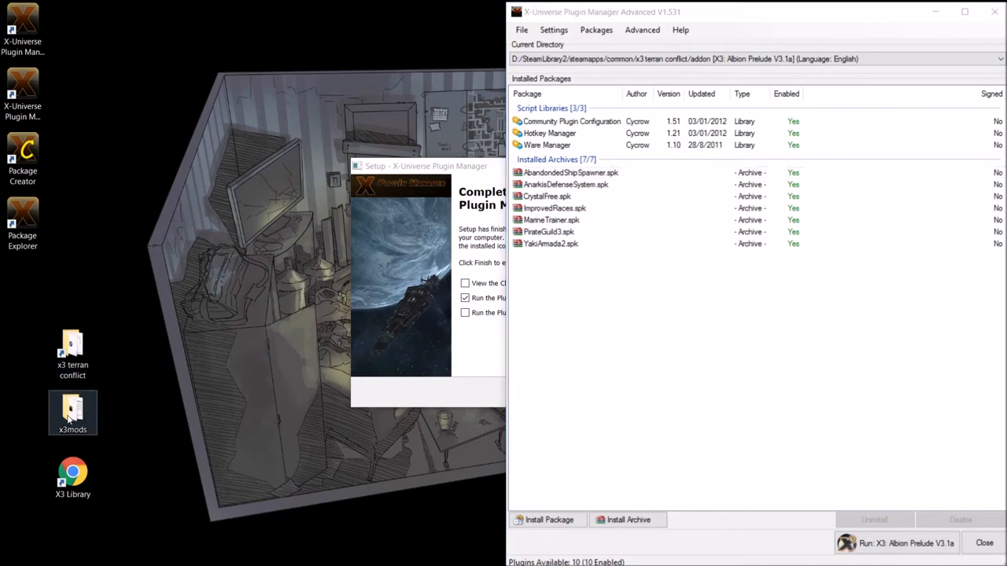
double_click(72, 412)
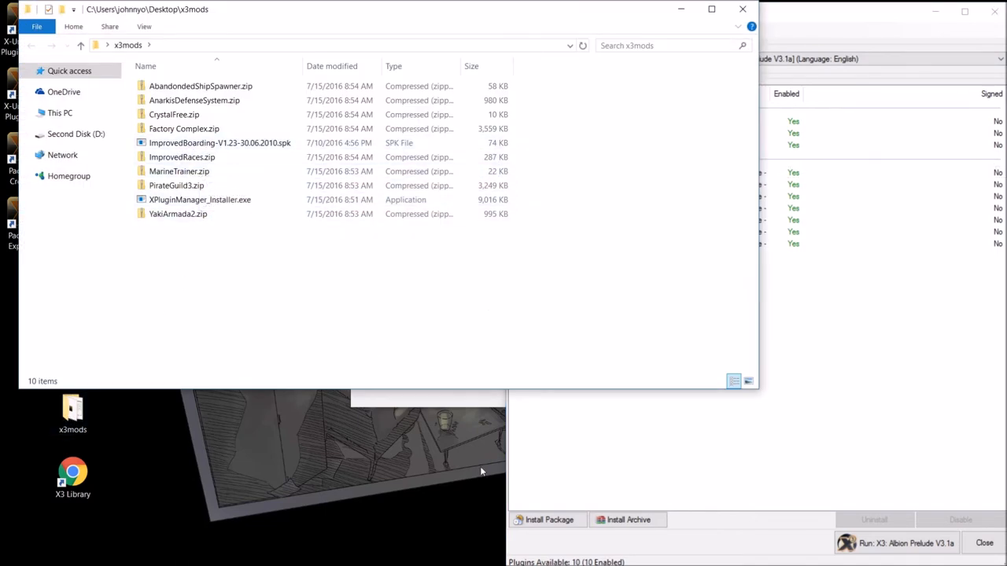
click(547, 519)
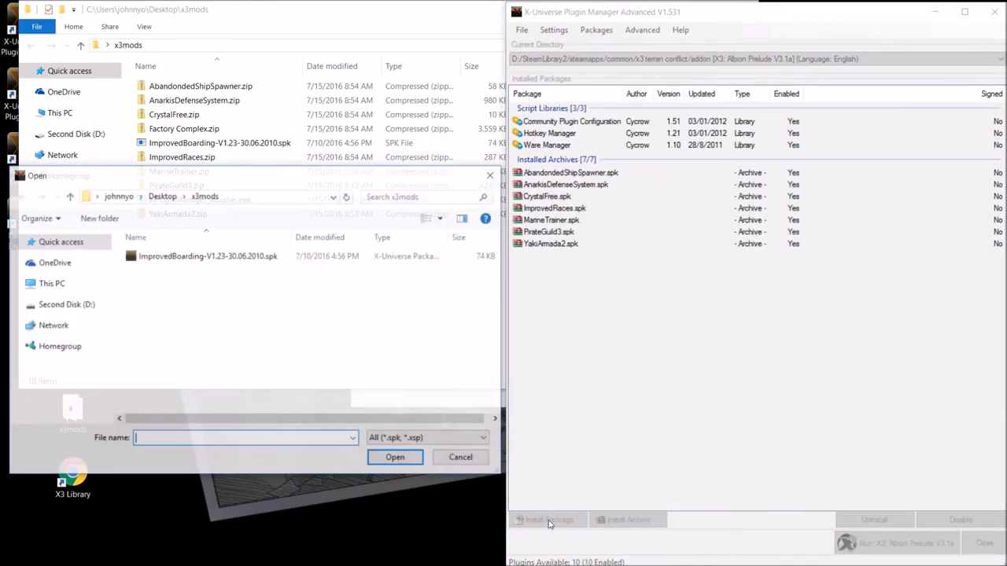
click(207, 255)
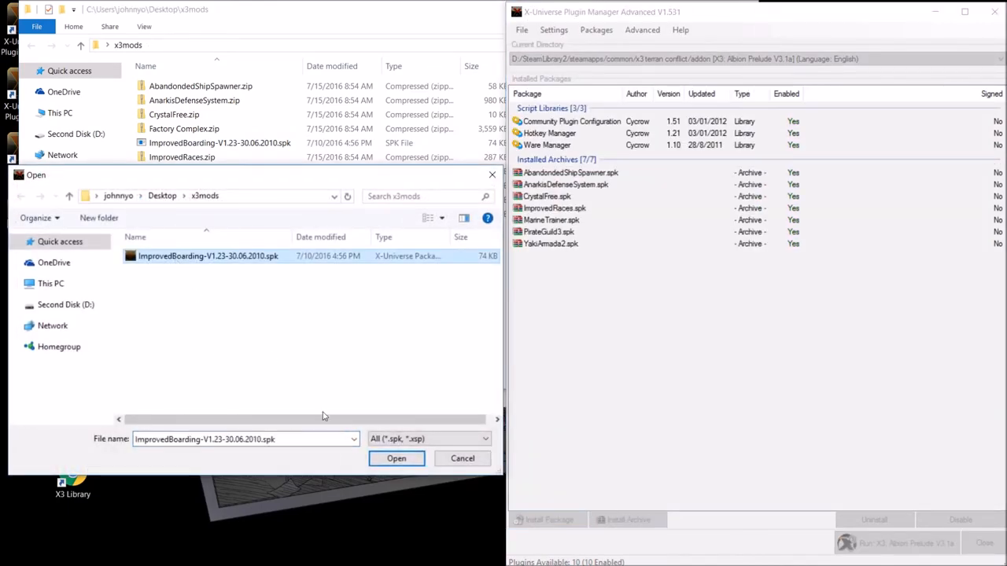
click(396, 458)
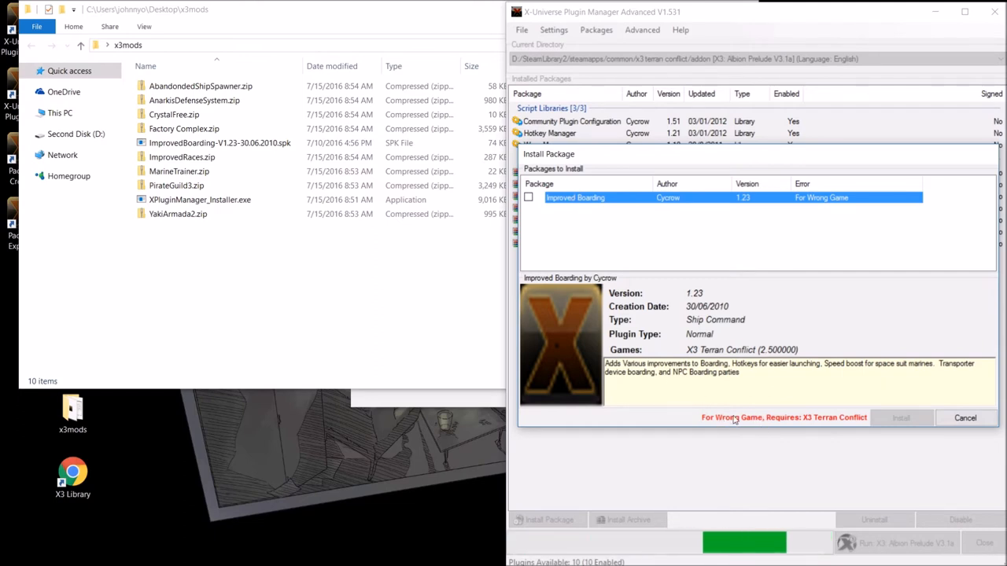
- Tick Improved Boarding V1.23 and install it despite the Terran Conflict flag
click(528, 198)
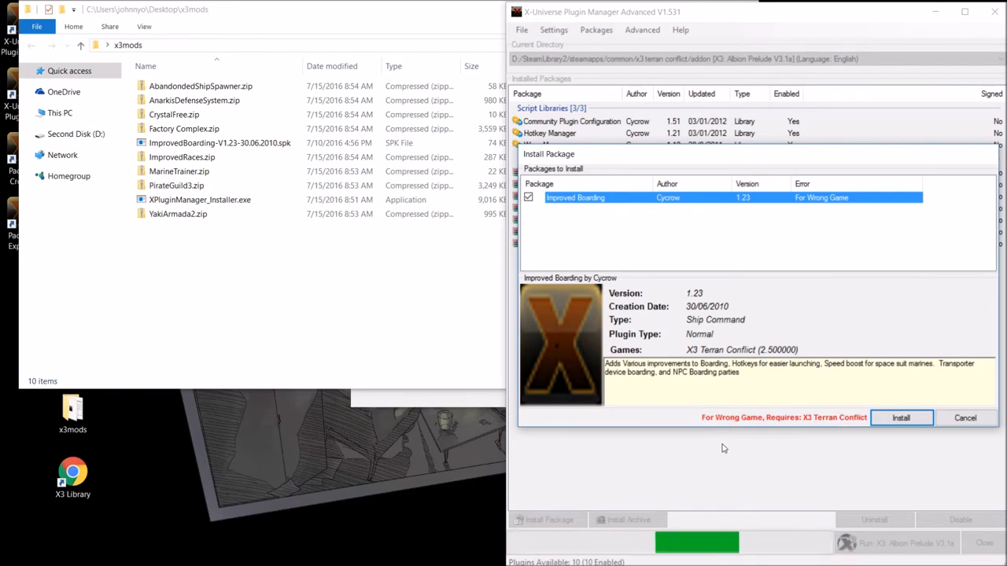
mouse_move(642, 422)
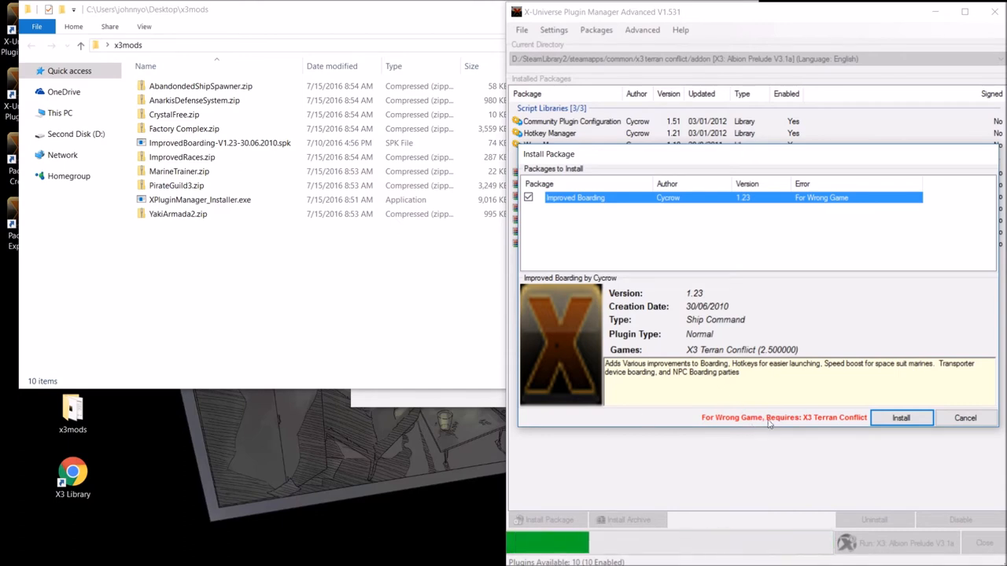
click(964, 419)
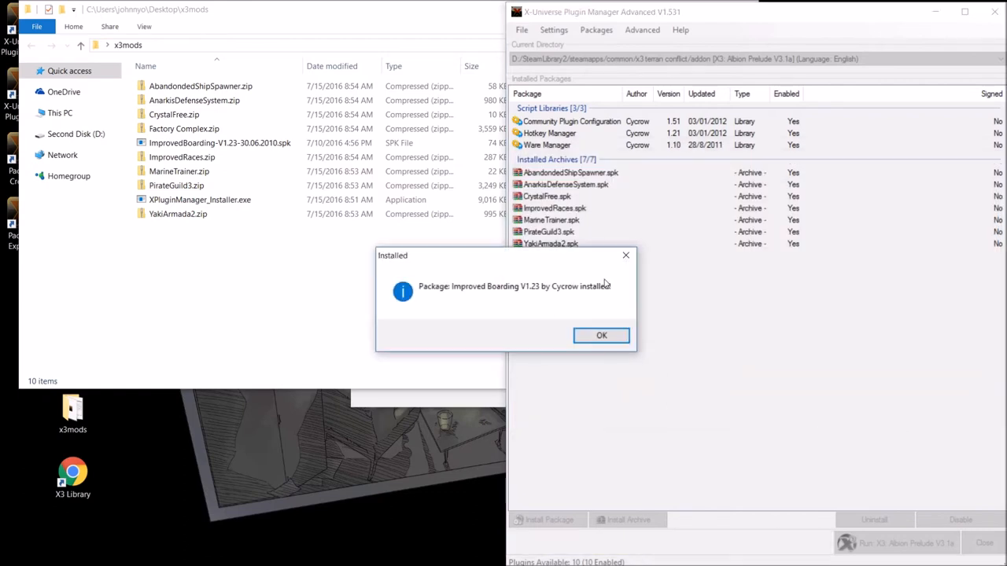
- Dismiss the install notice and bring up the Packages menu options
click(601, 335)
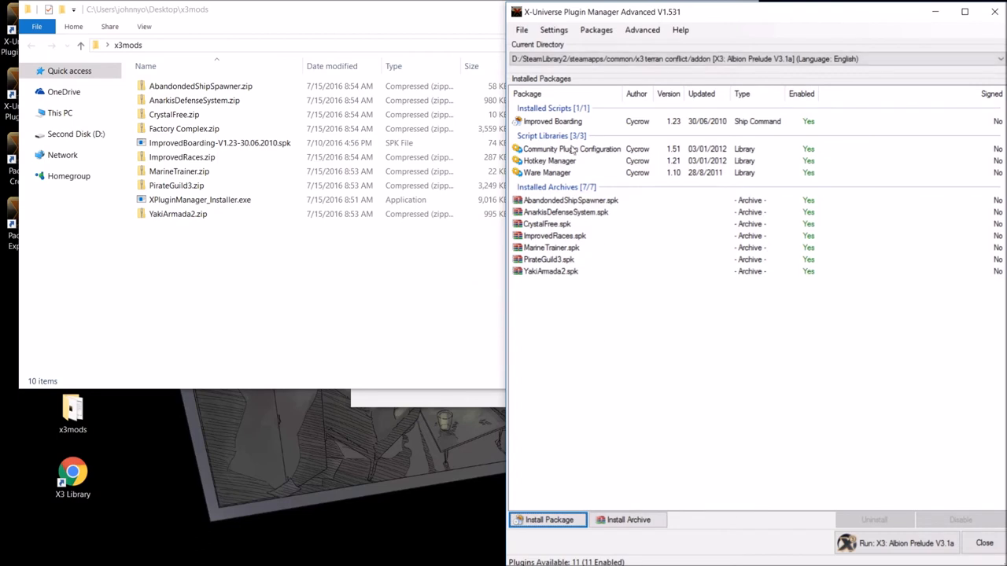
mouse_move(614, 127)
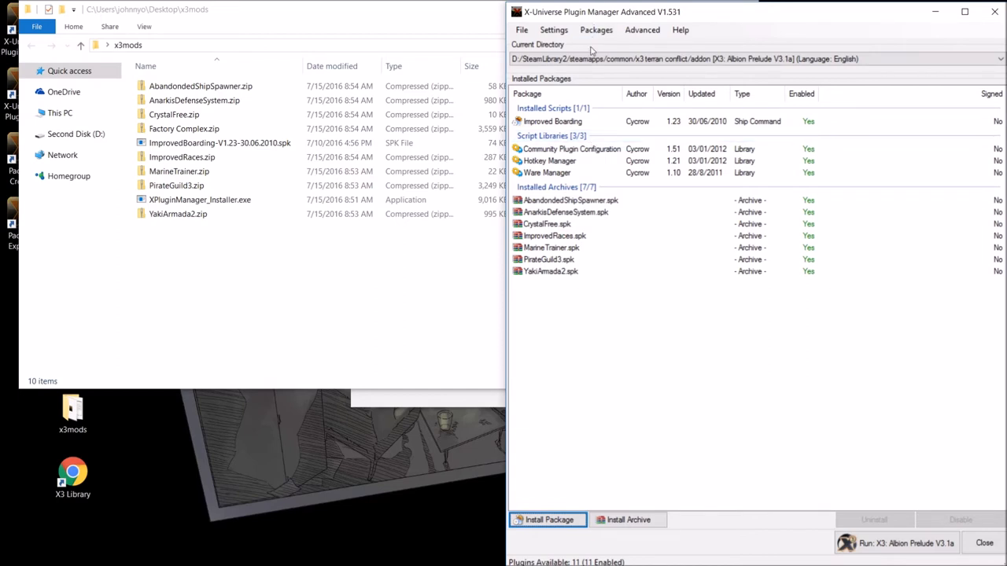
click(595, 28)
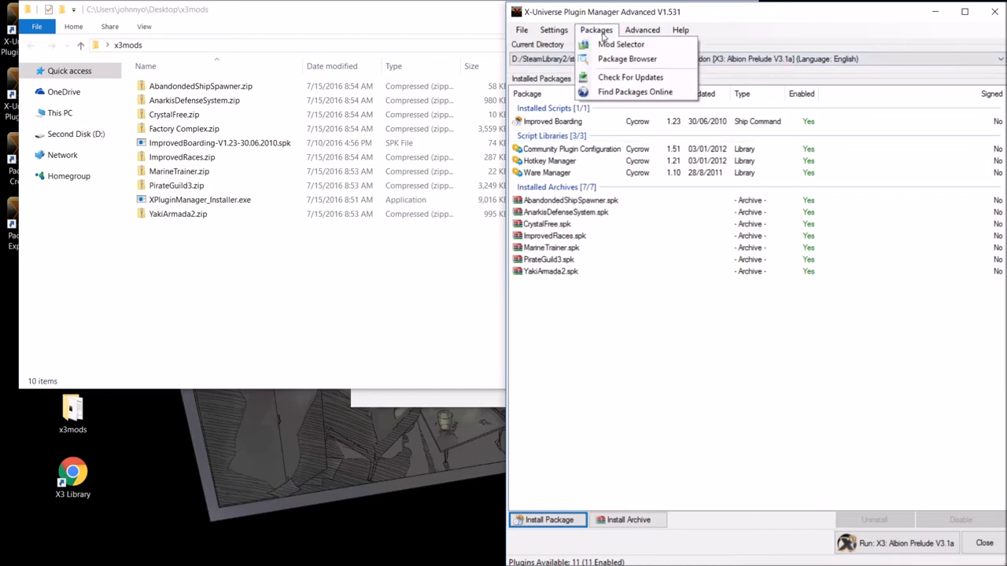
- Install Wing hotkeys 1.20 from the Package Browser and acknowledge the success notice
click(627, 60)
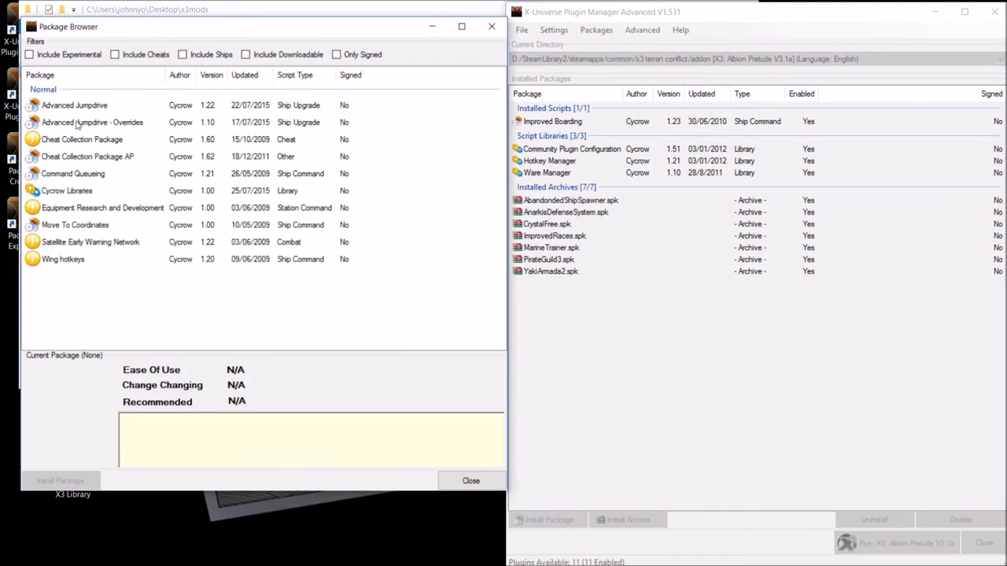
mouse_move(132, 162)
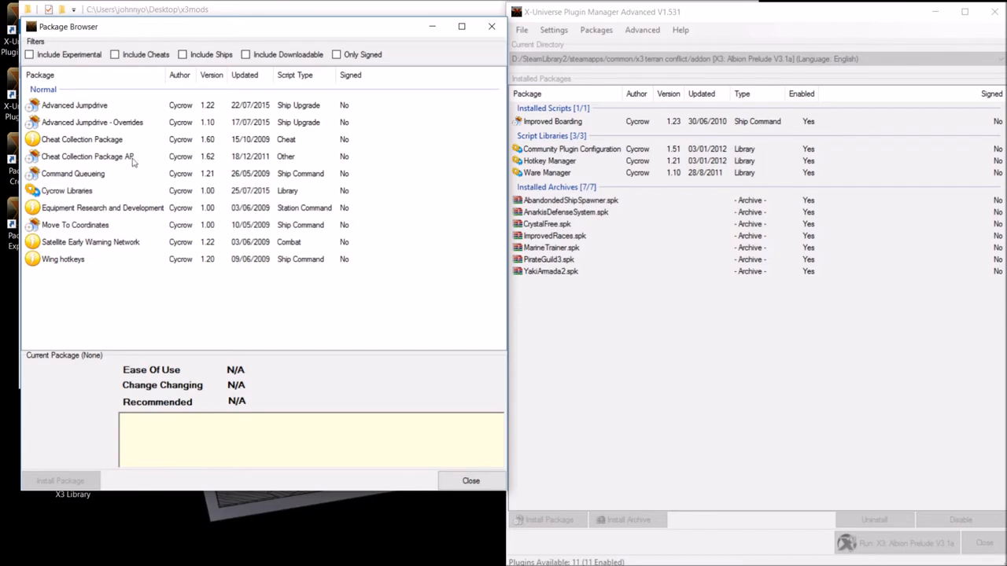
mouse_move(135, 283)
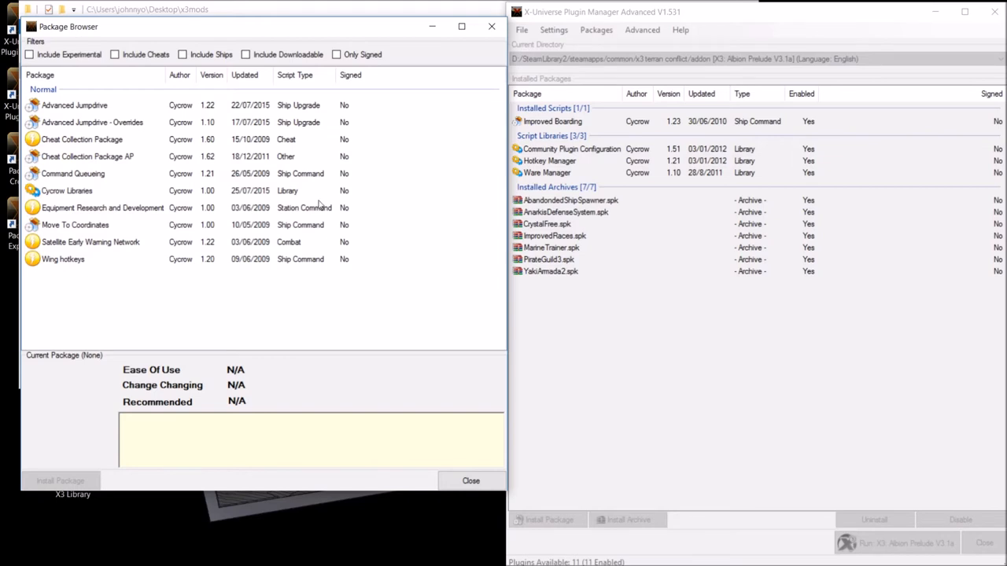
mouse_move(66, 312)
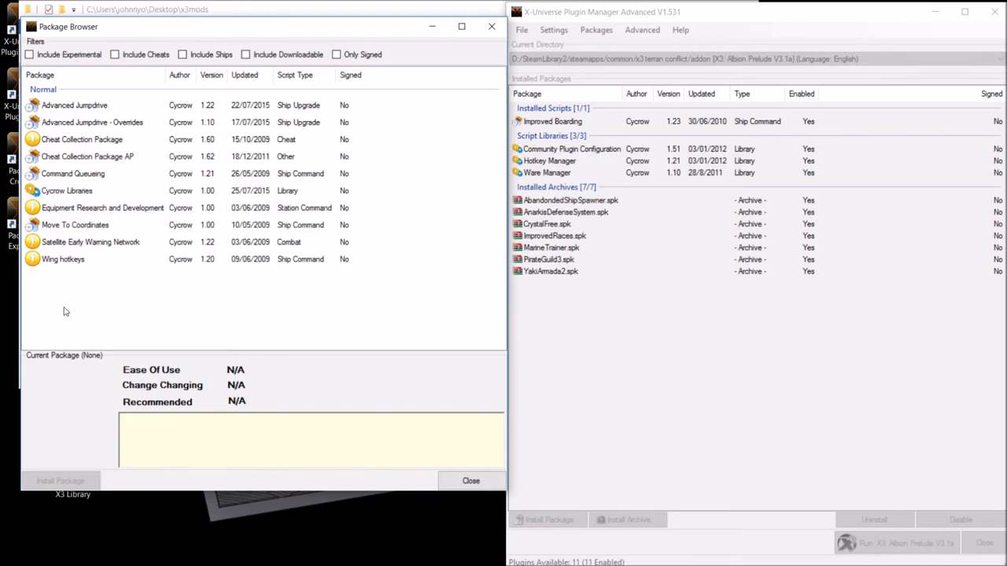
click(63, 258)
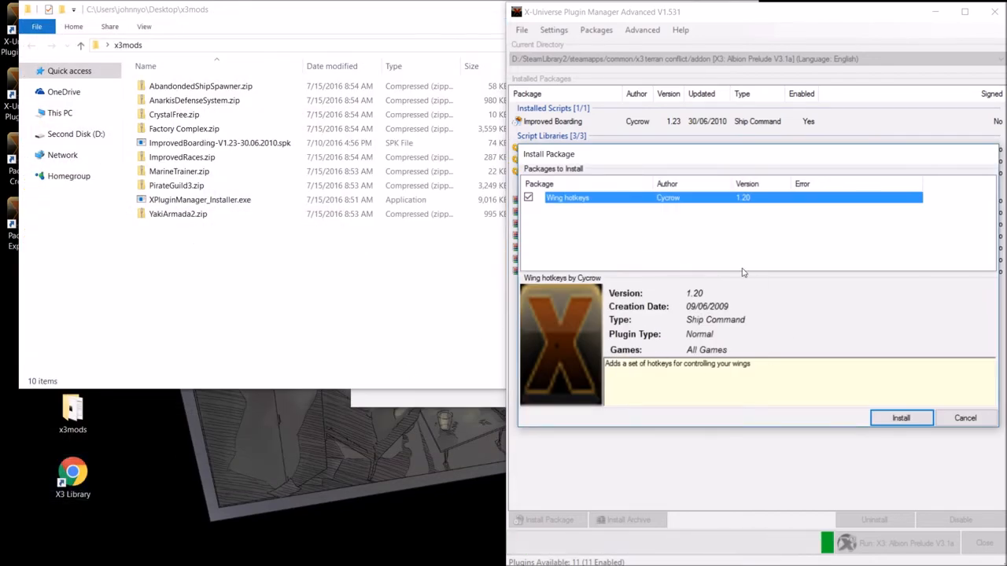
click(900, 418)
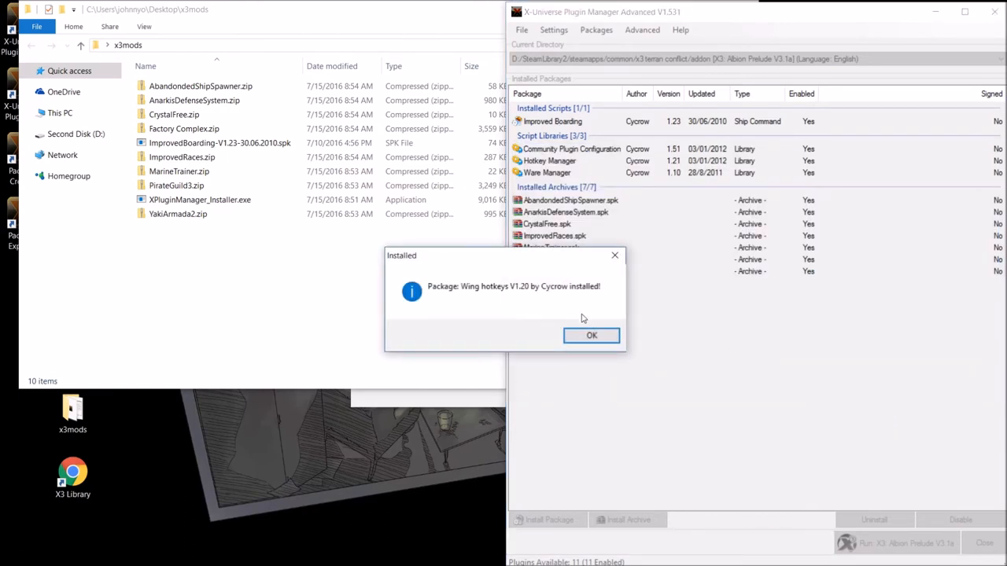
click(592, 335)
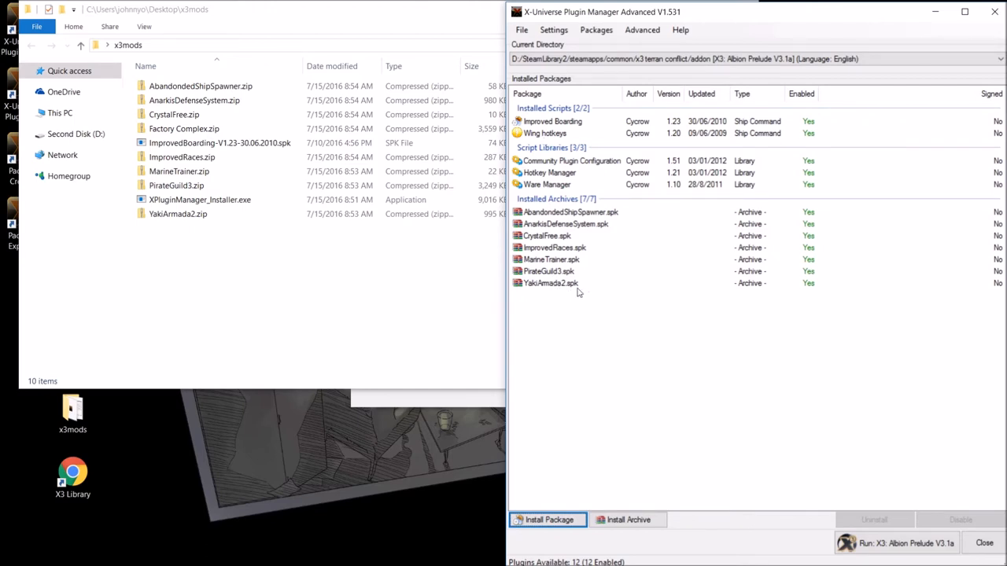
mouse_move(652, 302)
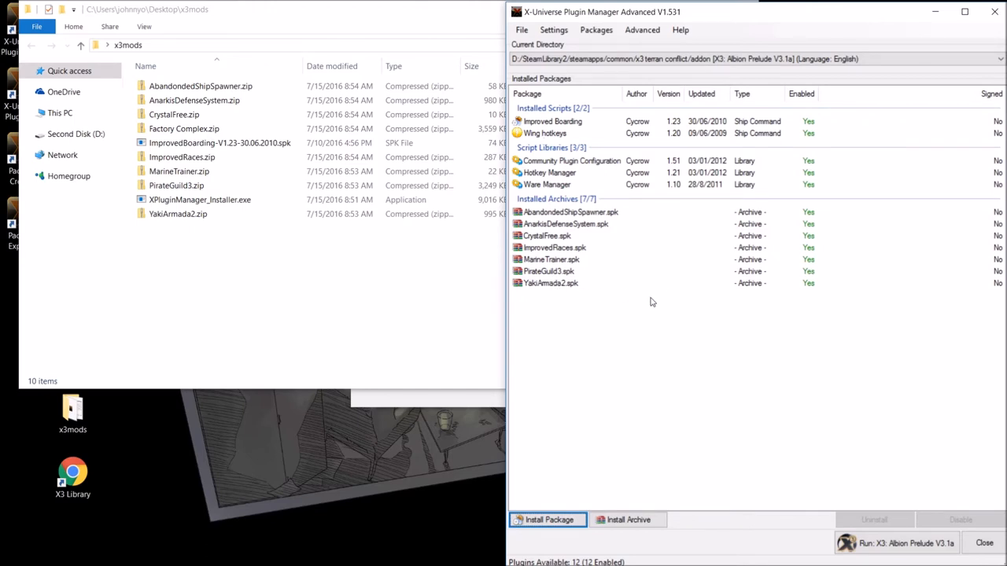
mouse_move(623, 243)
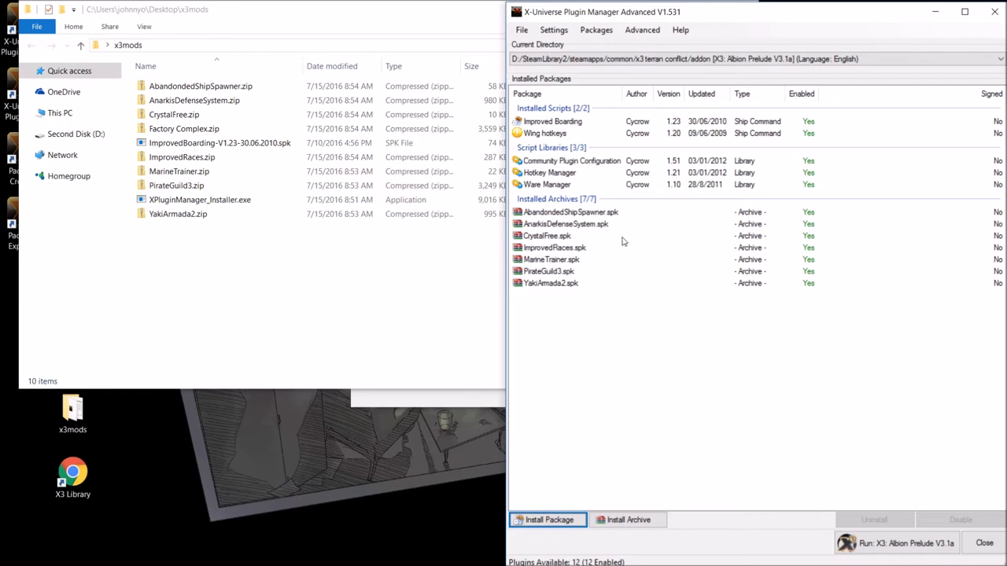
mouse_move(576, 317)
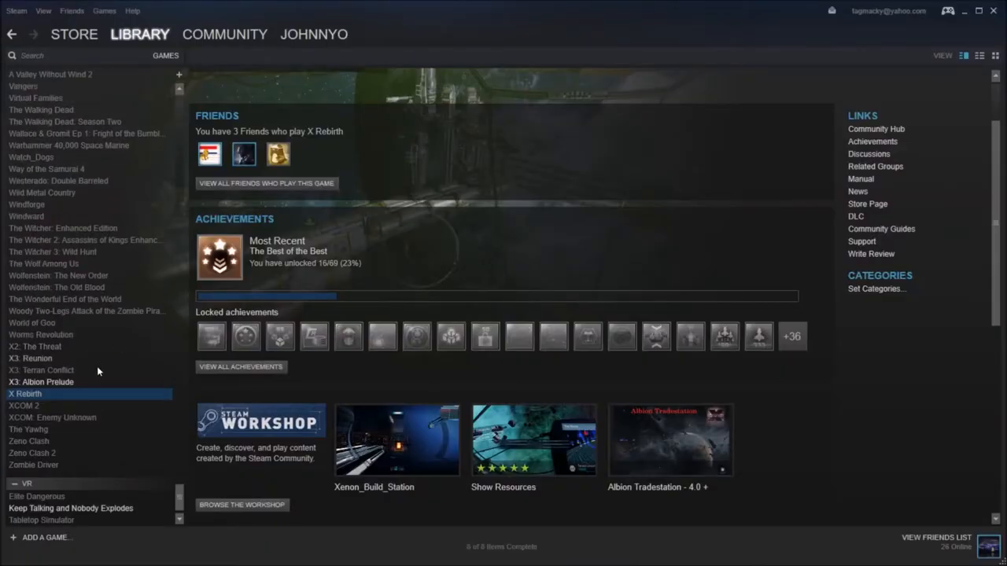
- Launch X3: Albion Prelude from the Steam library via Start X3AP in the launcher
click(41, 383)
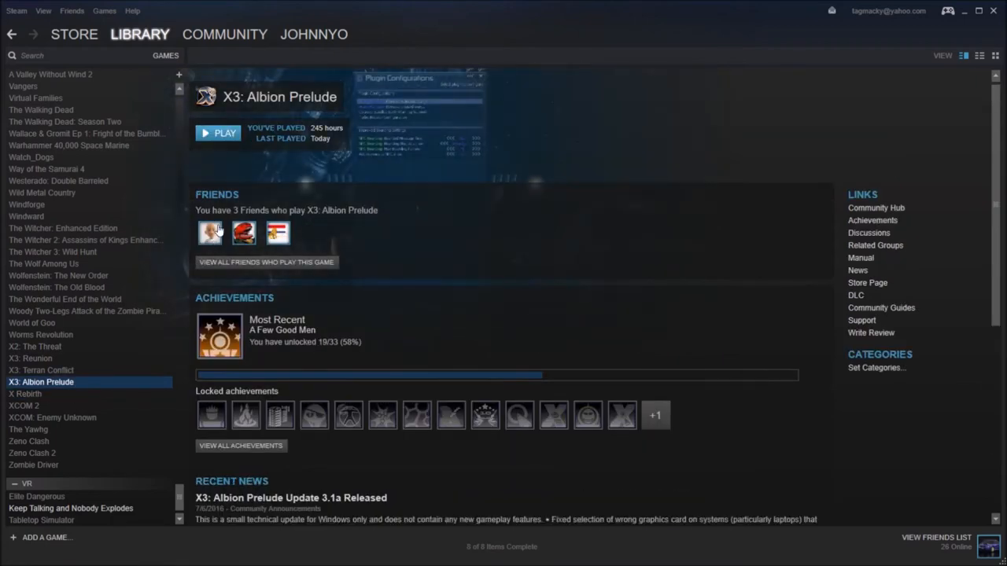
click(217, 132)
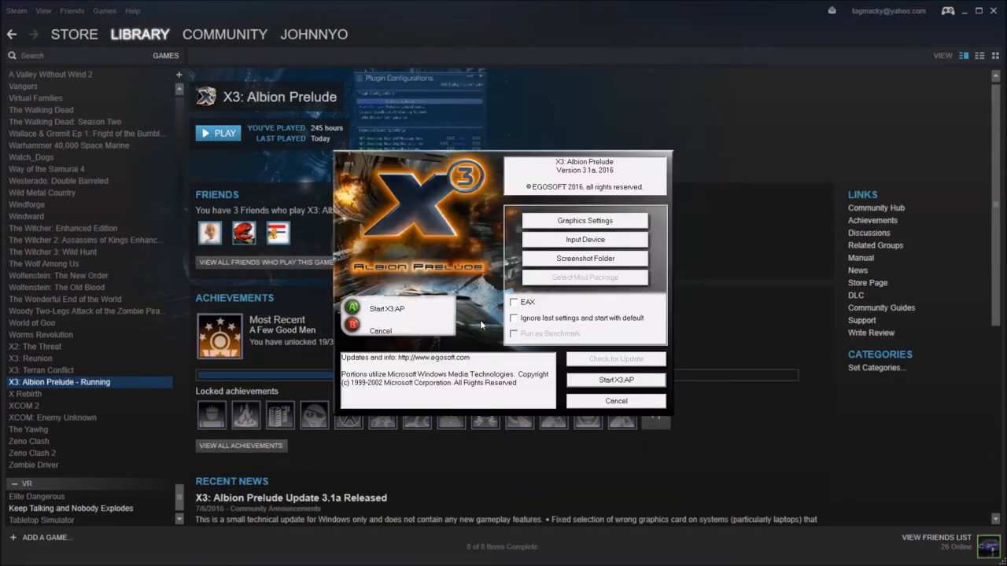
mouse_move(554, 330)
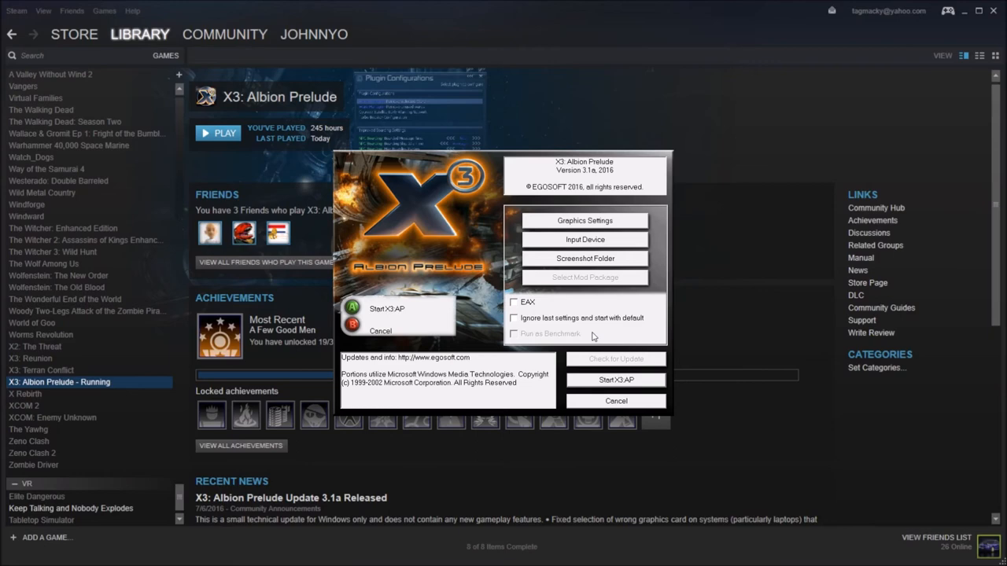
mouse_move(560, 365)
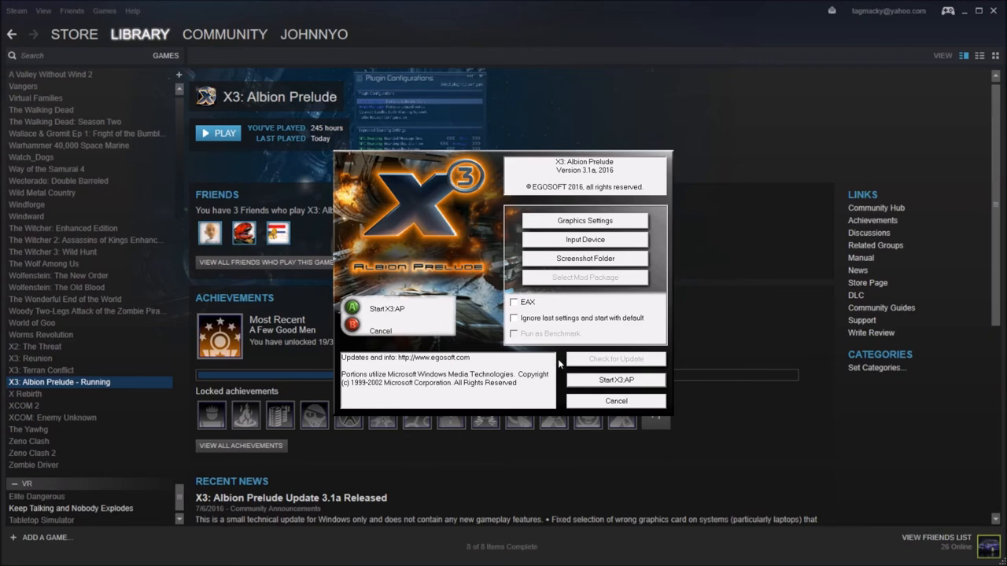
mouse_move(595, 384)
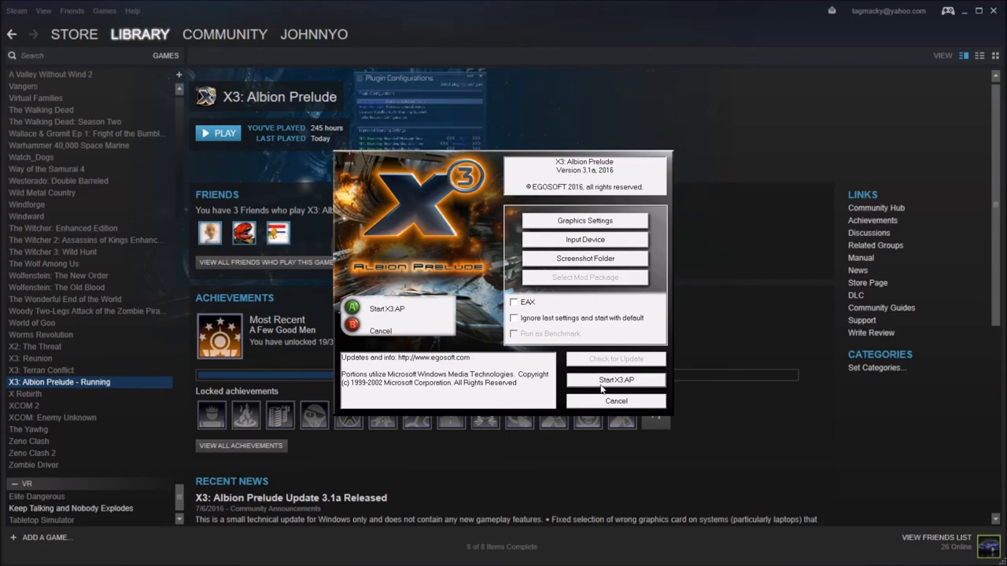
click(617, 401)
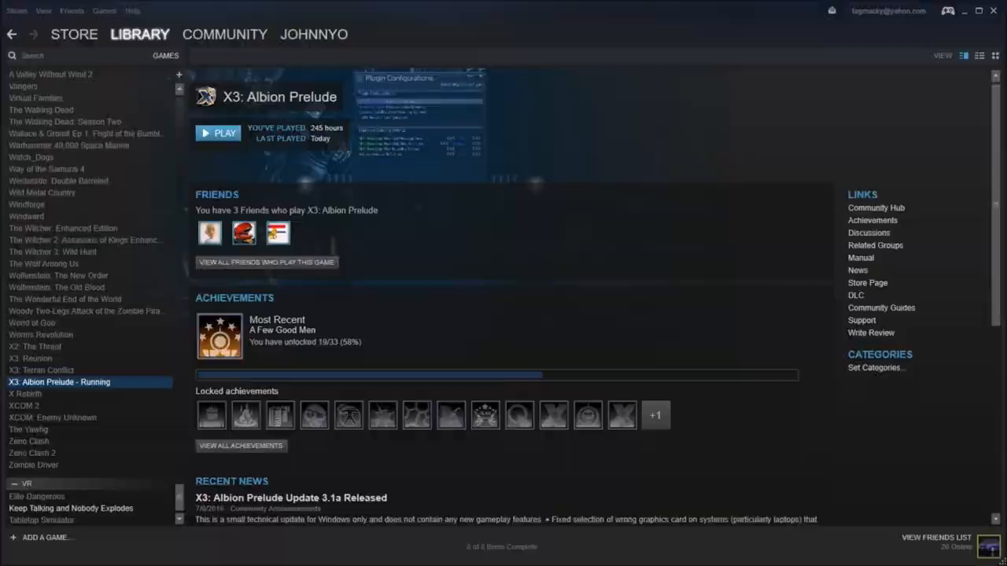
- Start a new game as the Teladi Trafficker from the starting scenarios
click(218, 132)
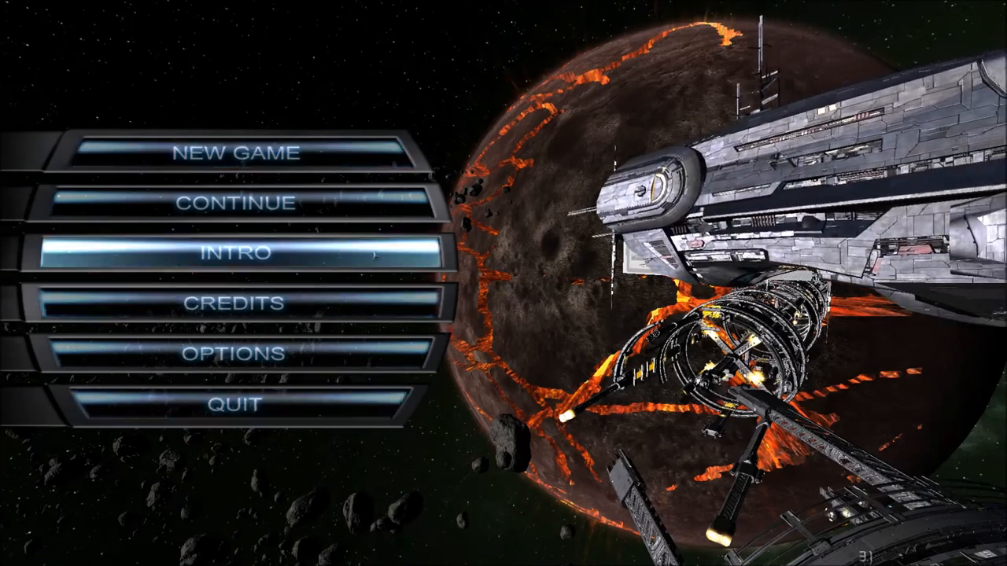
mouse_move(239, 203)
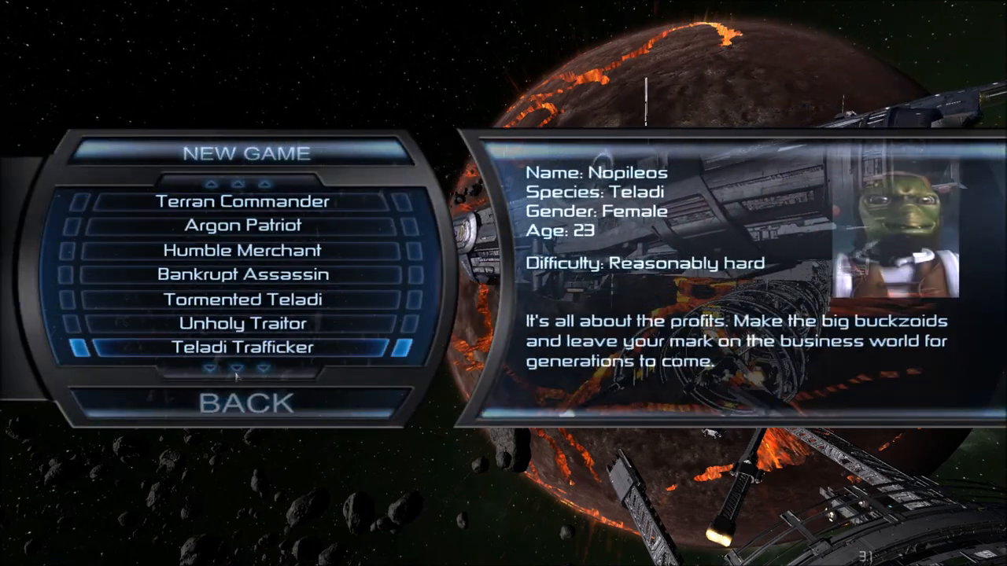
scroll(down, 3)
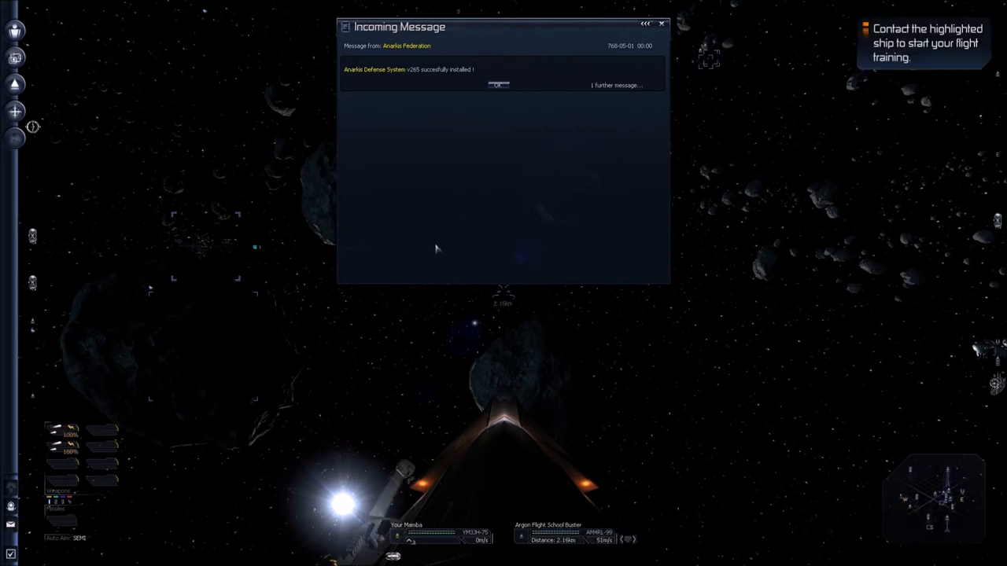
mouse_move(447, 132)
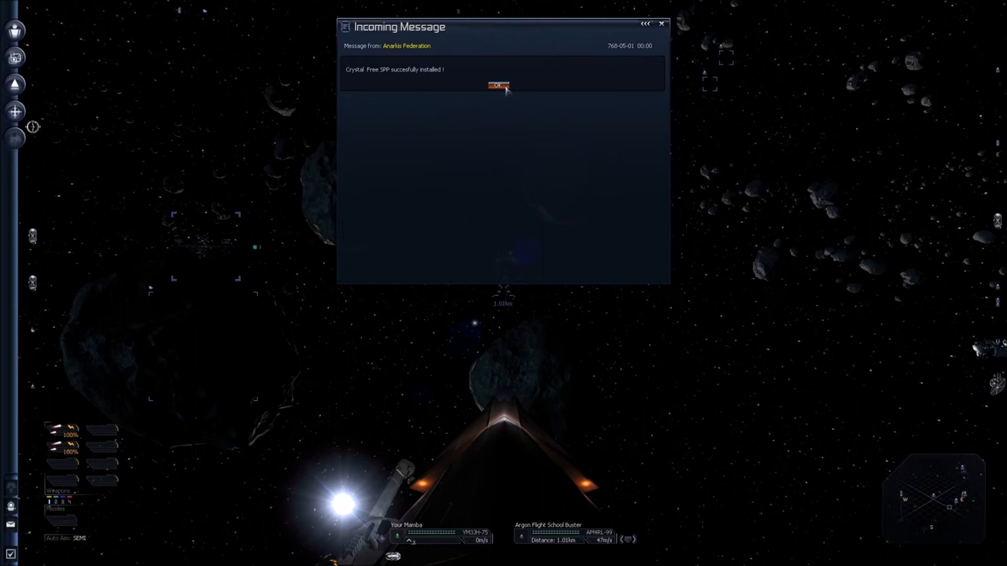
- Acknowledge the Crystal Free install message and choose ship renaming from the Personal menu
click(499, 85)
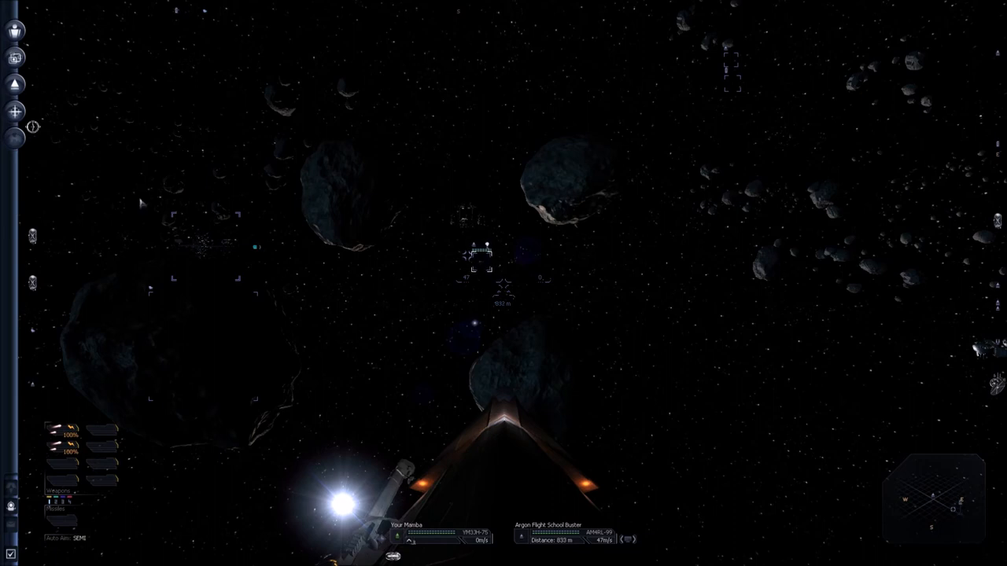
click(15, 30)
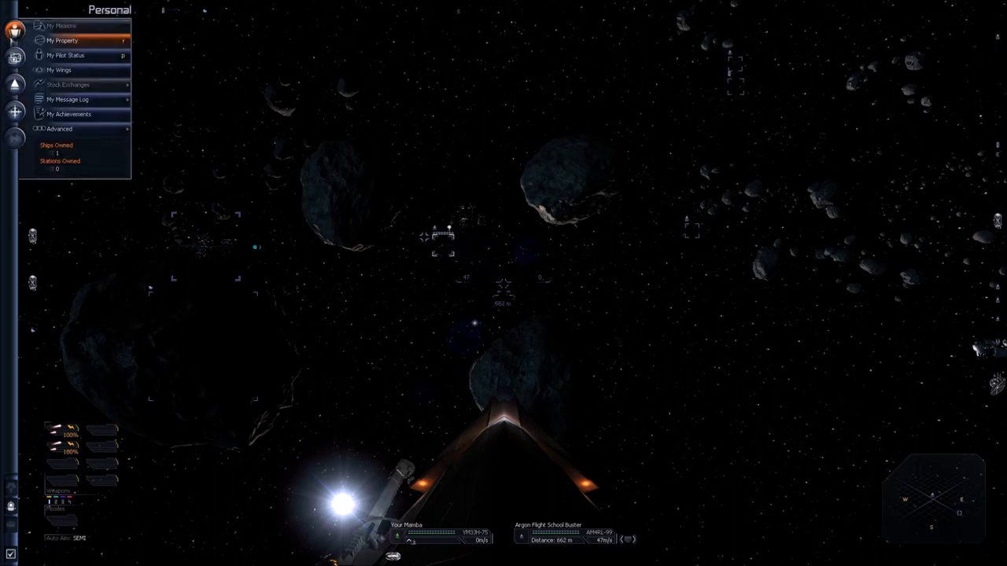
click(60, 129)
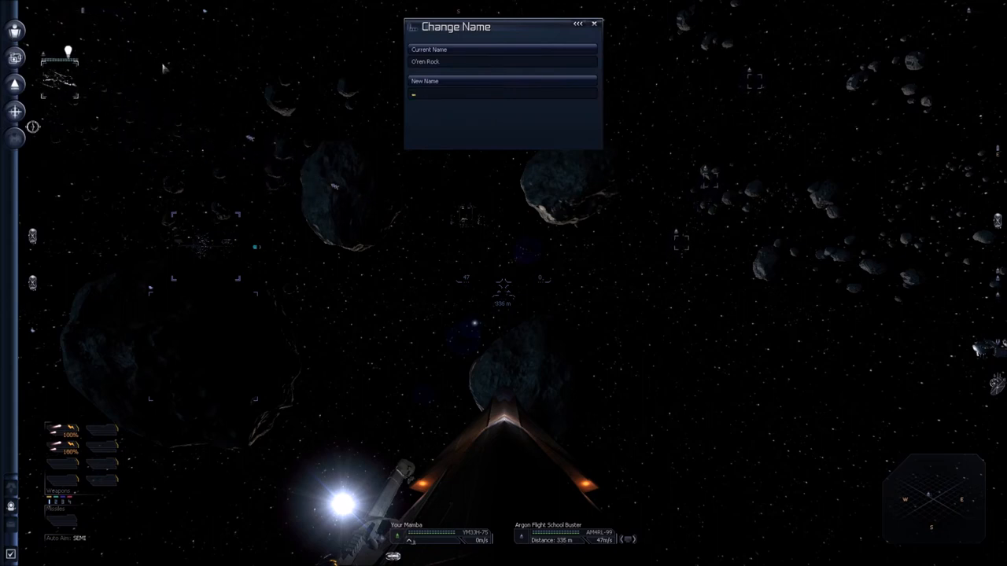
- Rename the ship to 'Thereshallbewings' and confirm the new name
text(Thereshall)
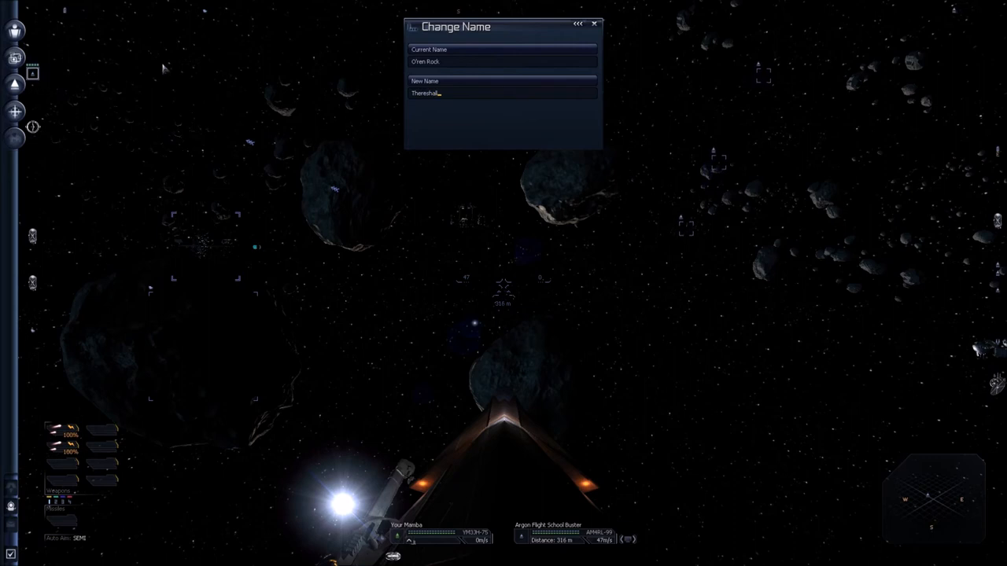
text(bewings)
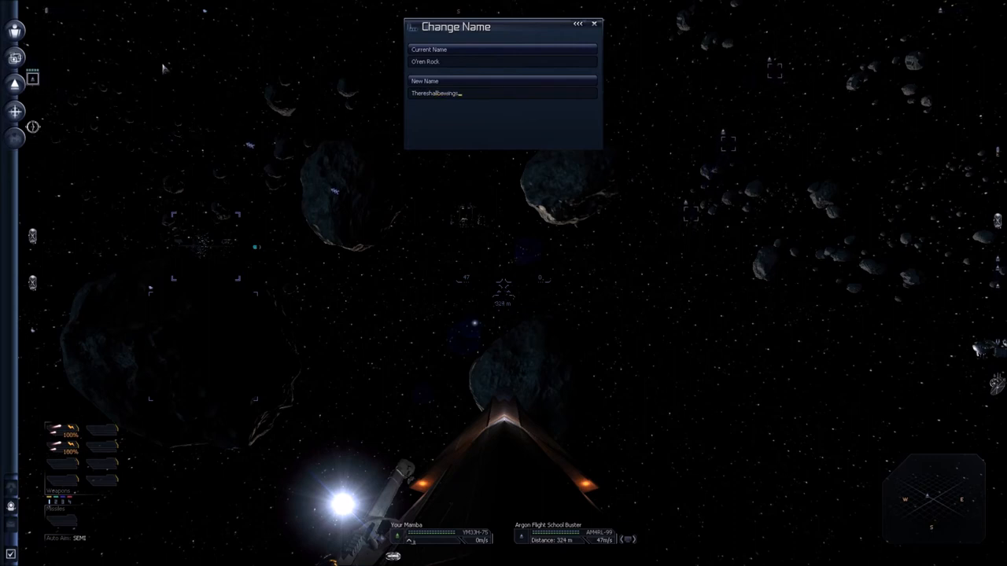
mouse_move(428, 129)
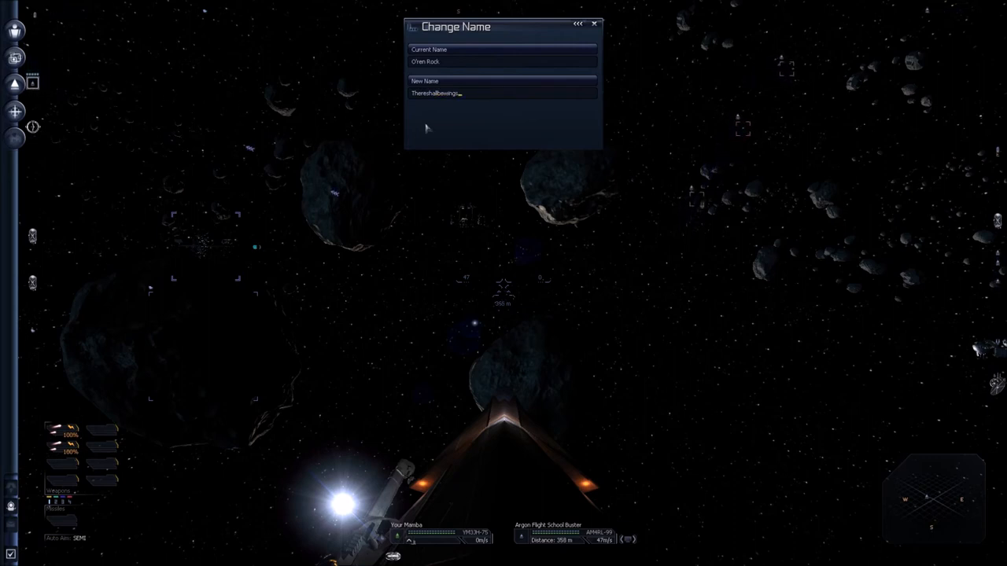
mouse_move(438, 103)
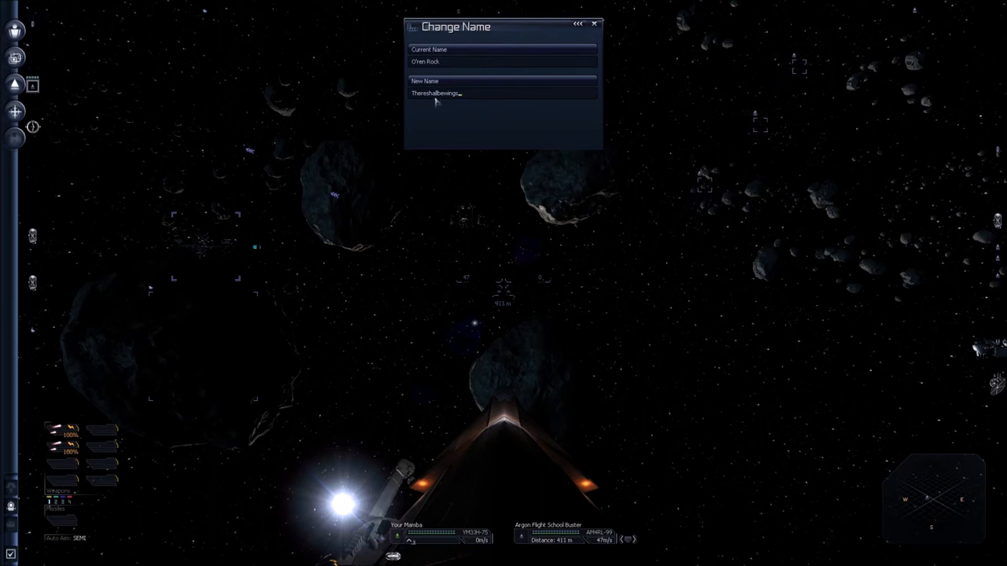
mouse_move(455, 126)
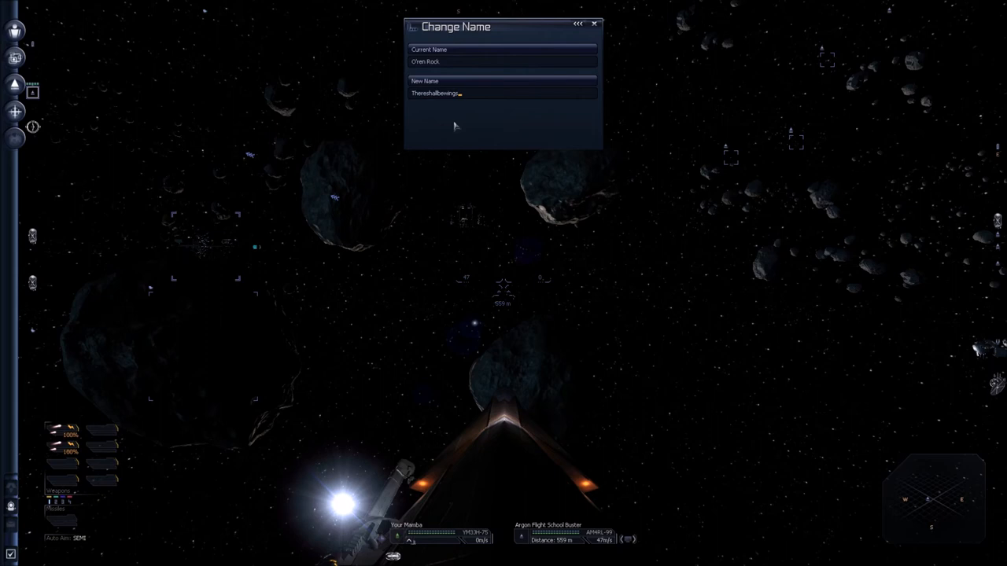
click(595, 24)
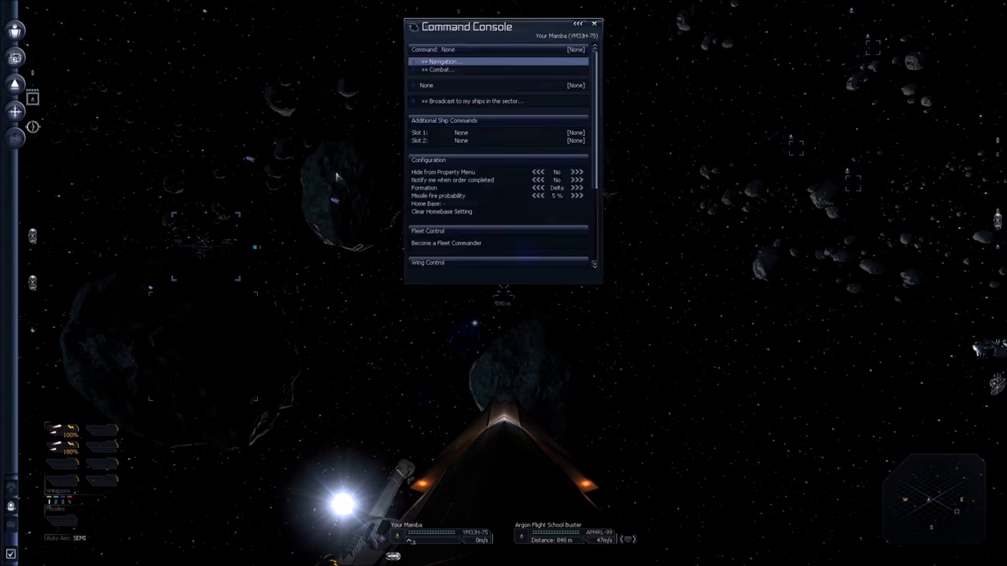
- Launch the Script Editor from the Command Console's script editor section
scroll(down, 3)
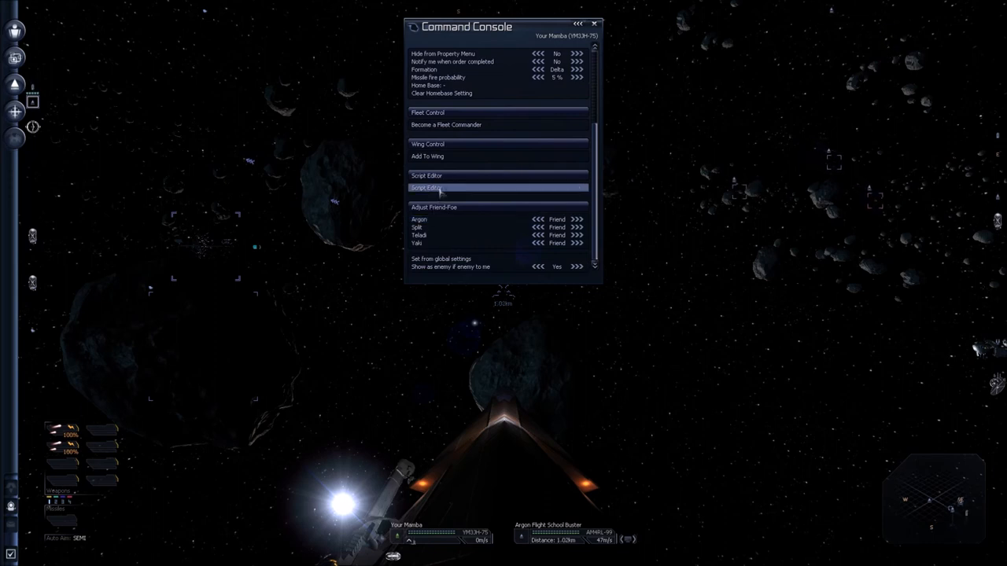
click(428, 187)
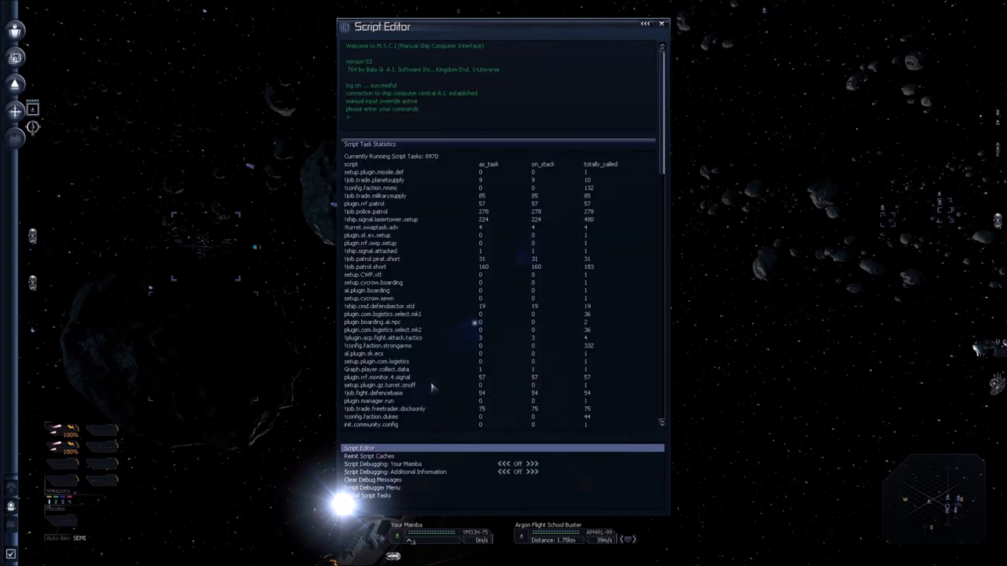
mouse_move(428, 287)
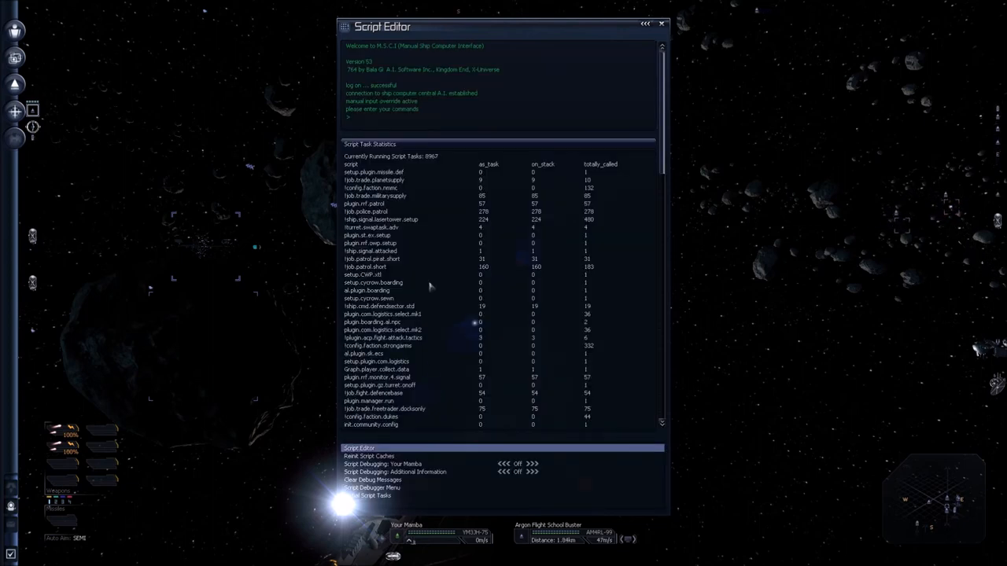
mouse_move(551, 236)
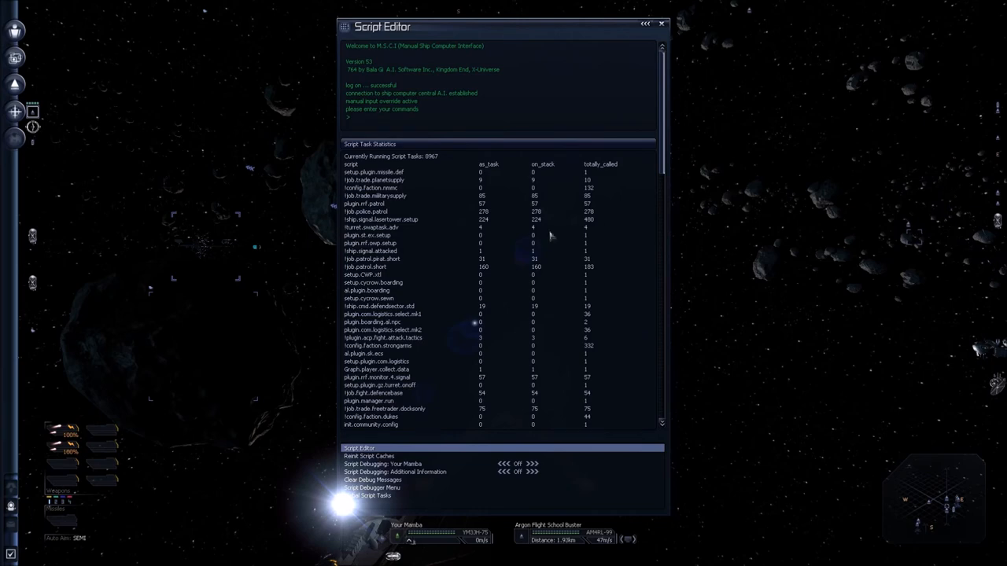
- Review the Script Task Statistics list of running scripts, then leave the Script Editor for Options
scroll(down, 3)
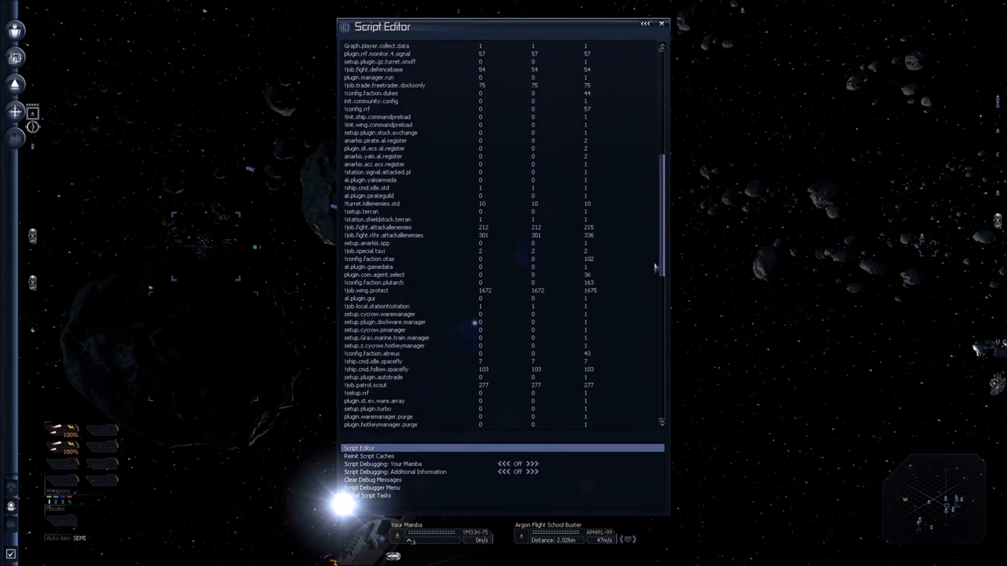
scroll(up, 3)
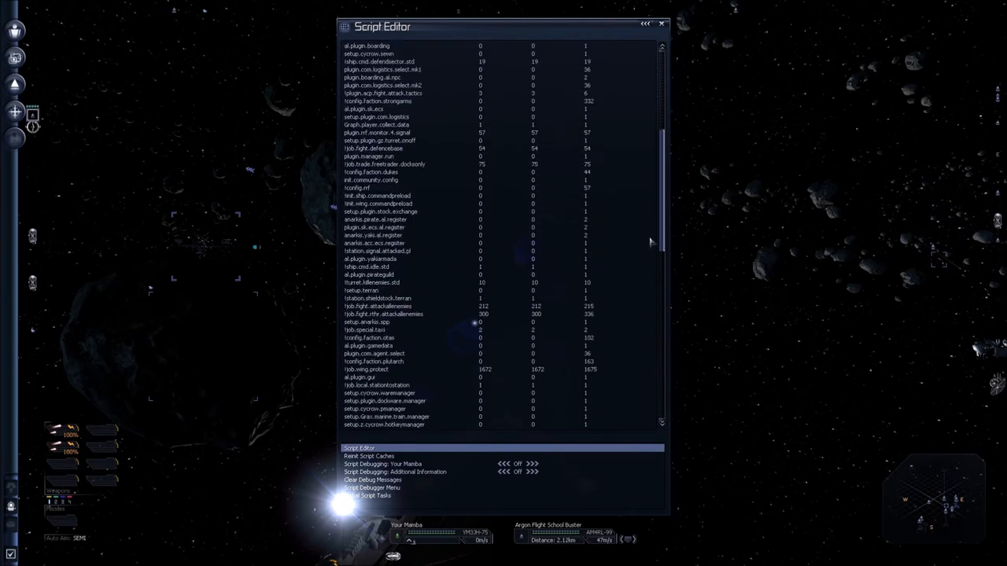
scroll(up, 3)
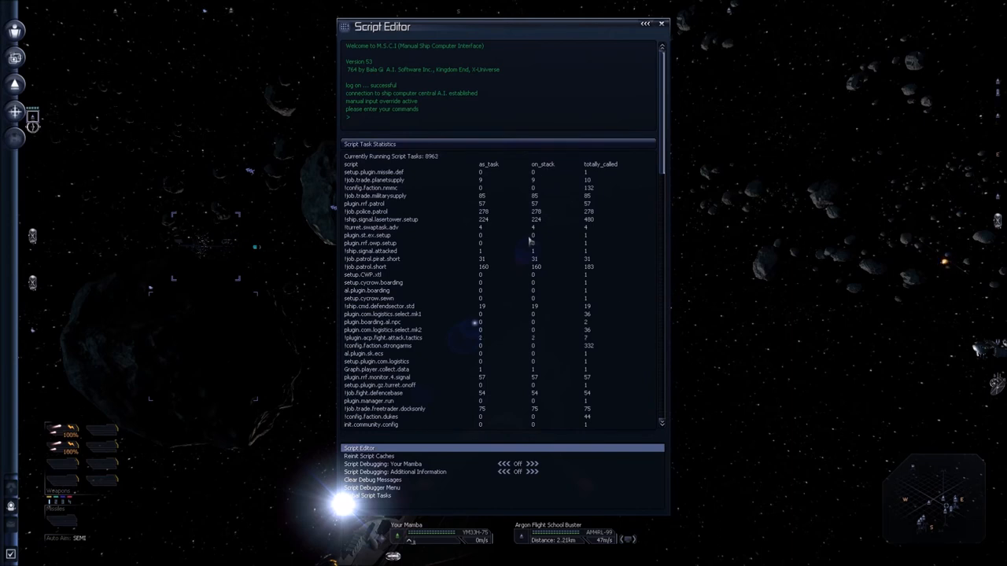
mouse_move(390, 382)
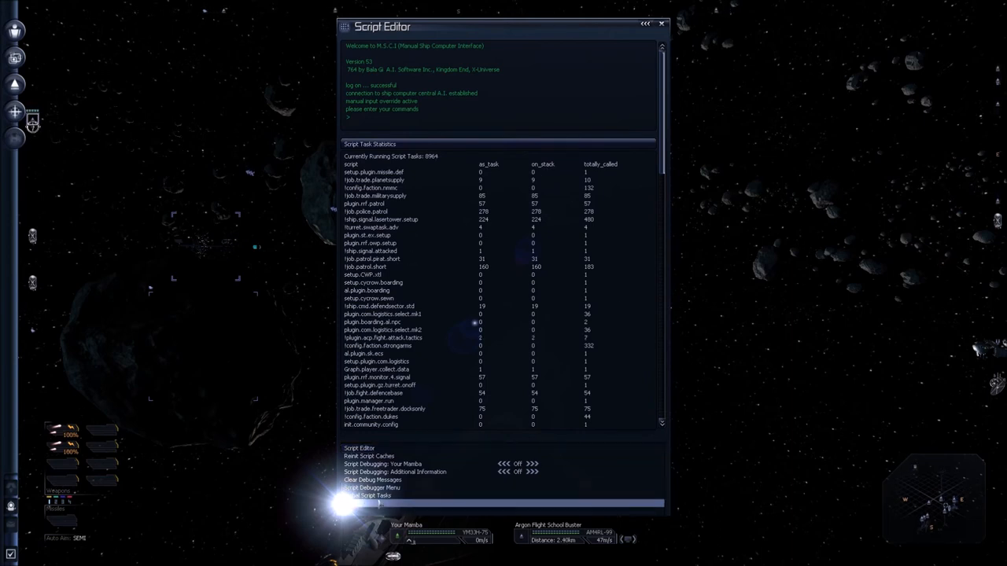
mouse_move(369, 456)
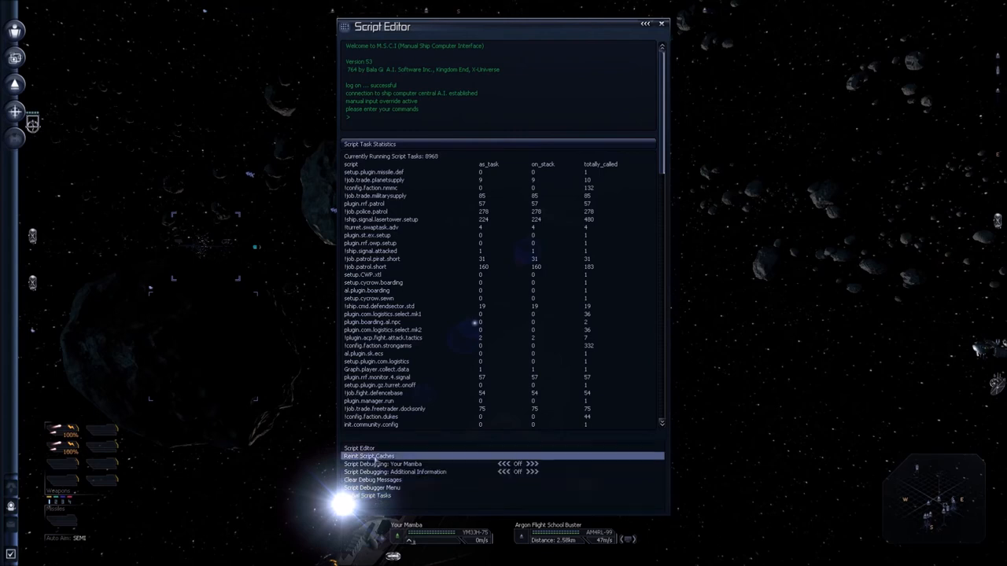
click(368, 457)
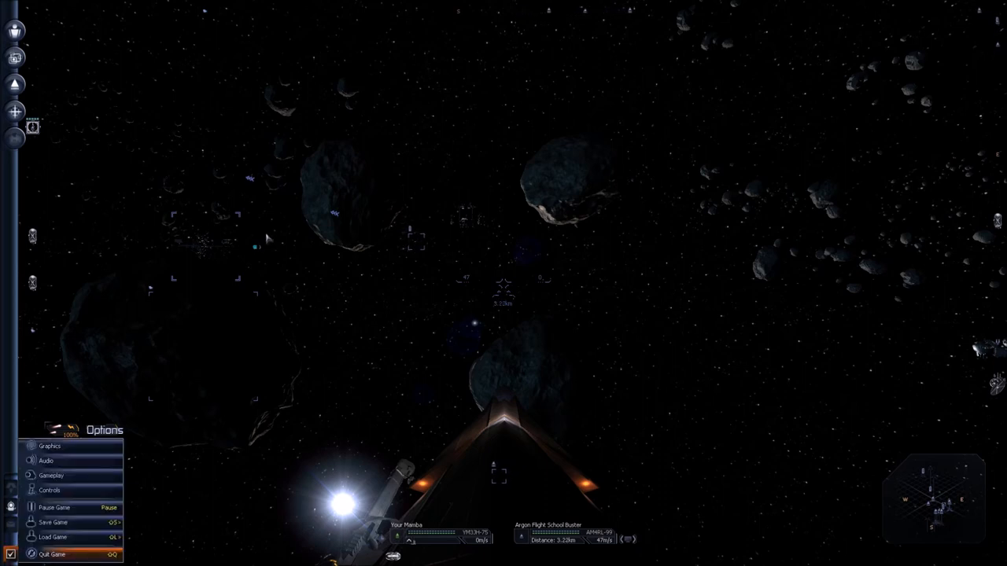
- Reach the AL Plugins list through Gameplay > Artificial Life Settings
click(49, 491)
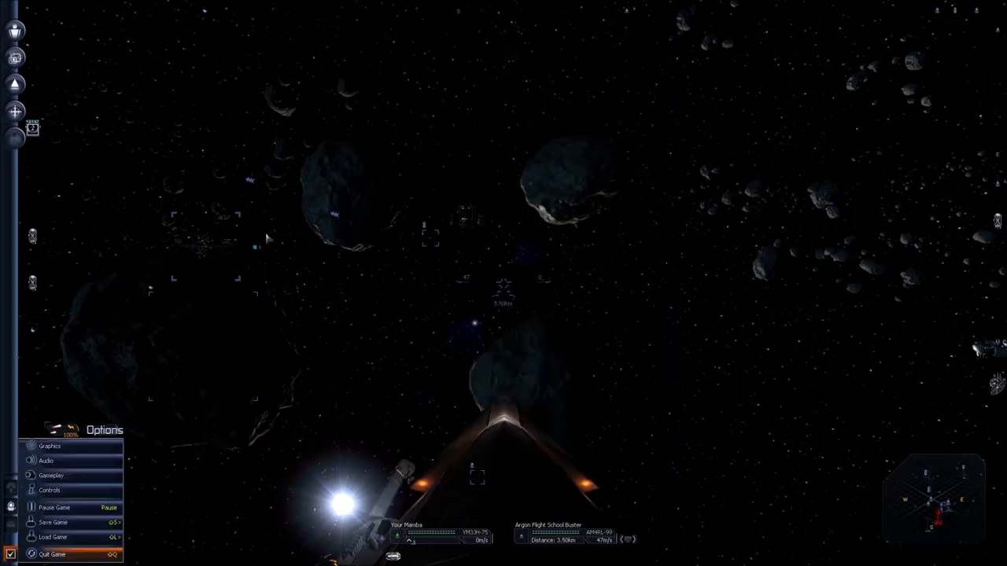
click(51, 475)
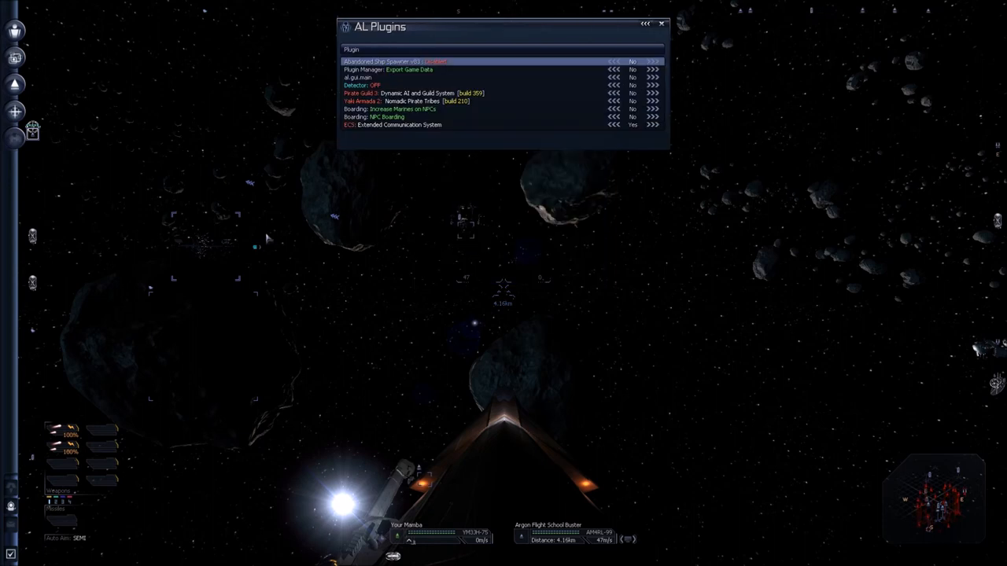
- Switch the Pirate Guild plugin to Yes and acknowledge its enabling message
click(472, 61)
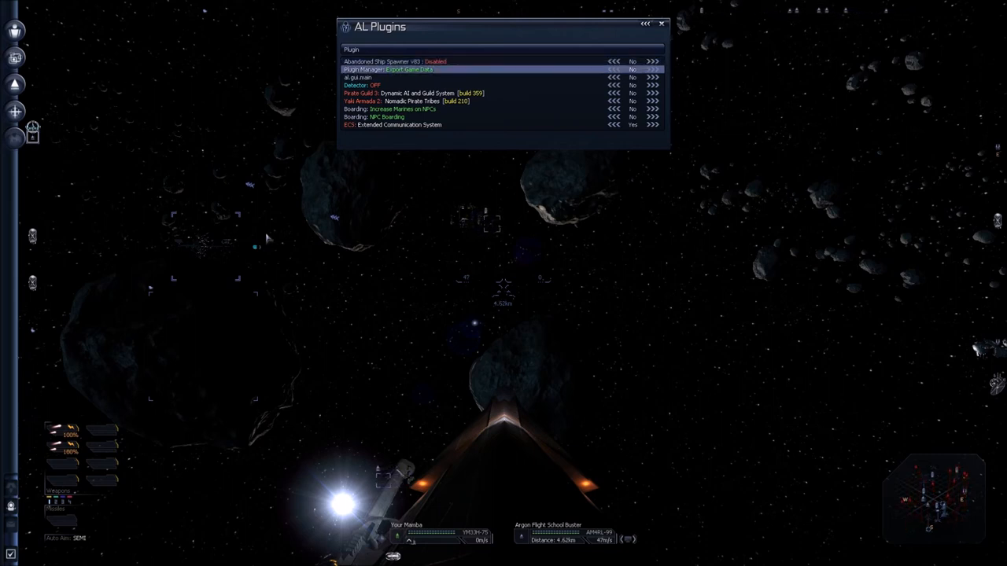
click(651, 62)
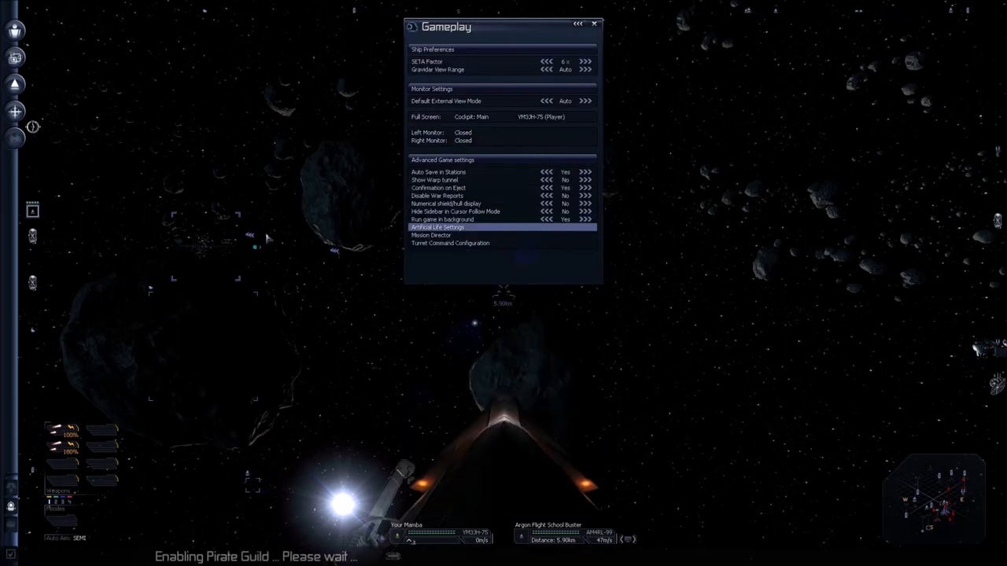
click(438, 227)
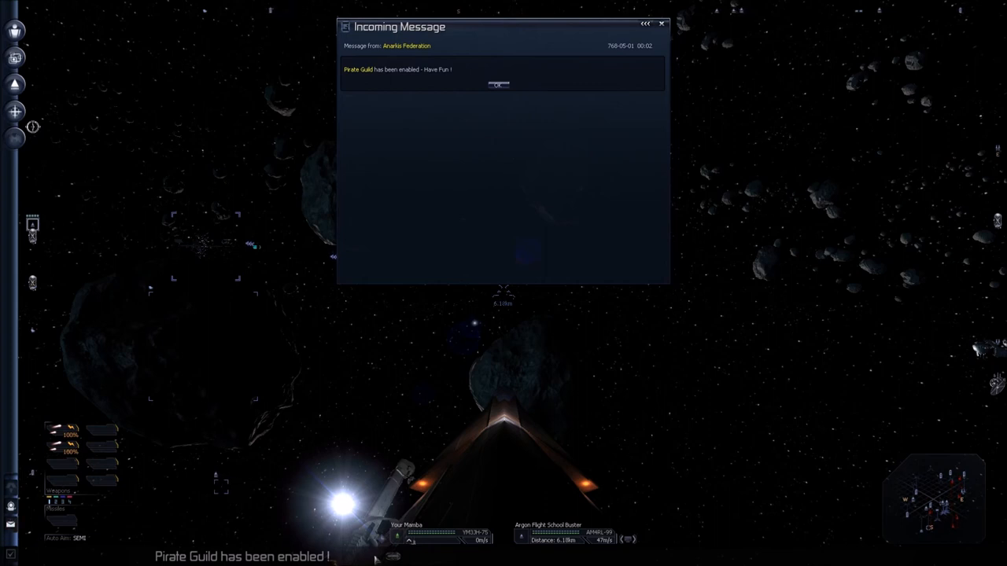
mouse_move(422, 132)
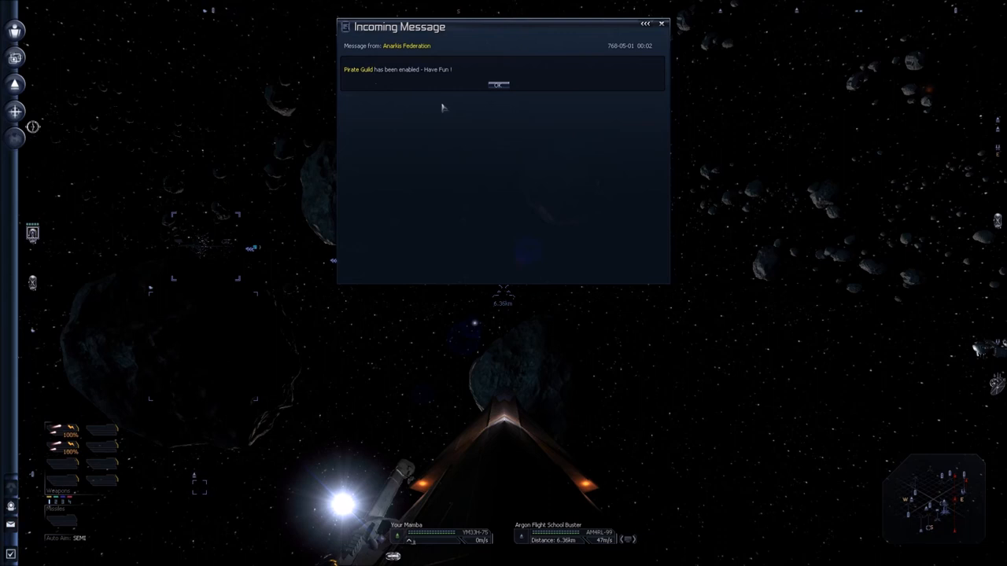
- Dismiss the Pirate Guild notice, enable Yaki Armada in AL Plugins and acknowledge its confirmation
click(497, 85)
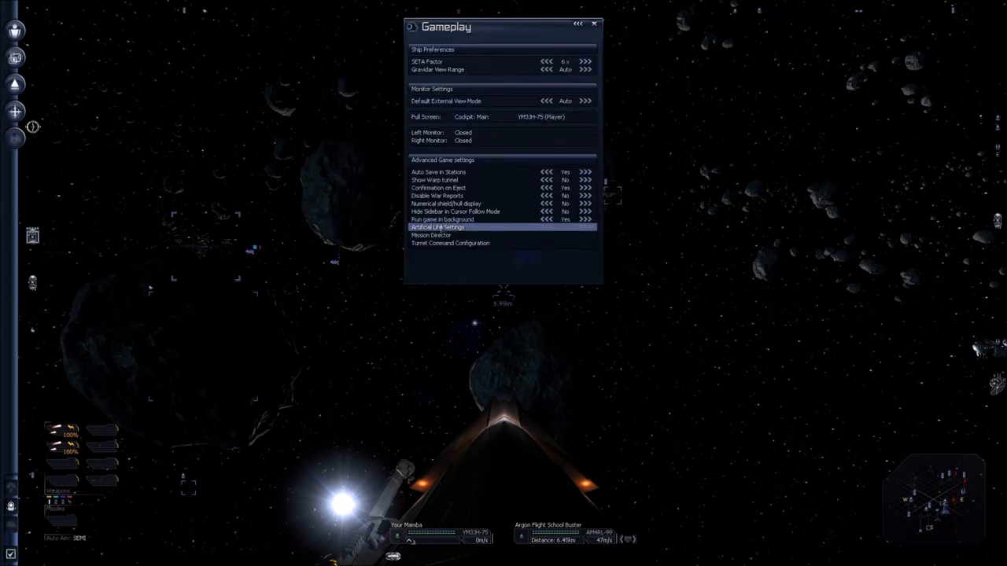
click(447, 226)
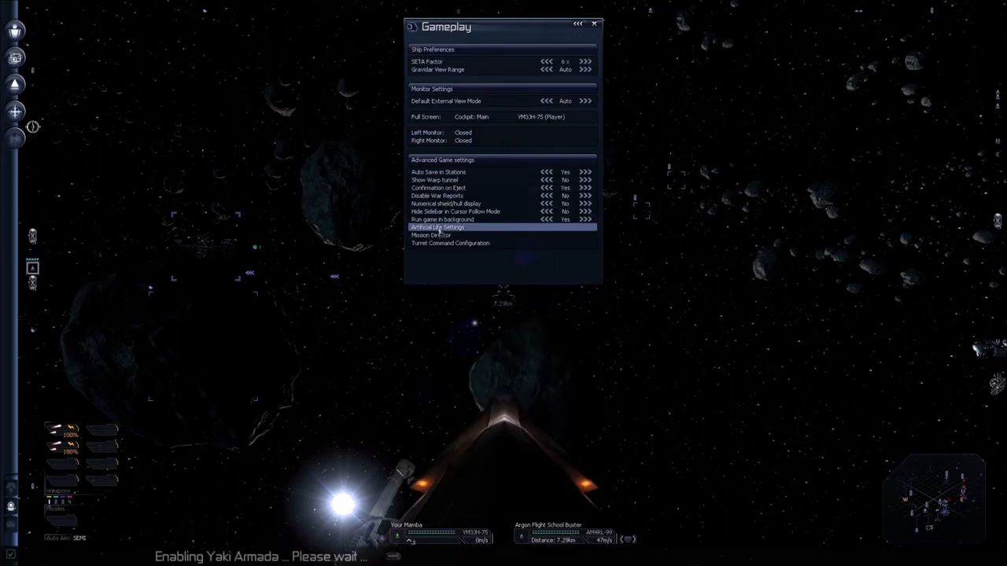
click(438, 227)
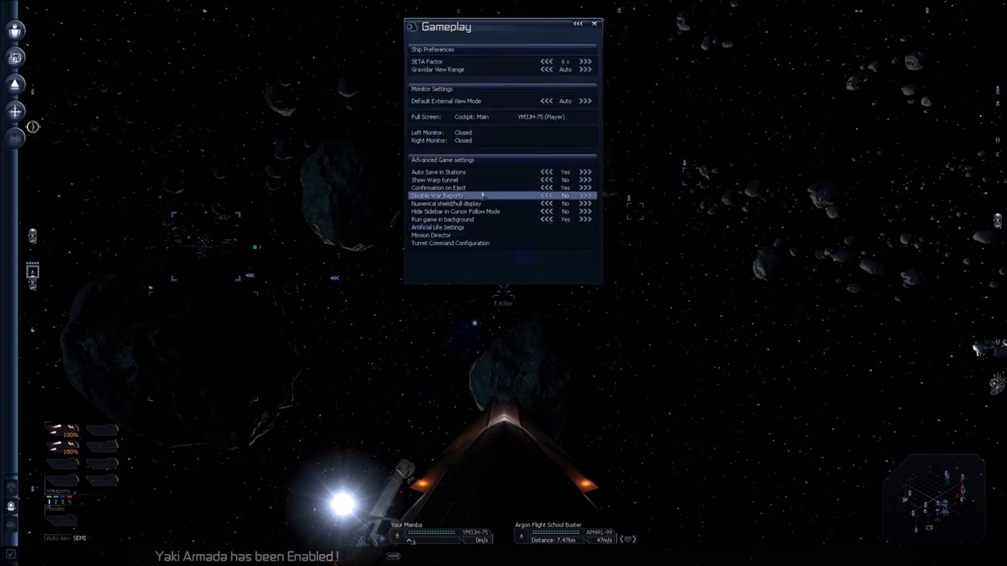
click(439, 227)
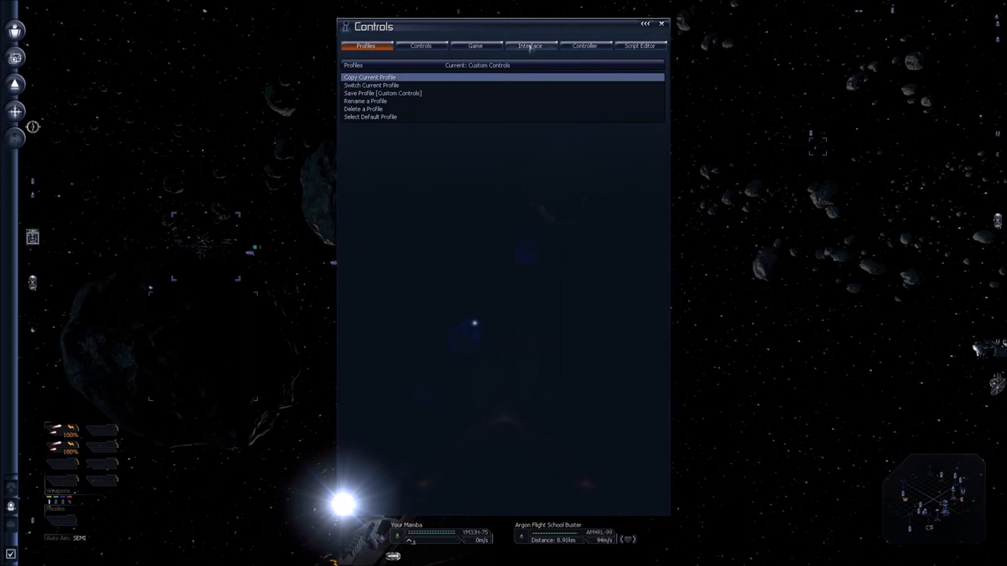
- Locate the Plugin Configurations action in the Interface key assignments under Extensions
click(530, 44)
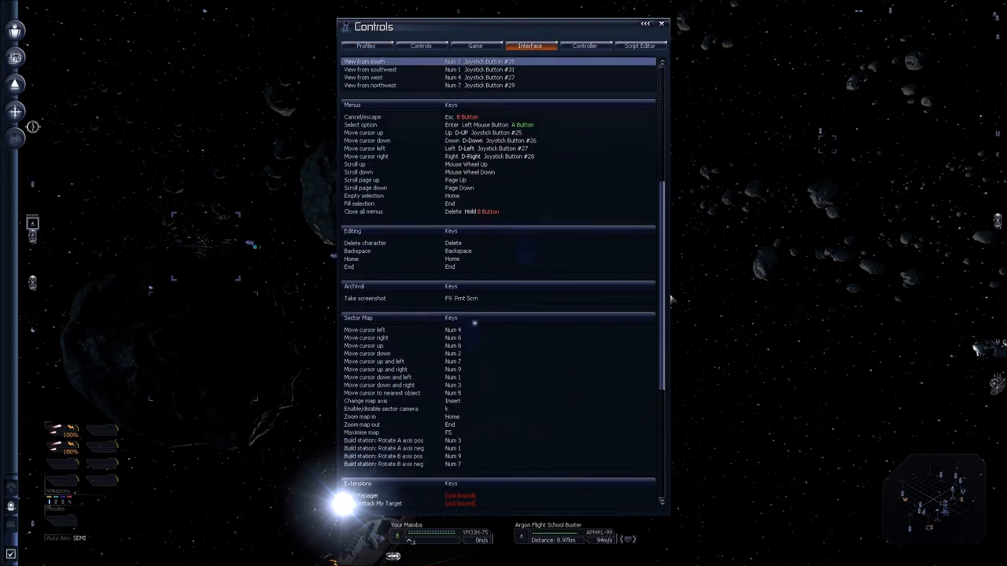
scroll(down, 3)
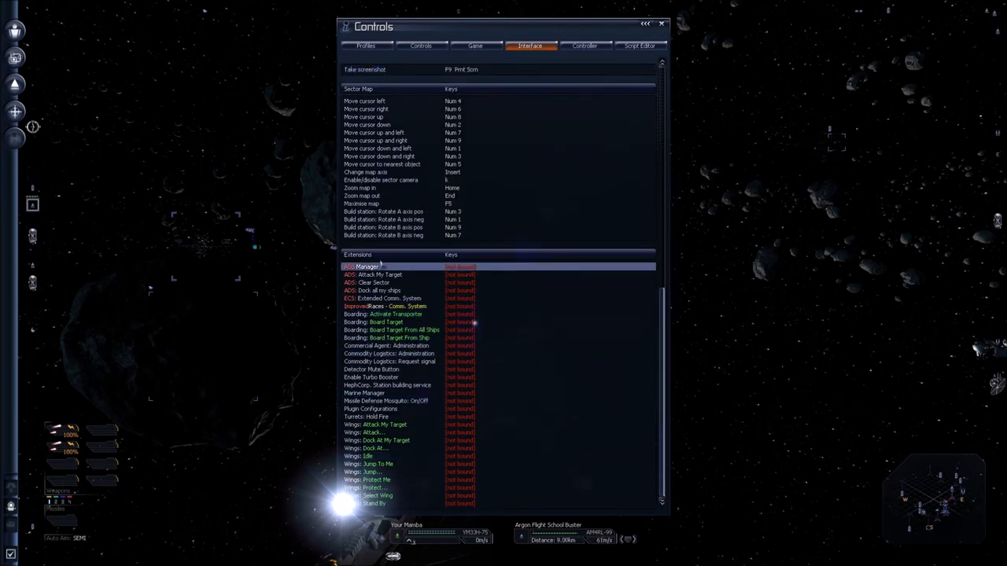
click(370, 378)
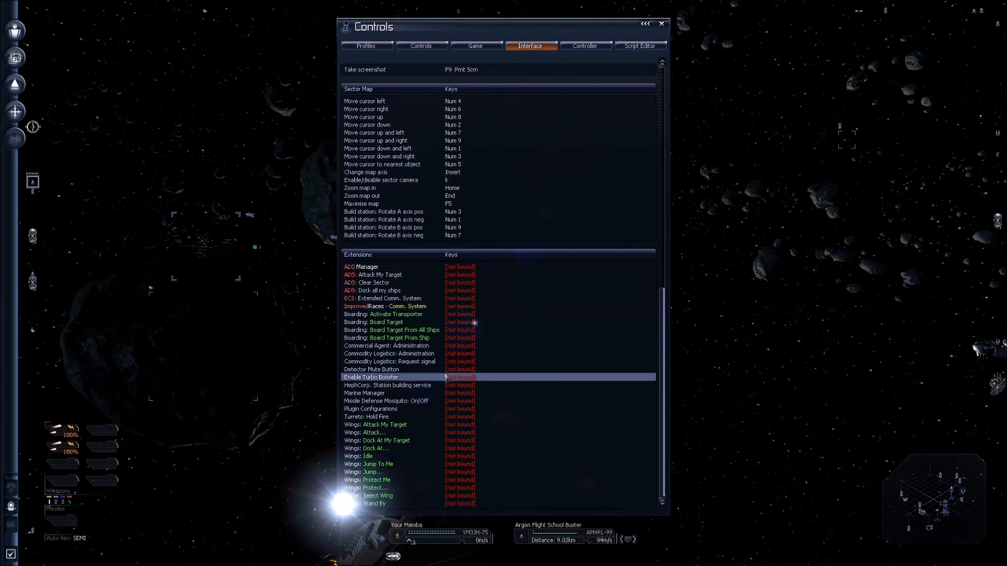
click(375, 417)
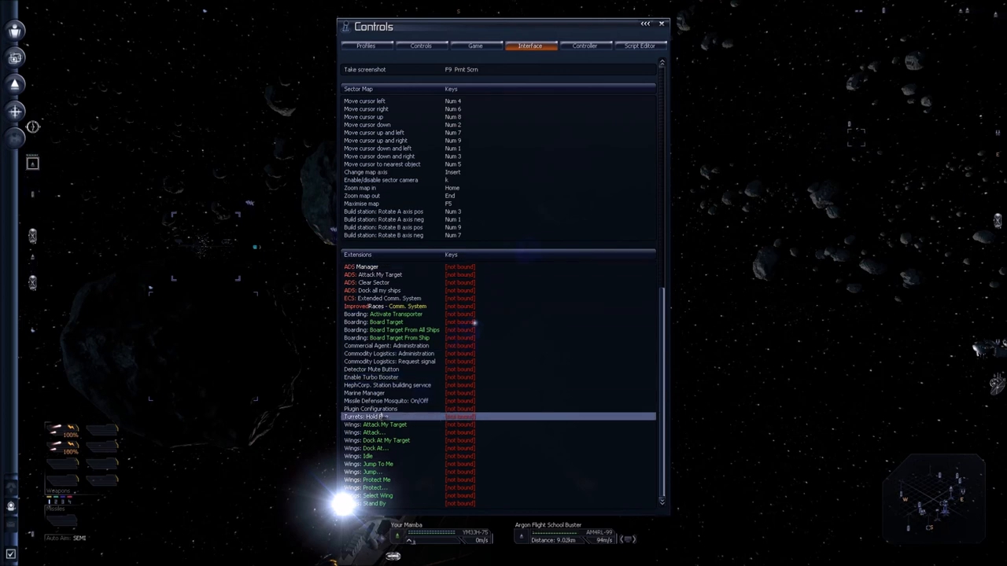
click(370, 456)
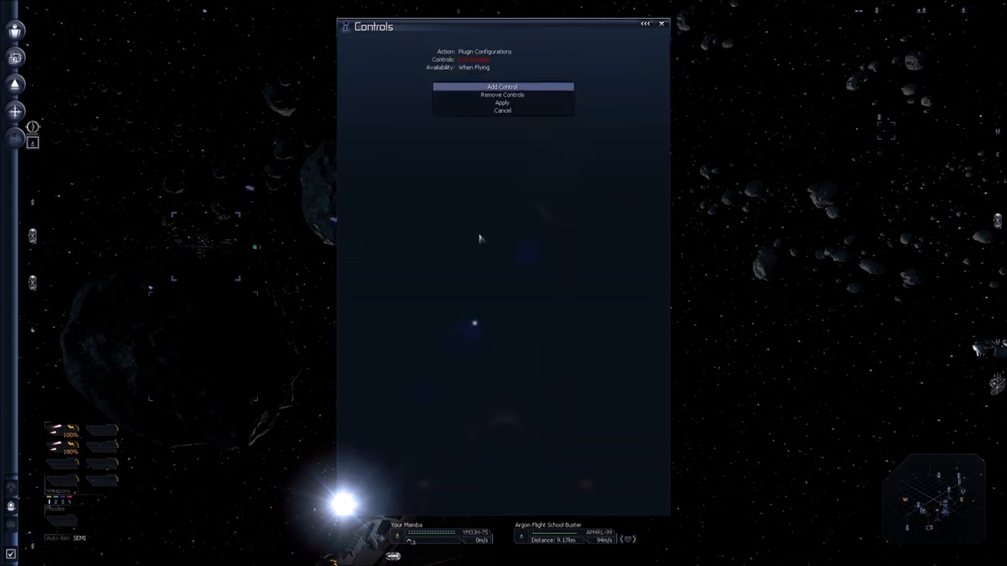
- Bind a hotkey to Plugin Configurations, view the Improved Boarding Settings entries and close the menu
click(502, 86)
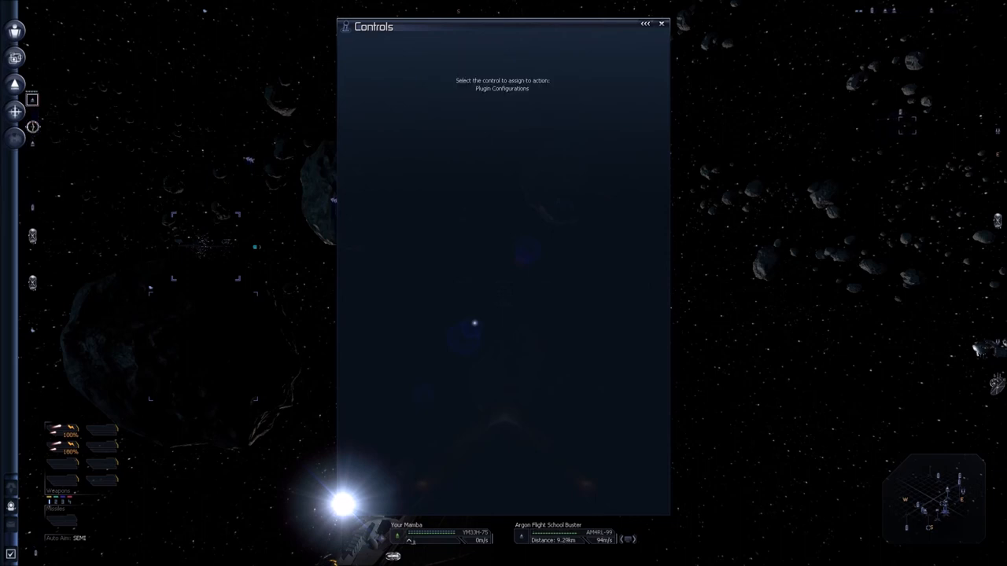
click(502, 88)
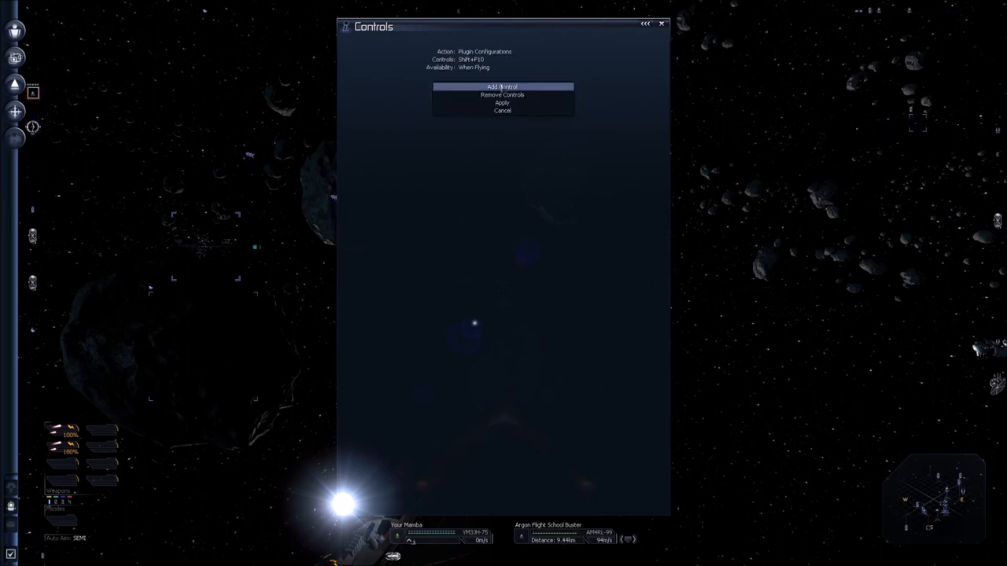
click(502, 110)
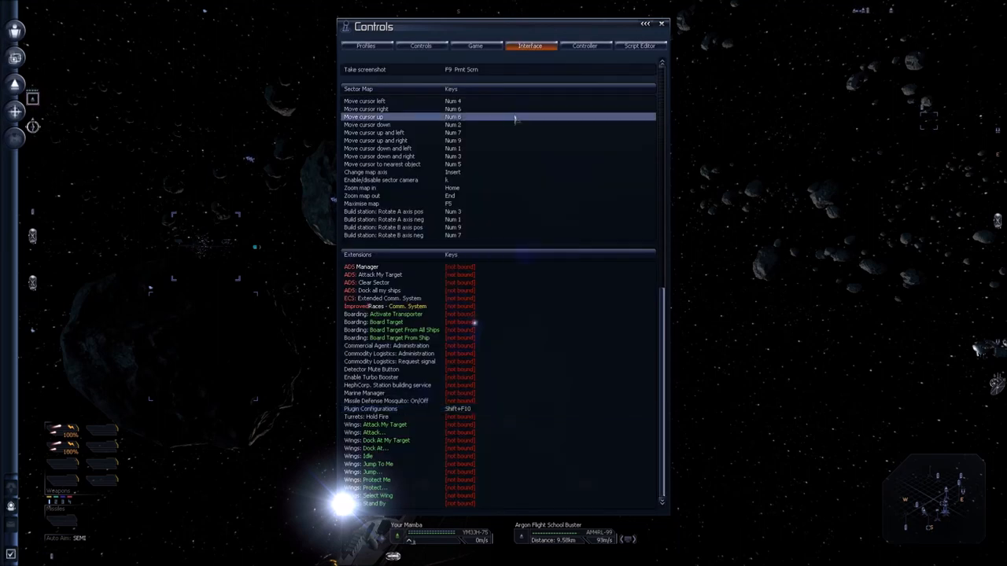
click(661, 24)
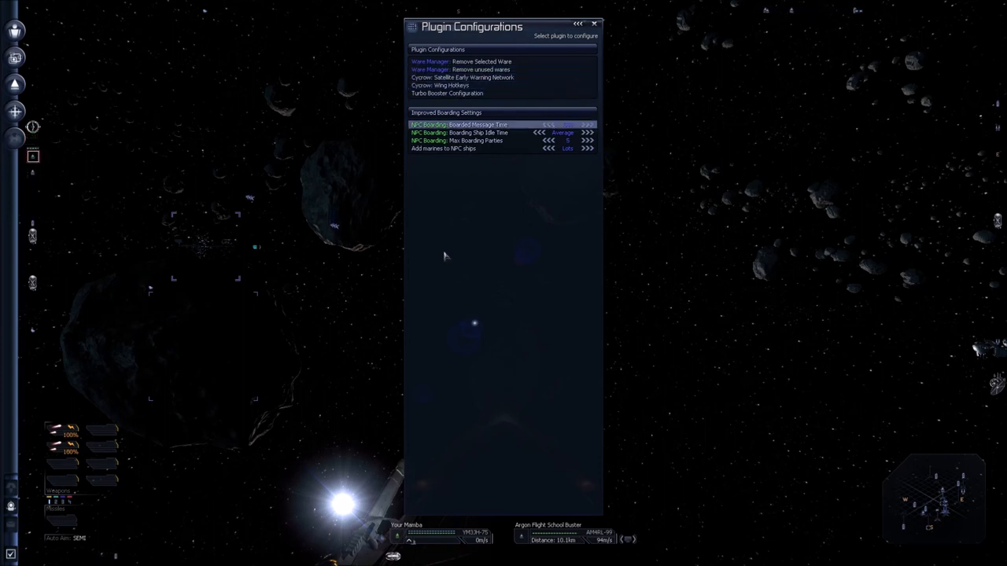
click(443, 147)
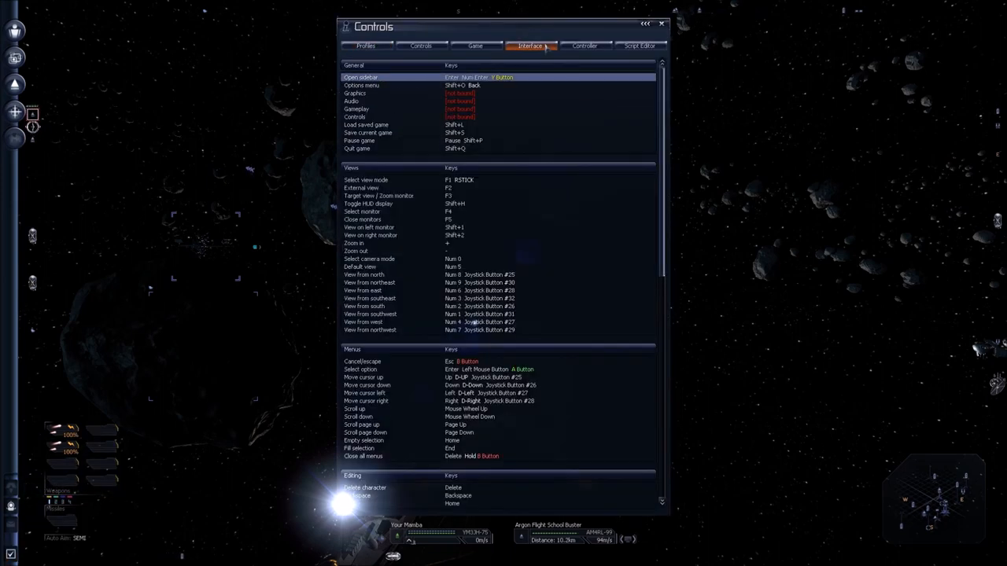
mouse_move(574, 49)
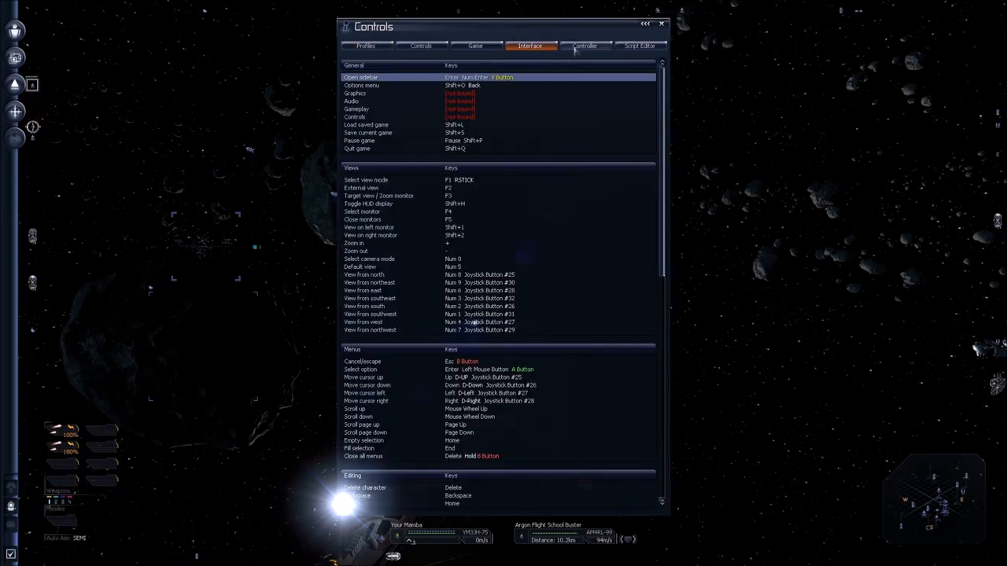
- Locate the ImprovedRaces - Config System action in the Interface Extensions assignments
click(583, 44)
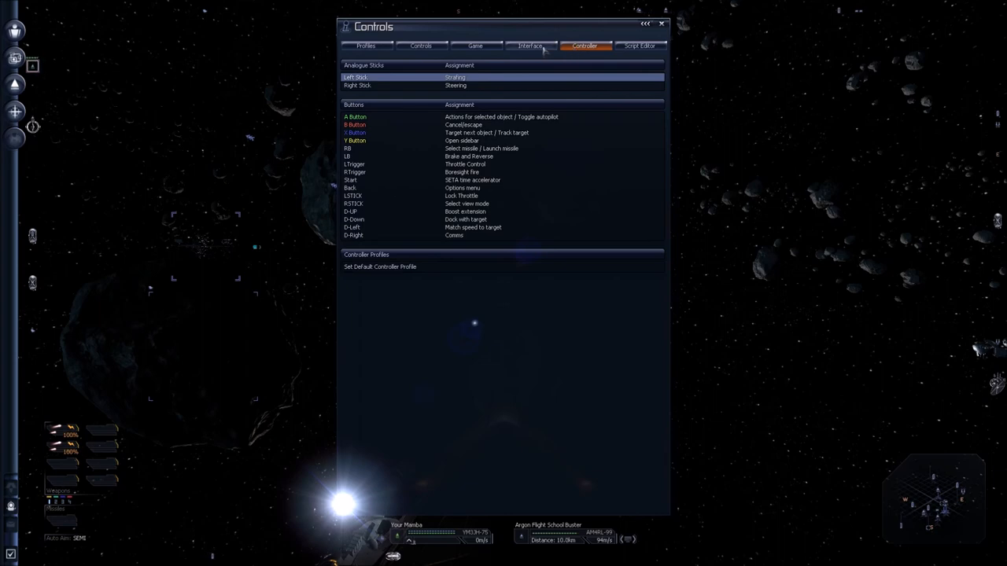
click(529, 45)
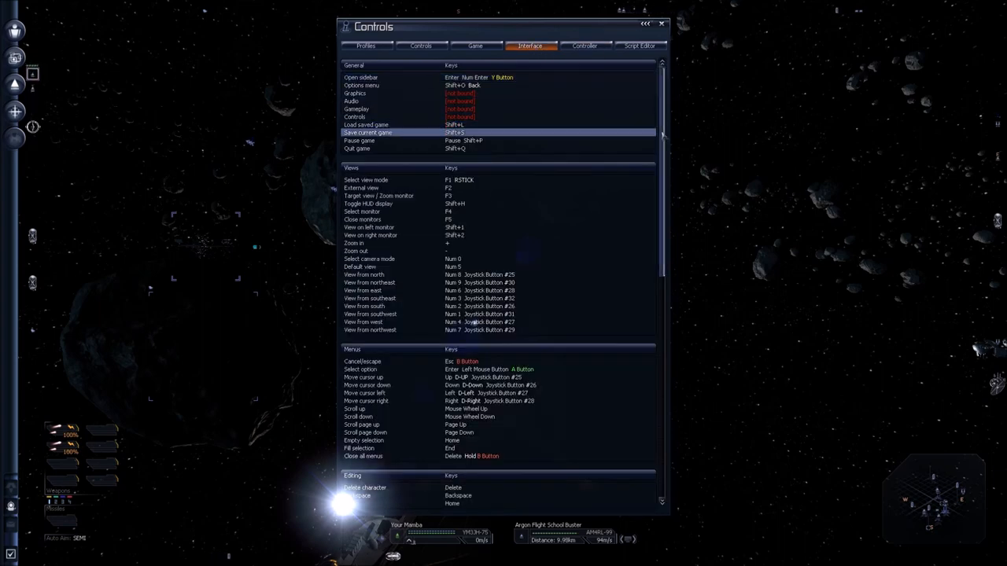
scroll(down, 3)
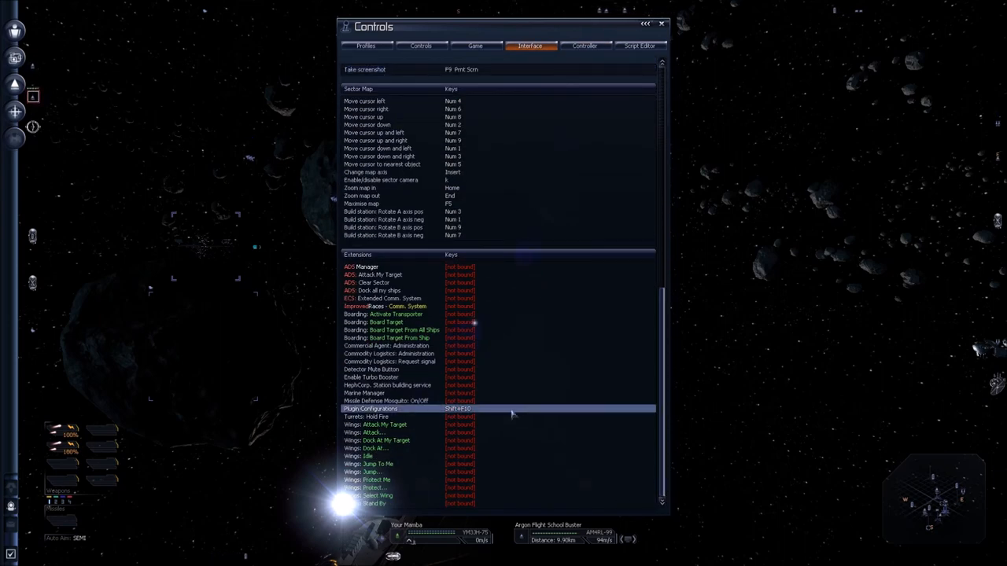
click(394, 417)
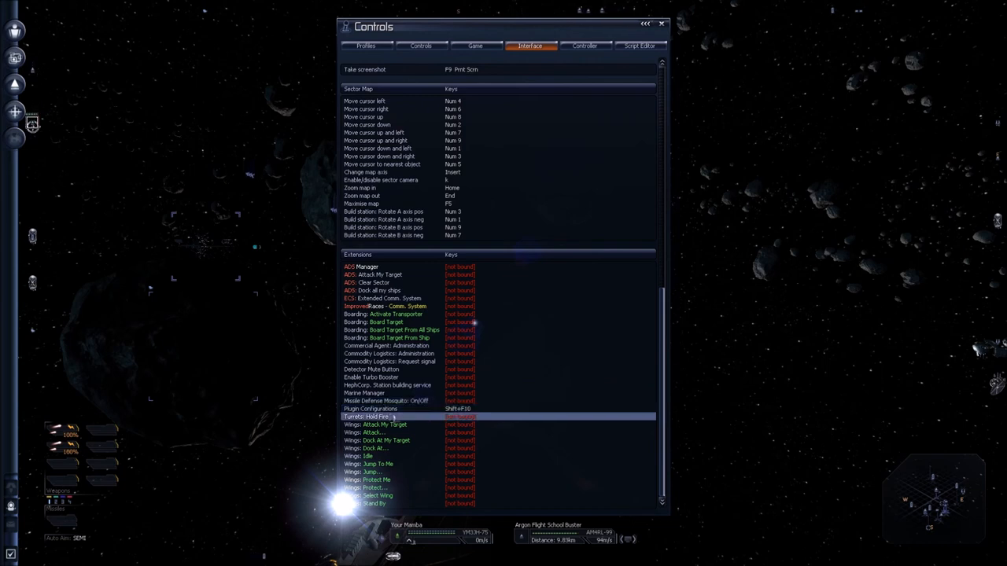
click(390, 336)
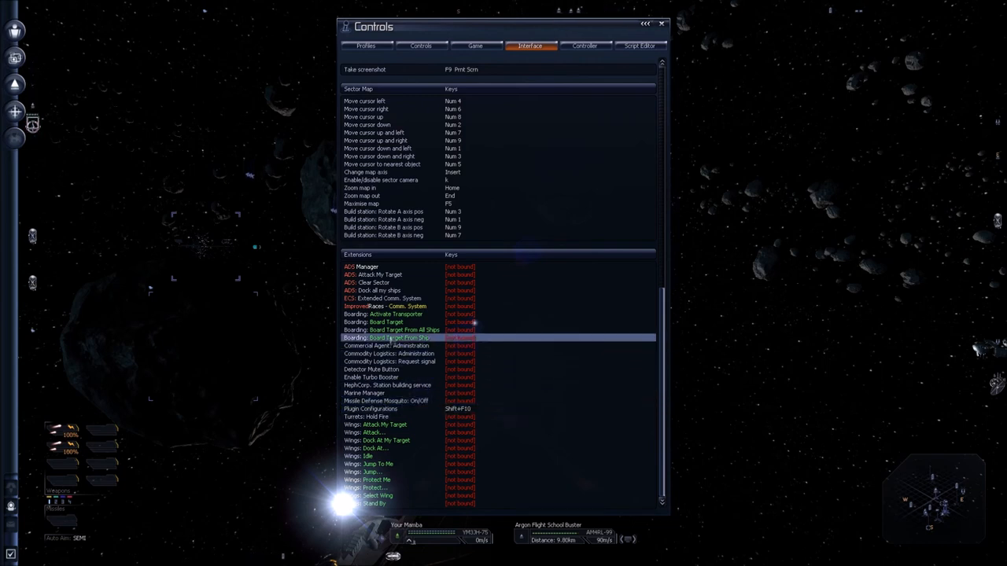
click(385, 299)
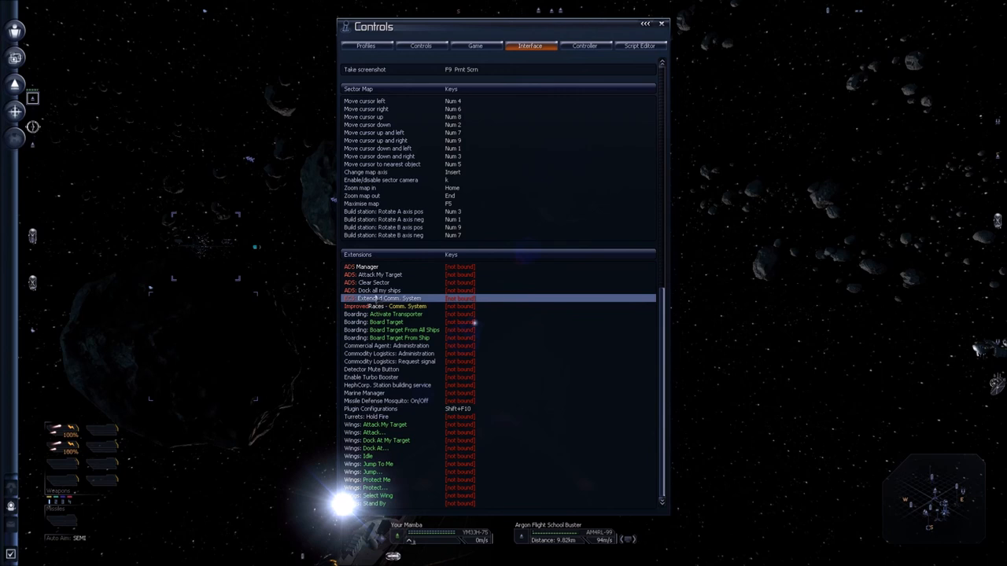
- Bind a hotkey to ImprovedRaces Config System, apply it and bring up its Main Menu
click(385, 305)
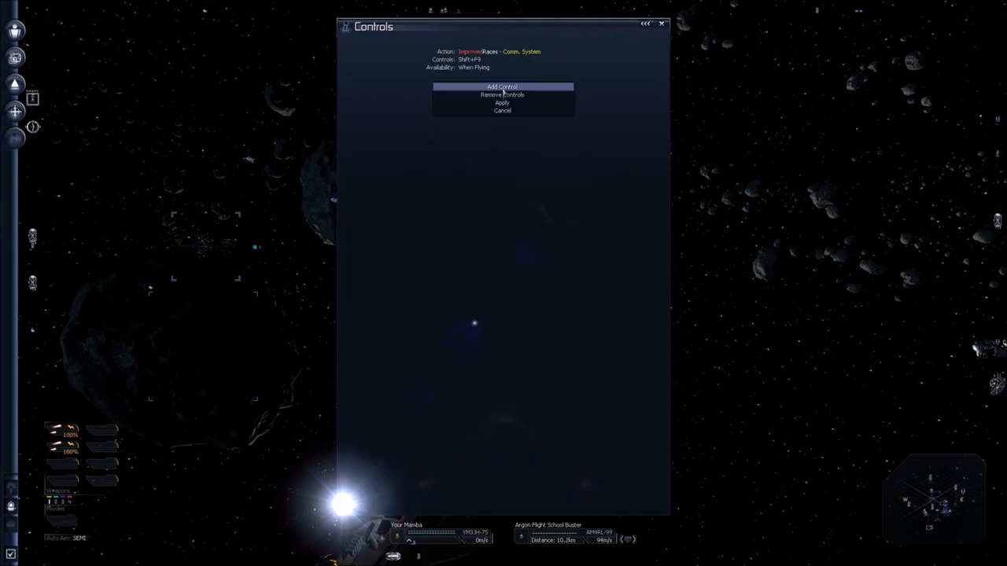
click(502, 110)
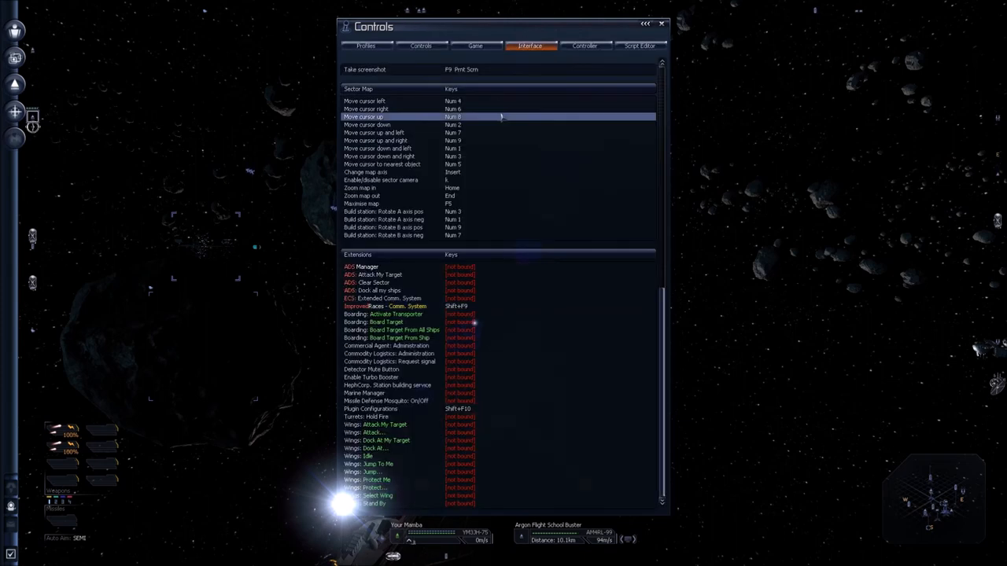
click(385, 297)
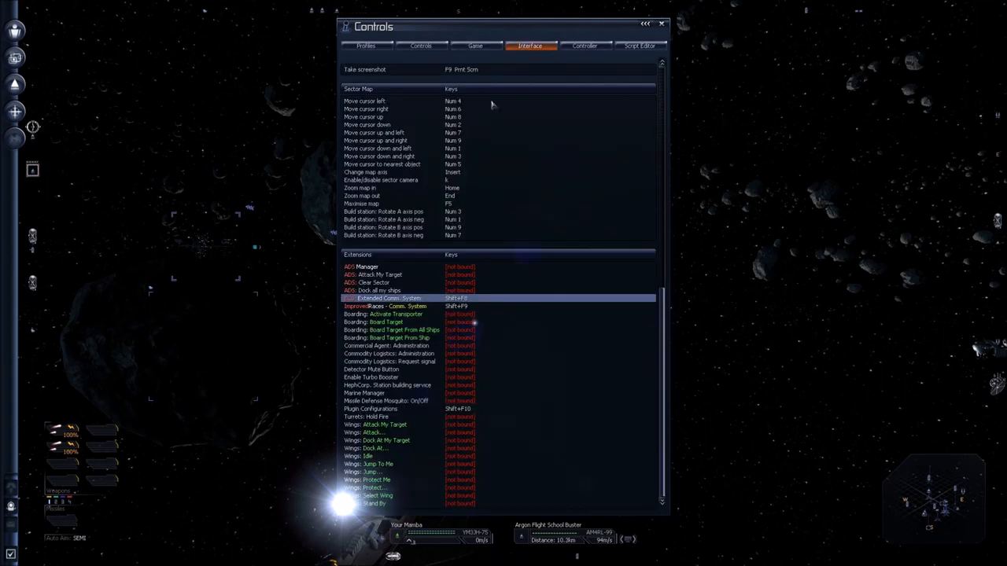
click(661, 24)
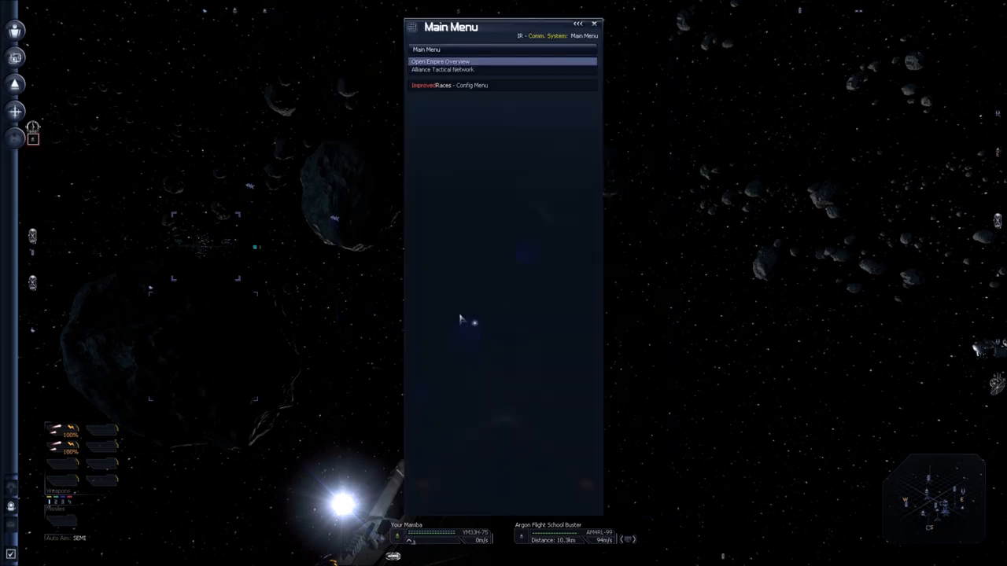
mouse_move(440, 97)
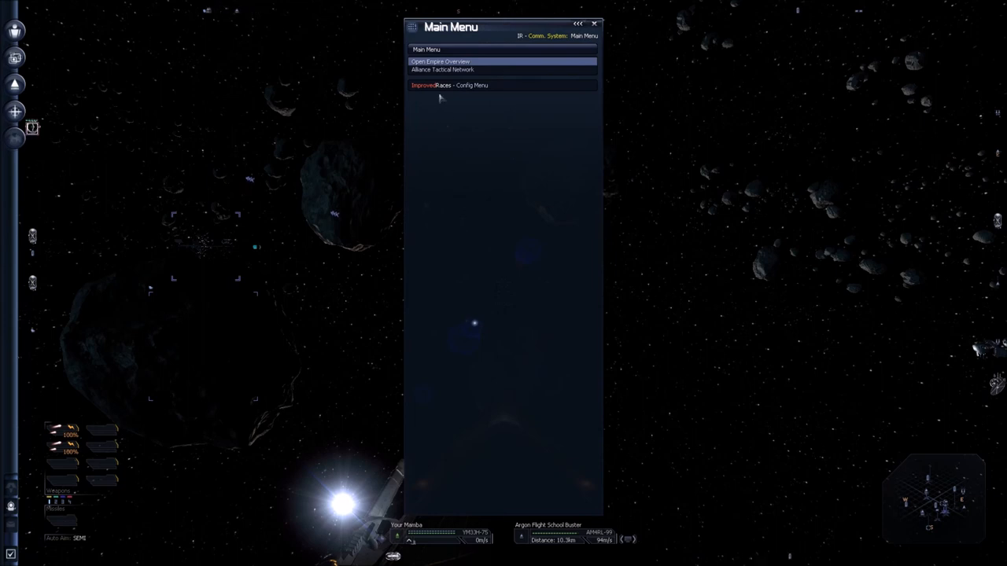
mouse_move(439, 97)
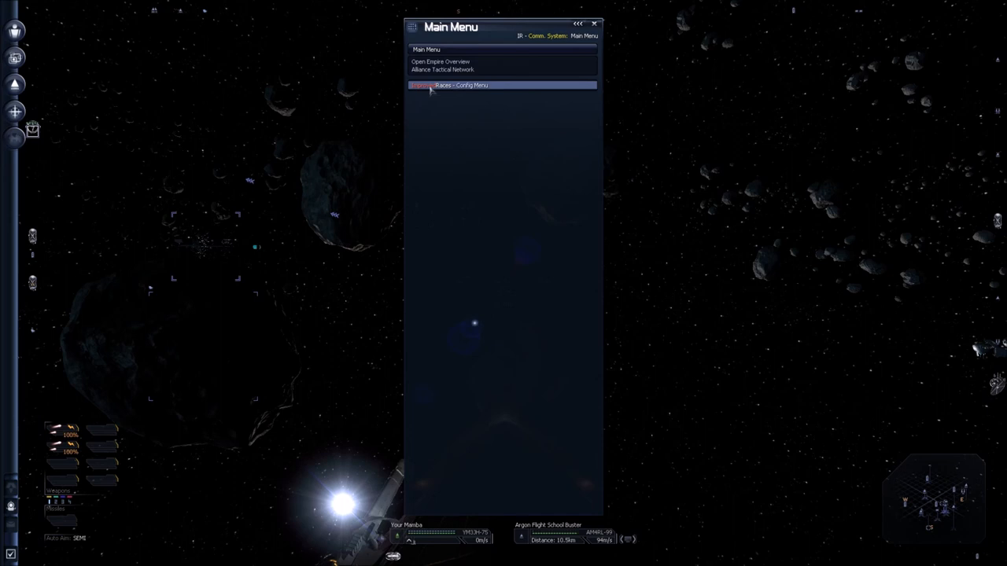
- Enable Incursion Response, Player Sector Takeover, True Relations, Economy Booster and Disable MPM Frigates
click(460, 85)
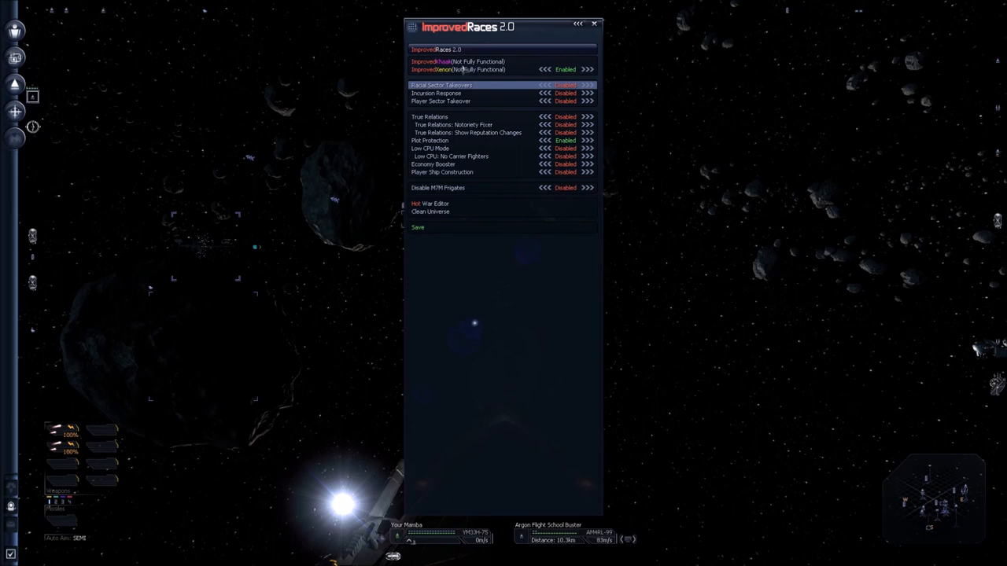
click(565, 92)
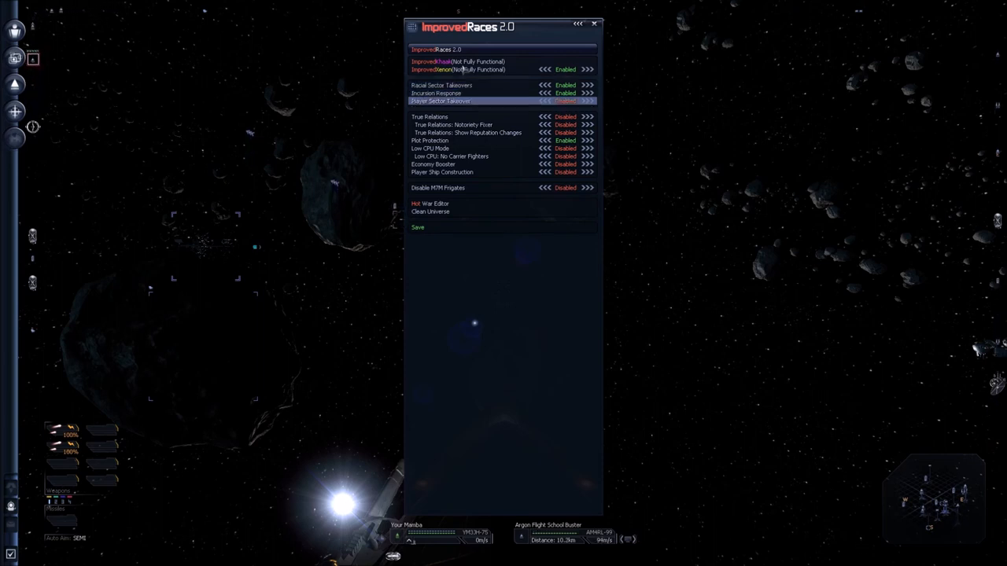
click(428, 116)
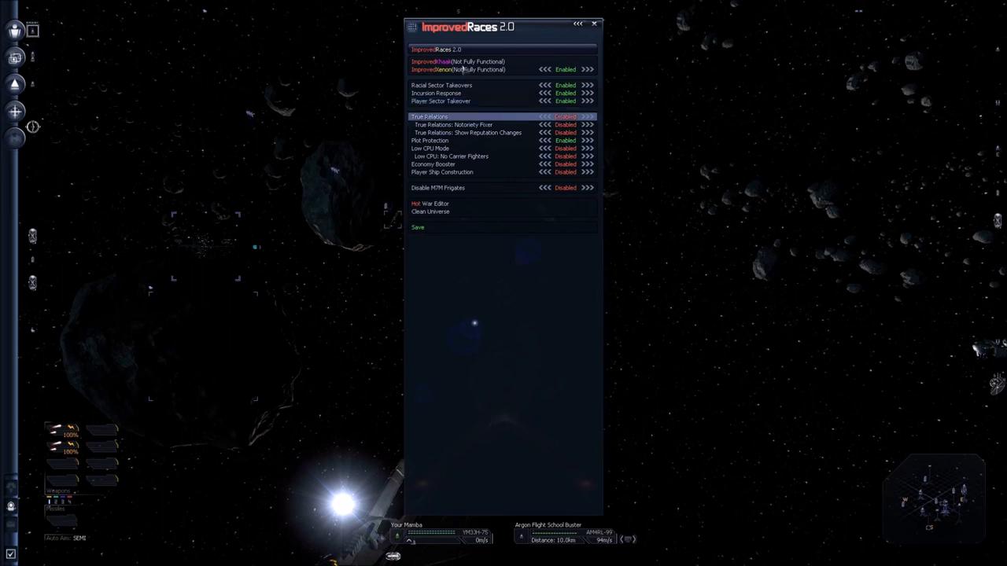
click(587, 132)
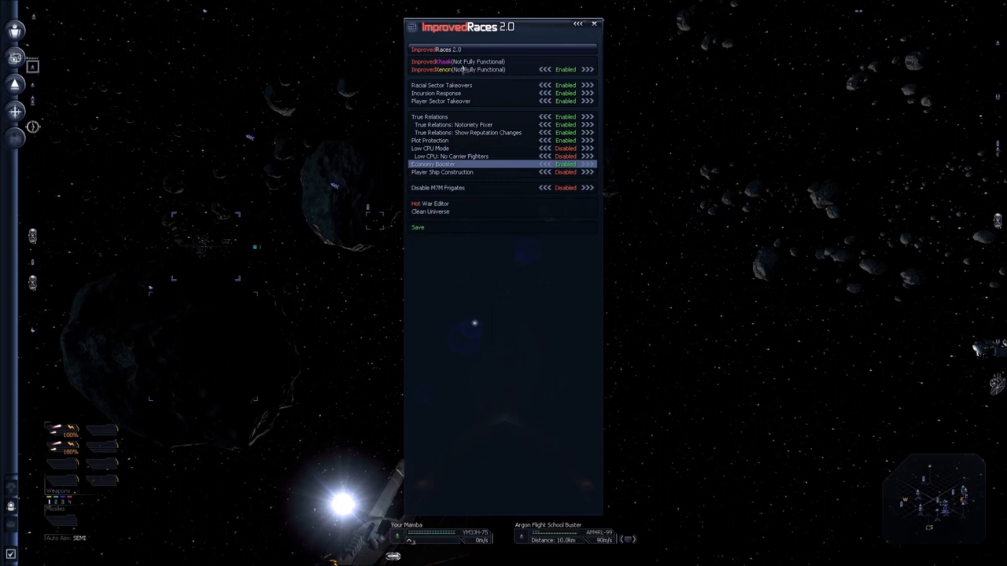
click(440, 171)
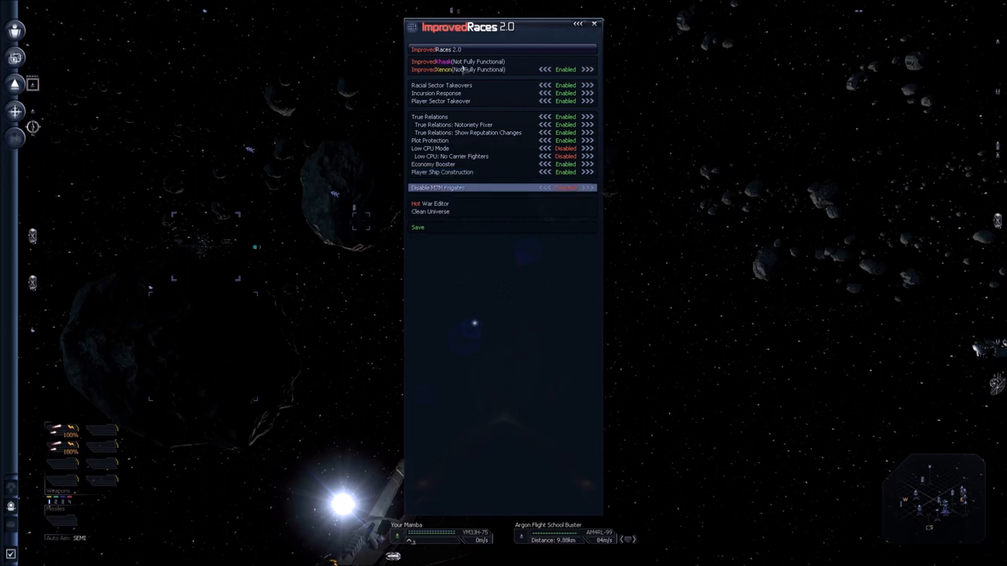
click(565, 187)
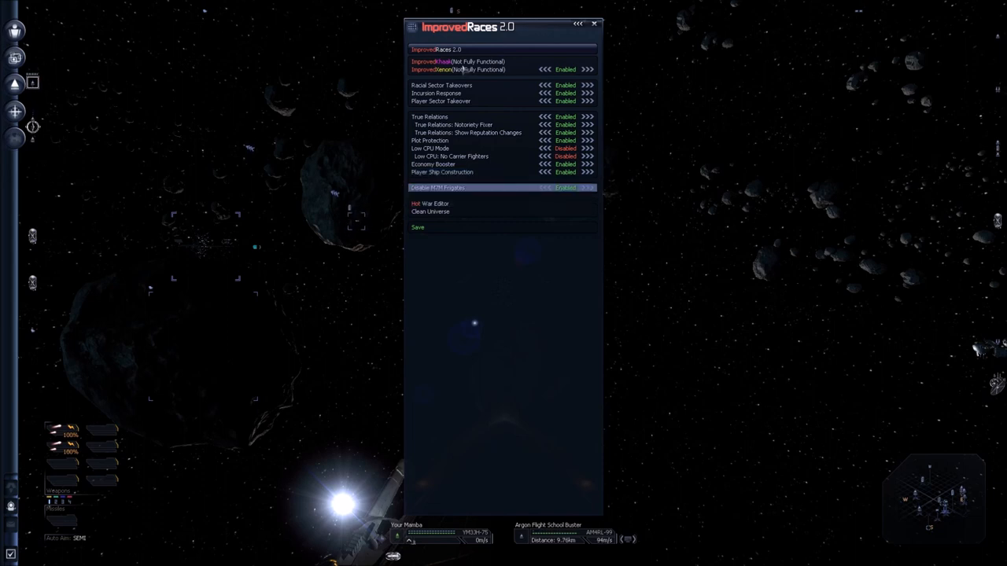
- Start installing the ImprovedRaces 2.0 modules so race installation runs
click(456, 61)
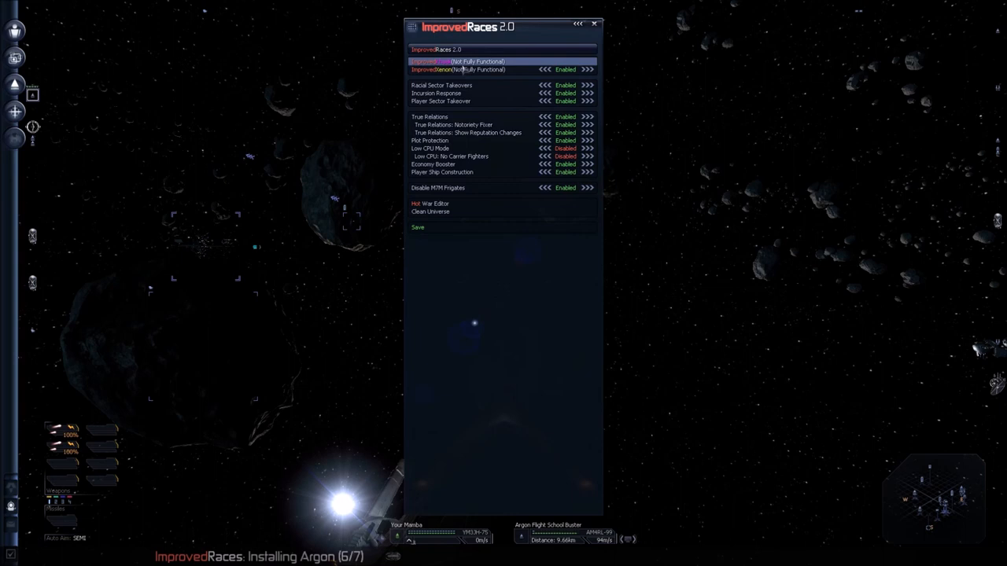
click(456, 70)
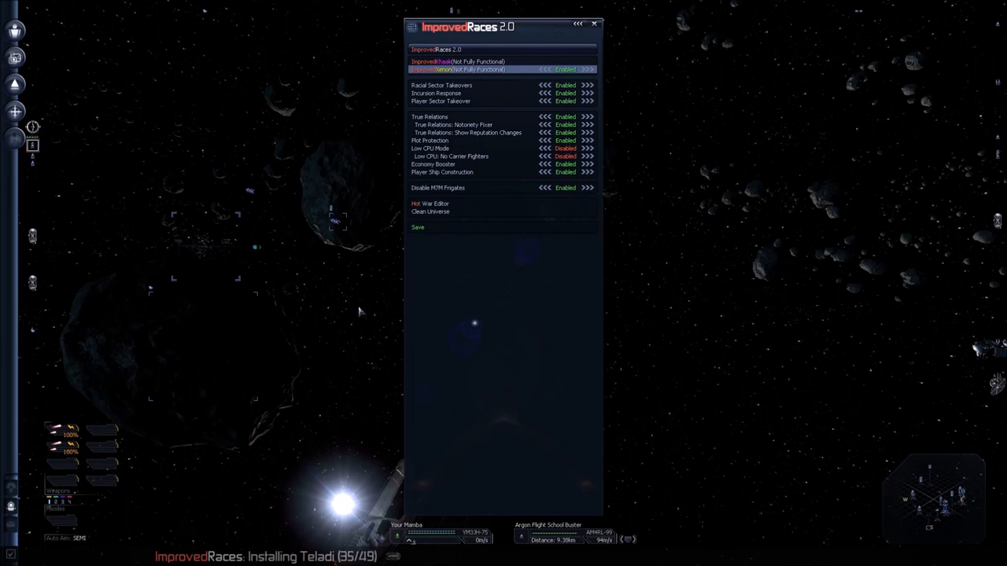
click(437, 187)
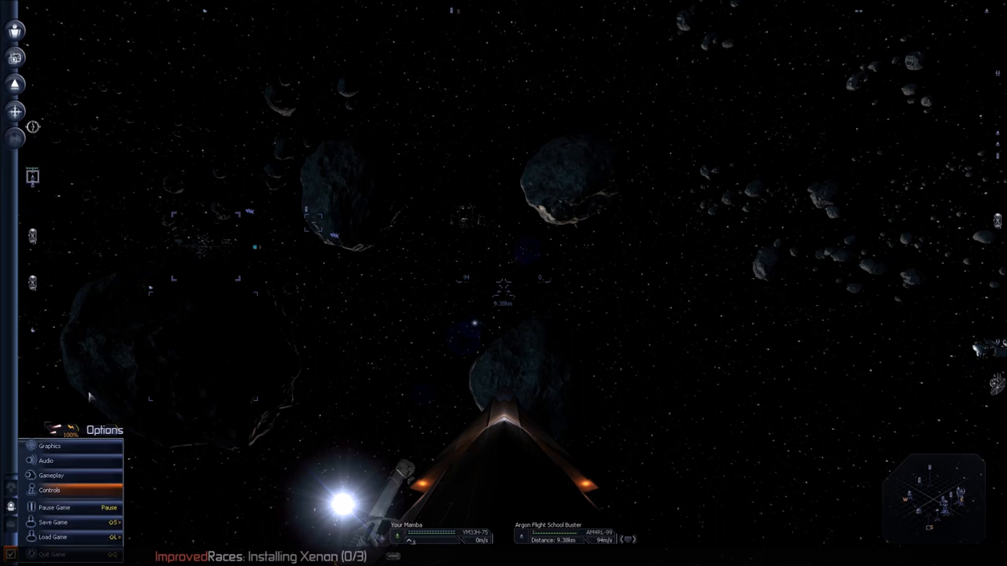
- Check the Extensions key bindings for ImprovedRaces and Plugin Configurations in Controls > Interface
click(50, 476)
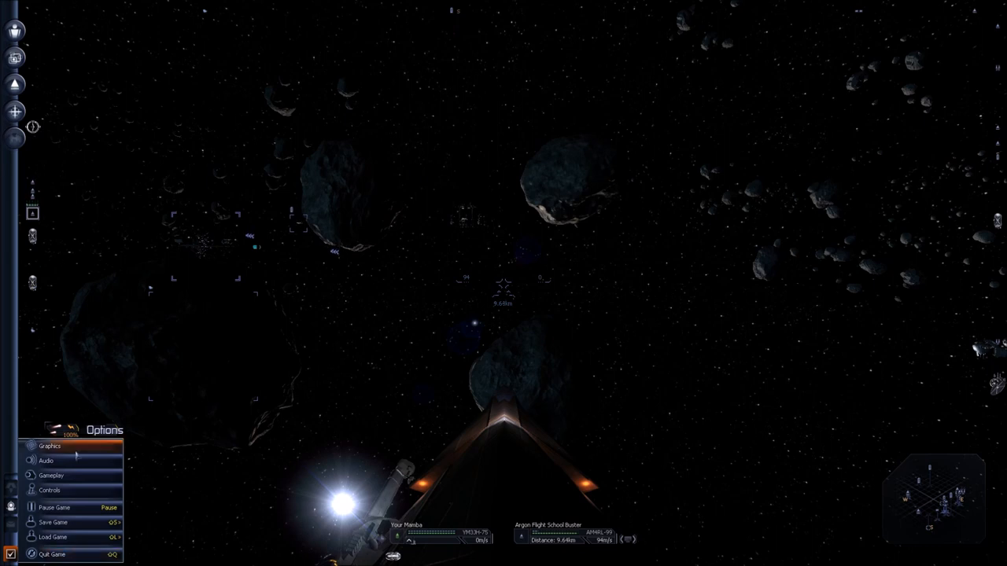
click(51, 491)
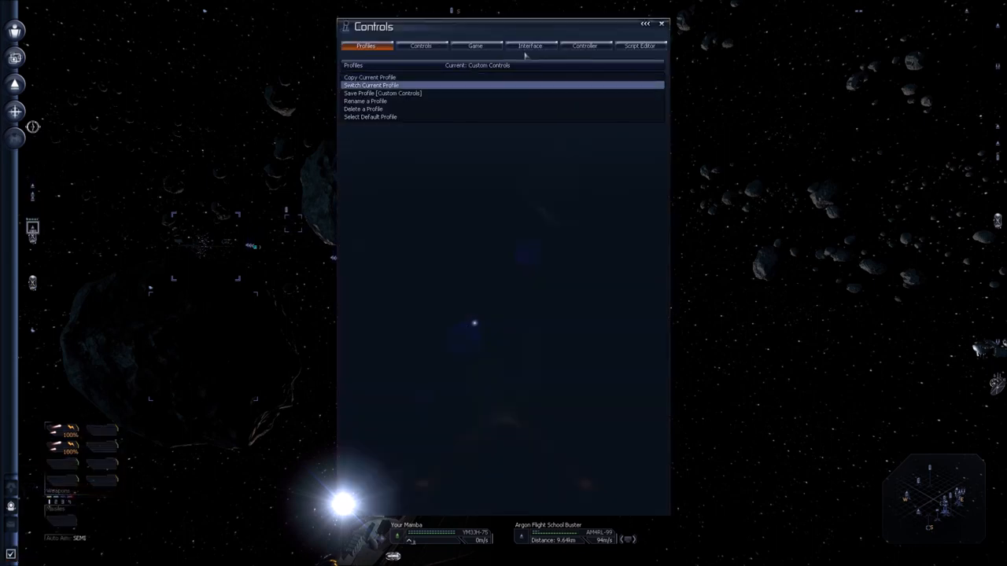
click(530, 44)
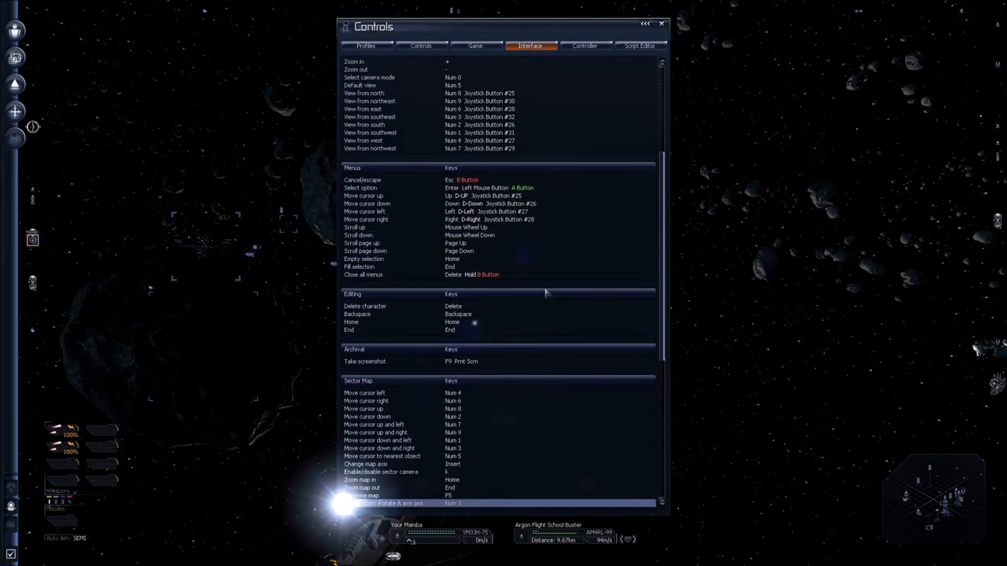
scroll(down, 3)
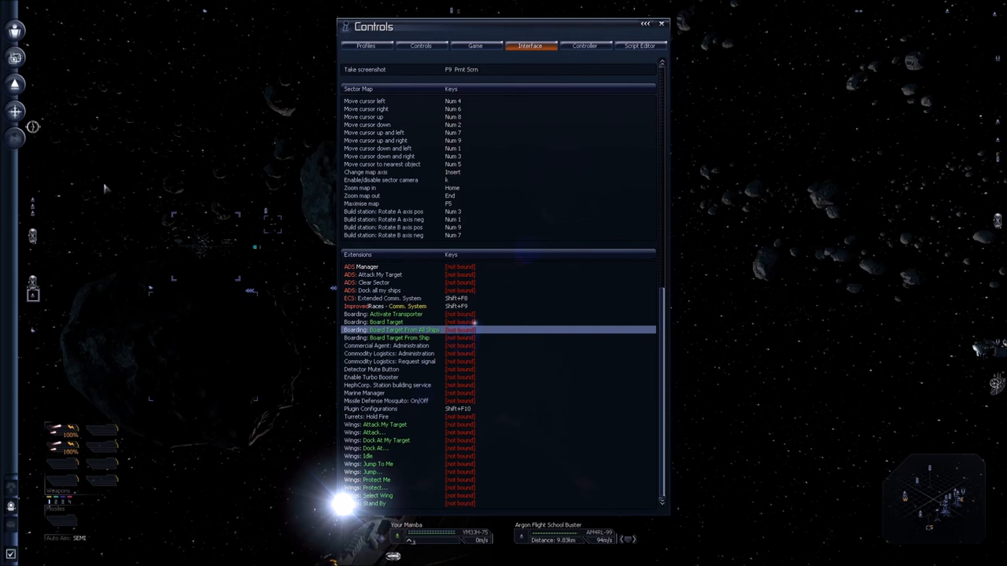
click(661, 23)
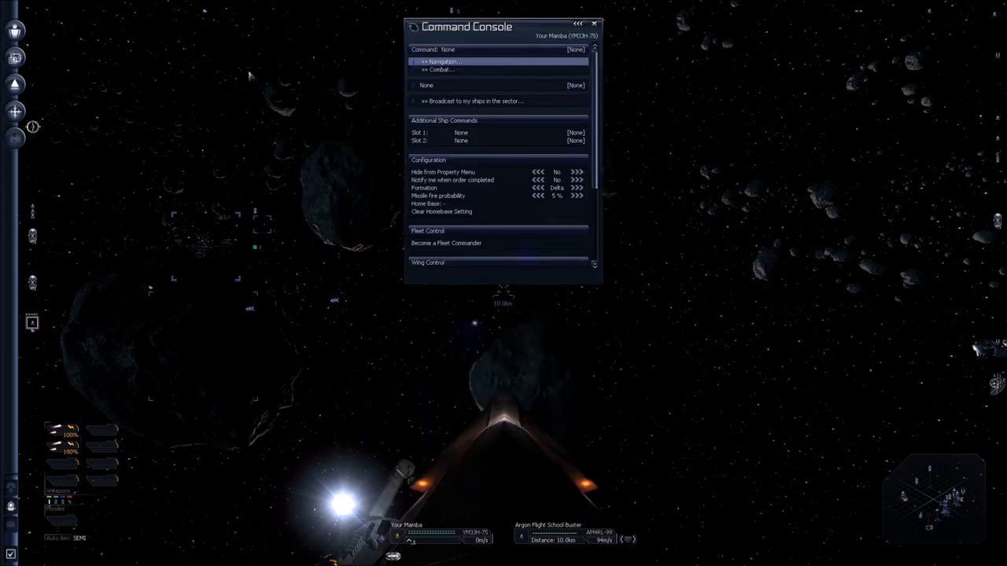
scroll(down, 3)
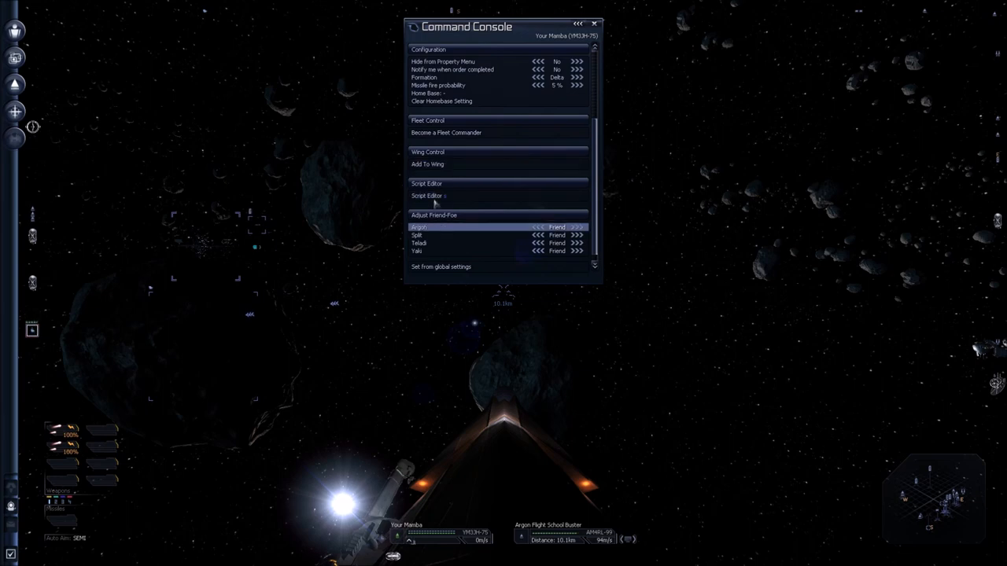
click(428, 183)
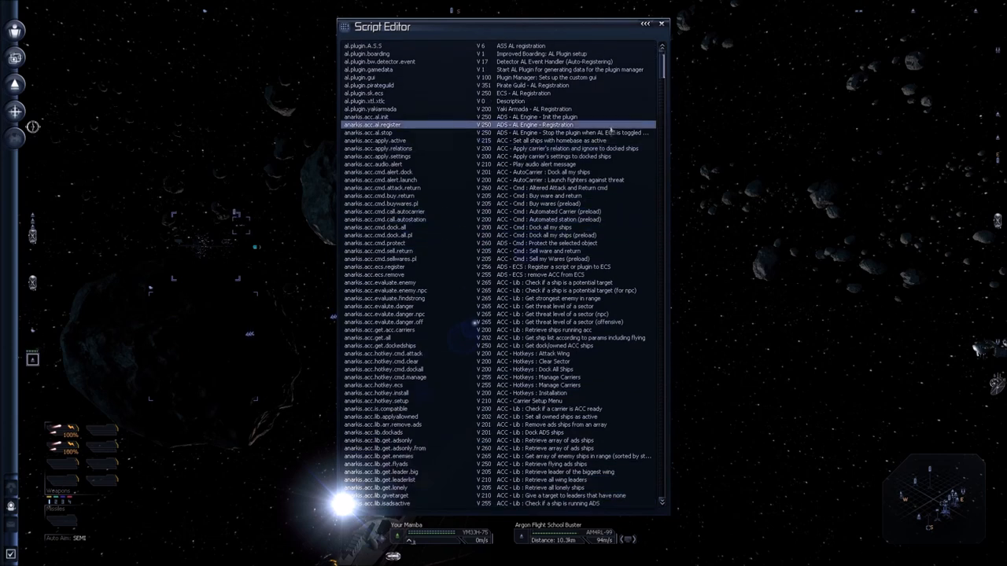
scroll(down, 3)
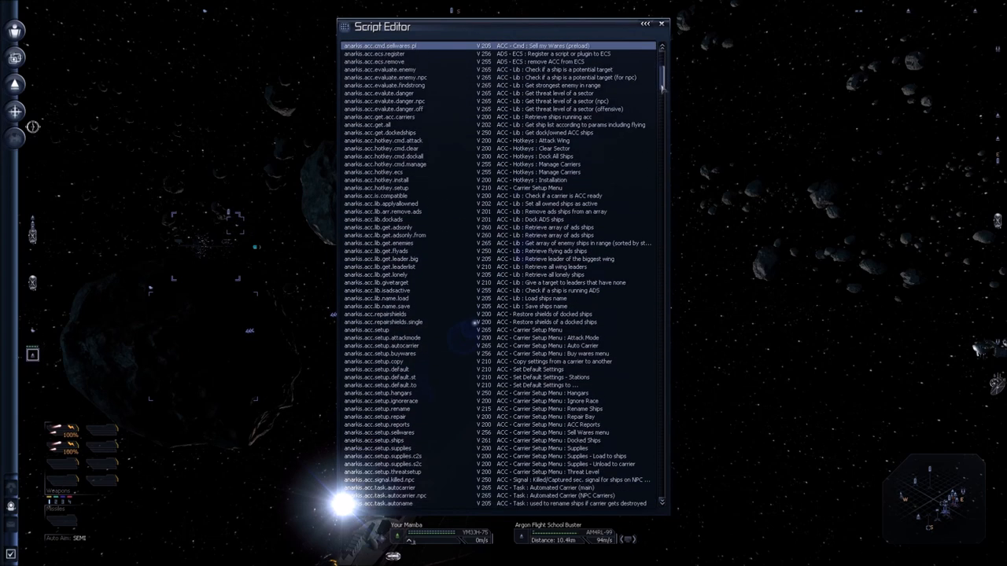
scroll(down, 3)
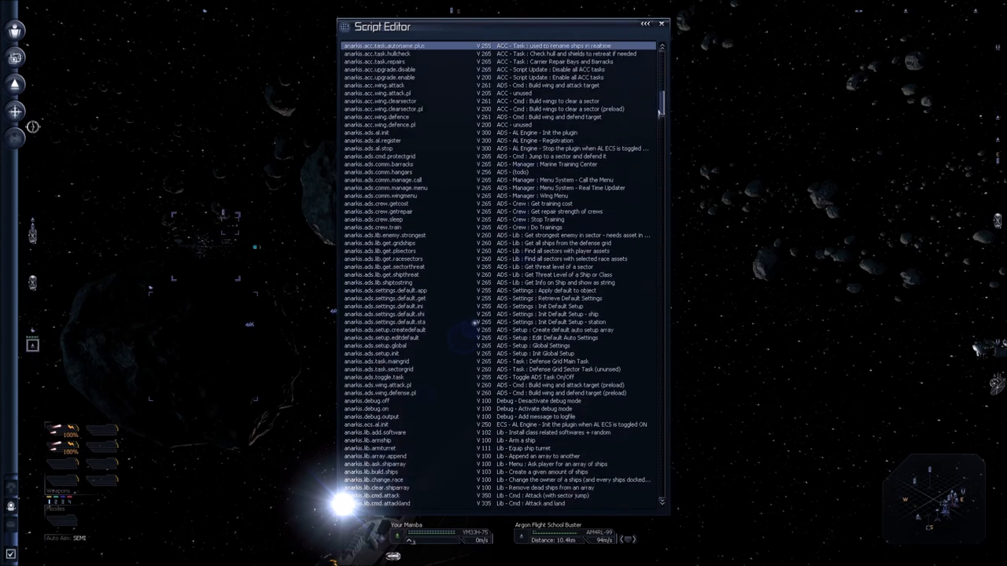
scroll(down, 3)
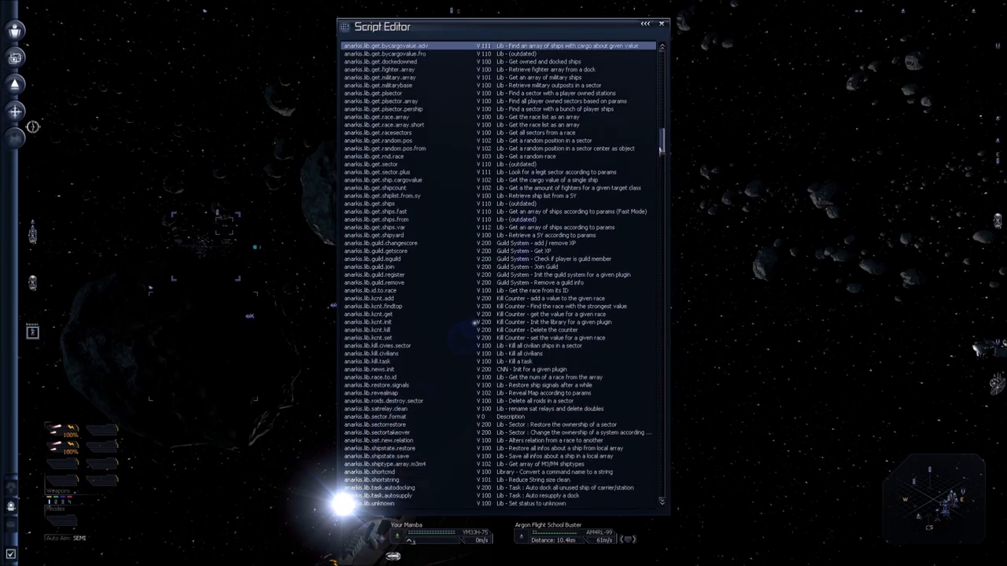
scroll(down, 3)
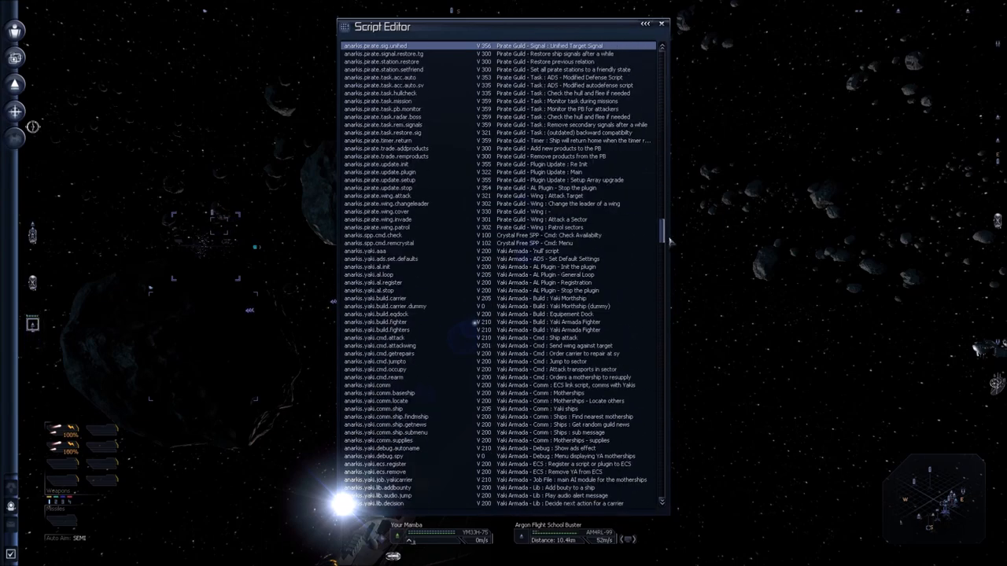
scroll(down, 3)
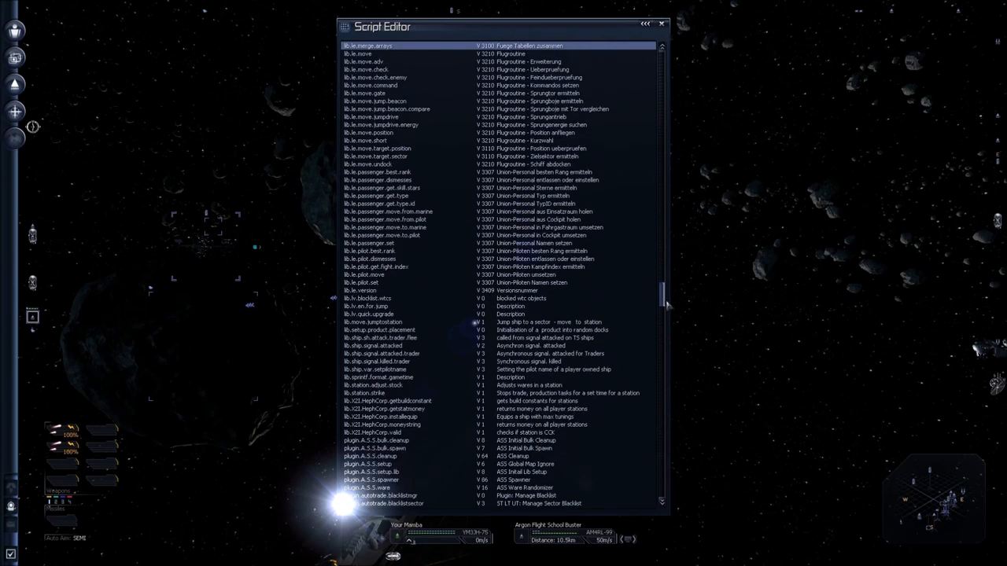
scroll(down, 3)
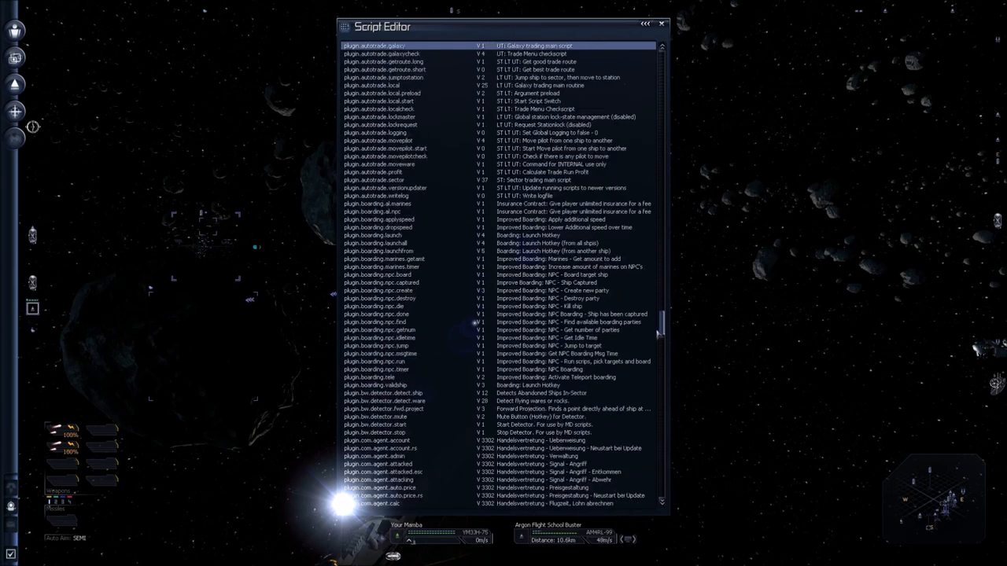
scroll(down, 3)
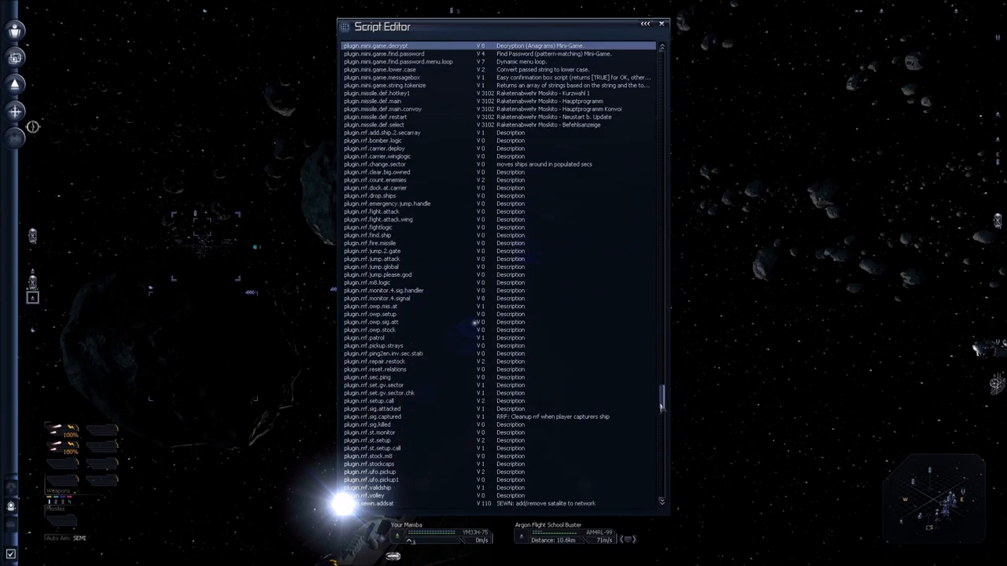
click(394, 409)
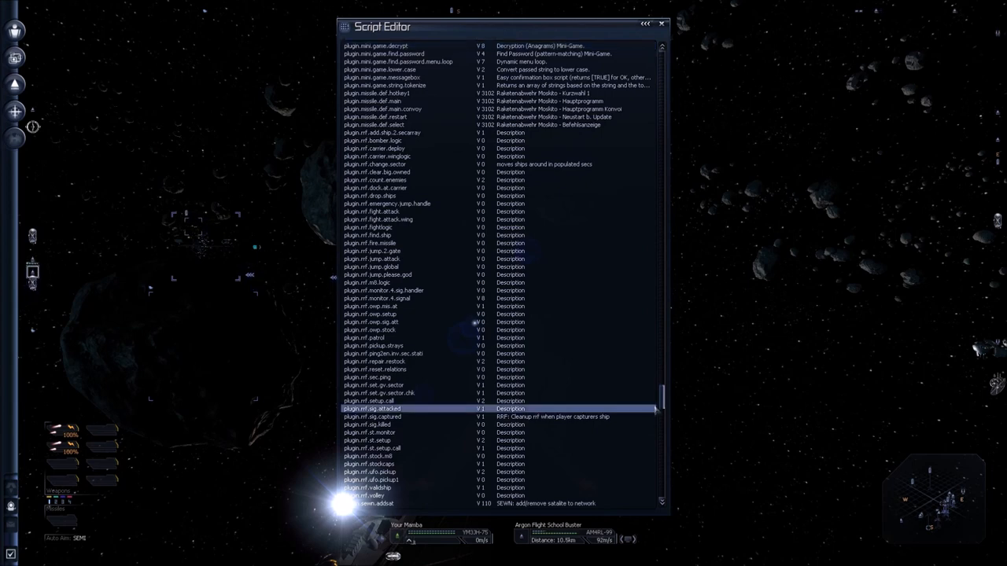
scroll(down, 3)
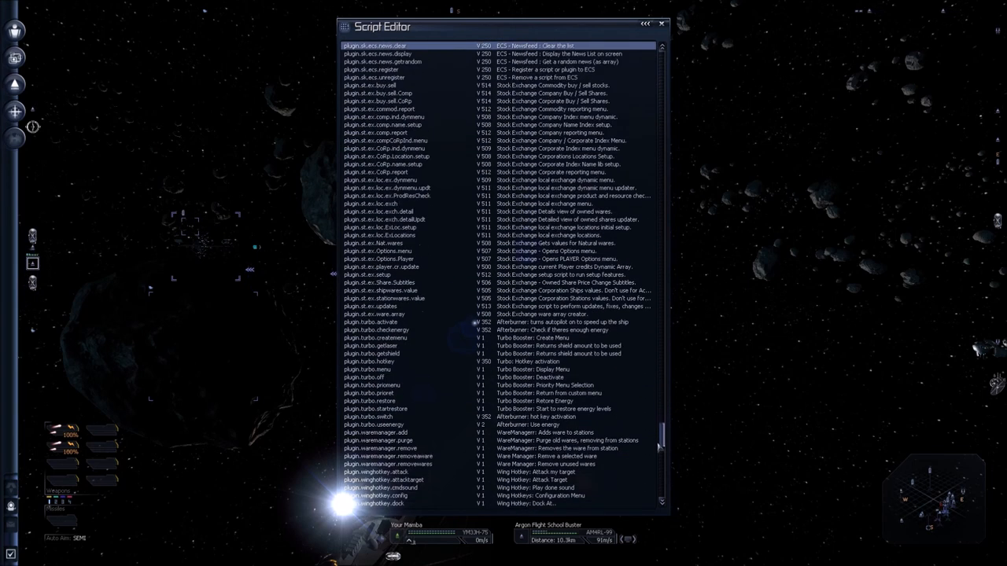
scroll(down, 3)
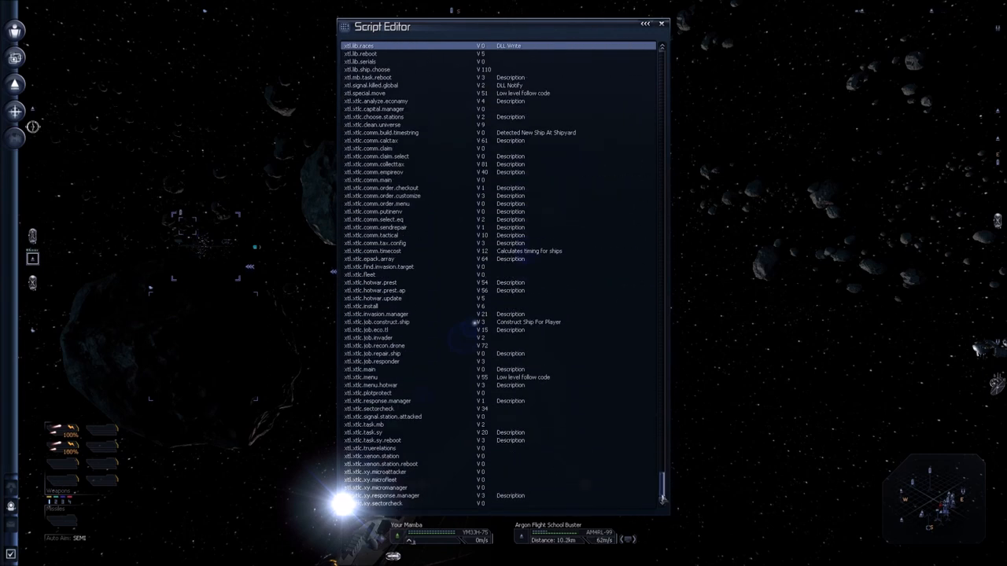
click(386, 488)
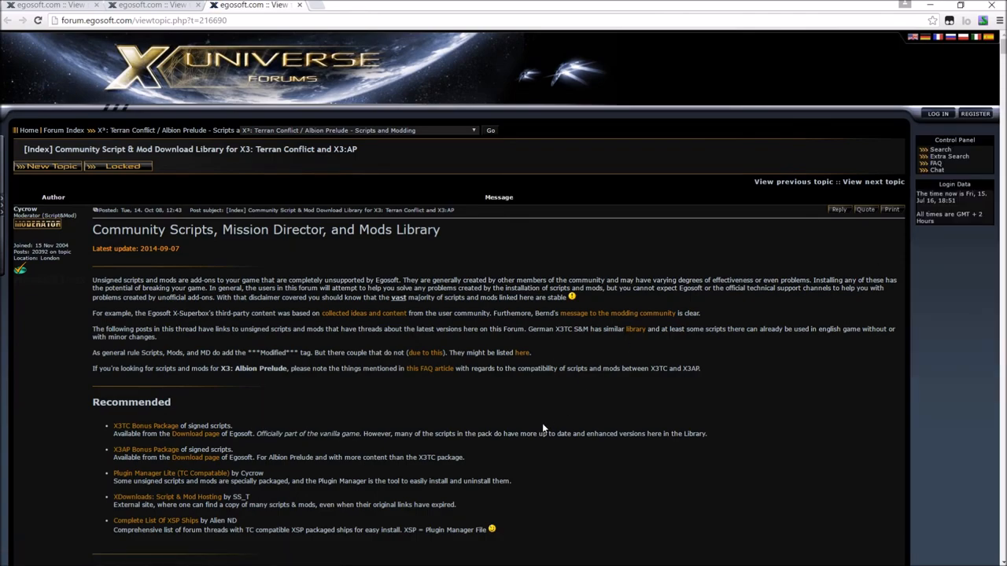
- Scroll the mods library thread past the mods list into the Ware Compatability and command slot tables
scroll(down, 3)
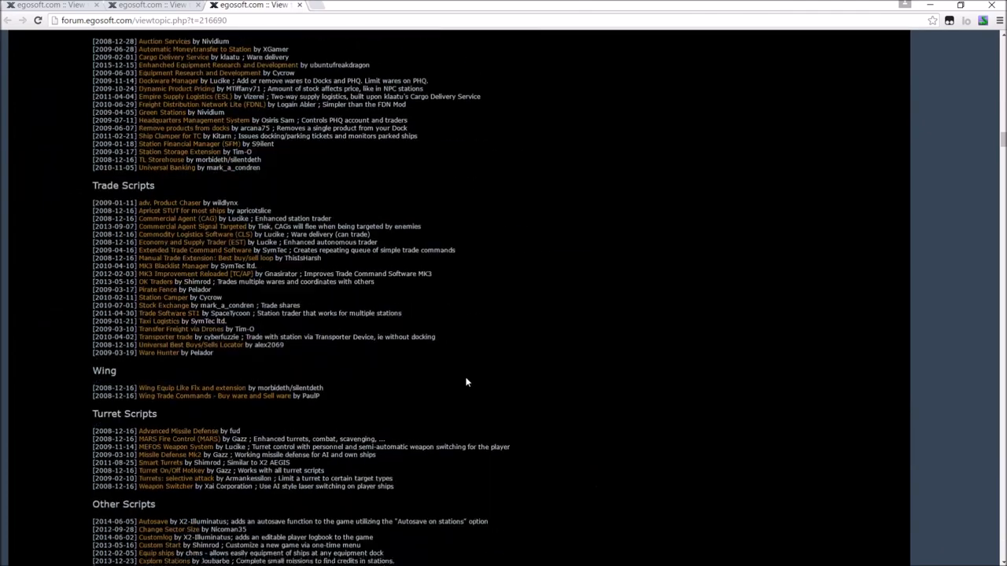
scroll(down, 3)
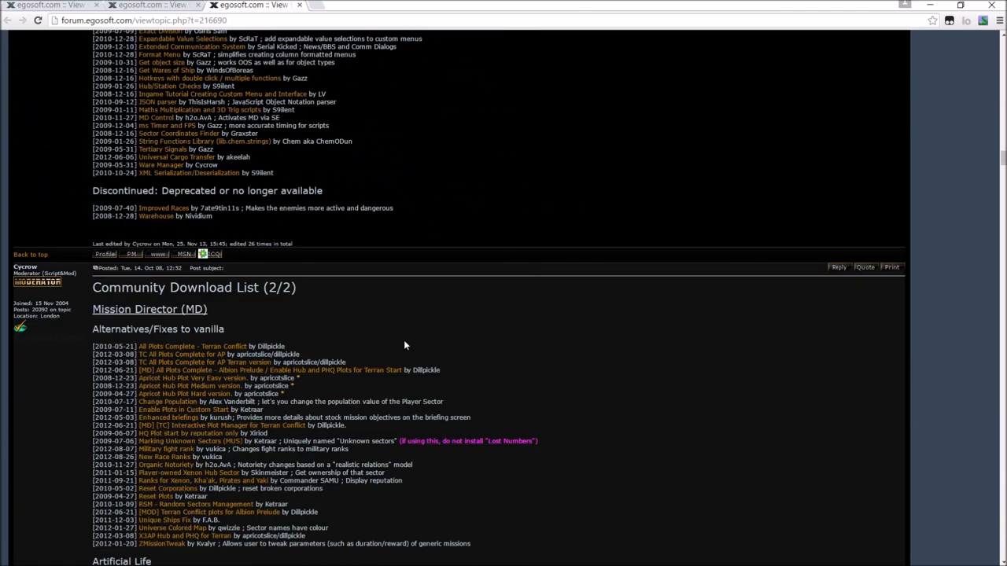
scroll(down, 3)
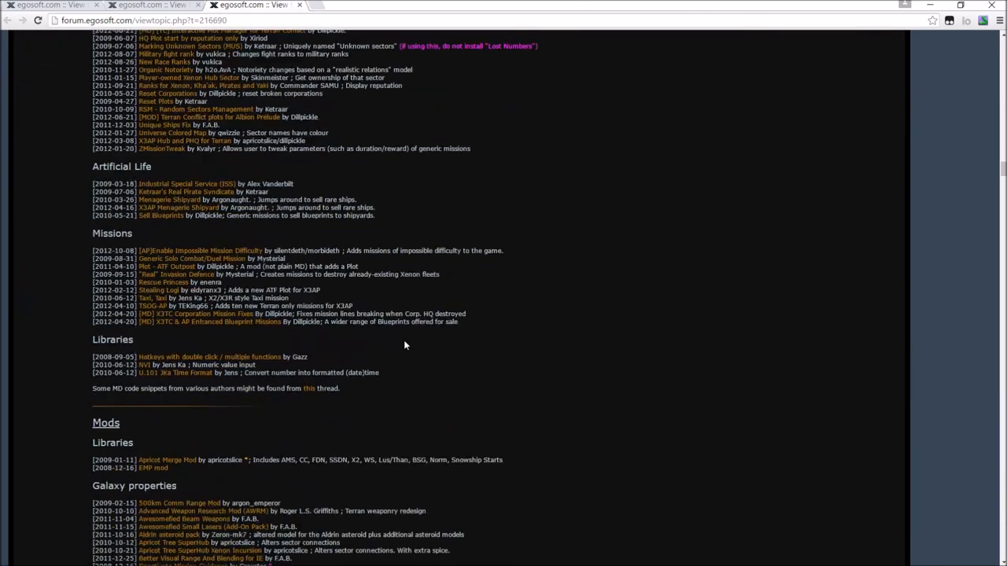
scroll(down, 3)
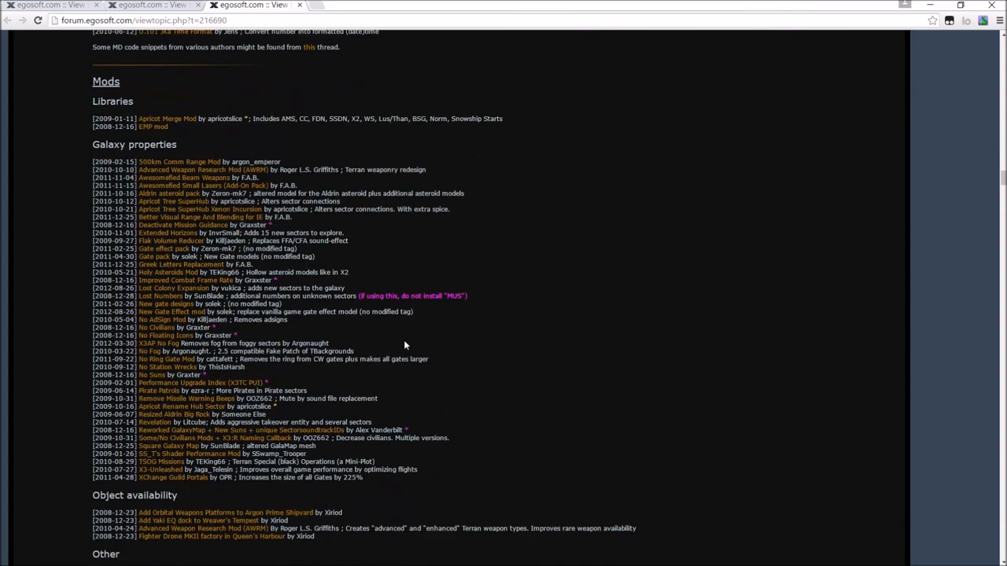
scroll(down, 3)
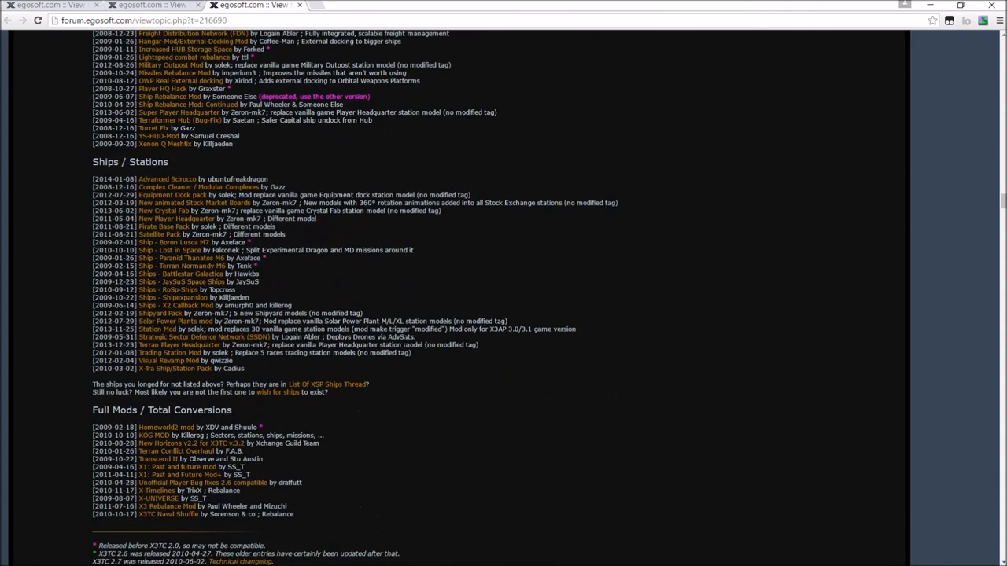
scroll(down, 3)
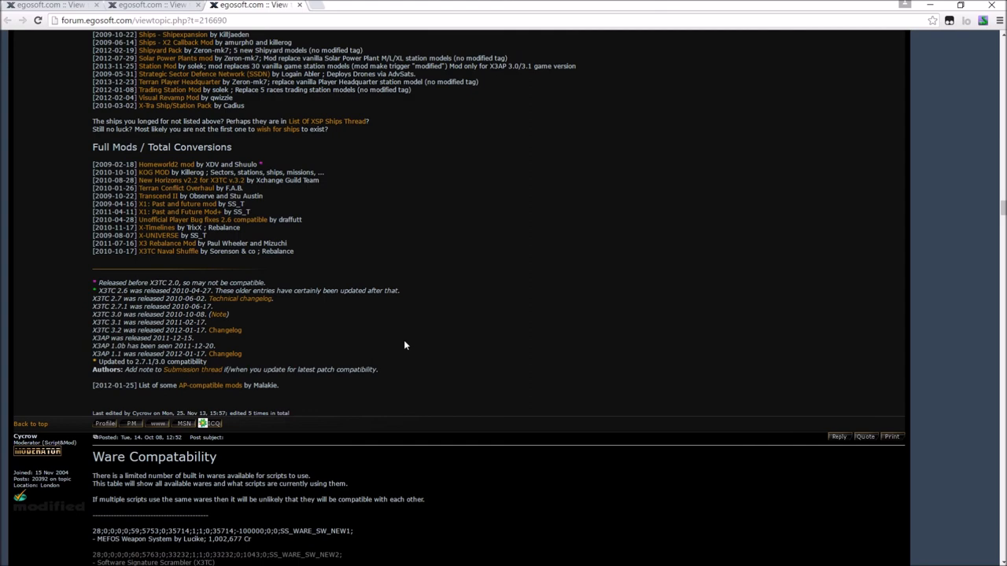
scroll(down, 3)
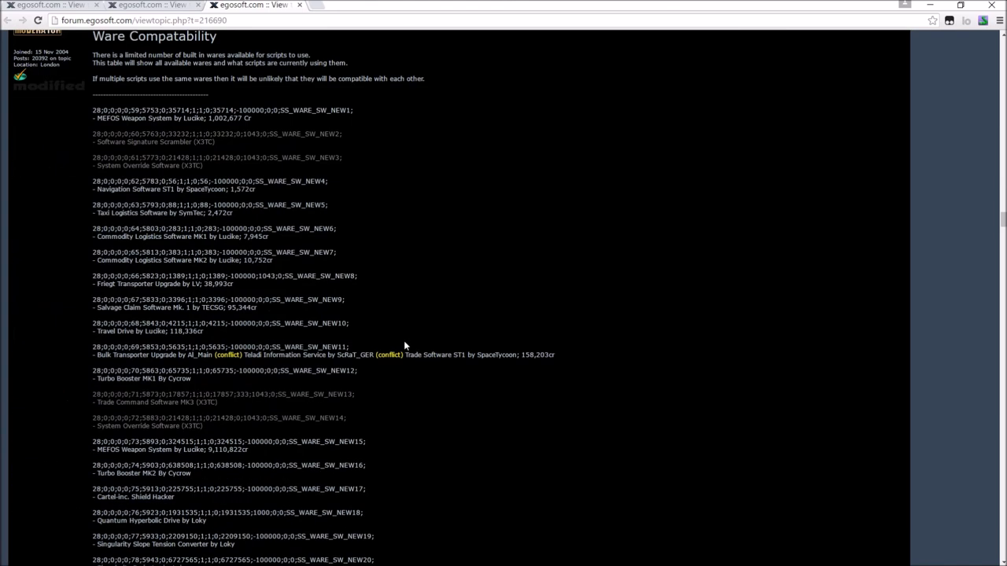
scroll(down, 3)
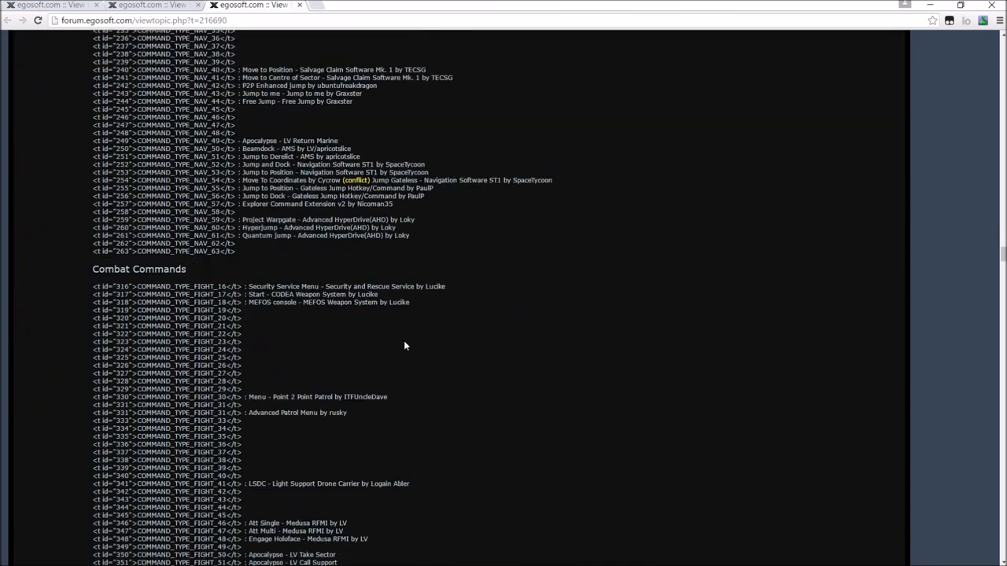
scroll(down, 3)
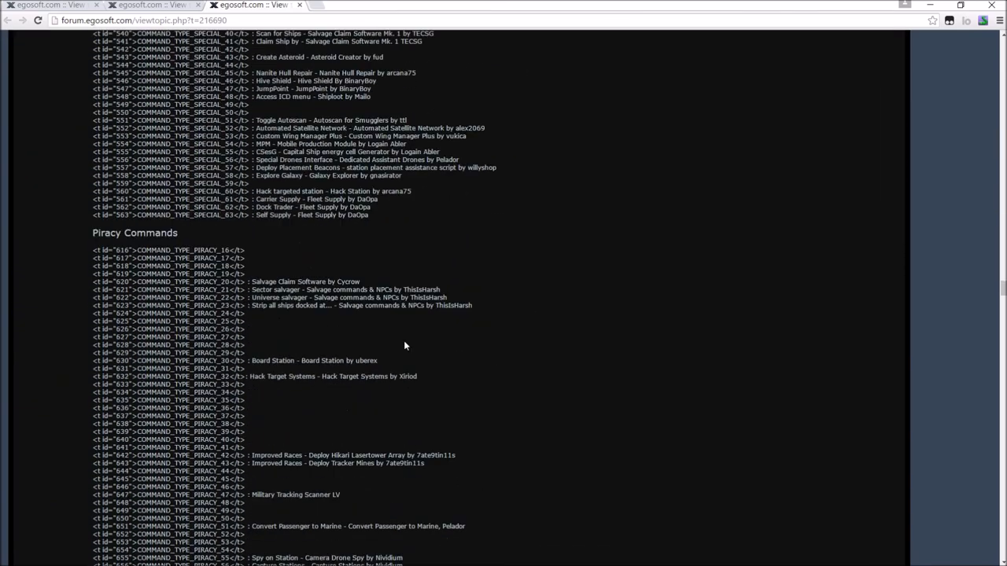
scroll(down, 3)
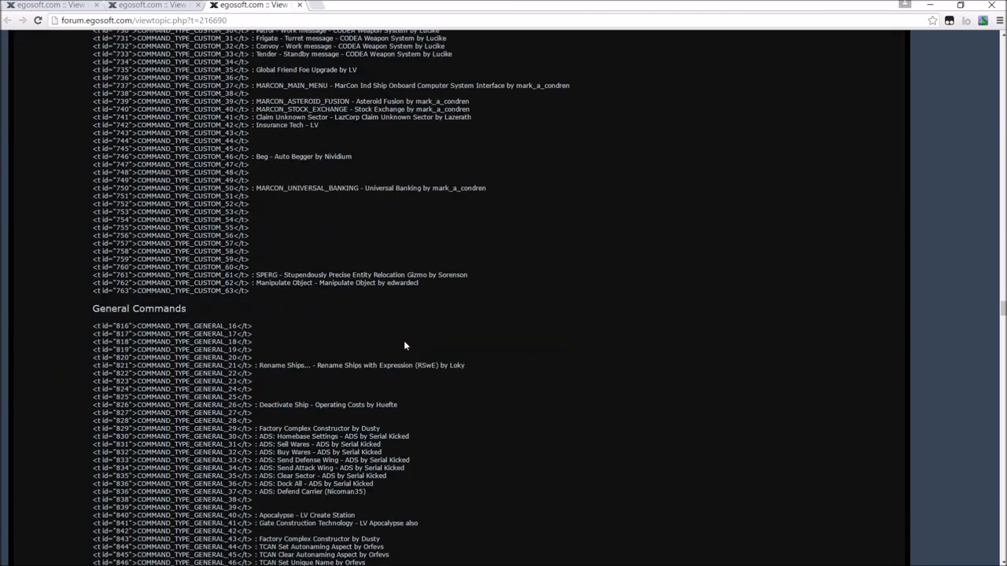
scroll(down, 3)
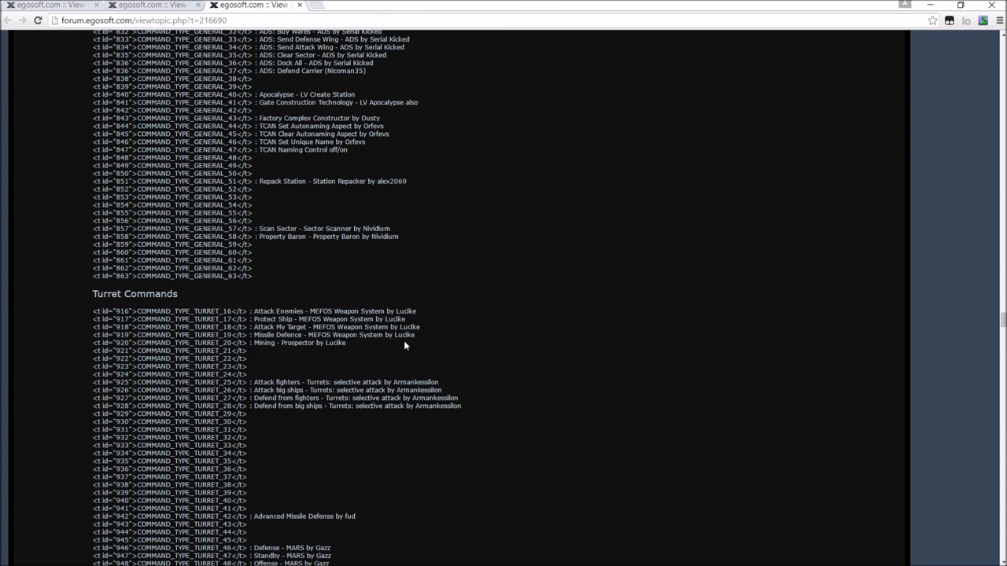